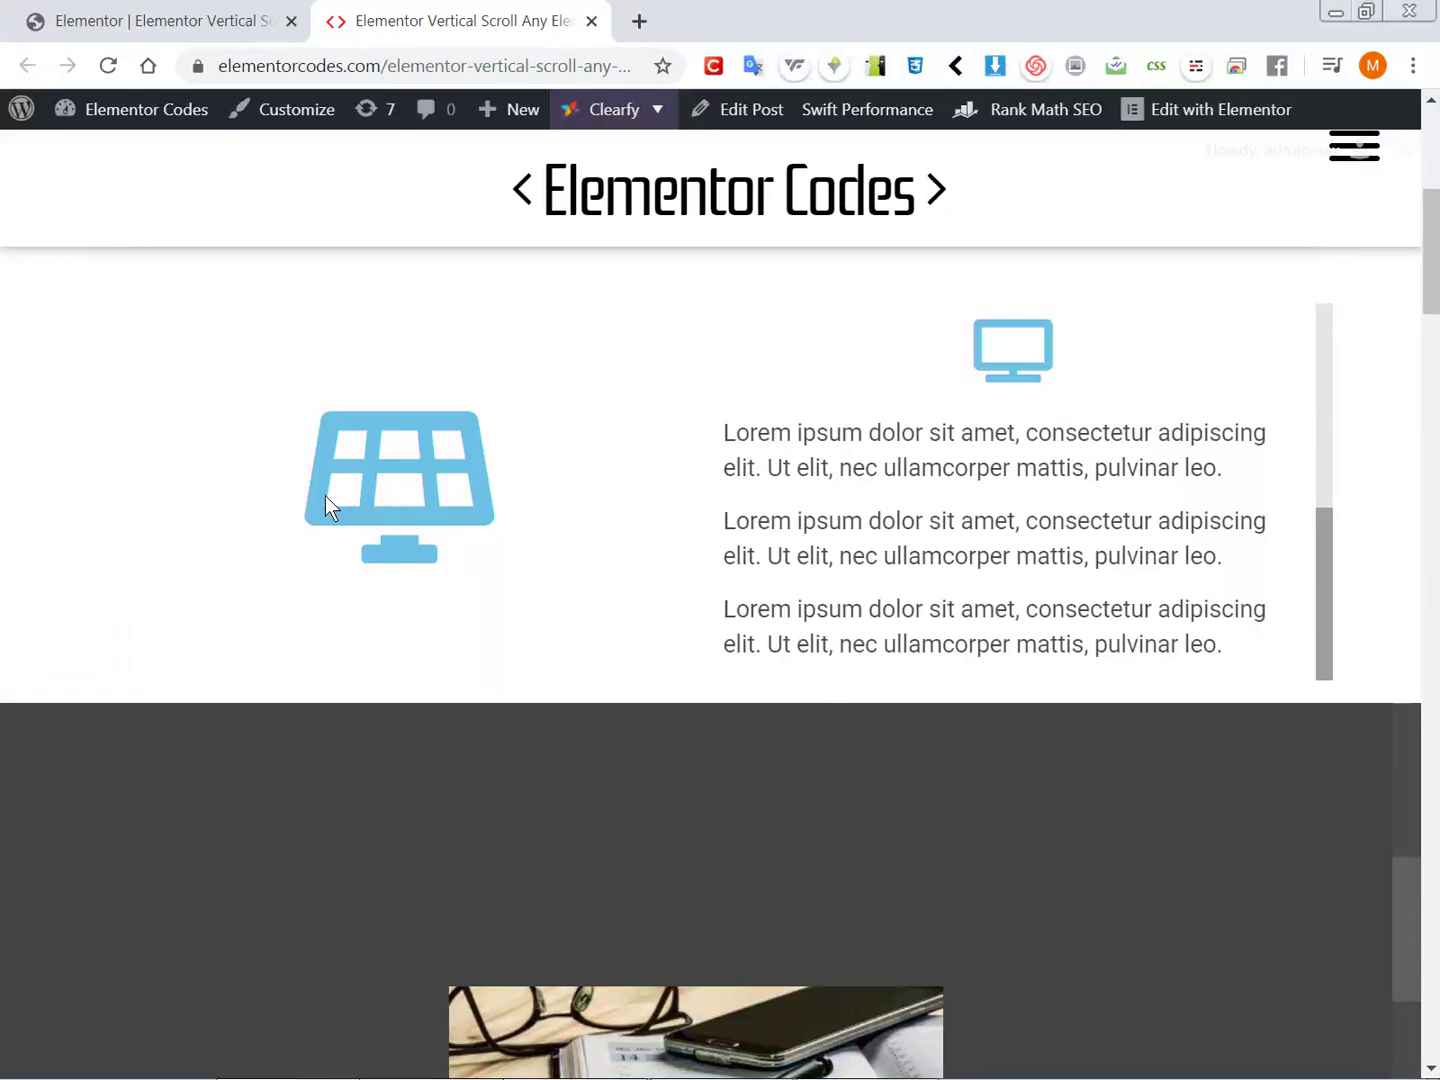
mouse_move(1040, 520)
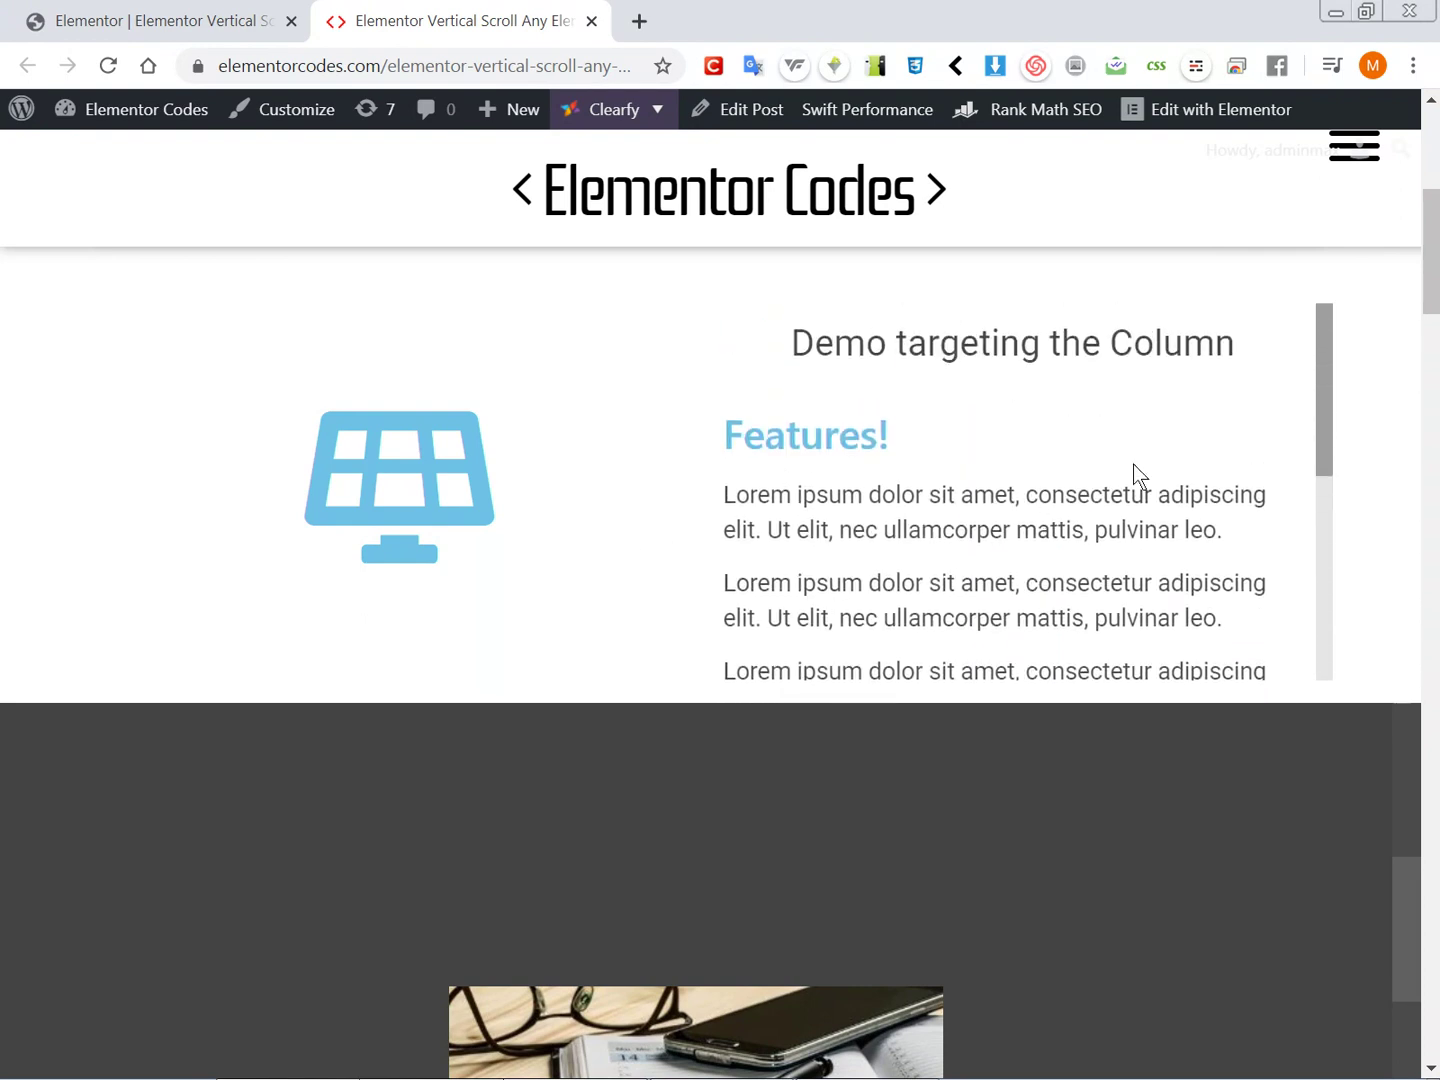
mouse_move(1324, 388)
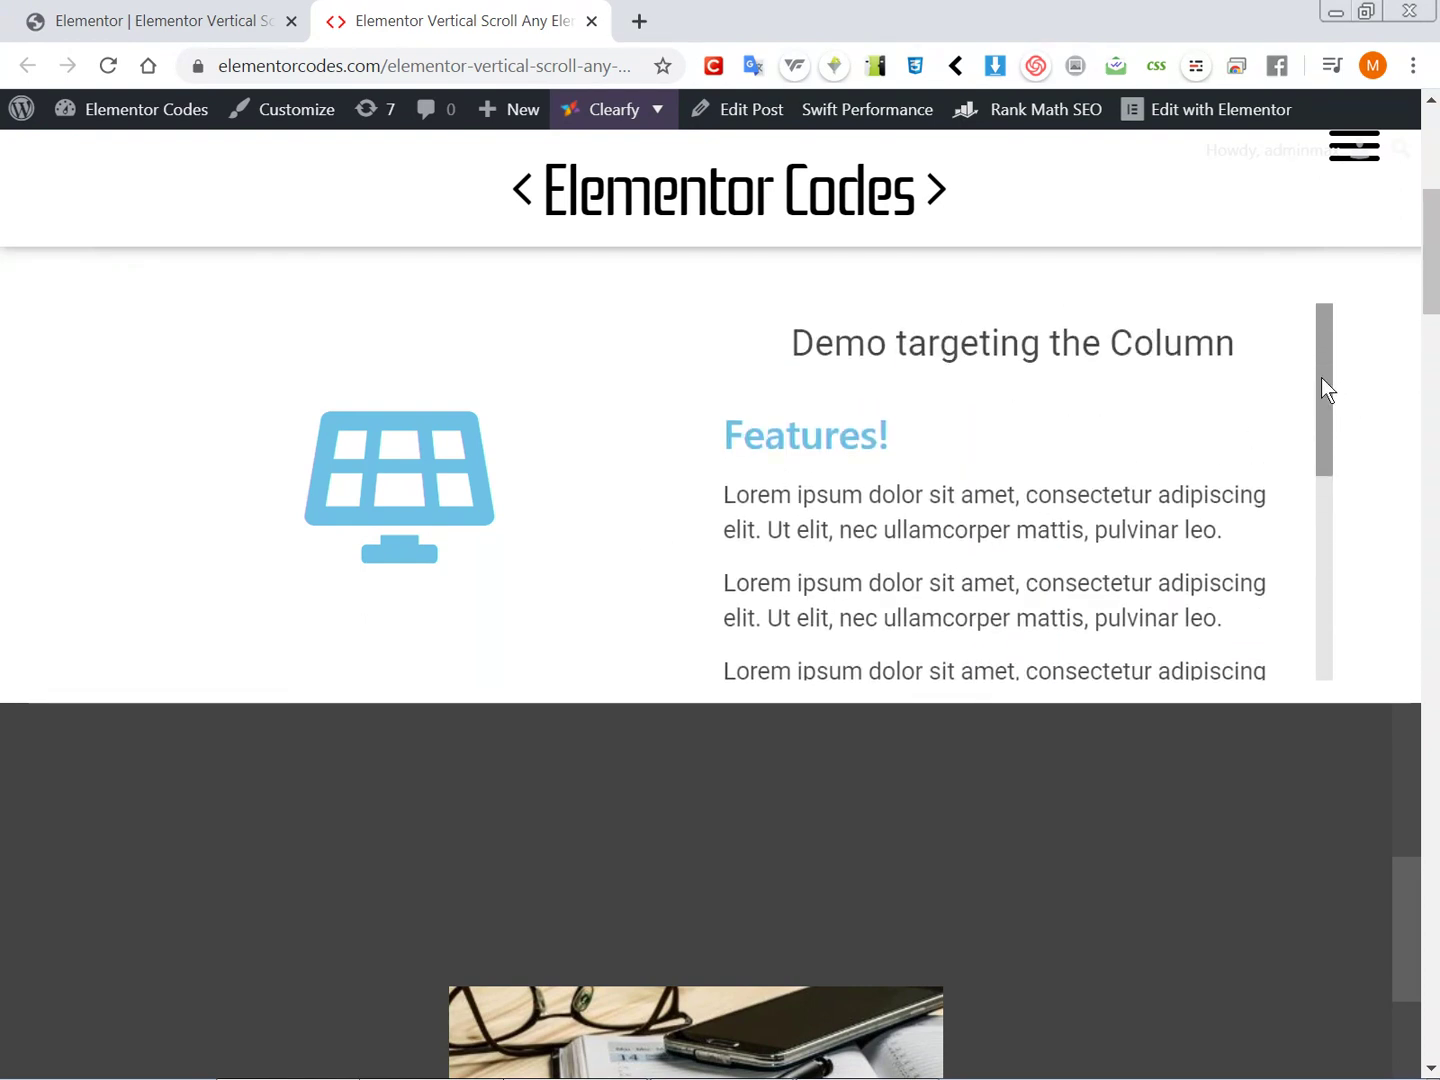
Step: Scroll the 'Demo targeting the Column' box's own content and briefly highlight the Features! heading
scroll("down", 3)
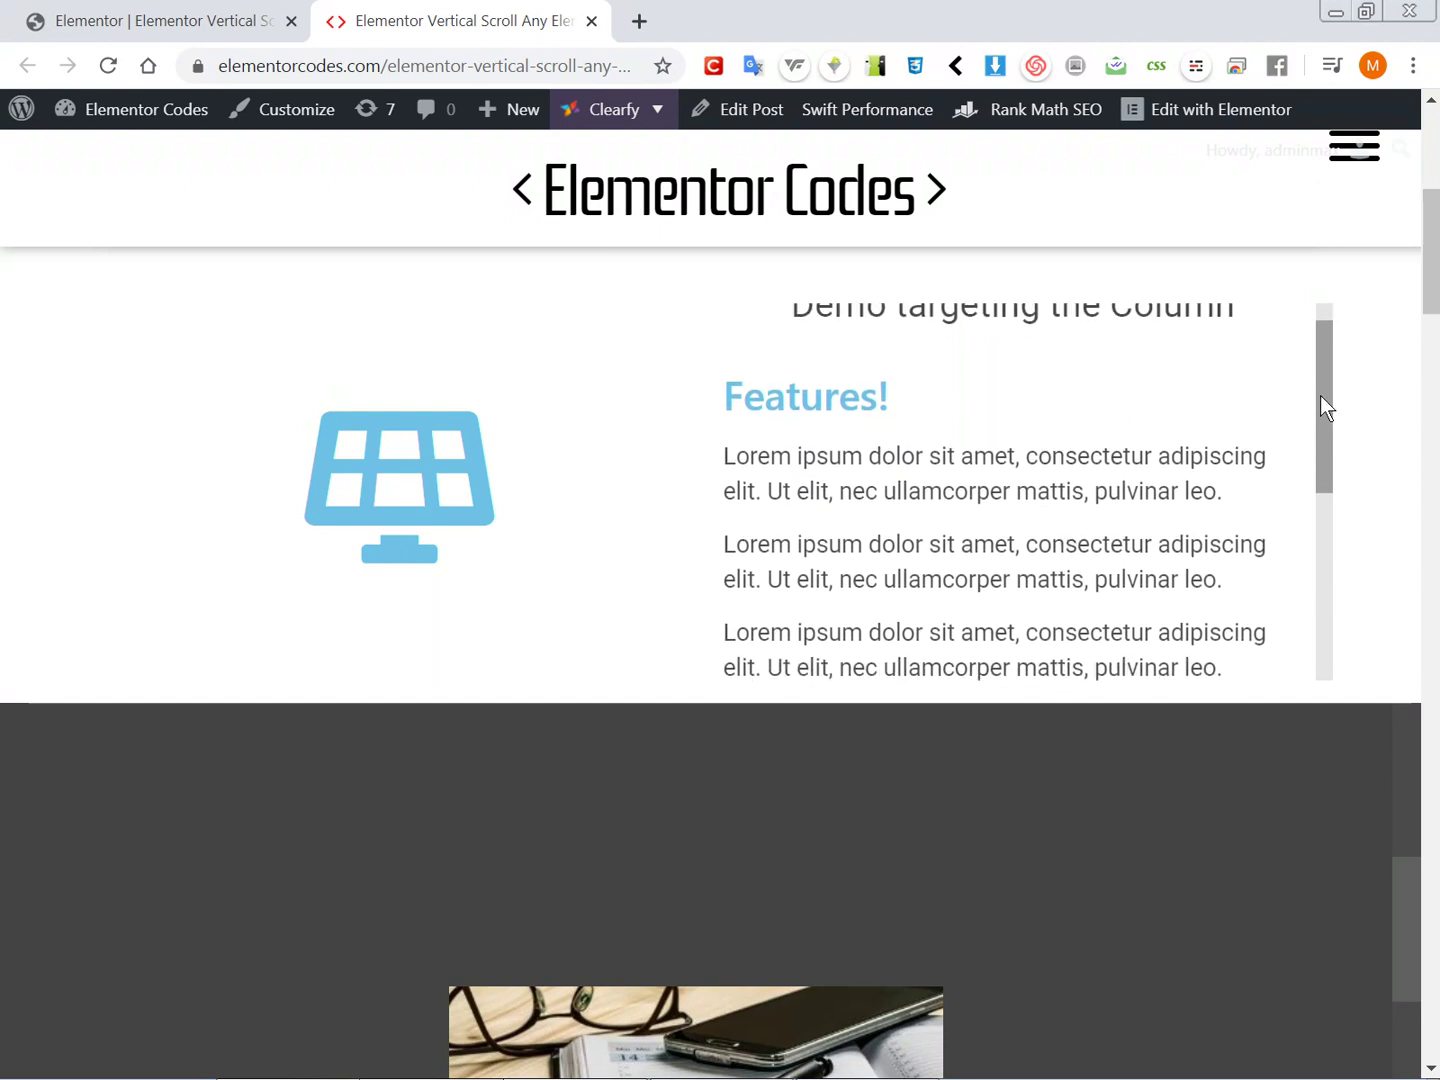
scroll("down", 3)
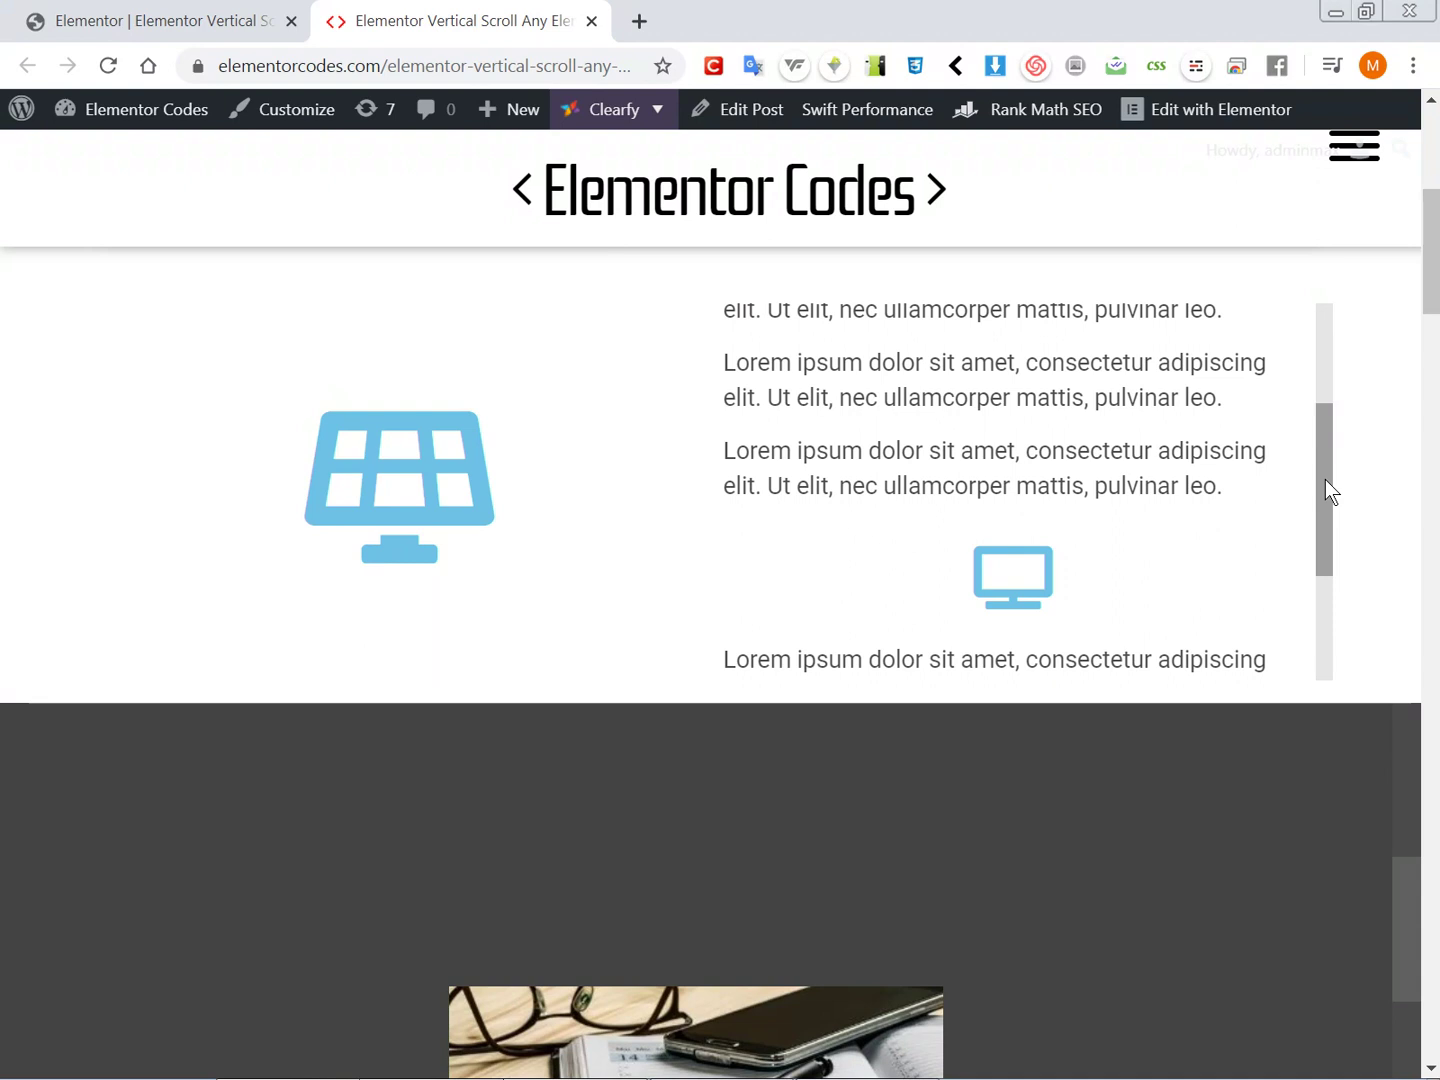
scroll("down", 3)
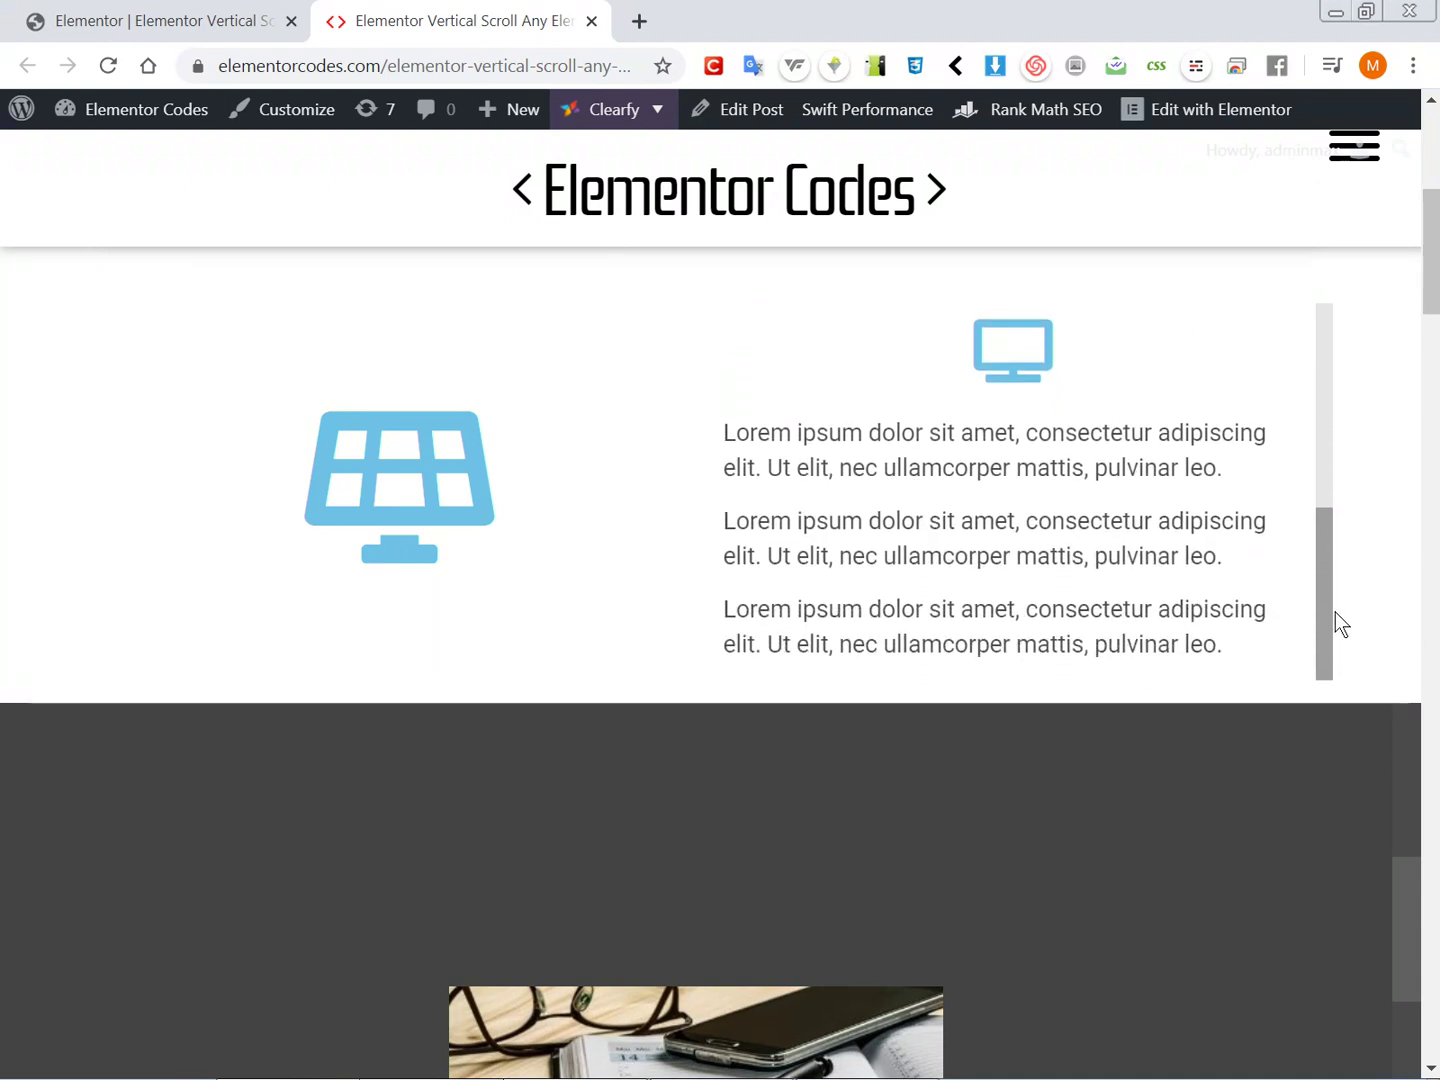
scroll("up", 3)
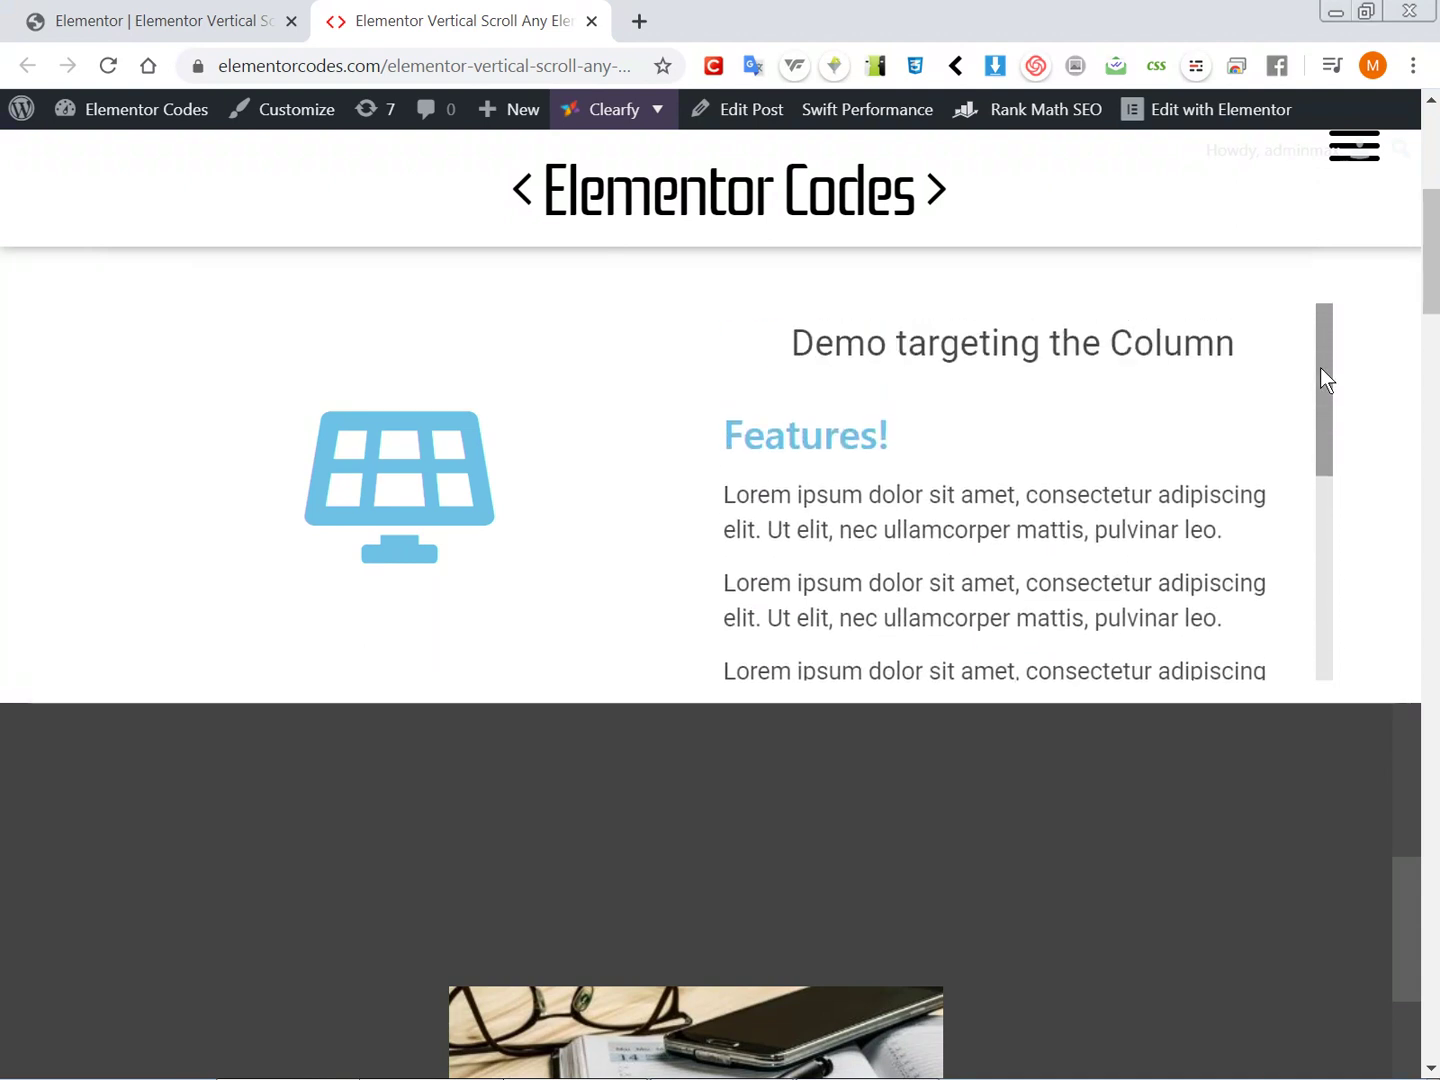
mouse_move(1116, 470)
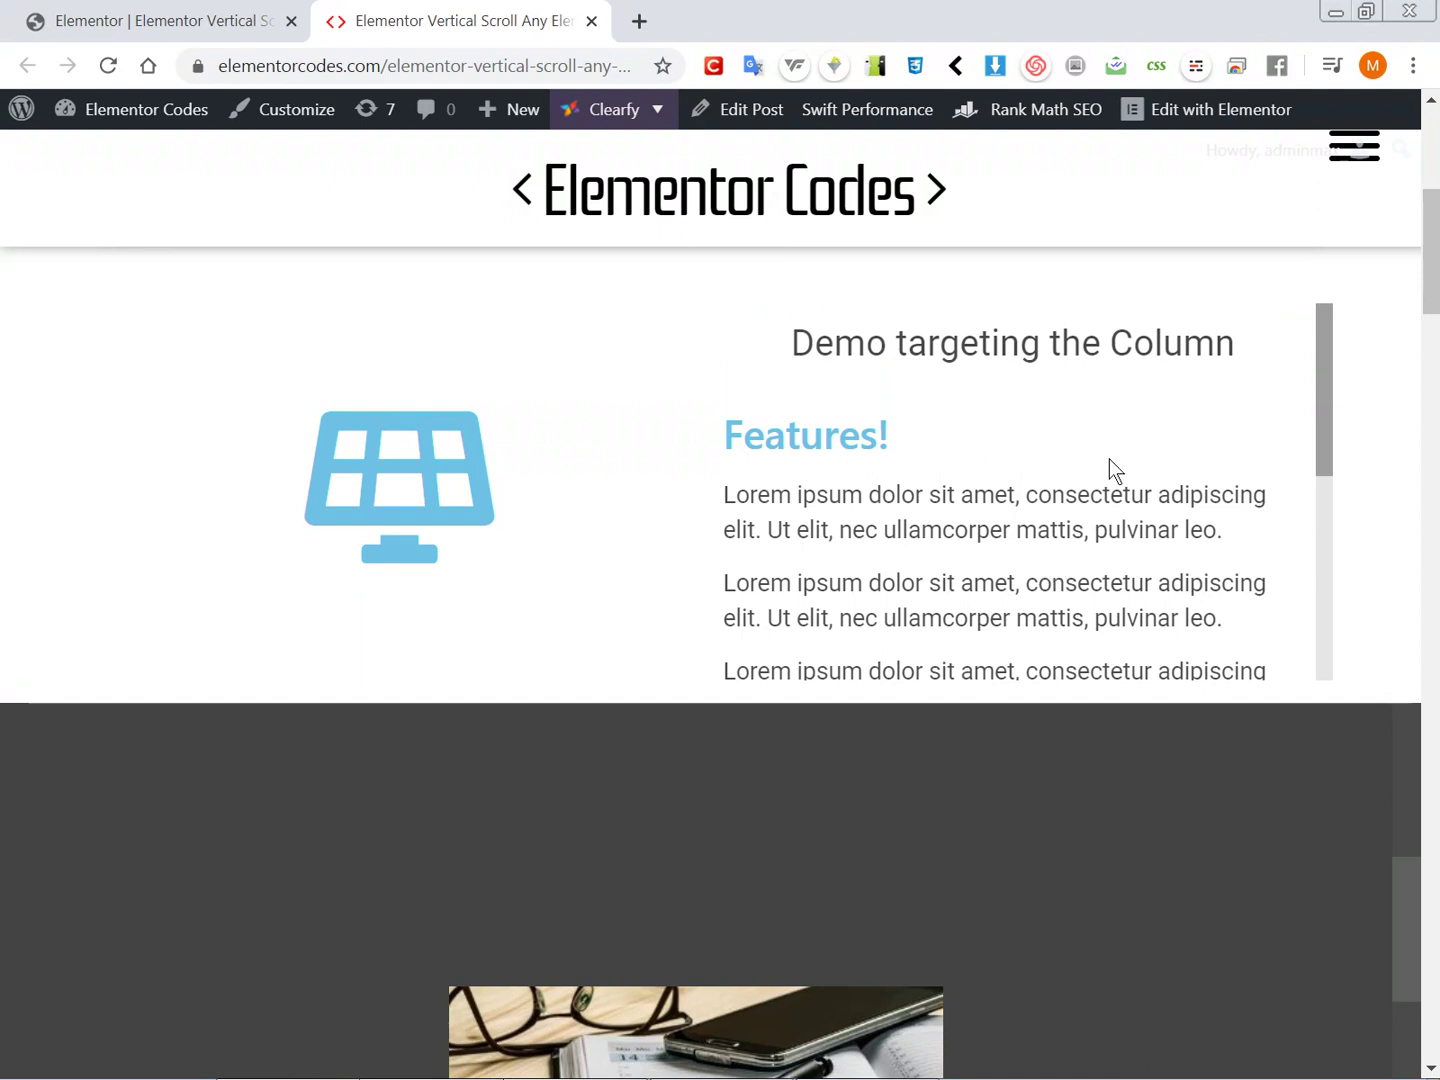
mouse_move(878, 344)
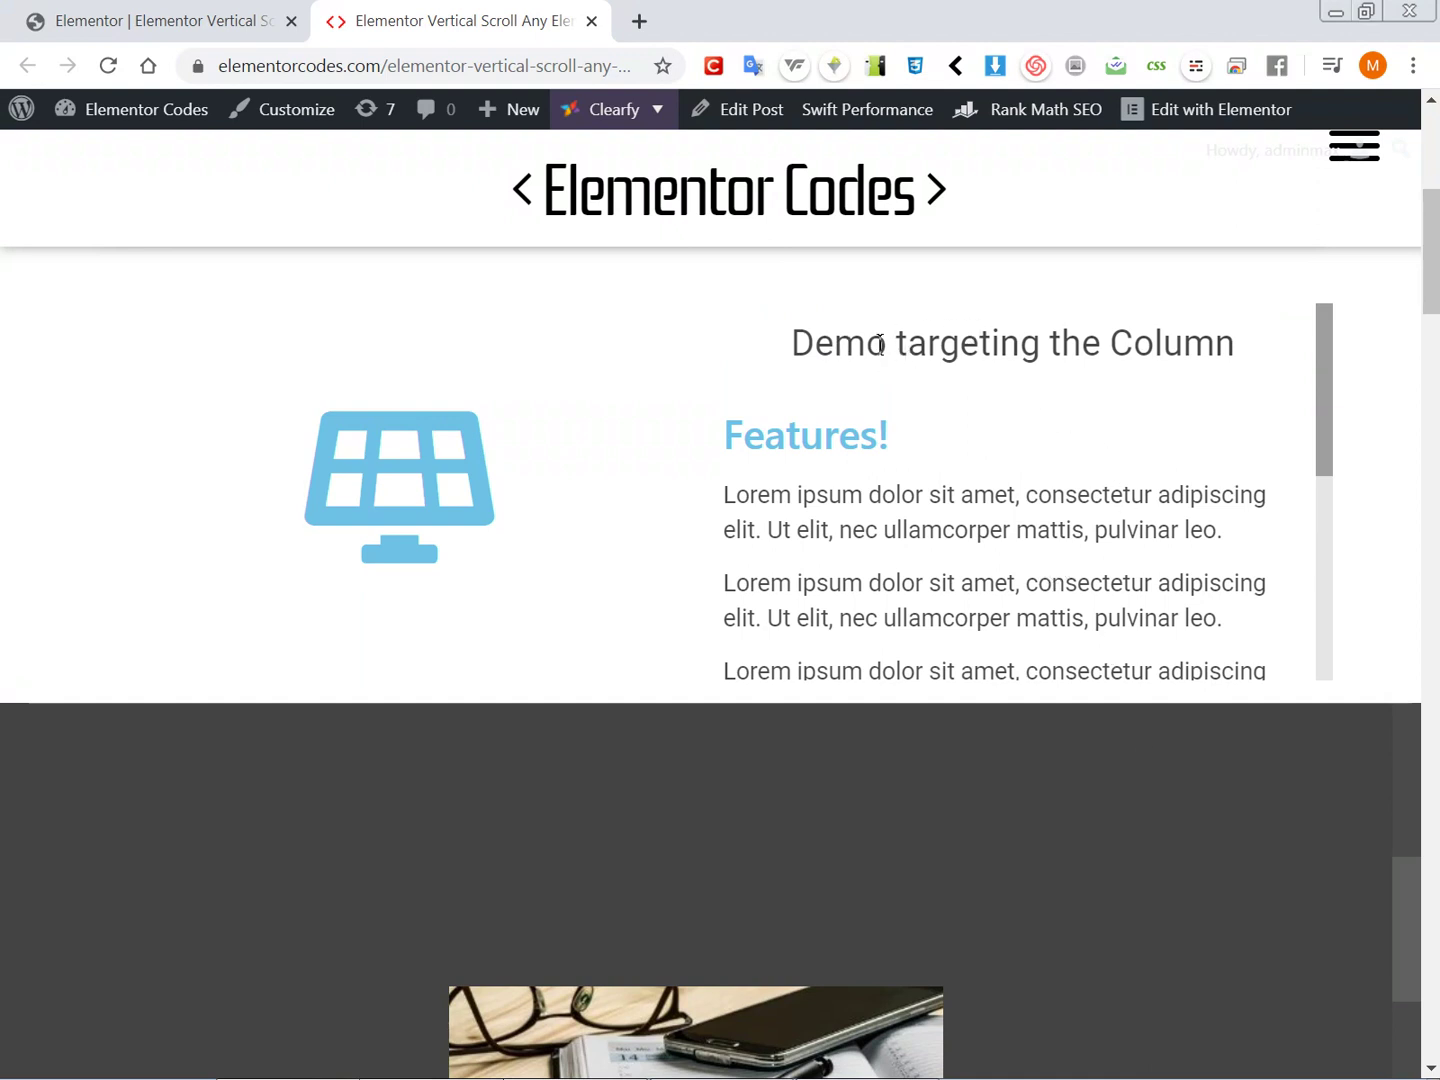
mouse_move(1058, 396)
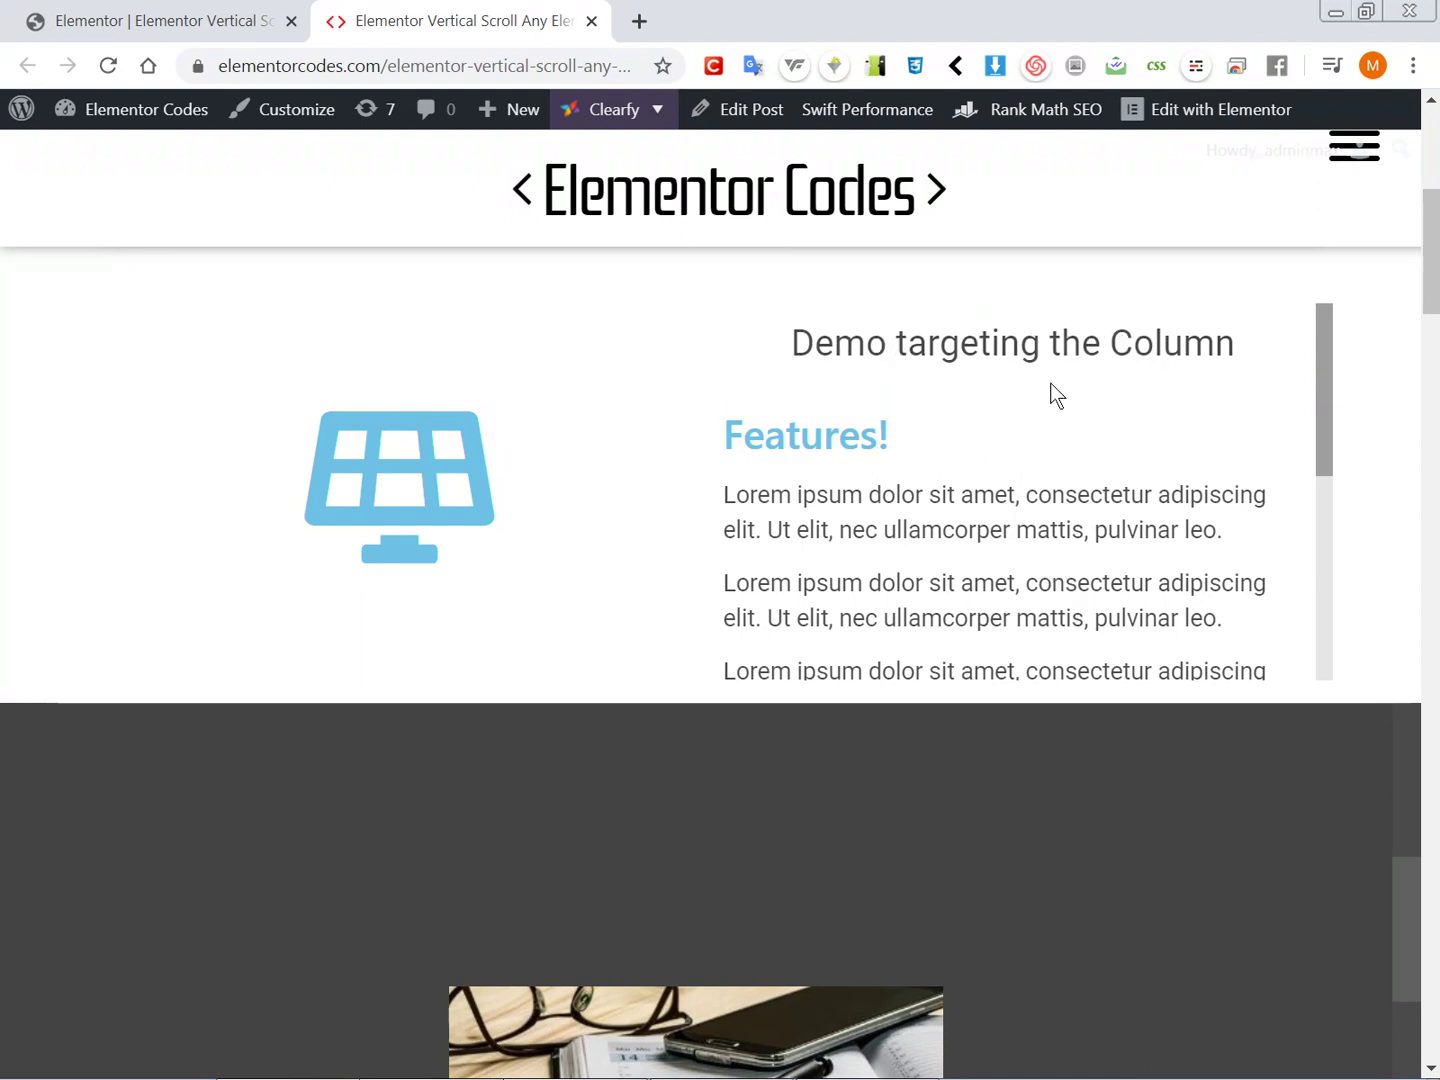
double_click(804, 436)
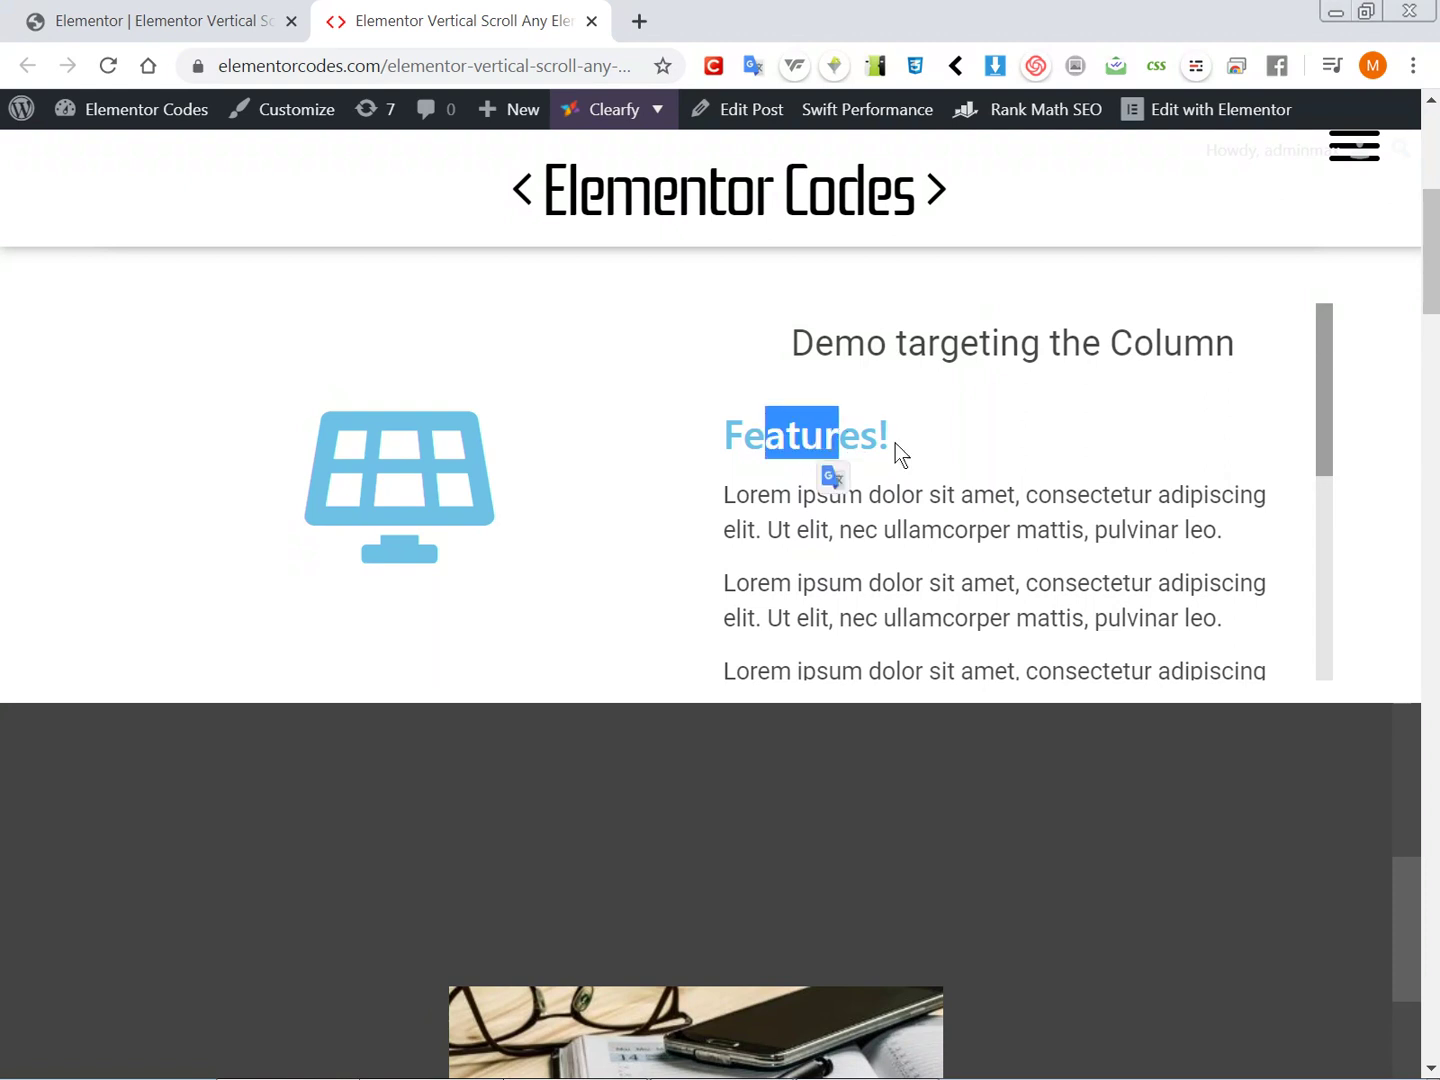
left_click(810, 436)
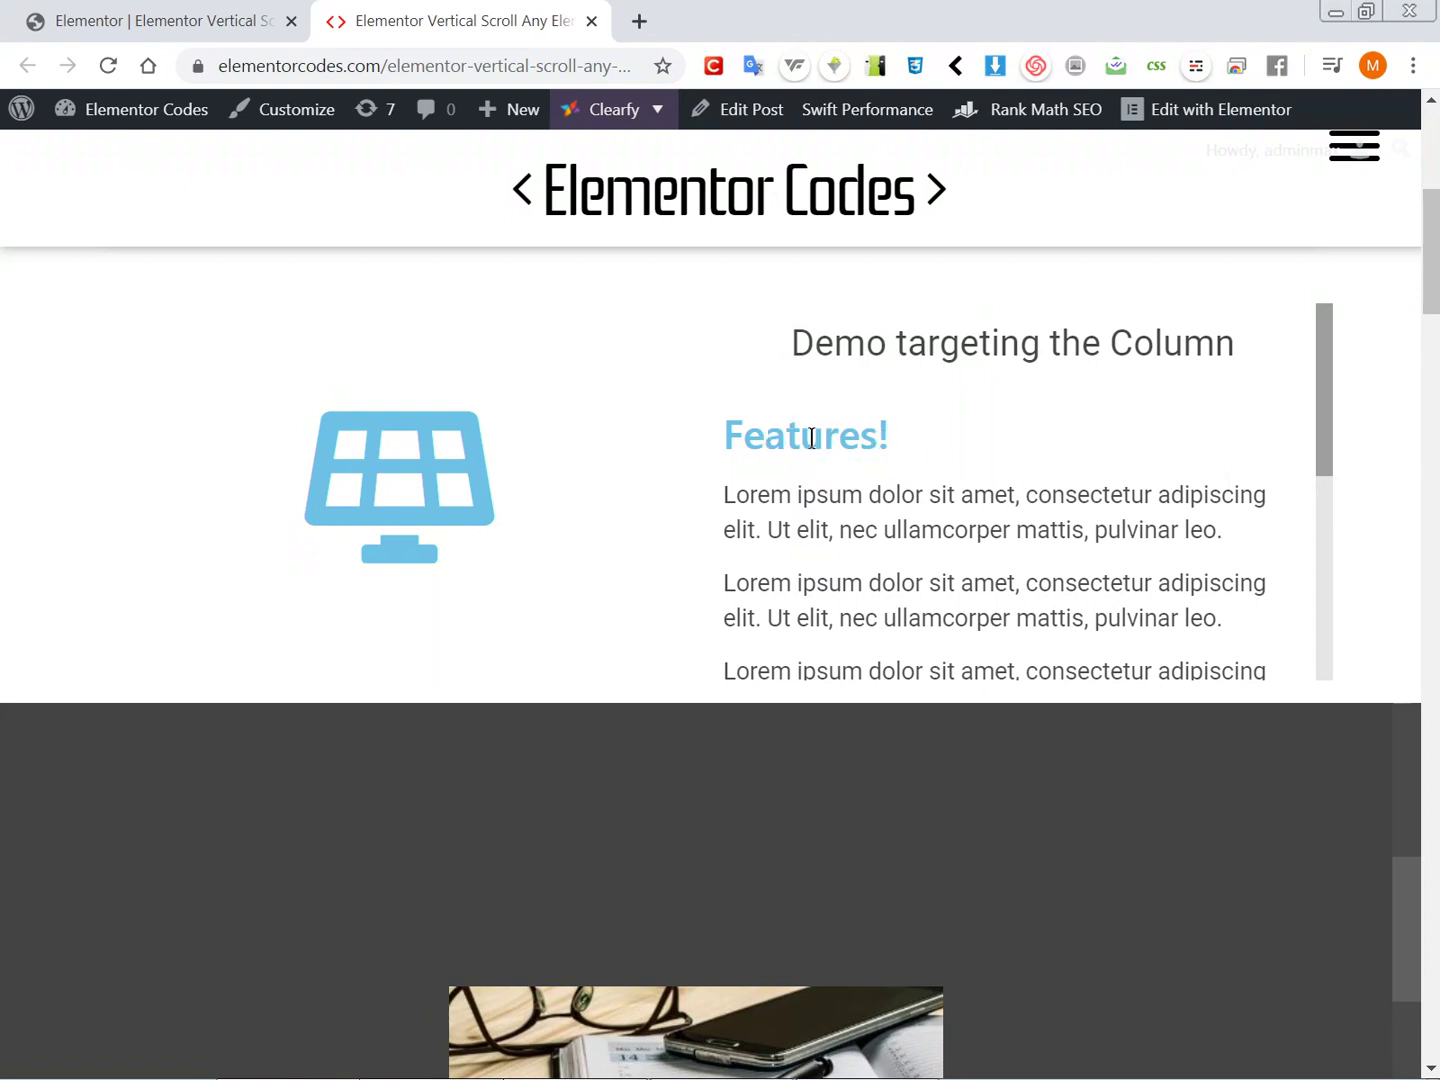
Step: Continue scrolling the page down toward the image section demo
scroll("down", 3)
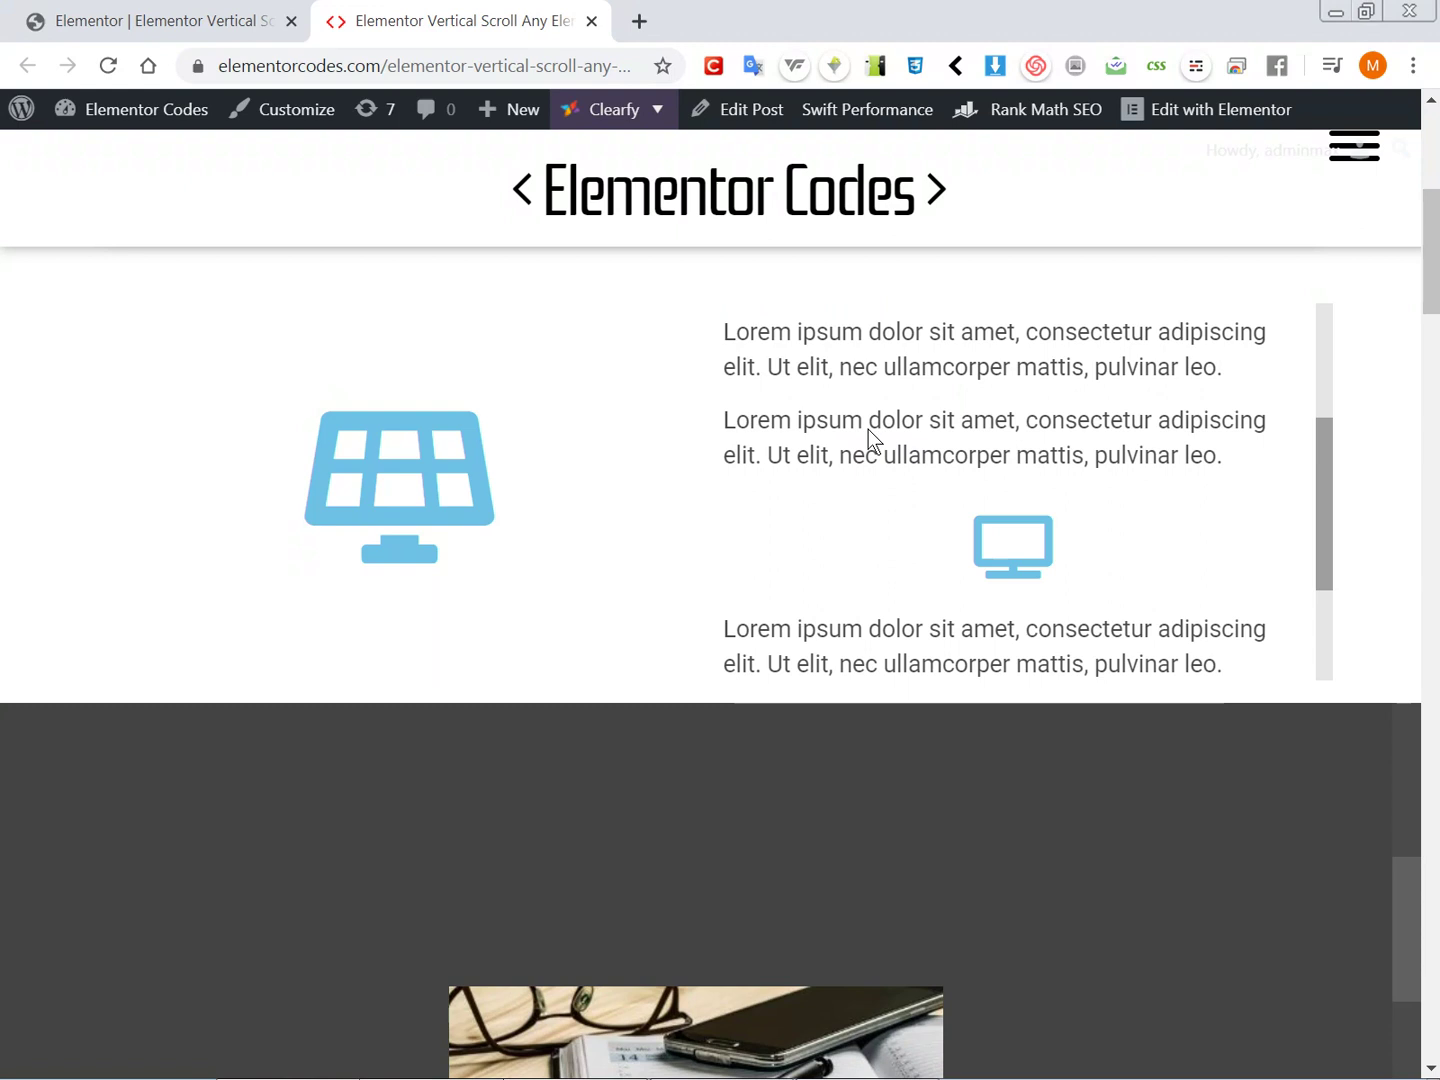
scroll("down", 3)
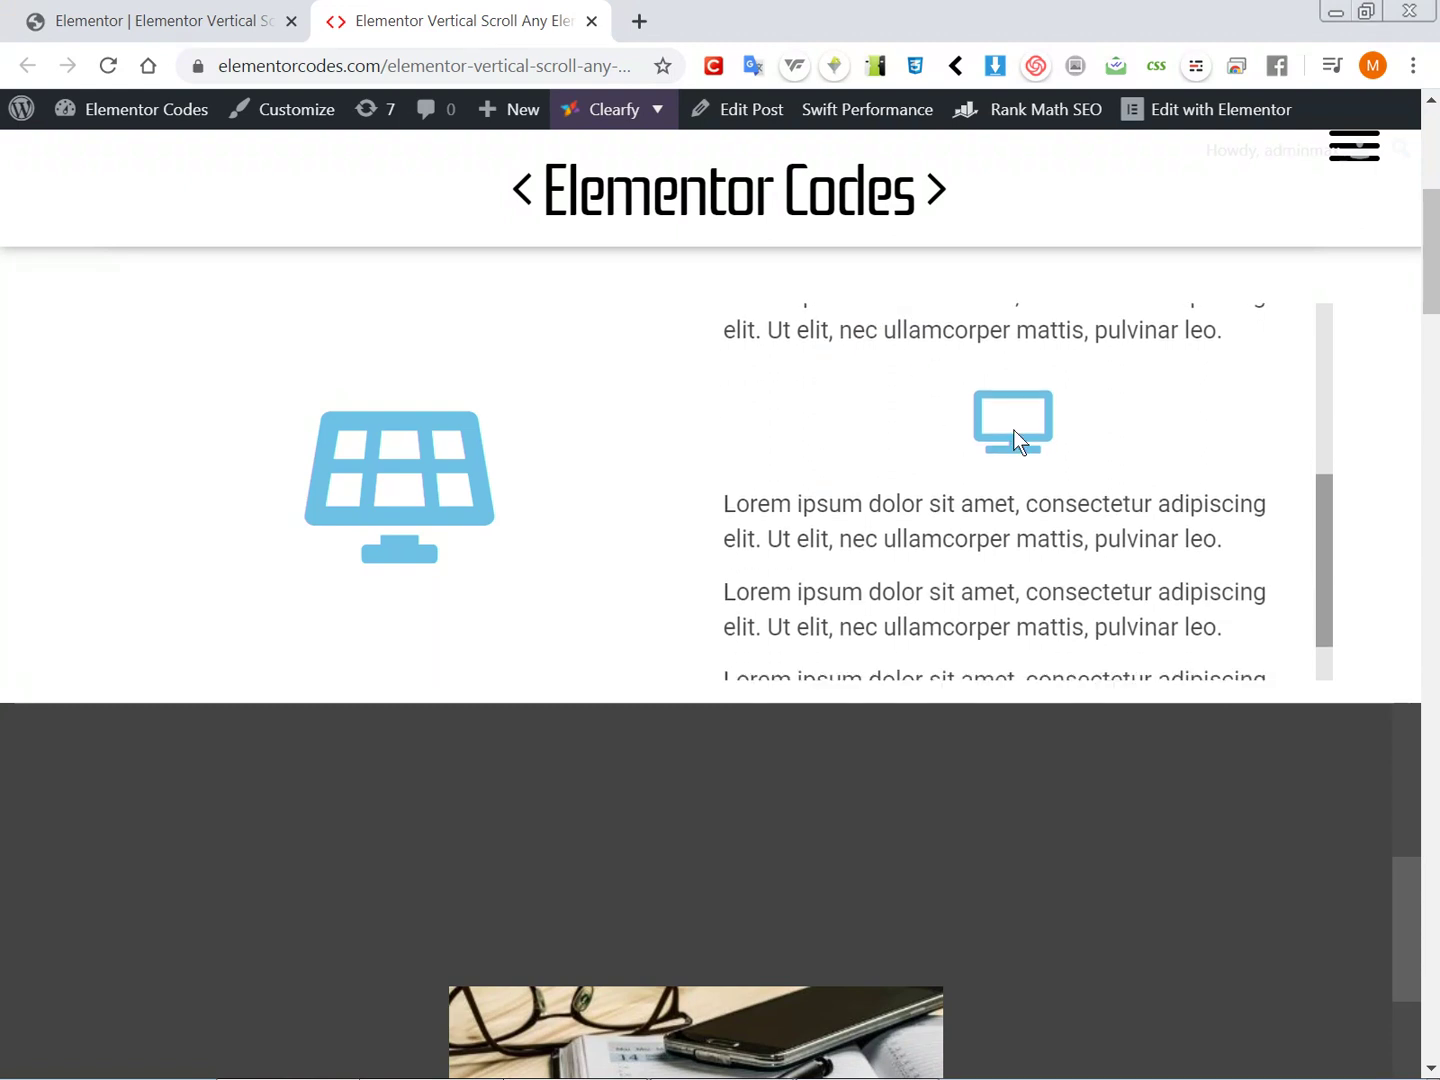
scroll("up", 3)
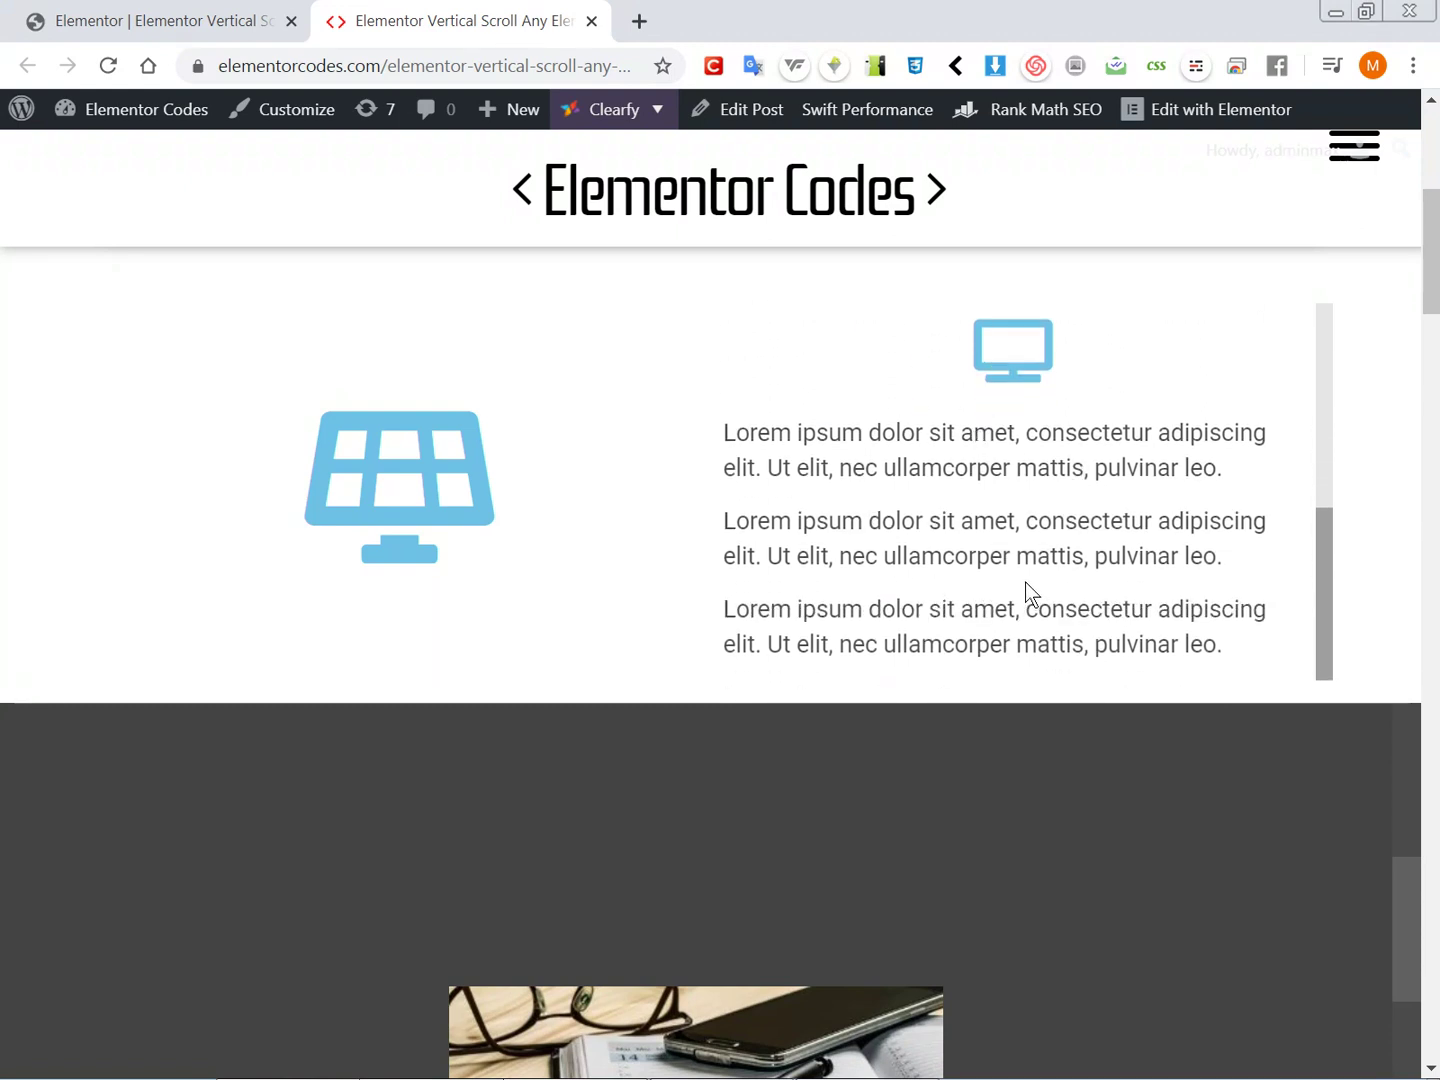
mouse_move(968, 596)
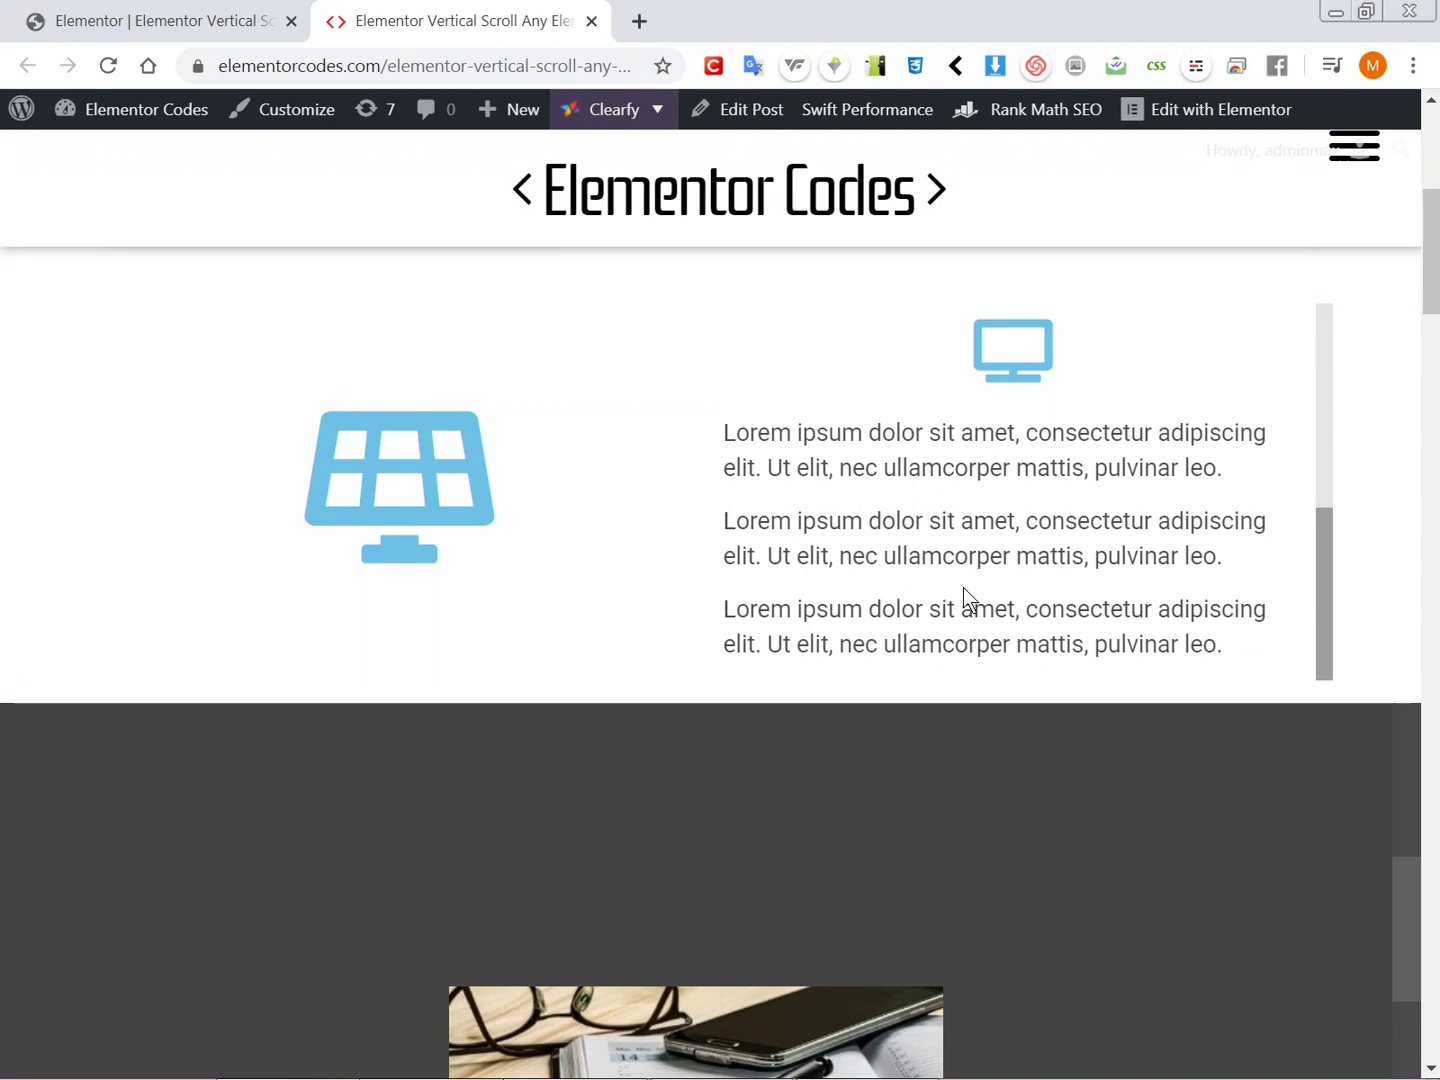
scroll("up", 3)
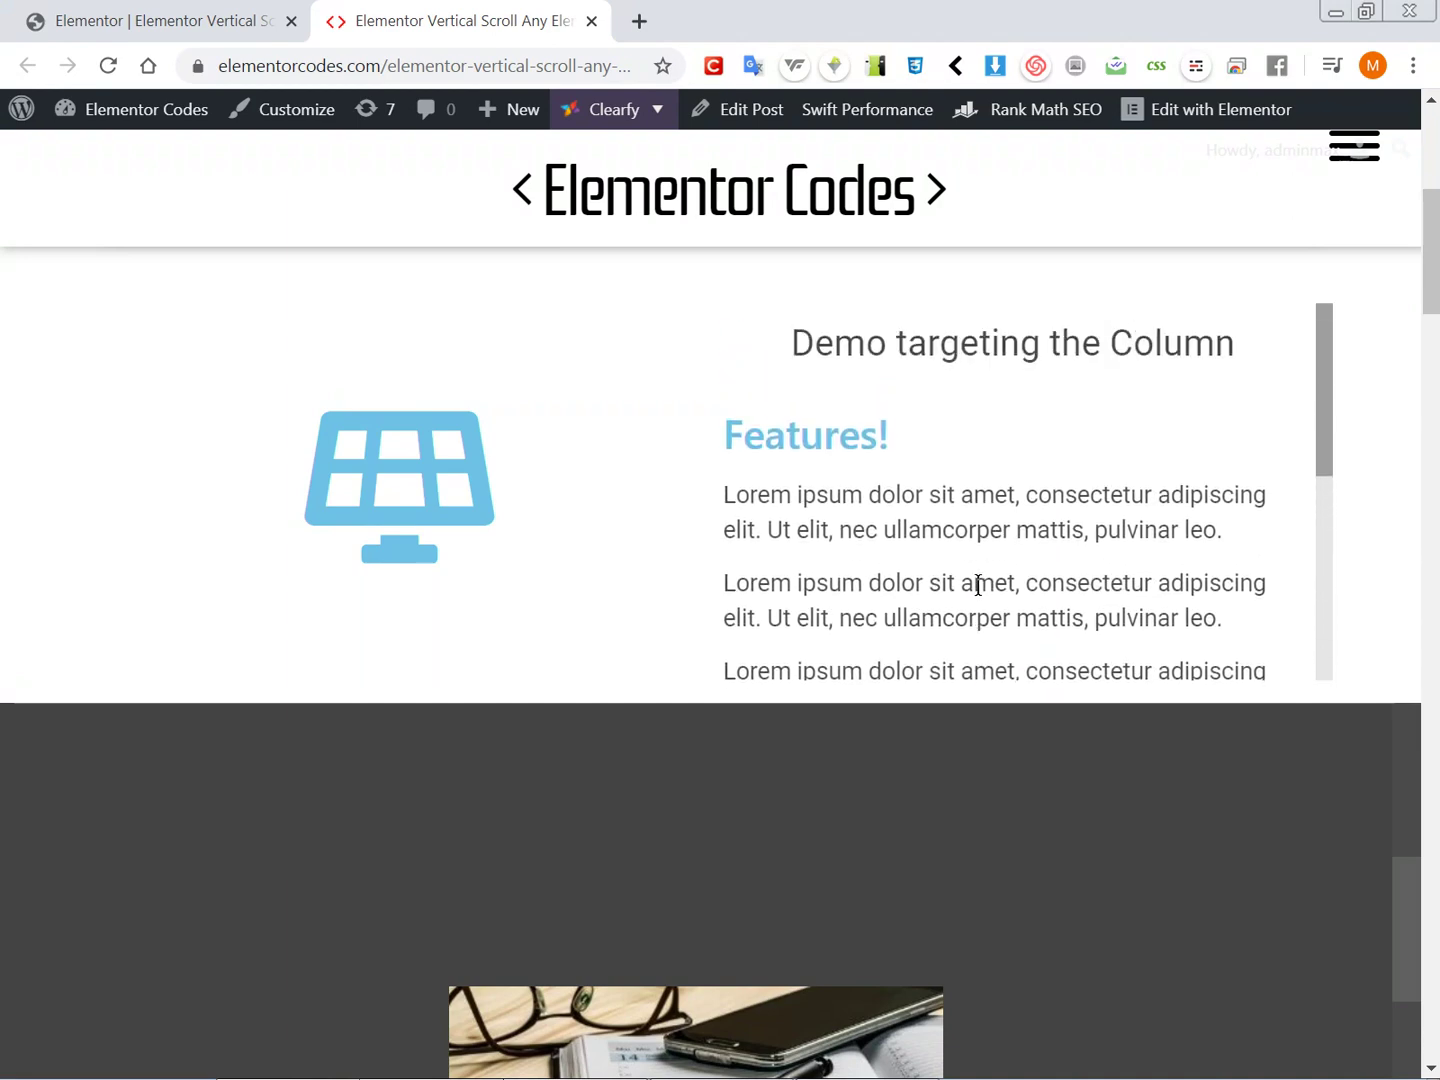
scroll("down", 3)
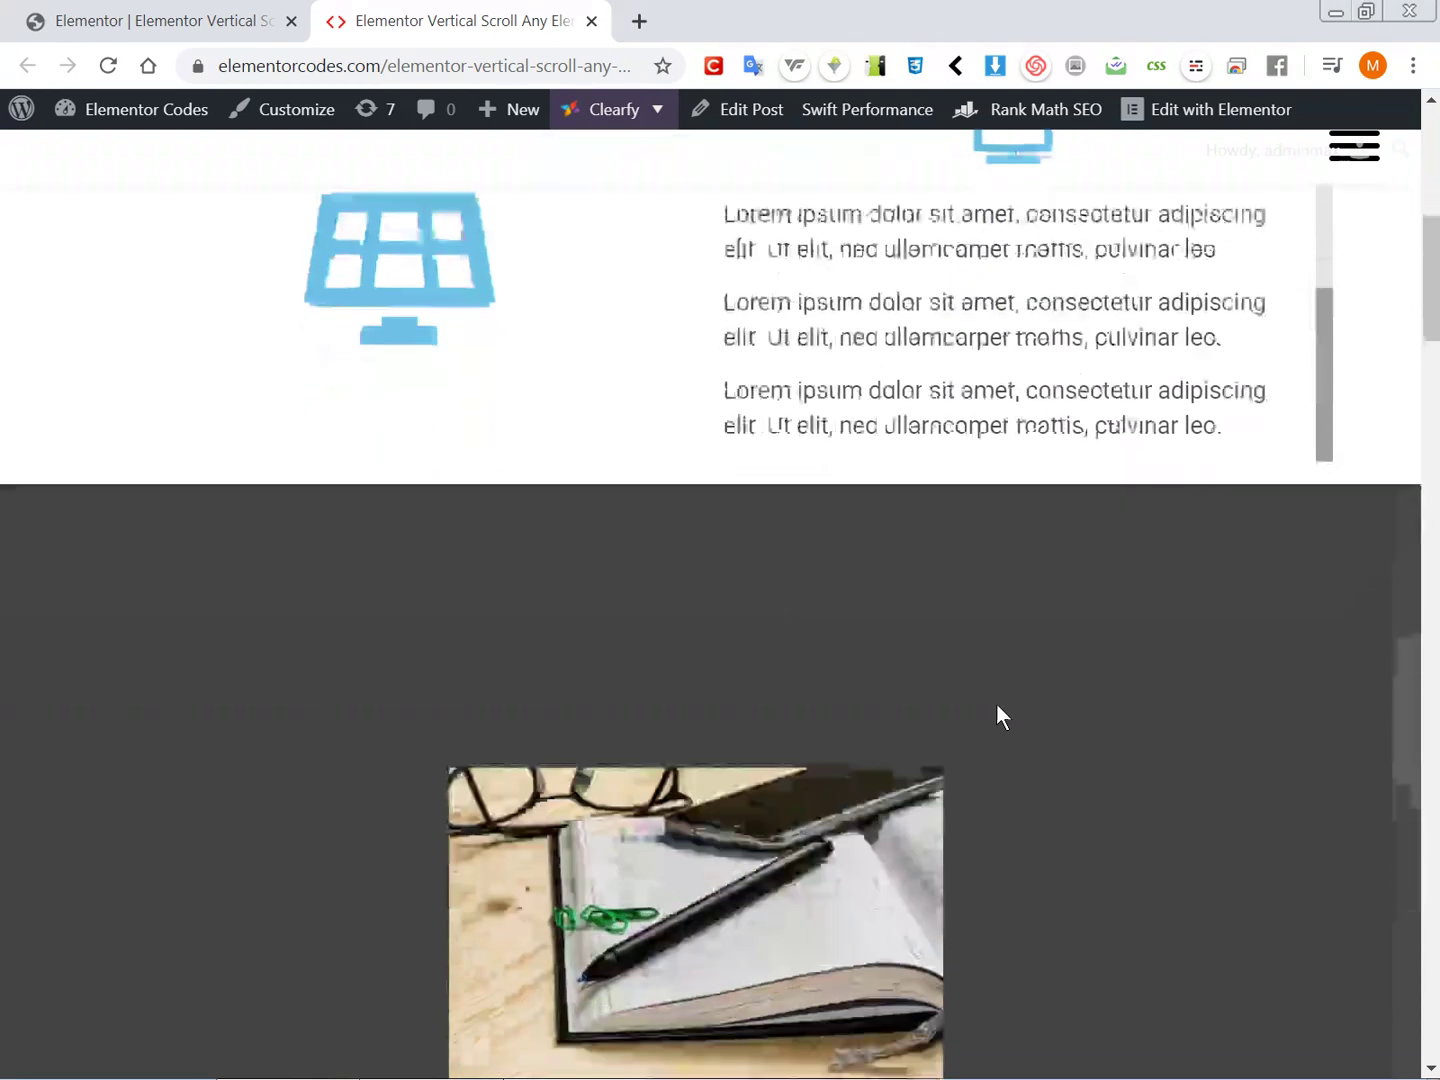
scroll("down", 3)
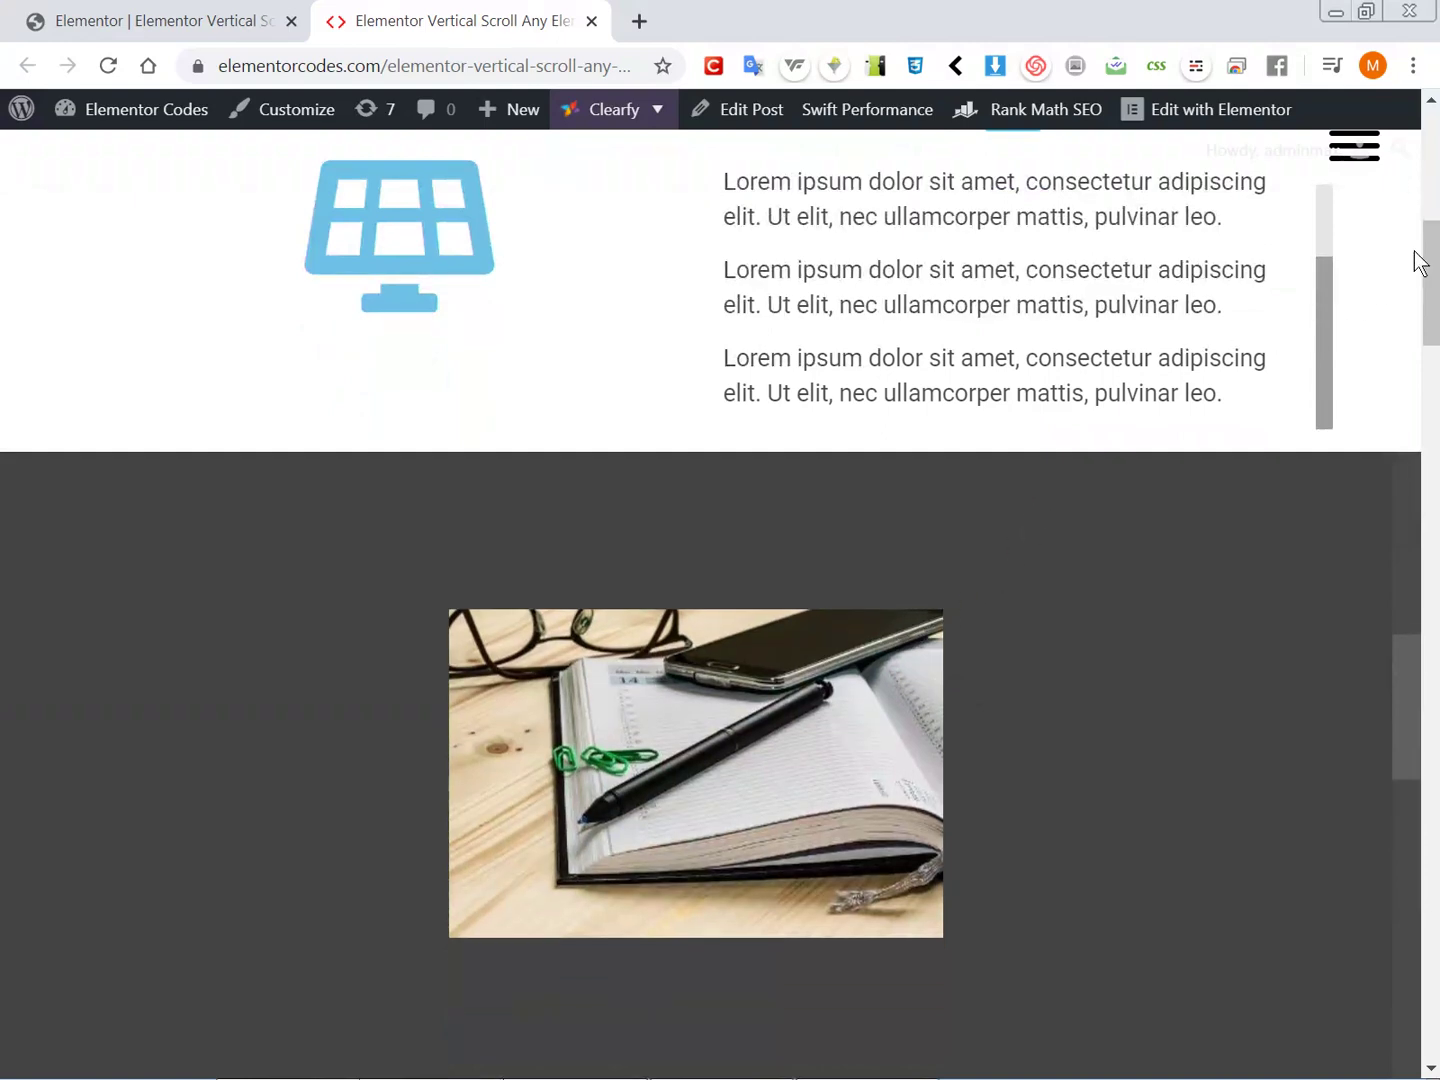
Step: Scroll the images inside the 'Demo targeting the section' area and reach the copy-paste CSS instructions
scroll("down", 3)
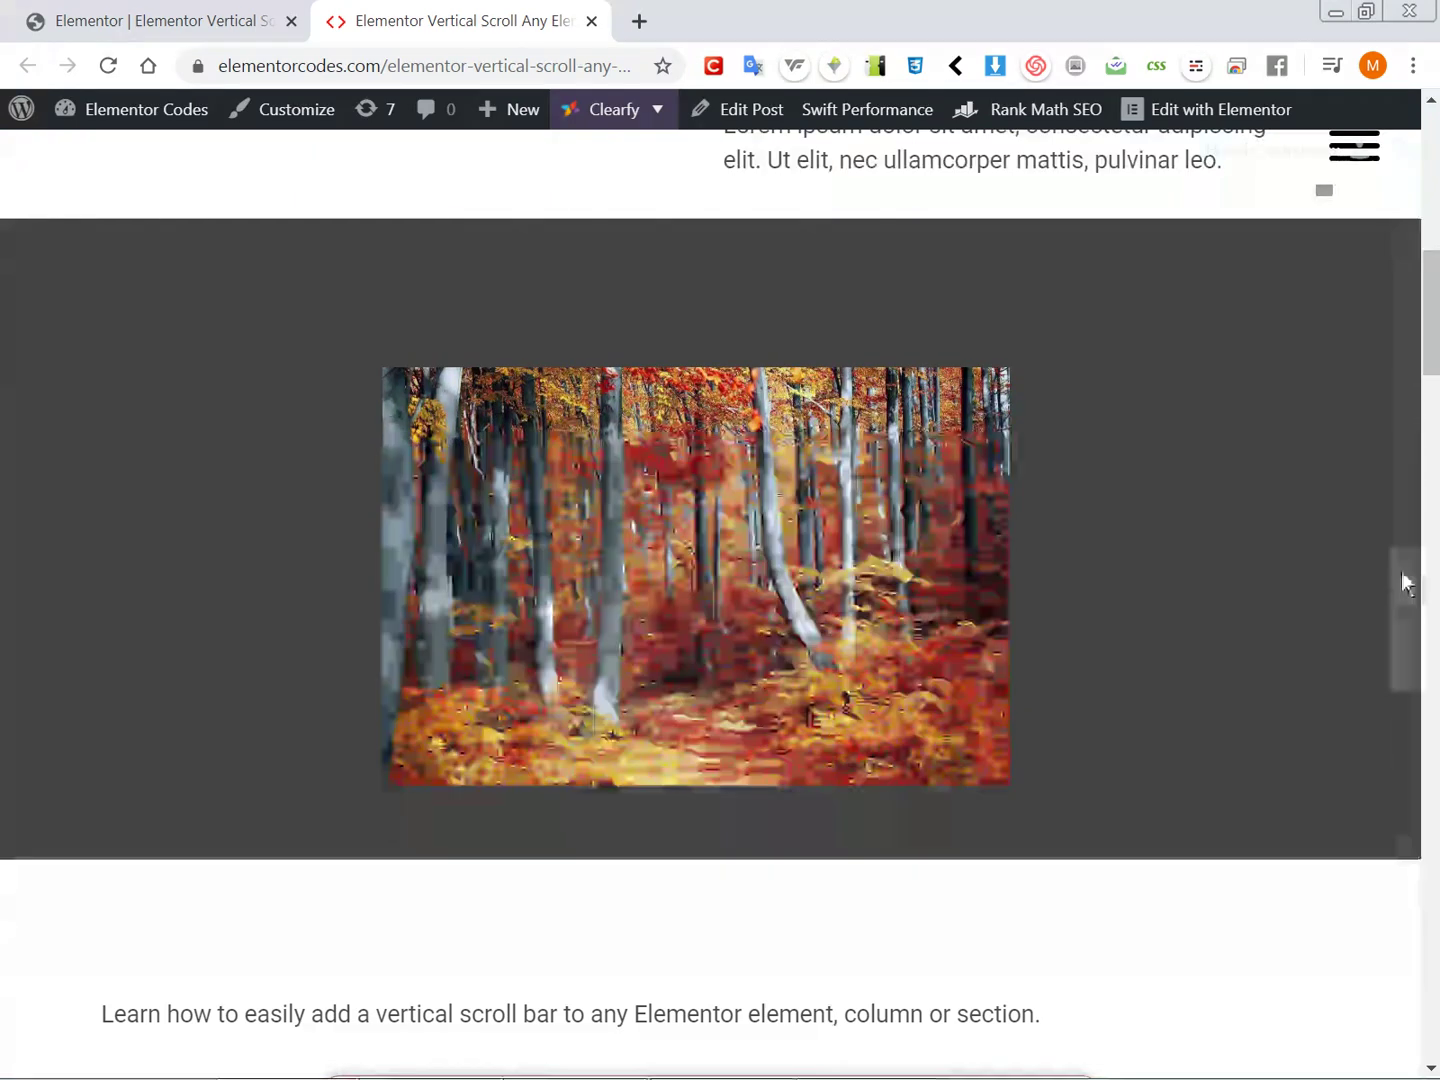
scroll("down", 3)
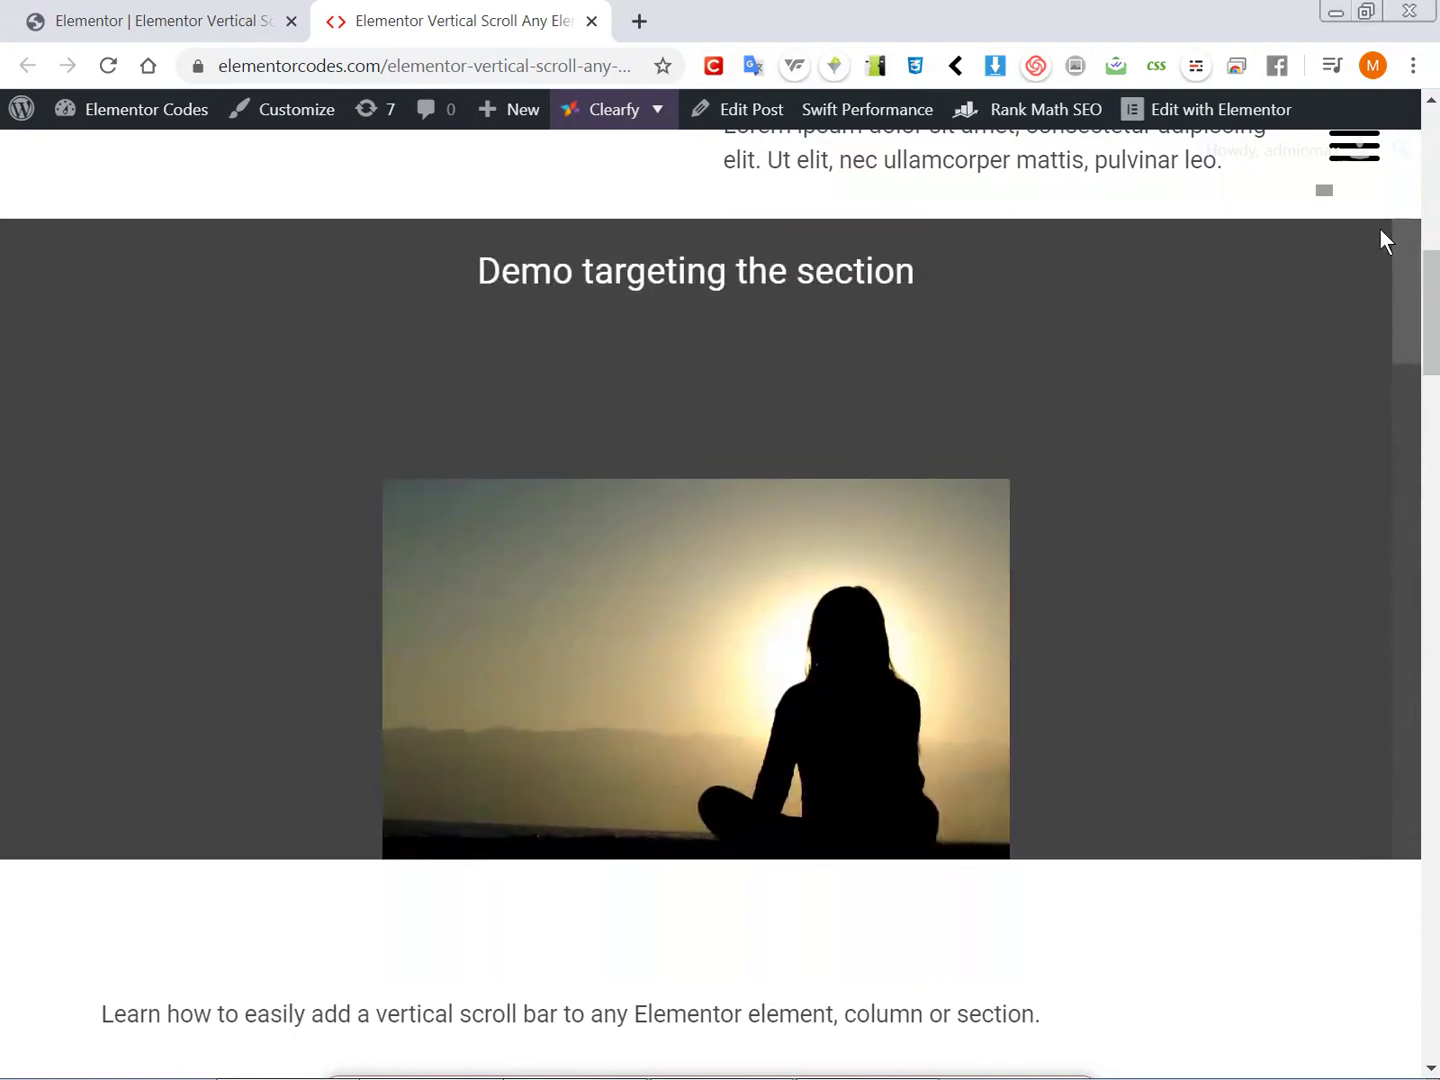
mouse_move(782, 322)
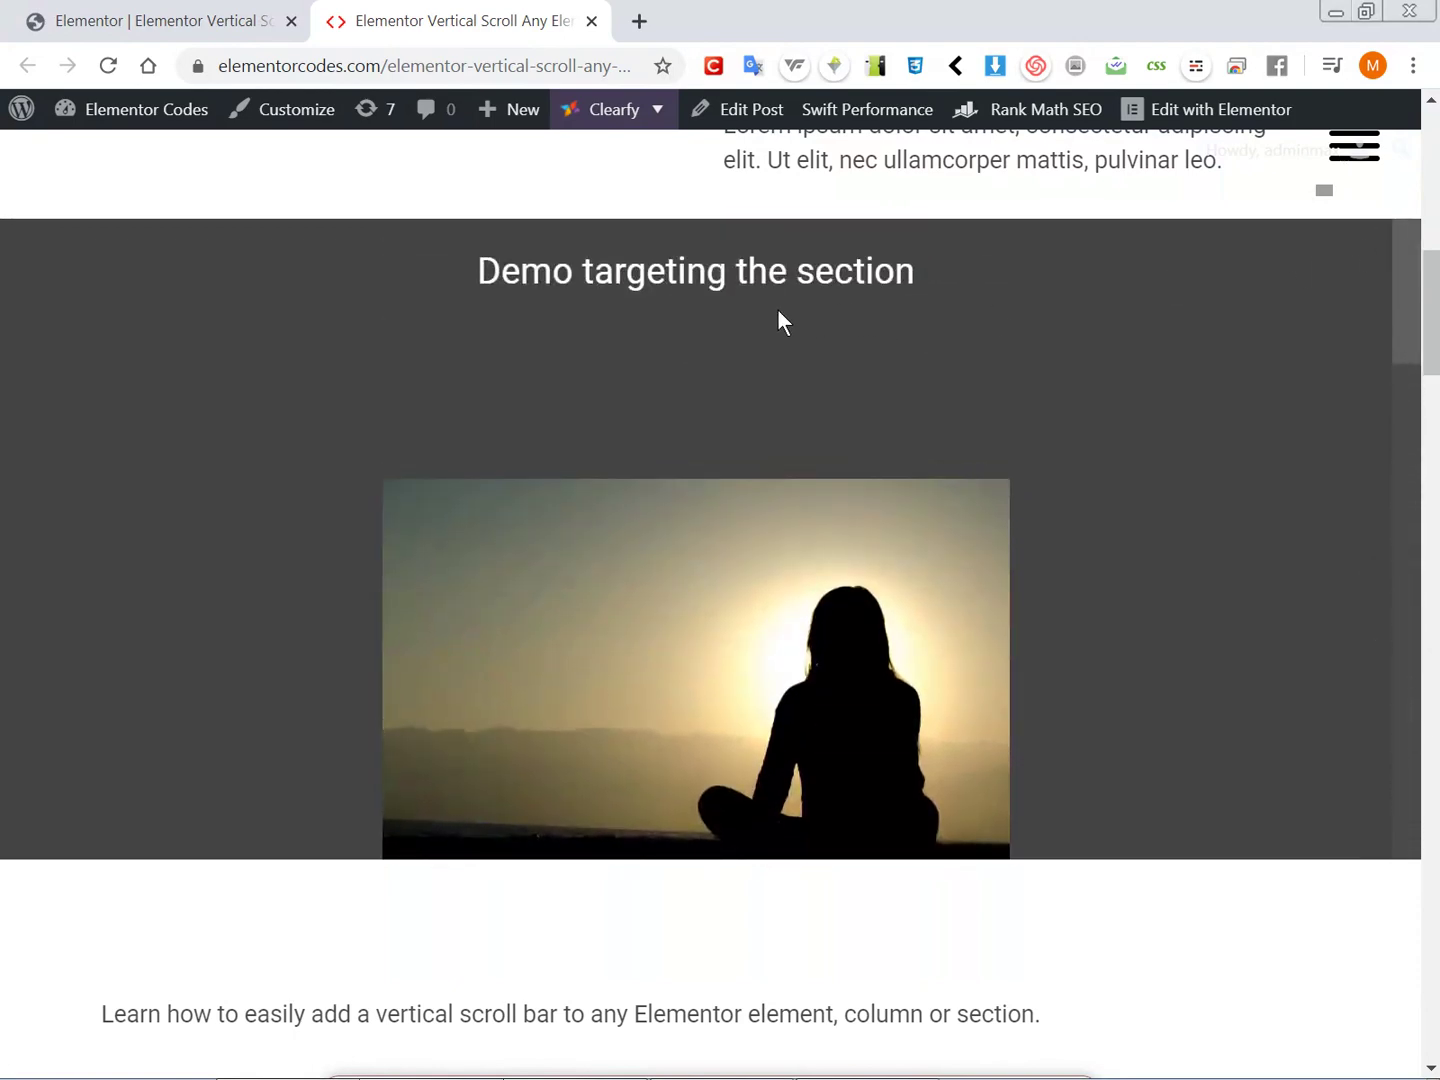
mouse_move(320, 492)
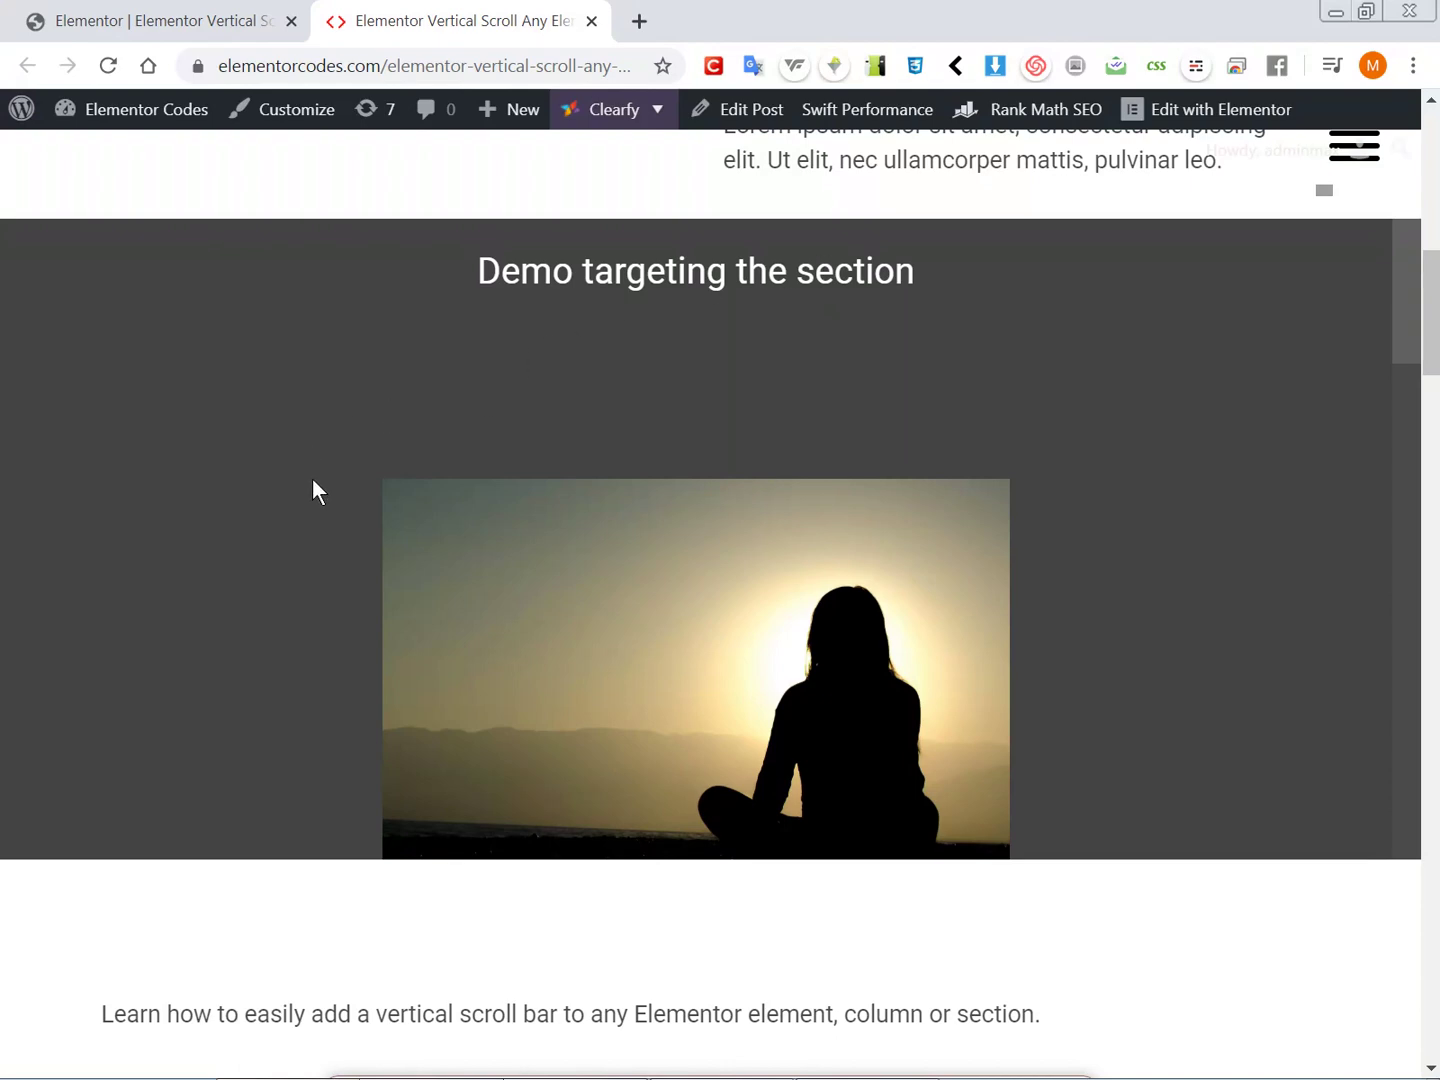
scroll("down", 3)
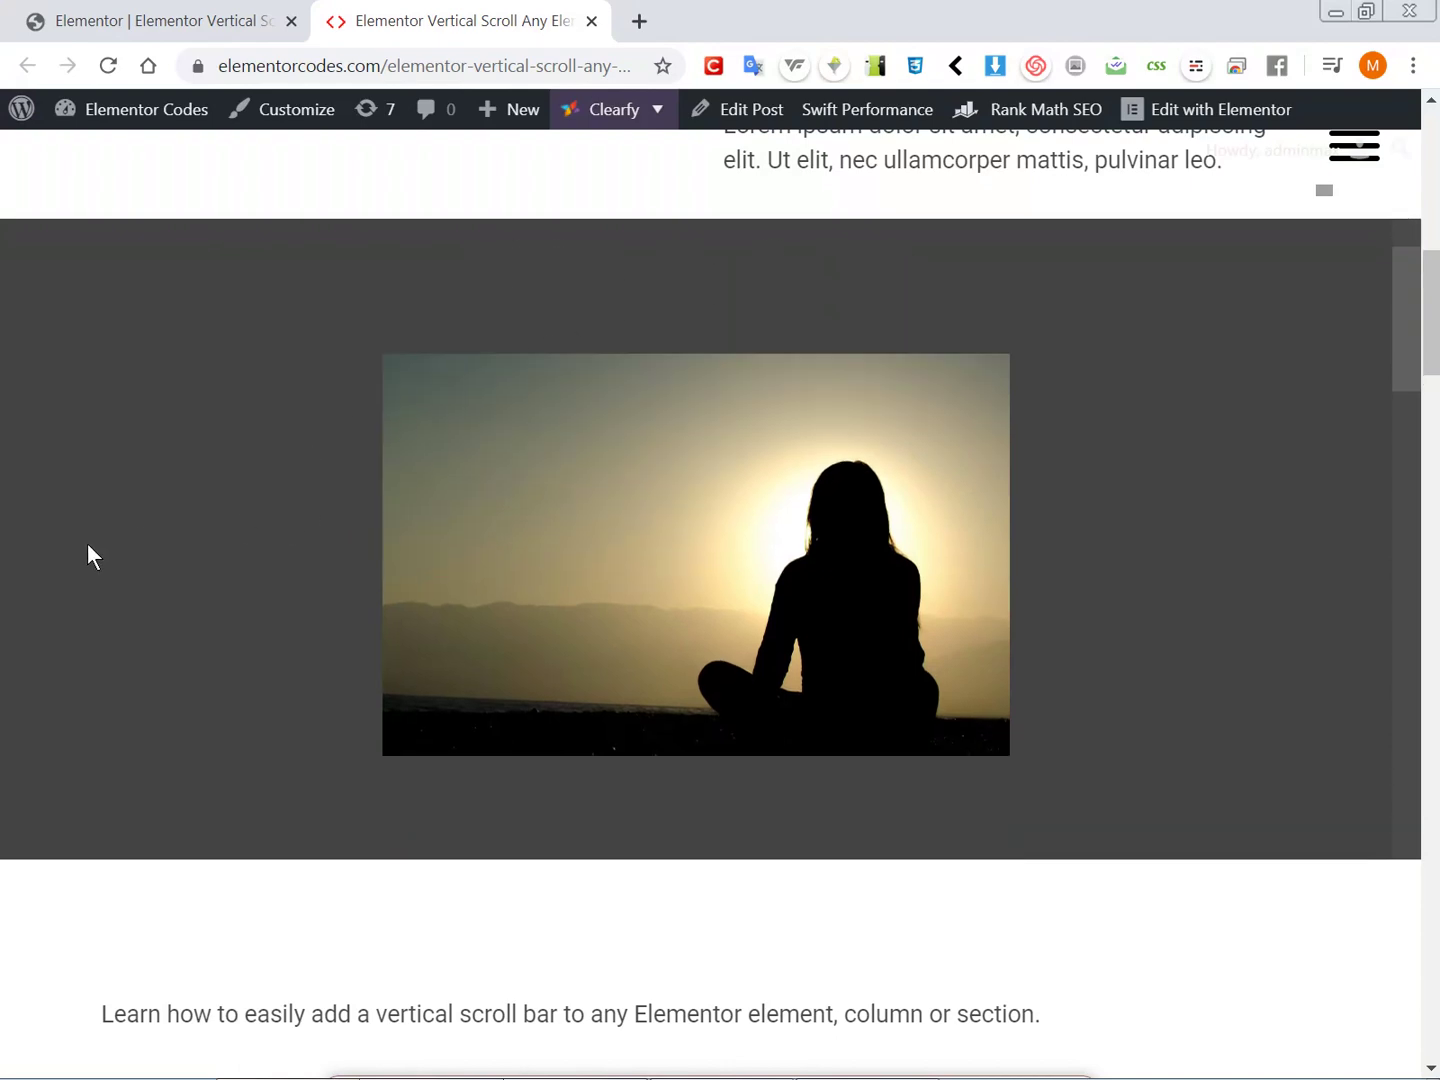
scroll("down", 3)
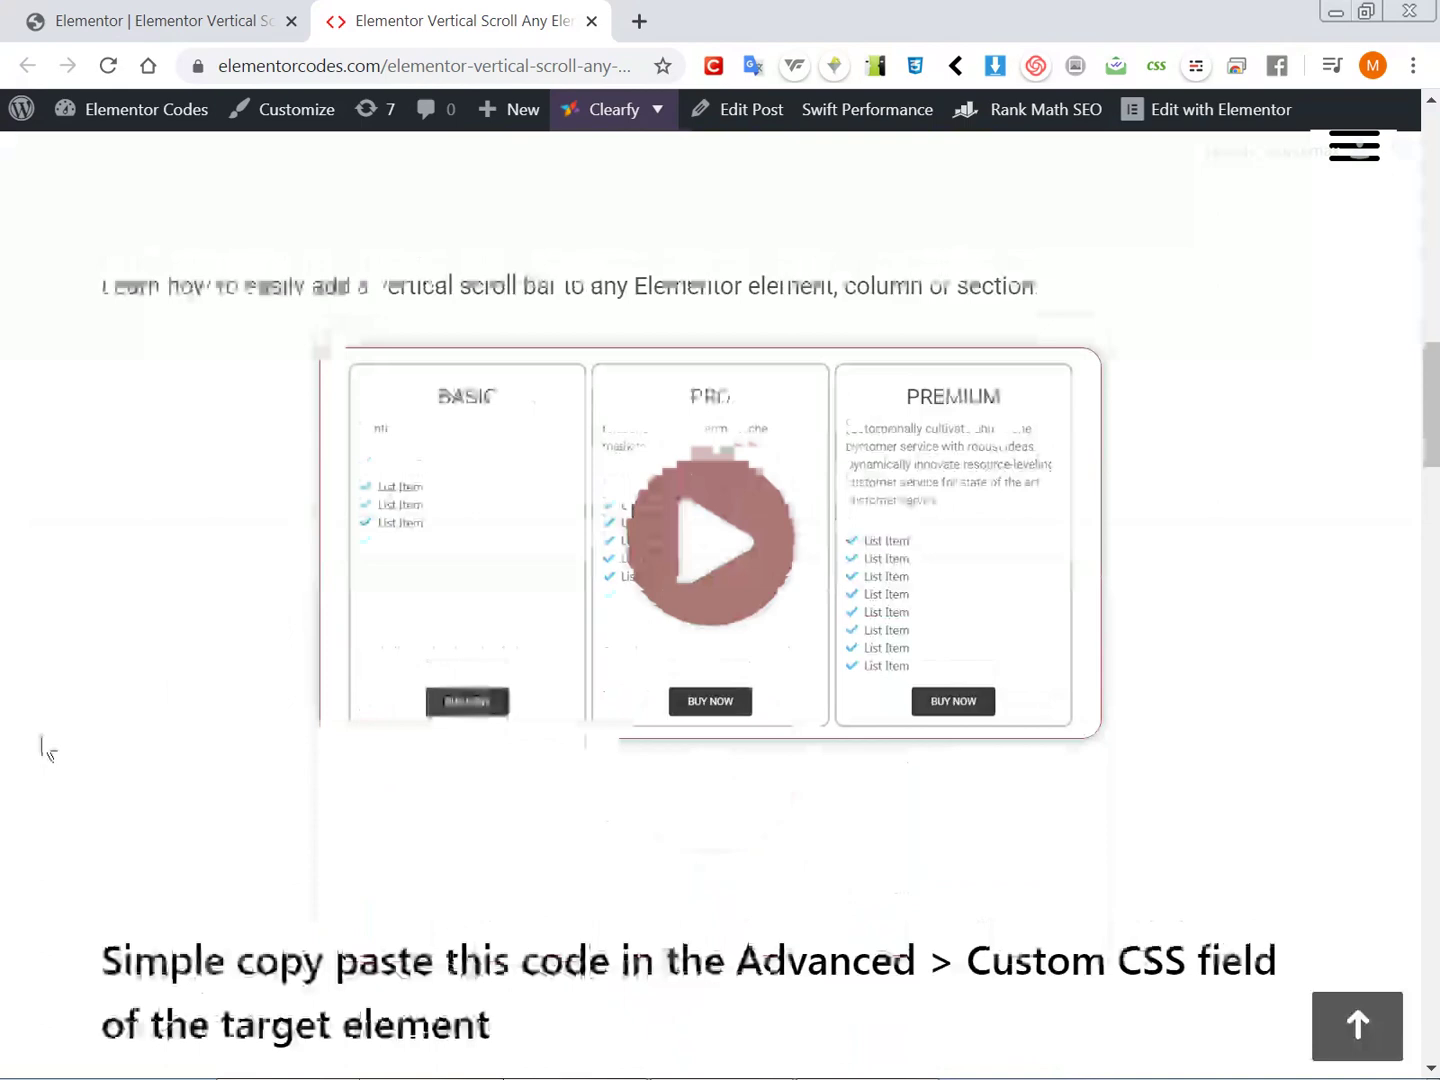
scroll("down", 3)
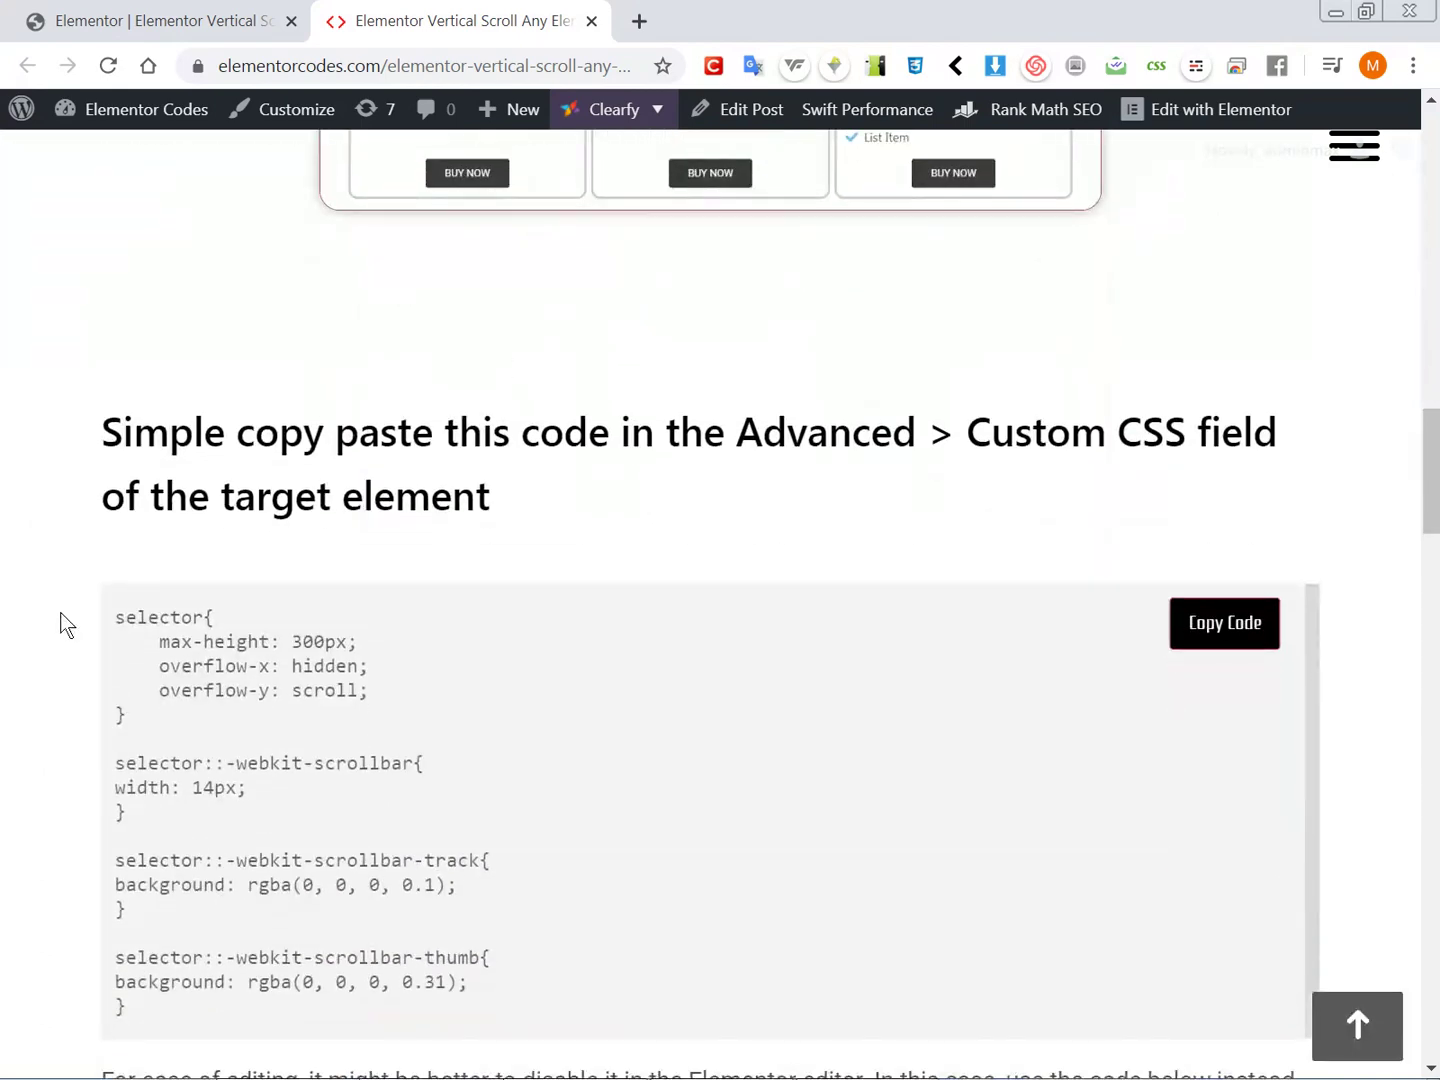
scroll("down", 3)
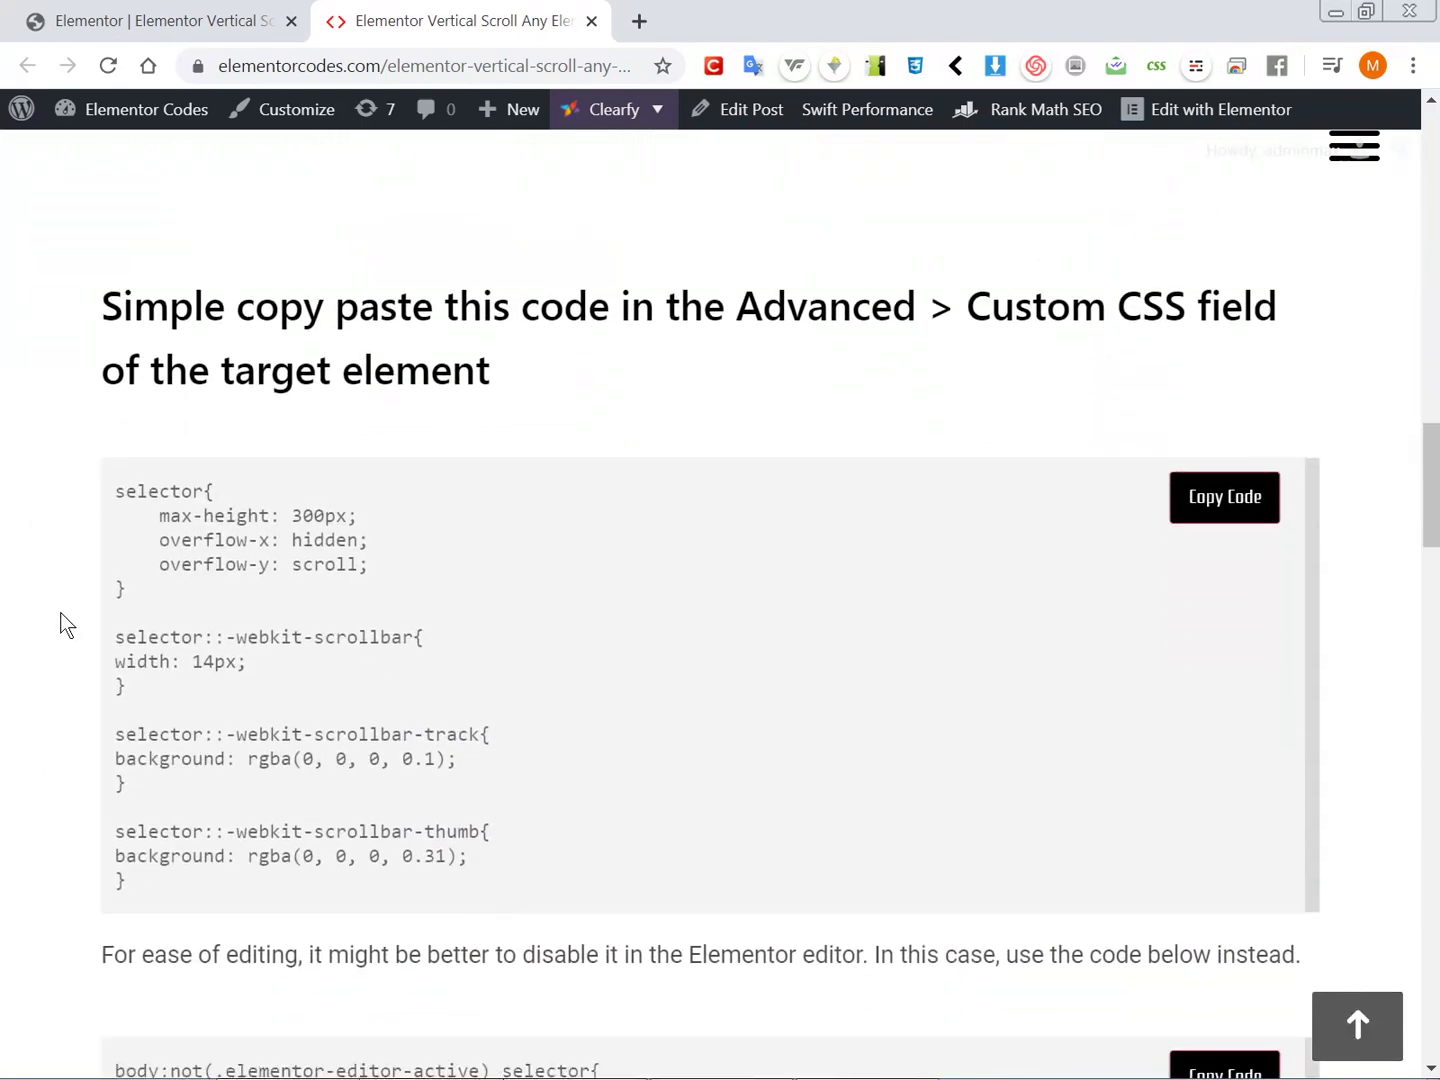
mouse_move(500, 530)
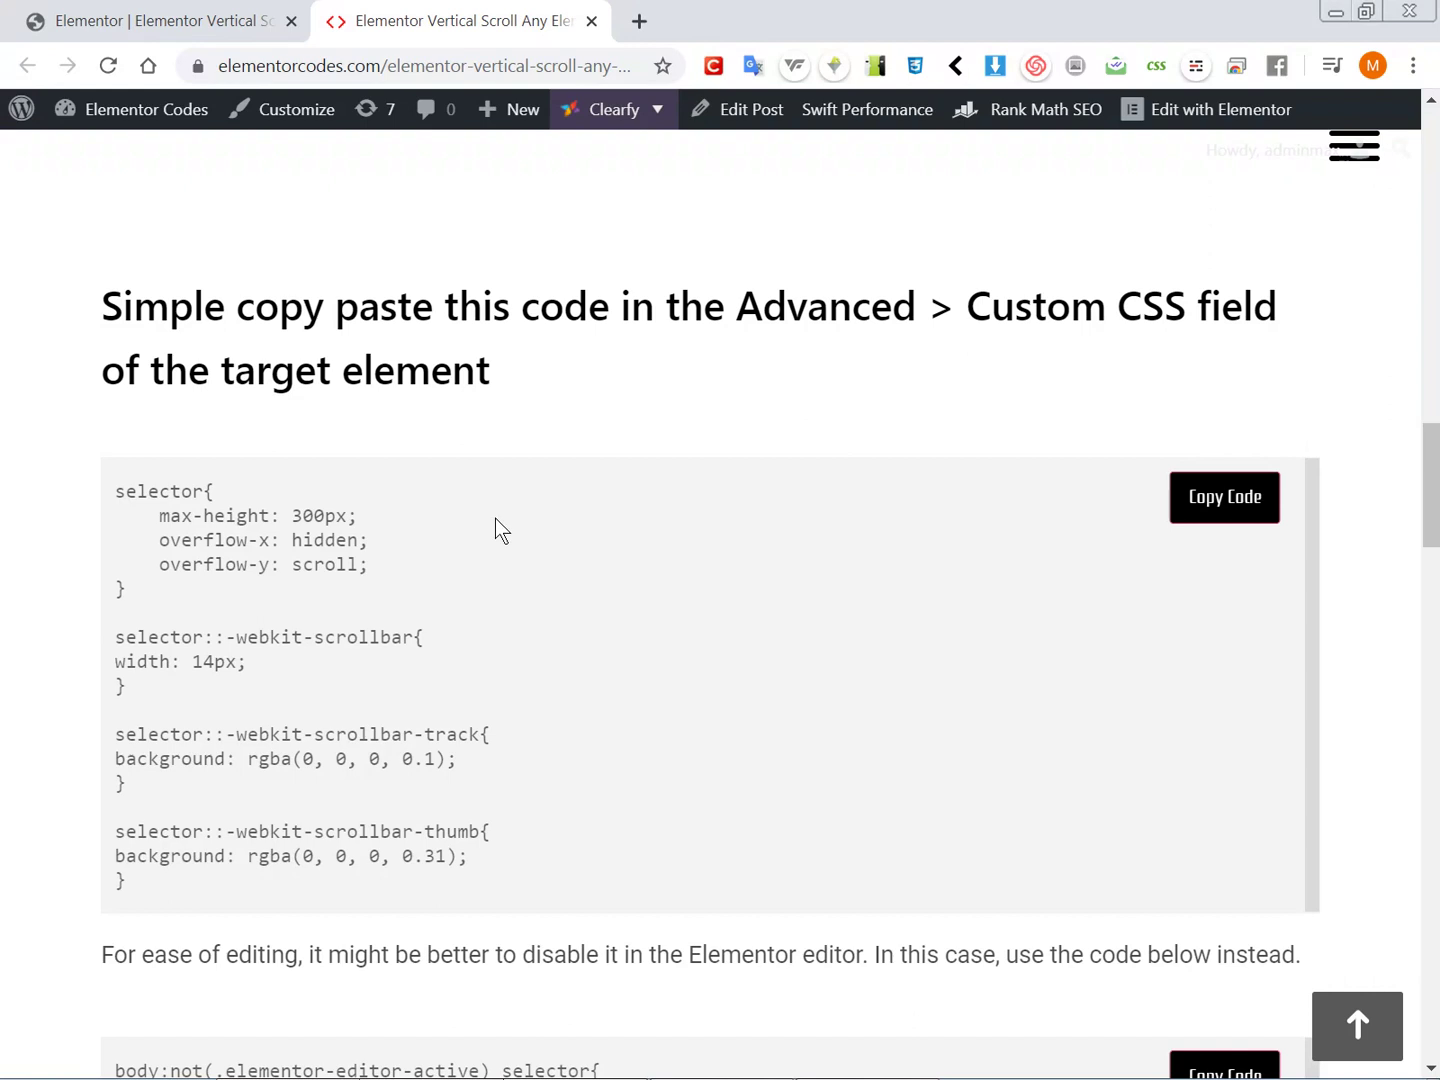
mouse_move(696, 400)
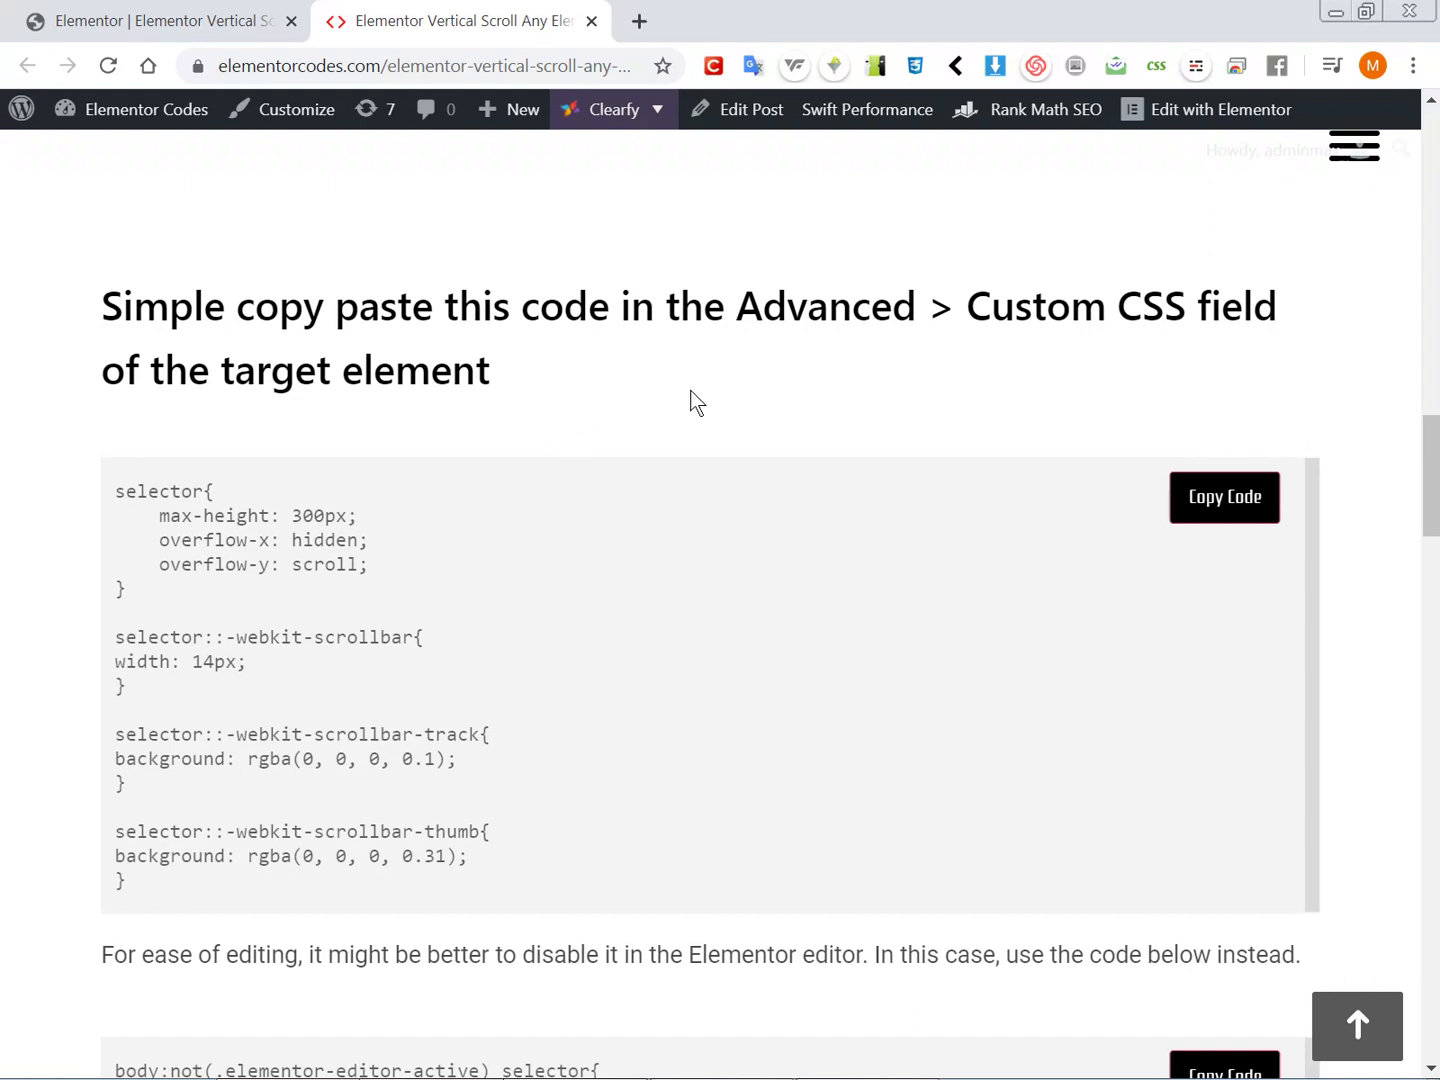
scroll("down", 3)
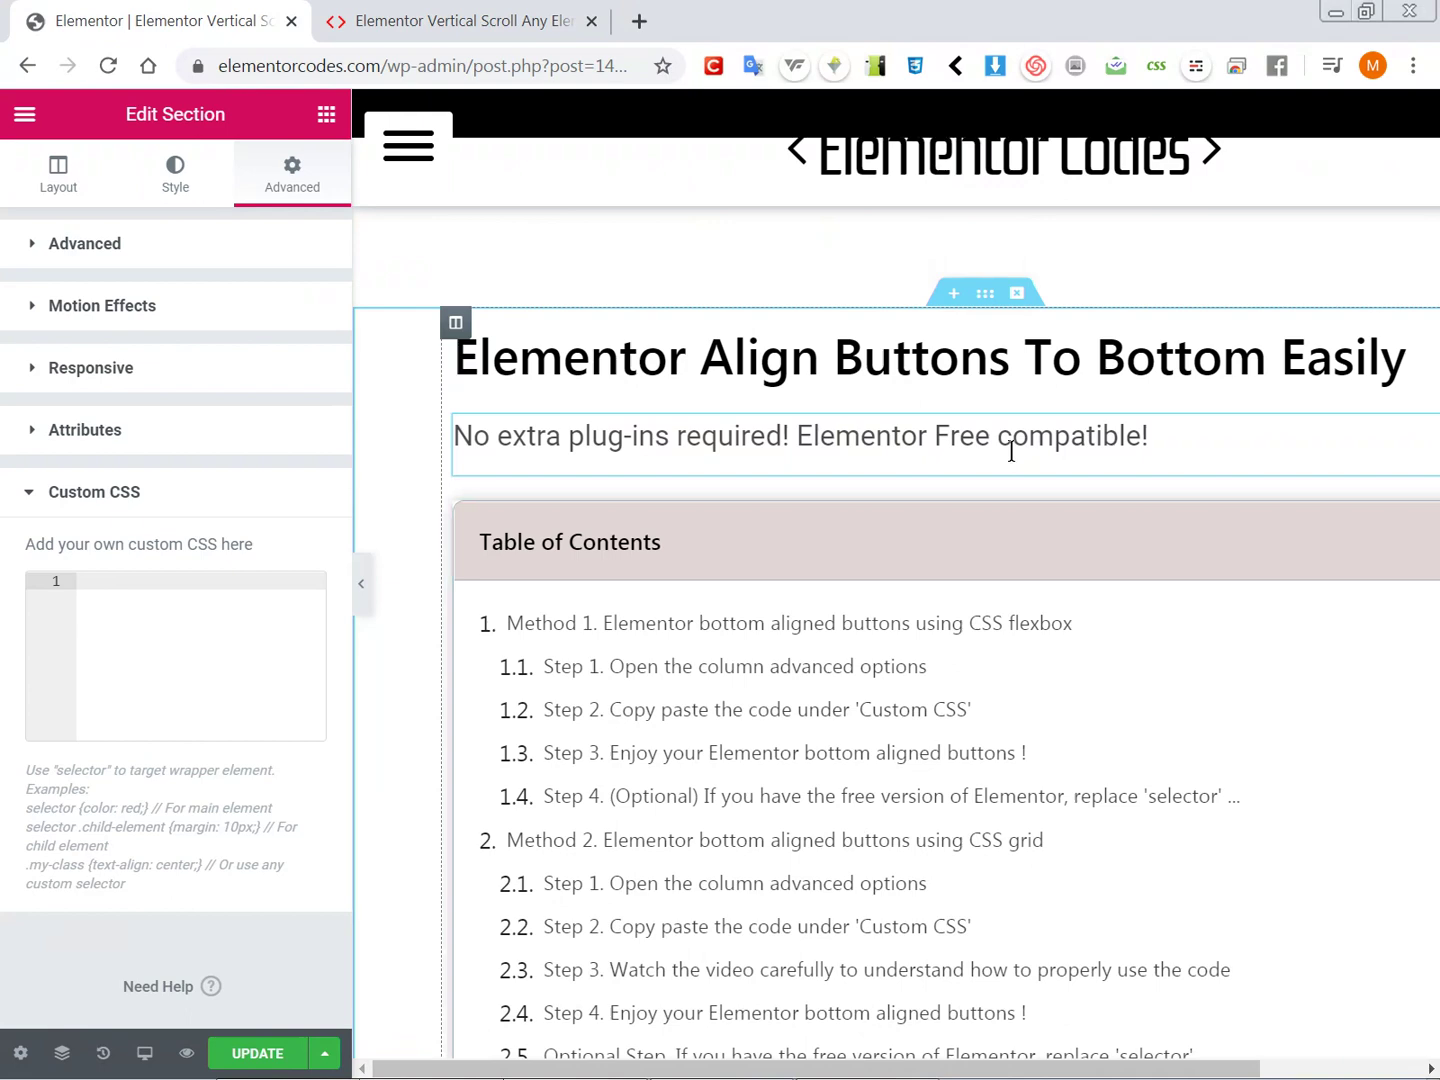
Step: Scroll the section's Advanced panel down to the empty Custom CSS field
scroll("down", 3)
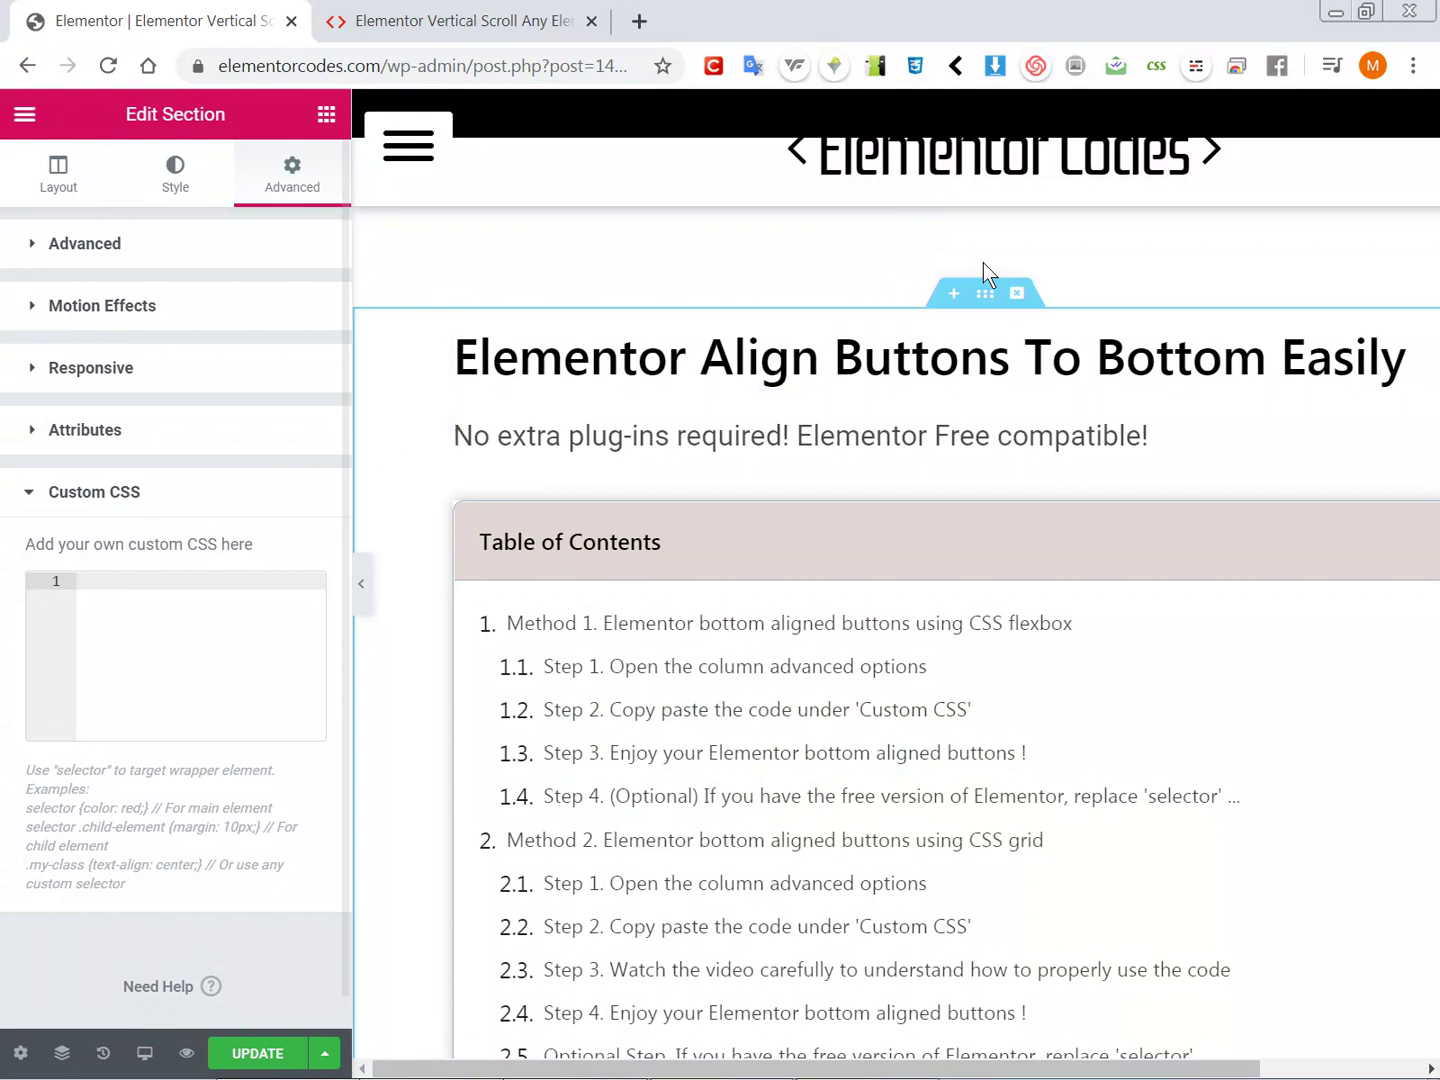
mouse_move(220, 244)
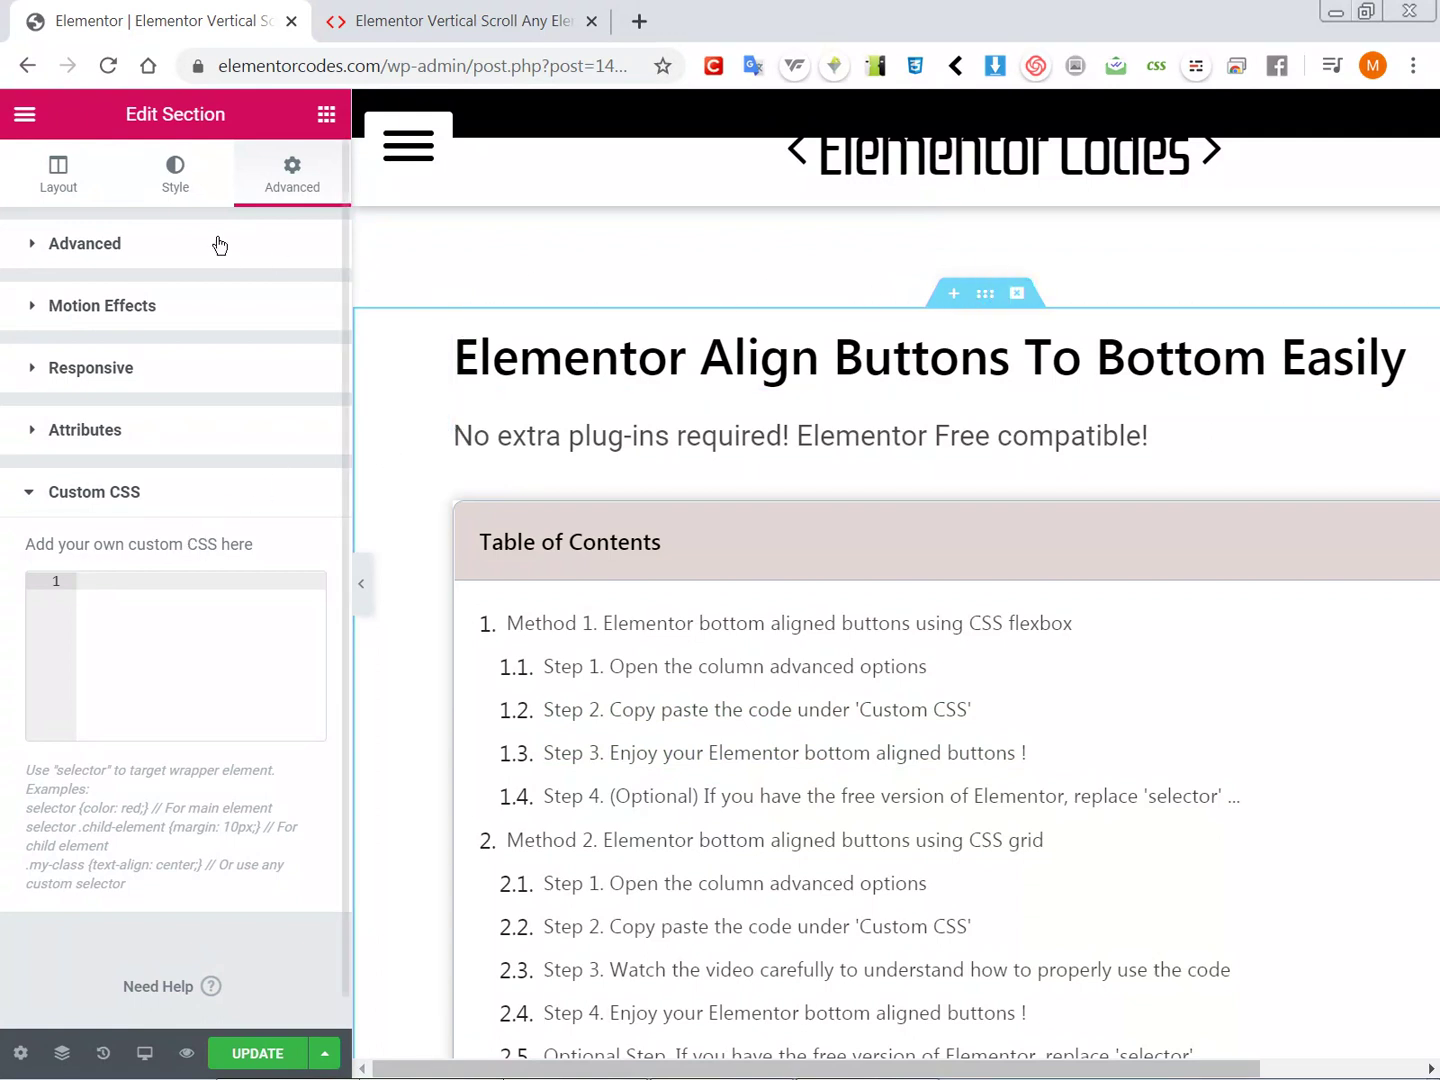
mouse_move(90, 496)
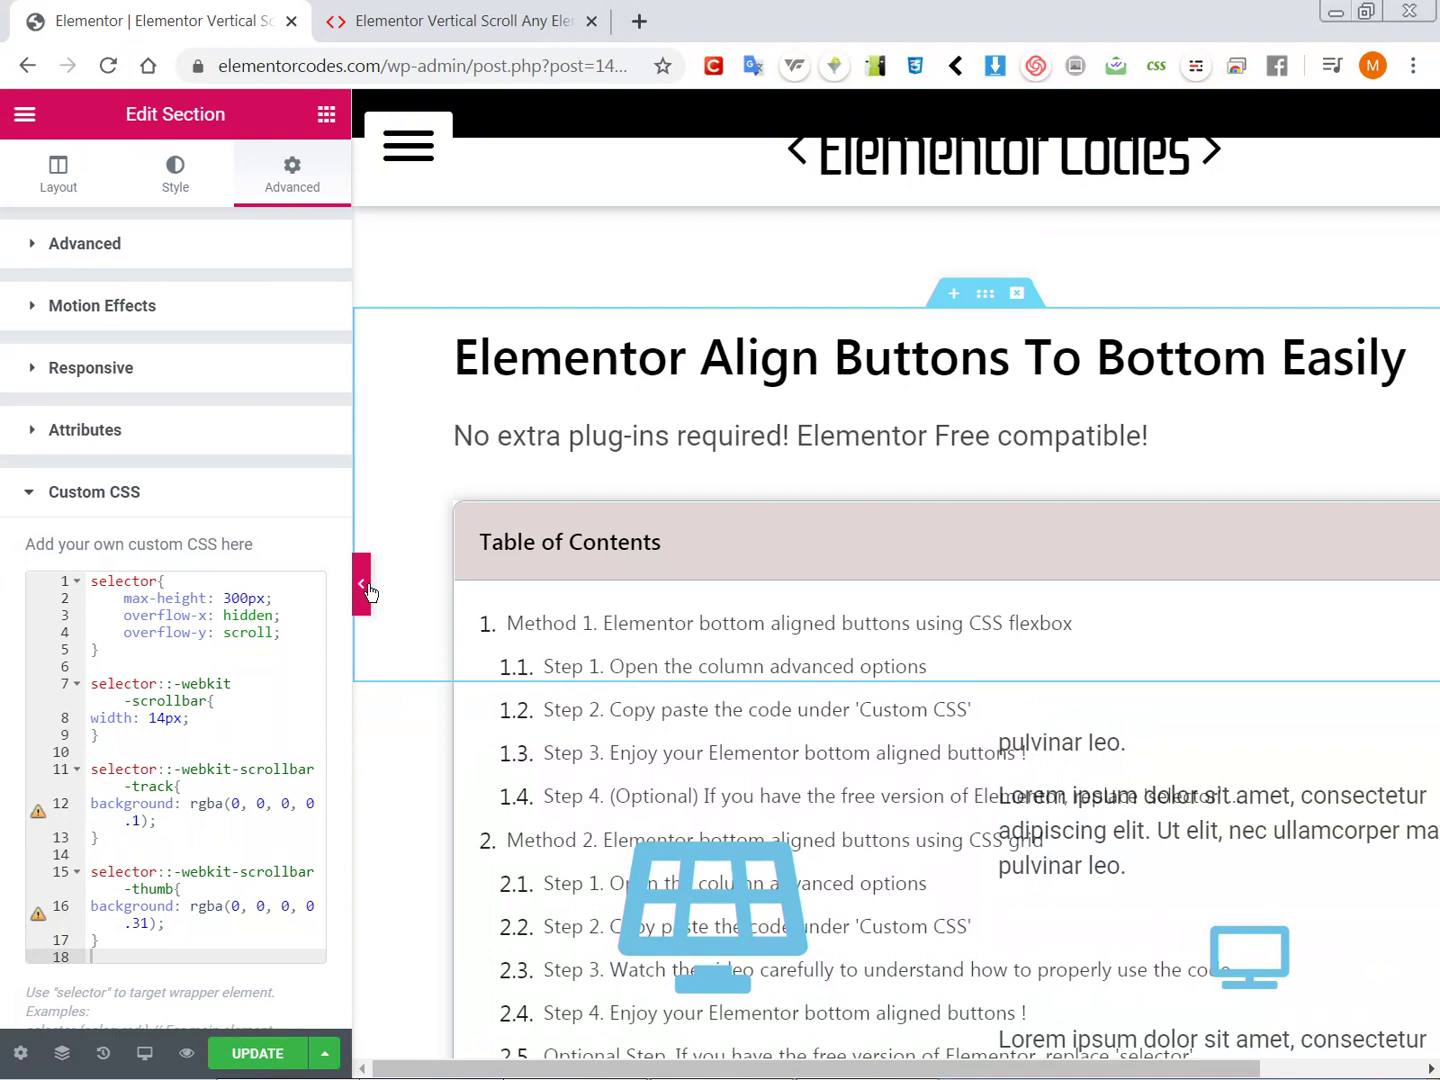
Step: Preview the section scrolling within its 300px height, then return to the article with the snippets
left_click(362, 586)
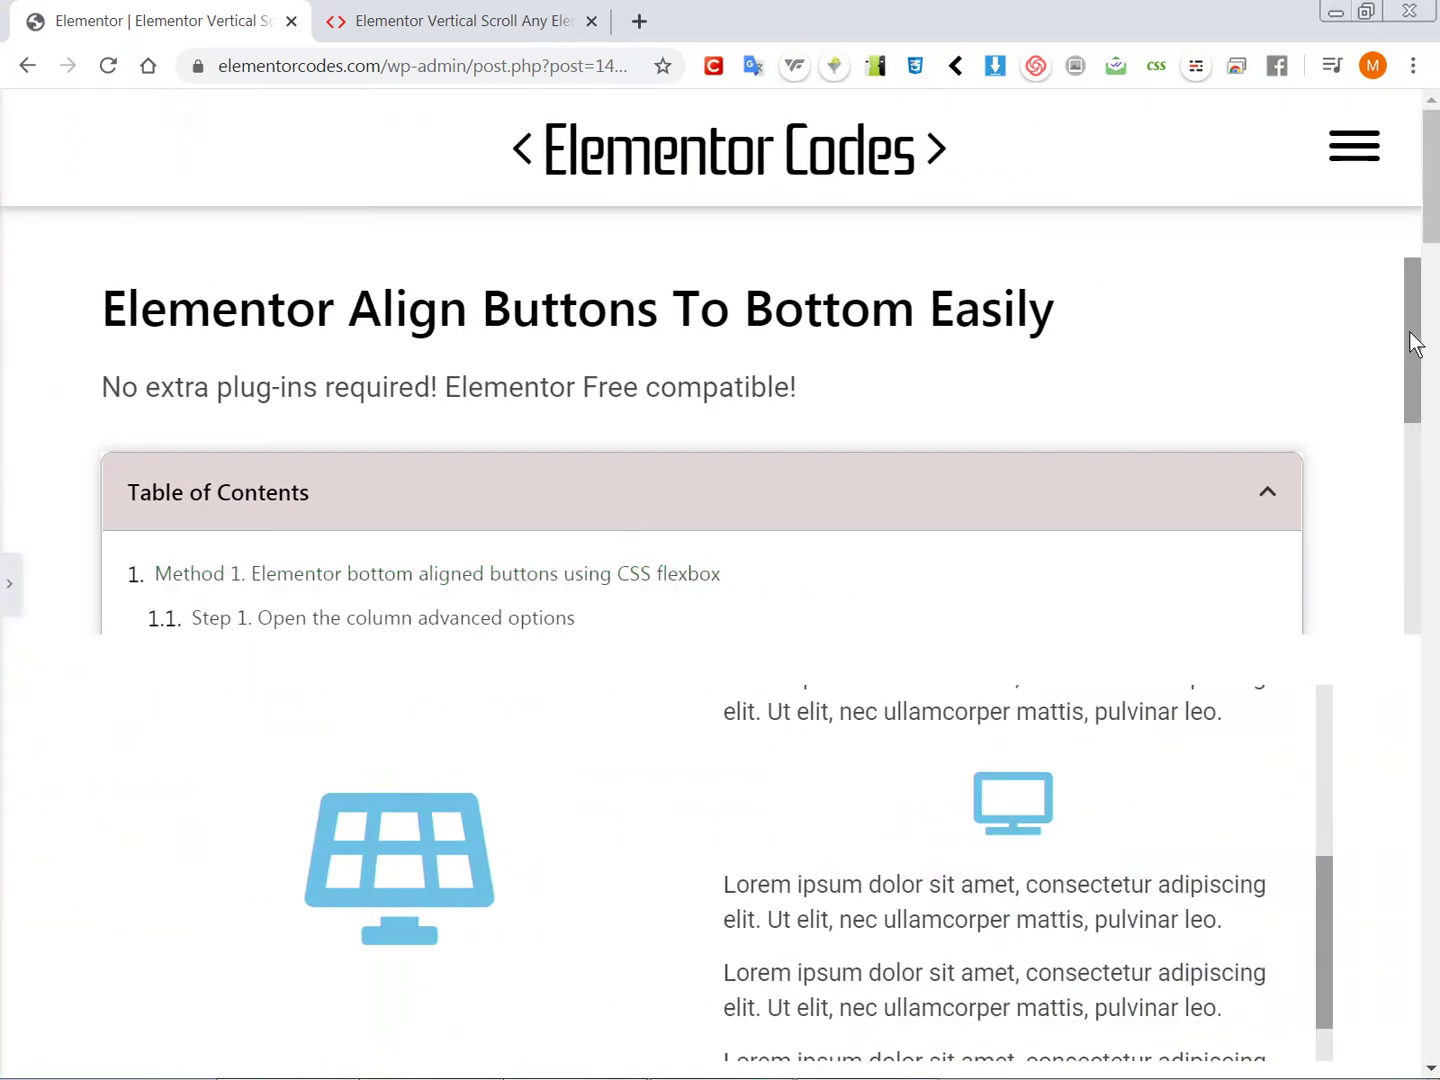
scroll("down", 3)
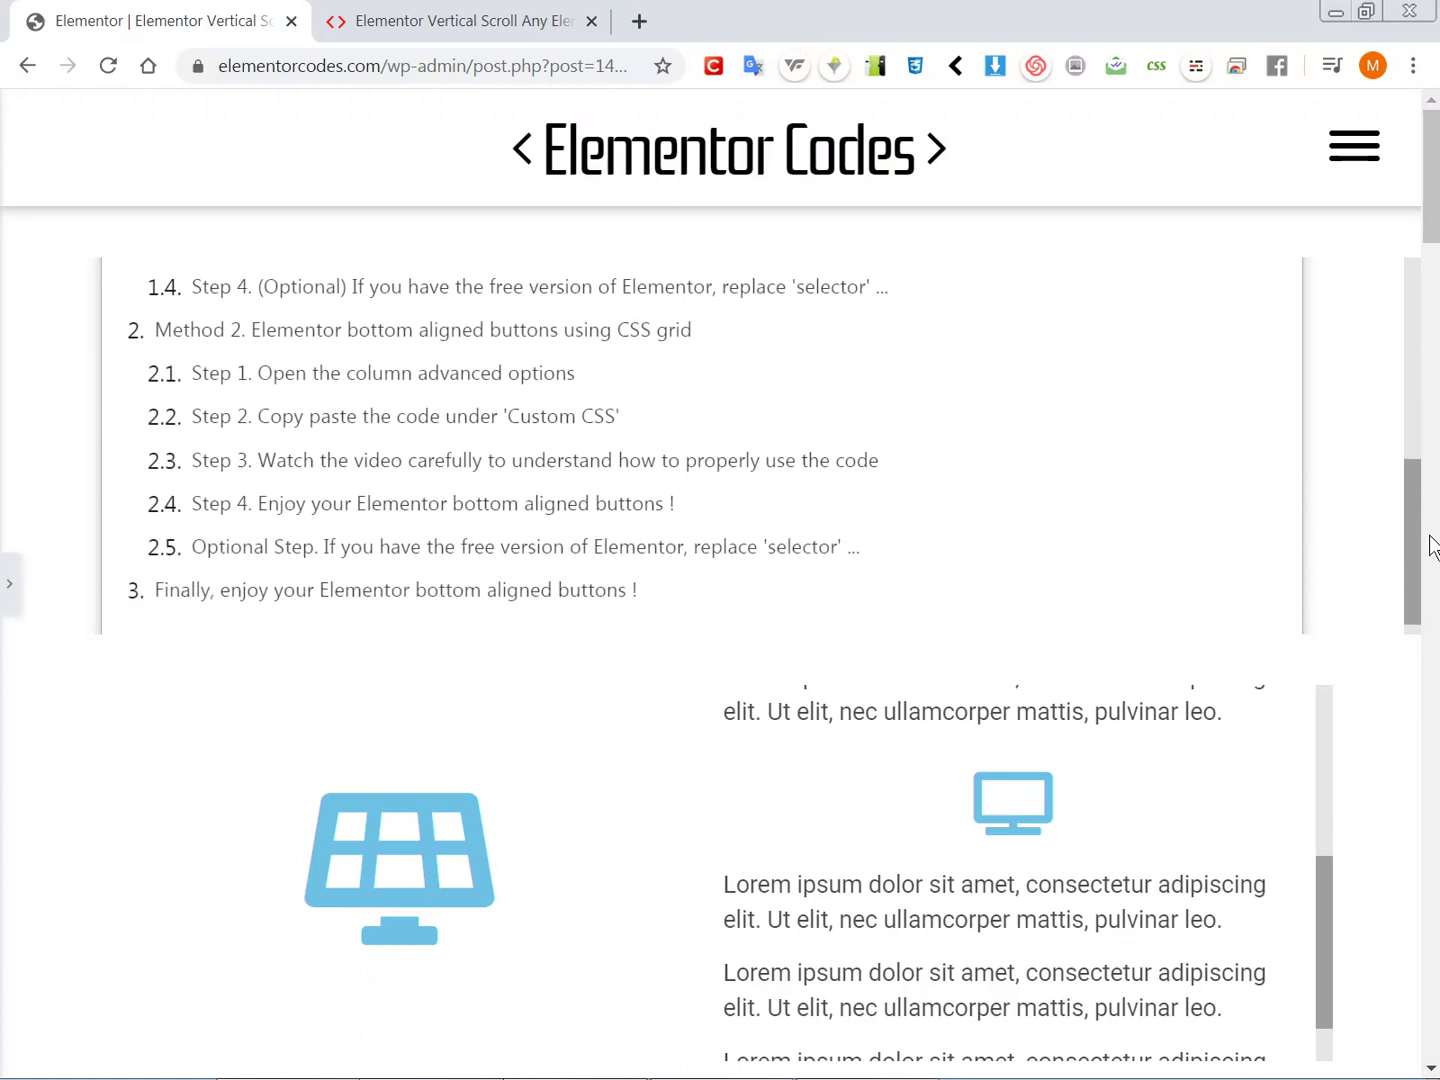
scroll("up", 3)
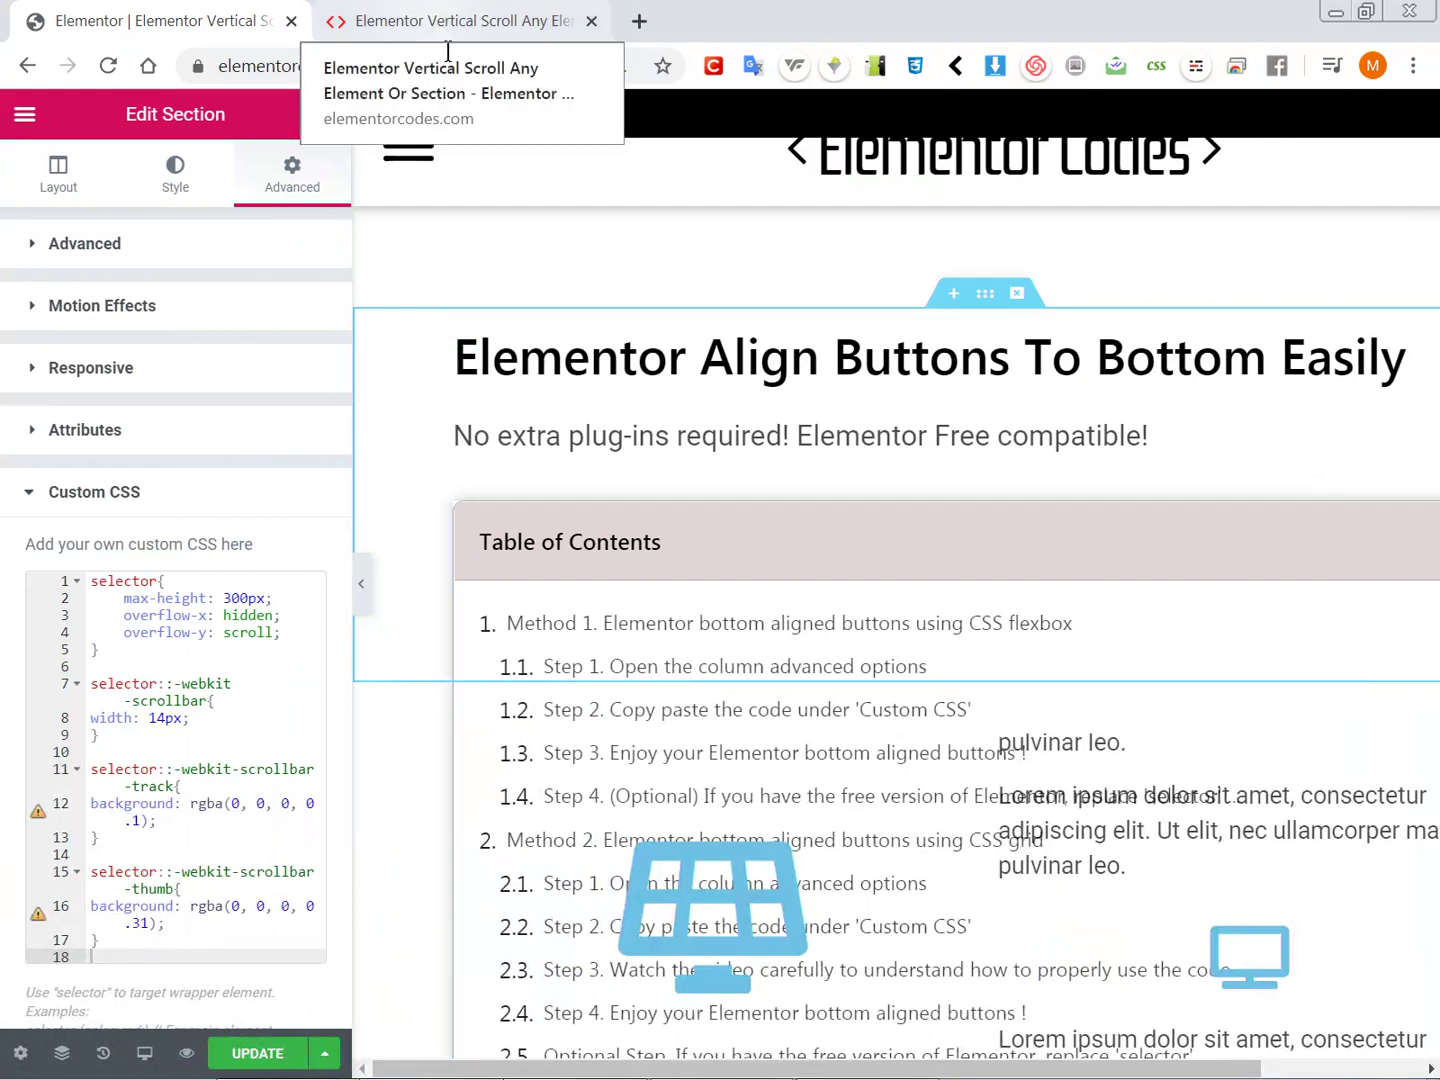
mouse_move(984, 292)
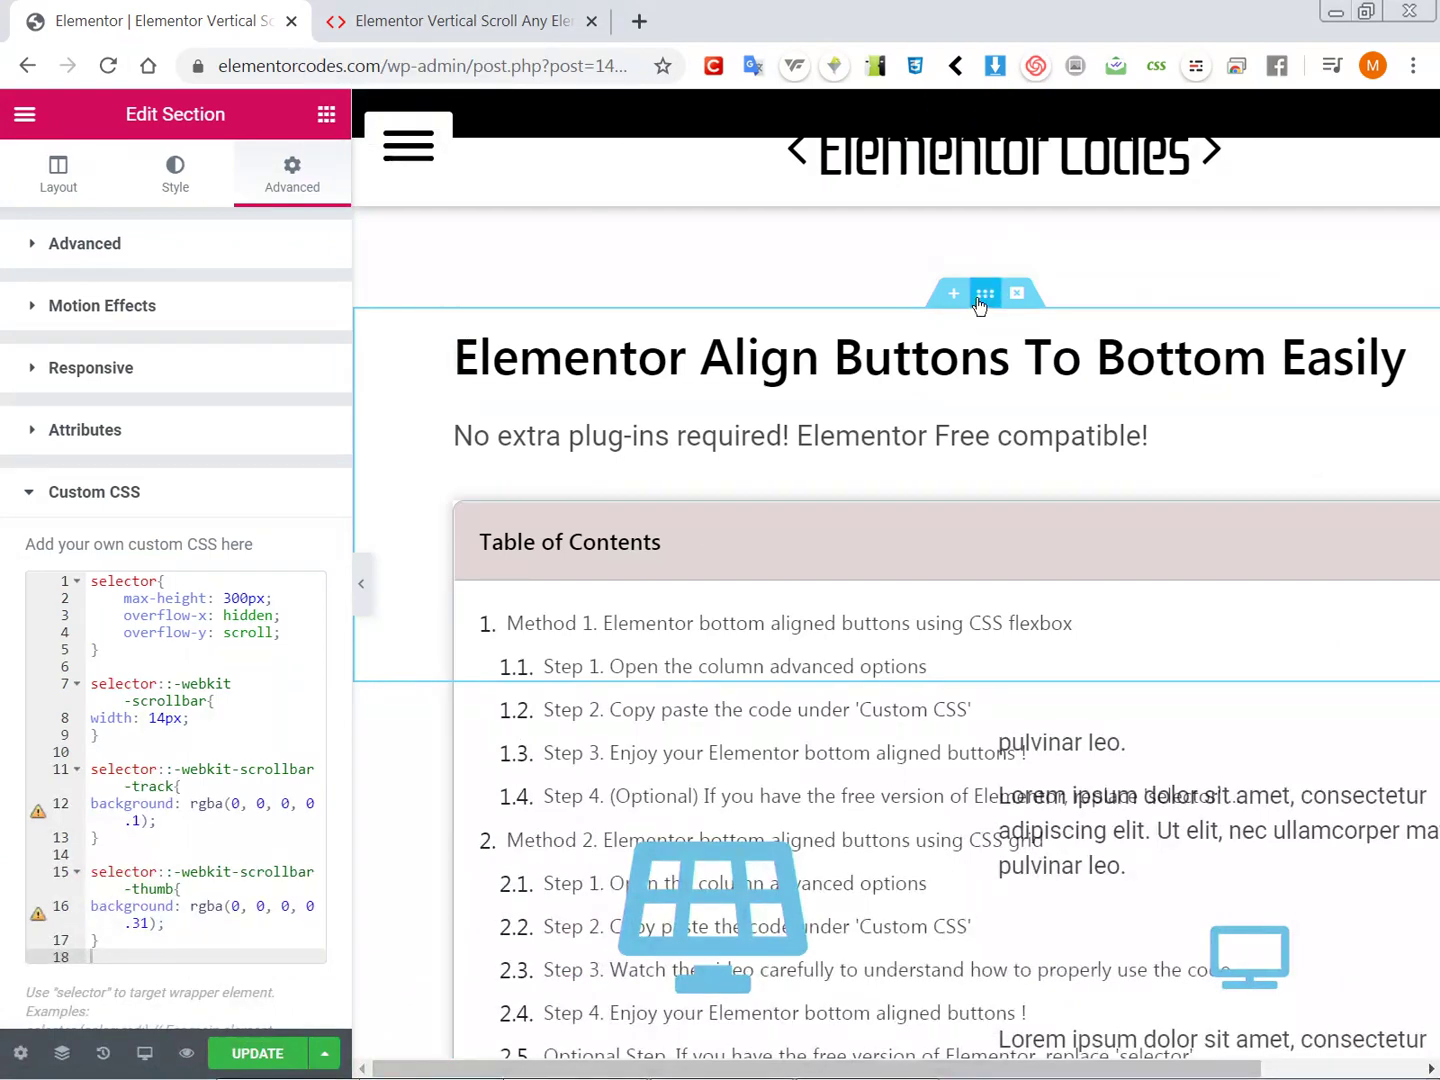
left_click(460, 20)
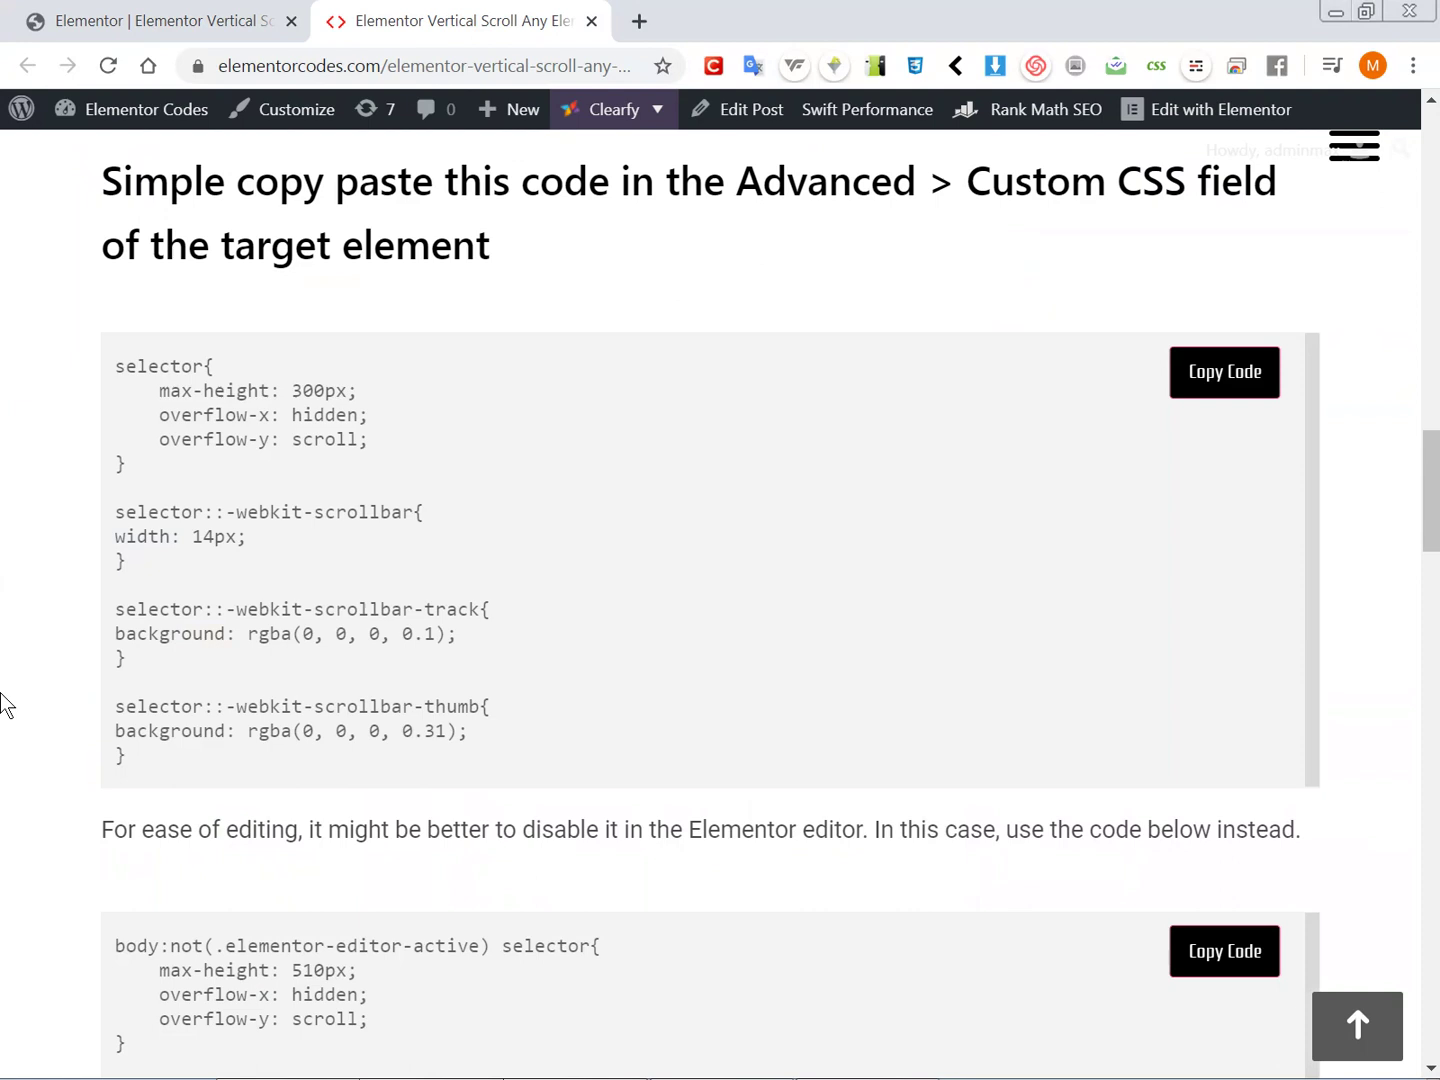
Step: Scroll the article to the body:not(.elementor-editor-active) snippet with 510px max height and 23px scrollbar
scroll("down", 3)
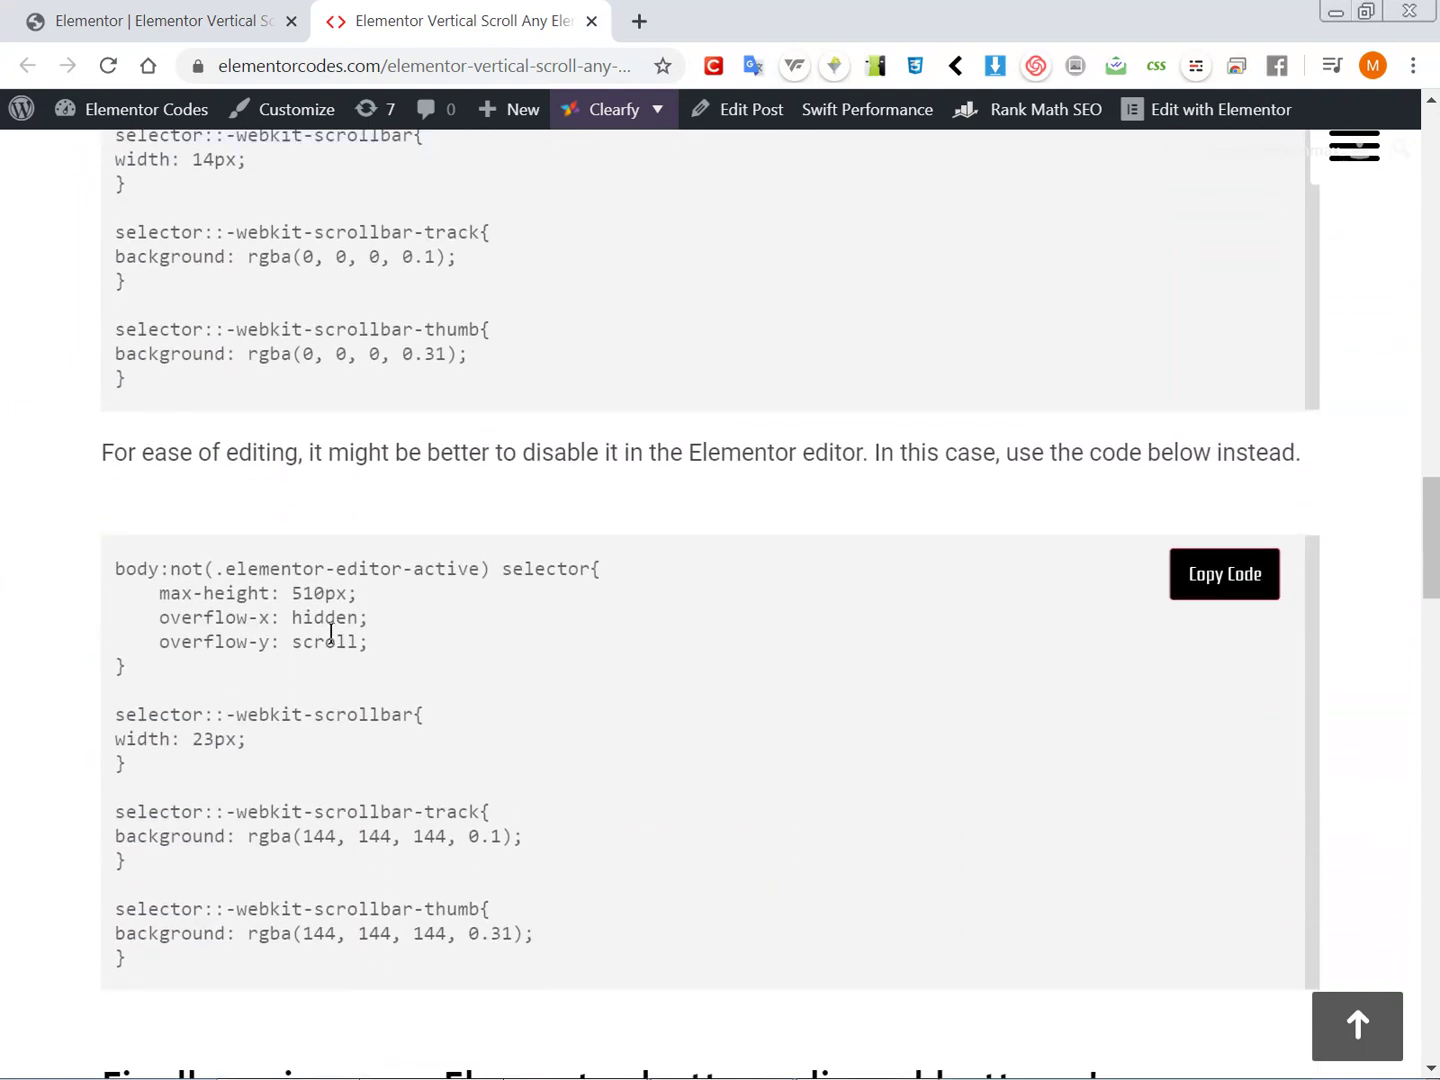
mouse_move(662, 656)
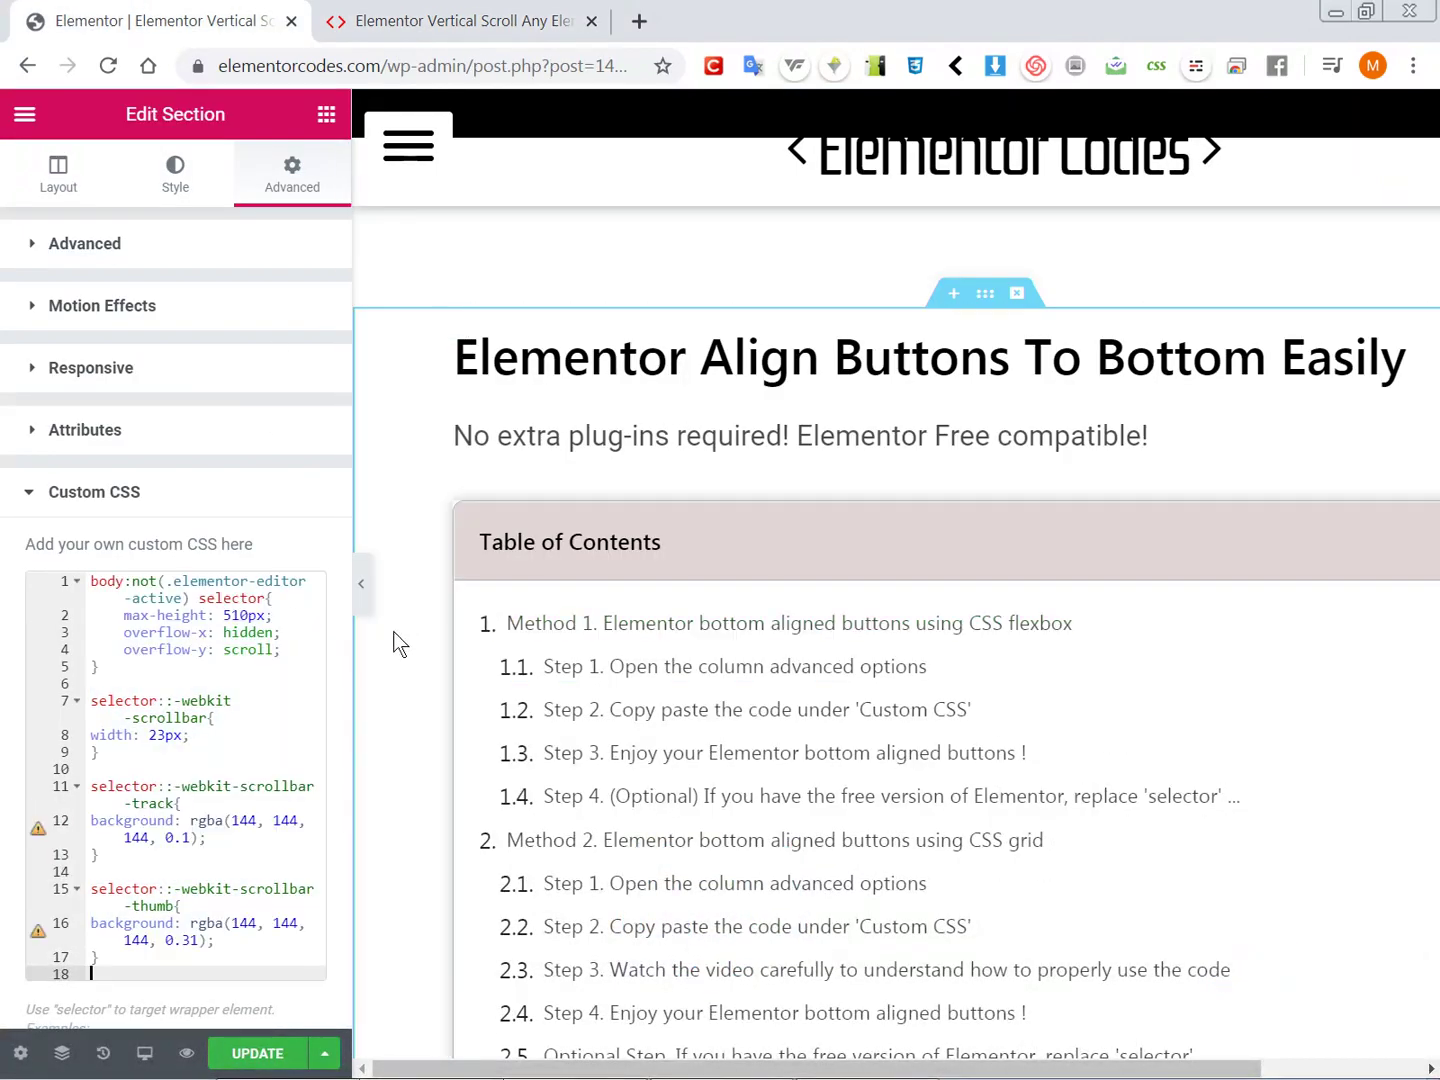
mouse_move(690, 548)
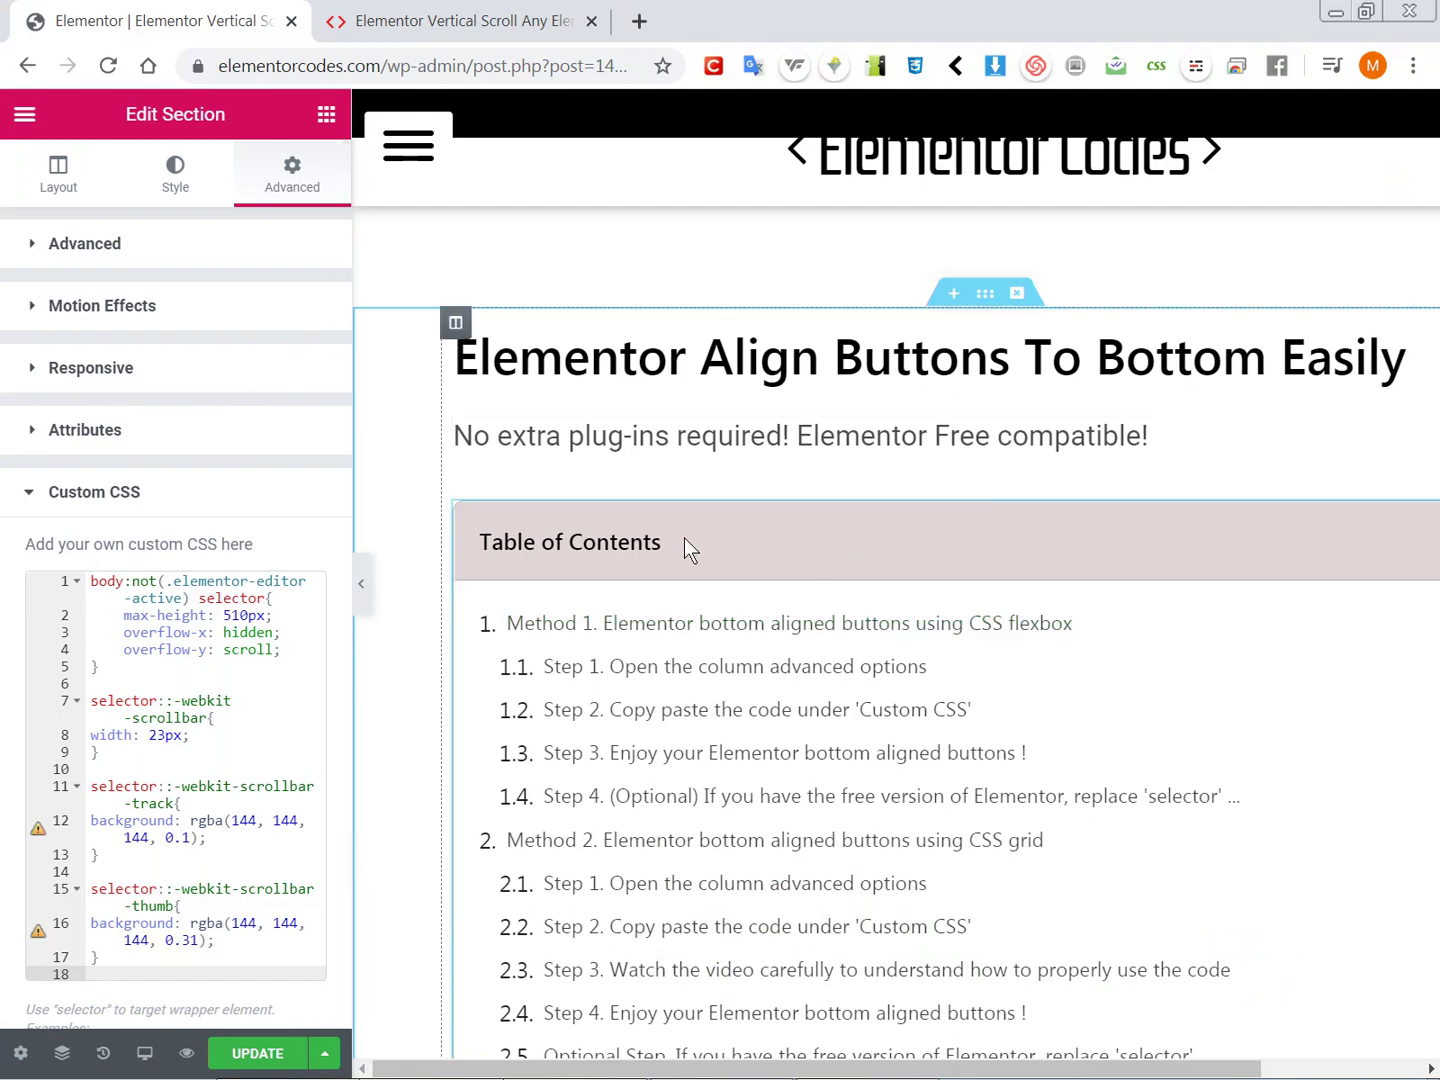
scroll("down", 3)
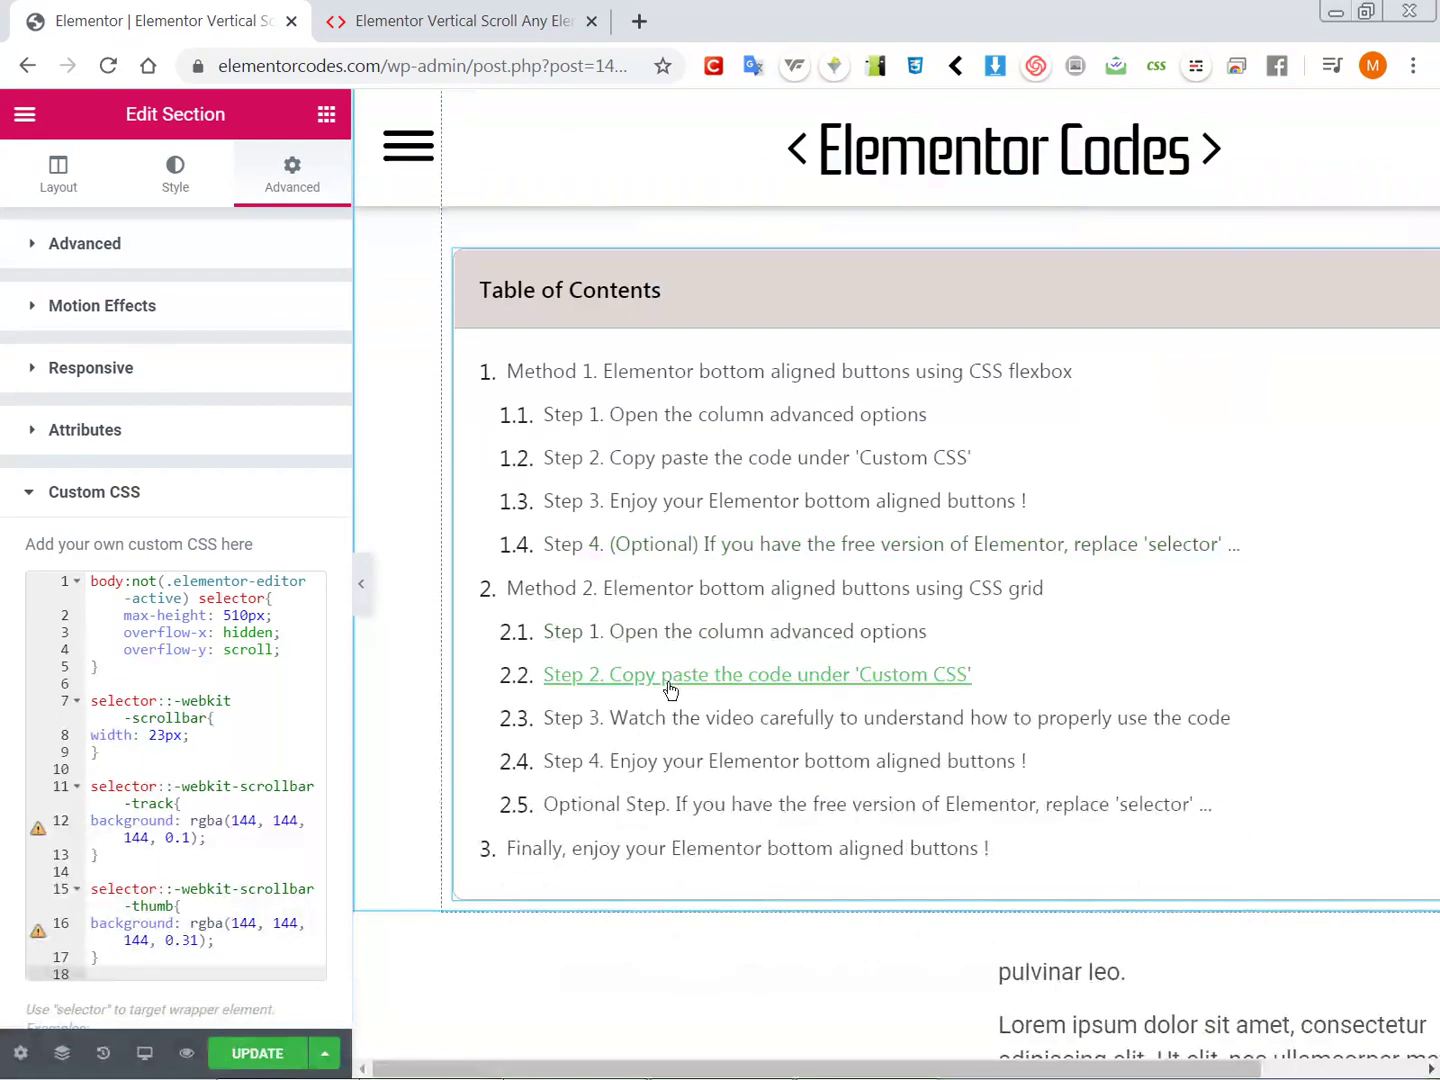
scroll("up", 3)
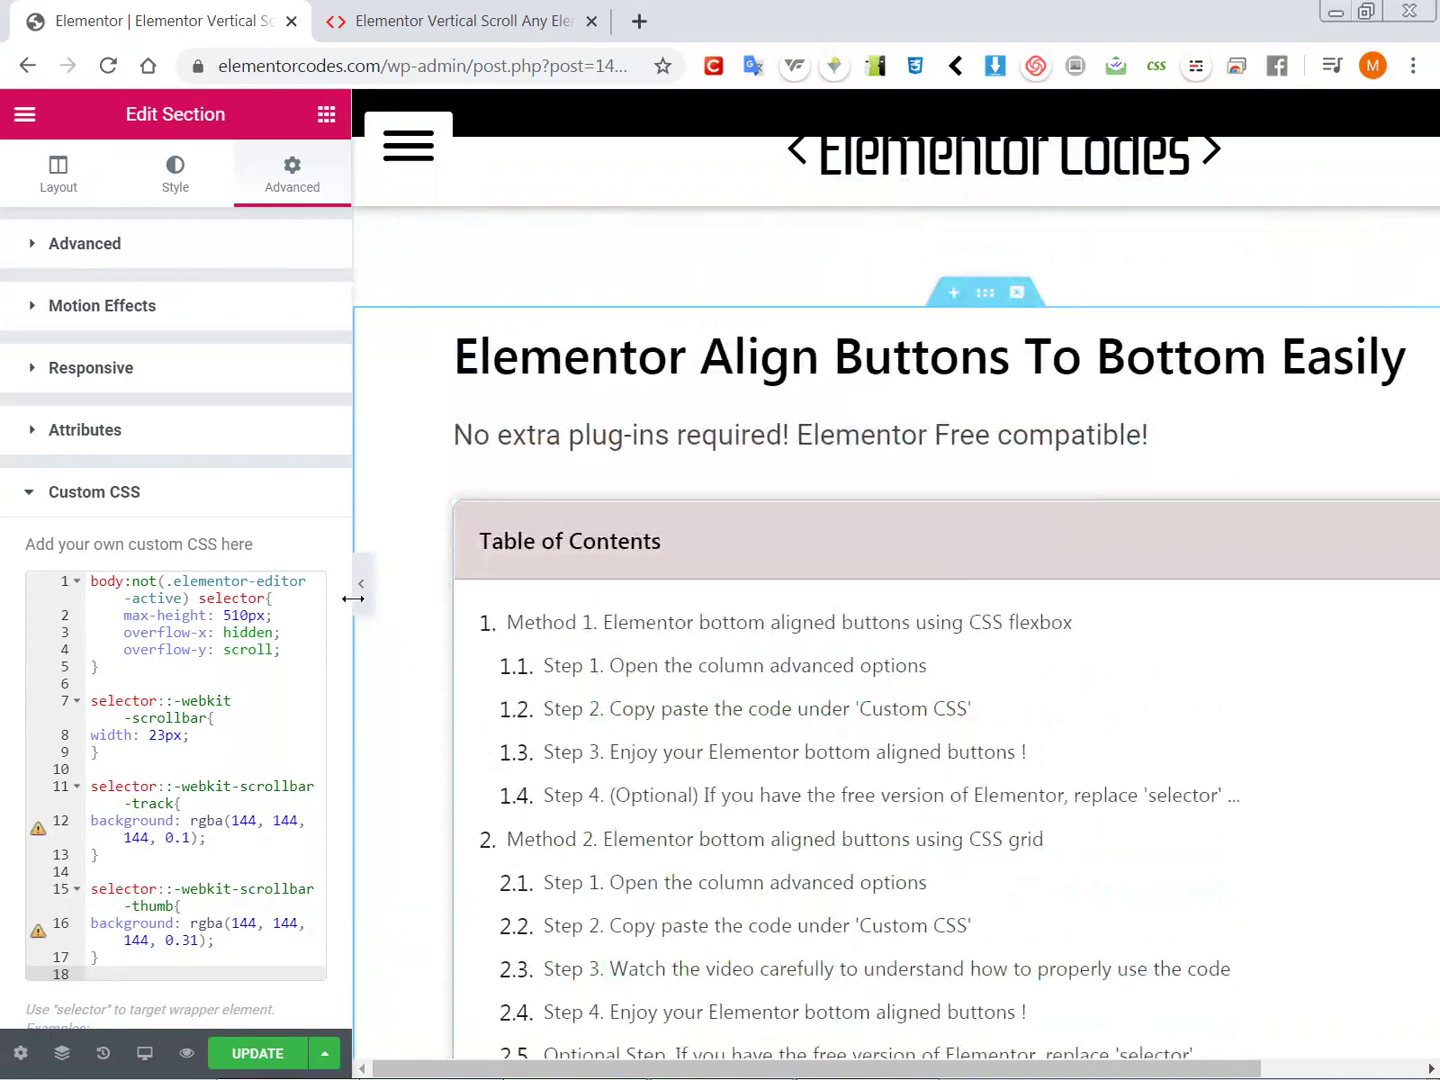
left_click(360, 584)
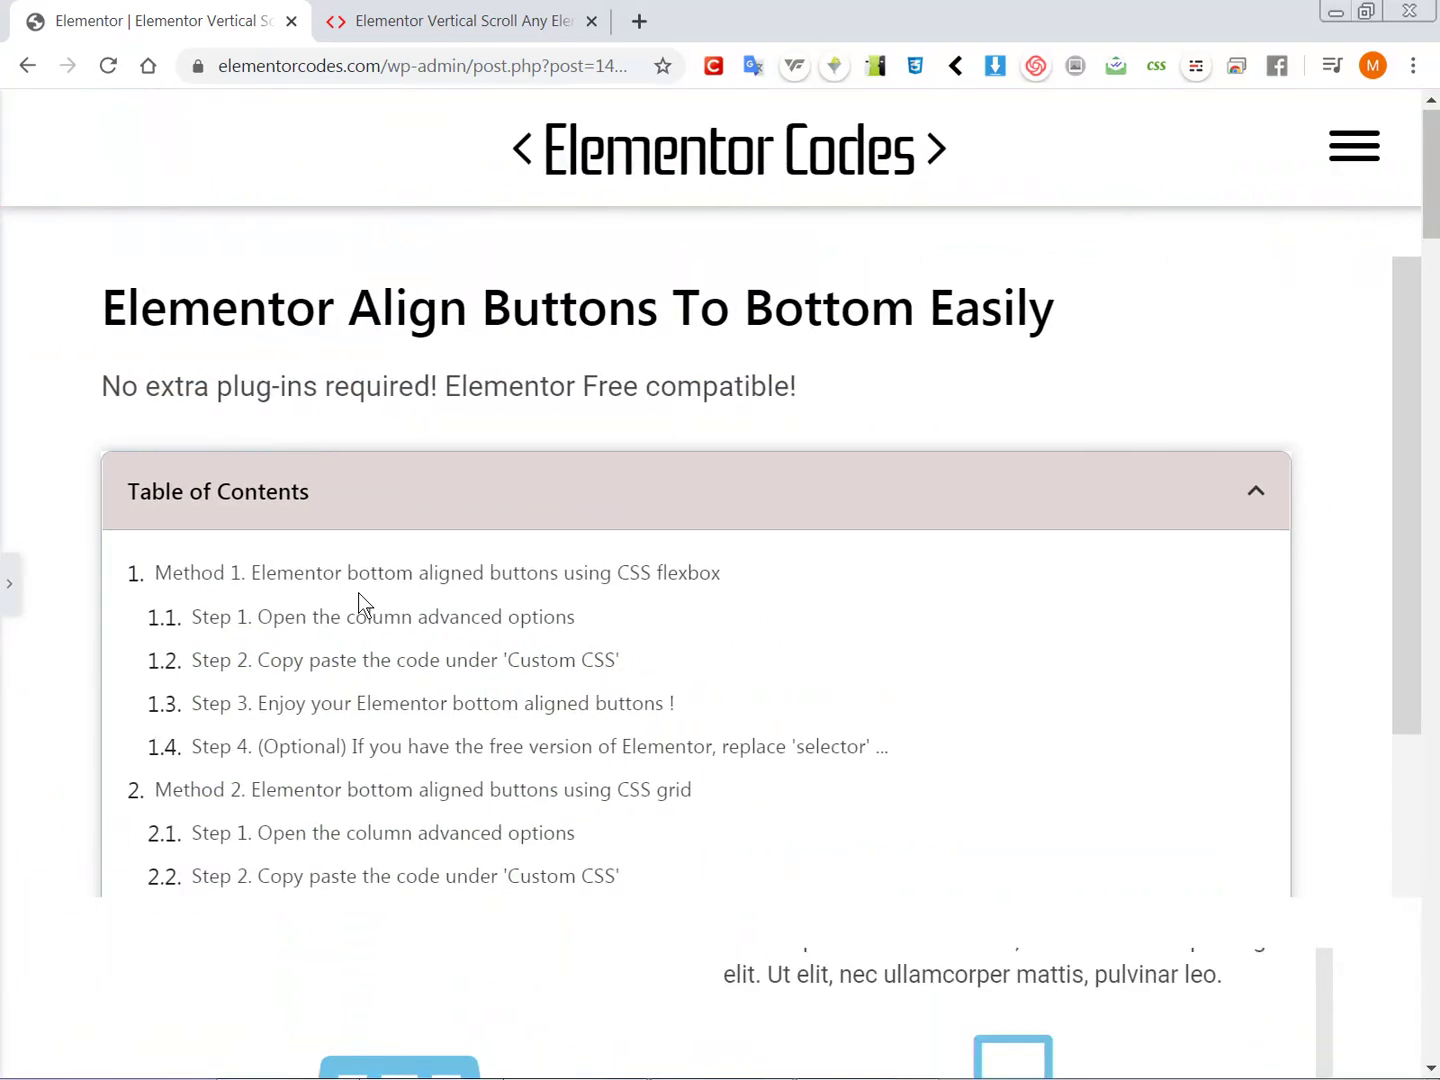
mouse_move(1388, 440)
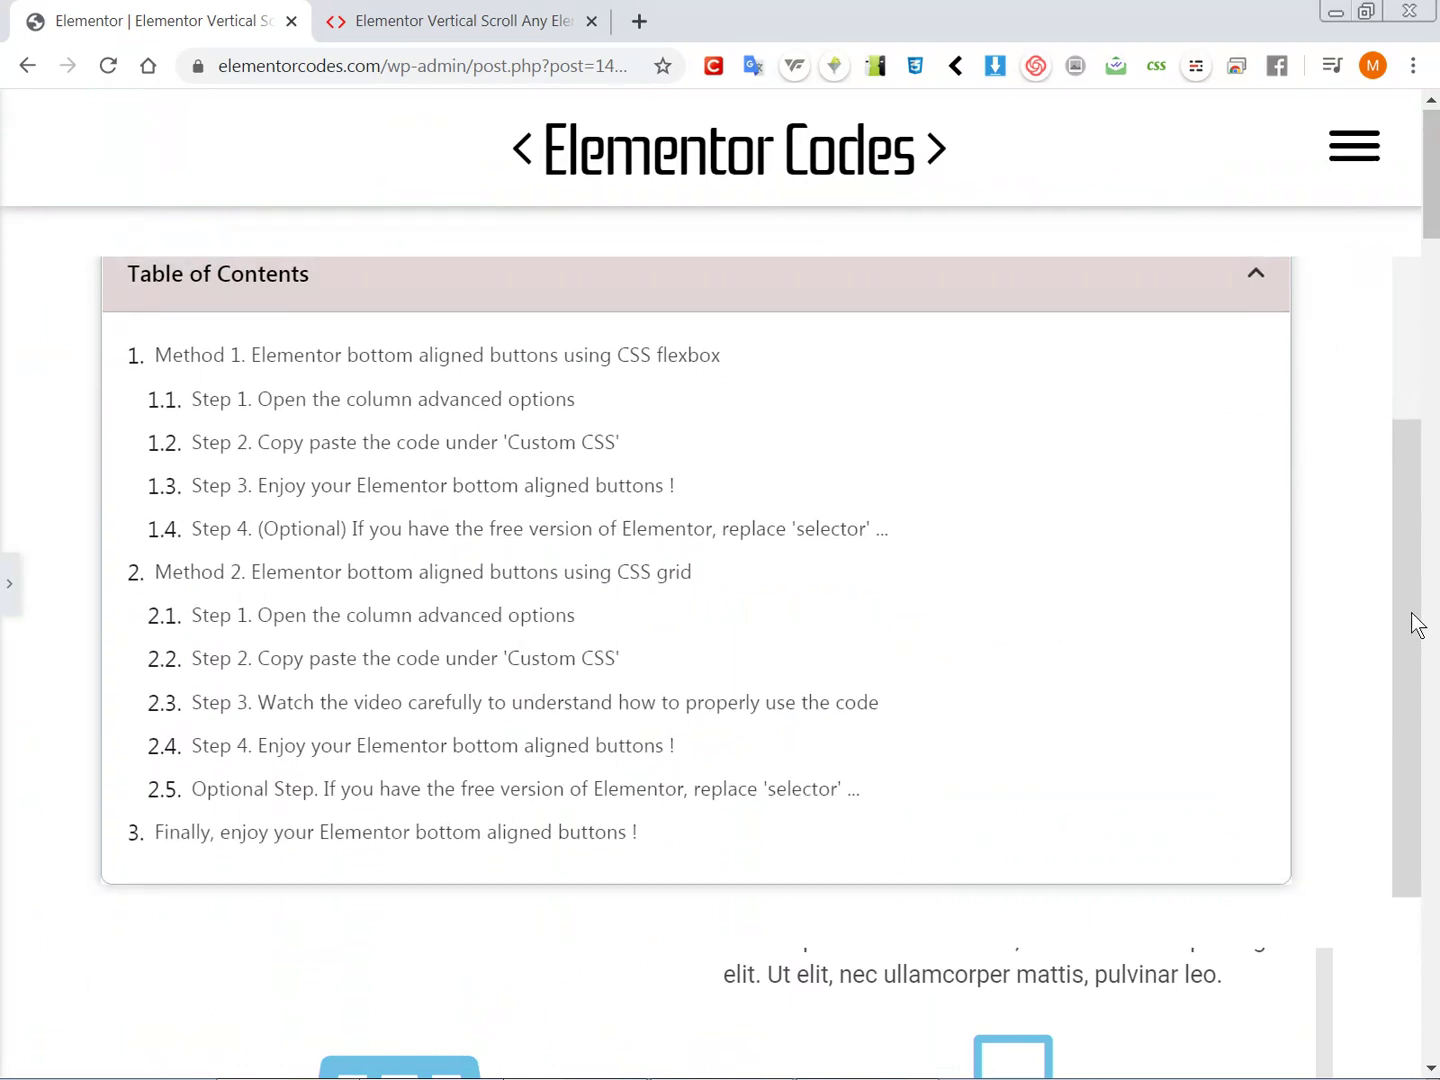
scroll("up", 3)
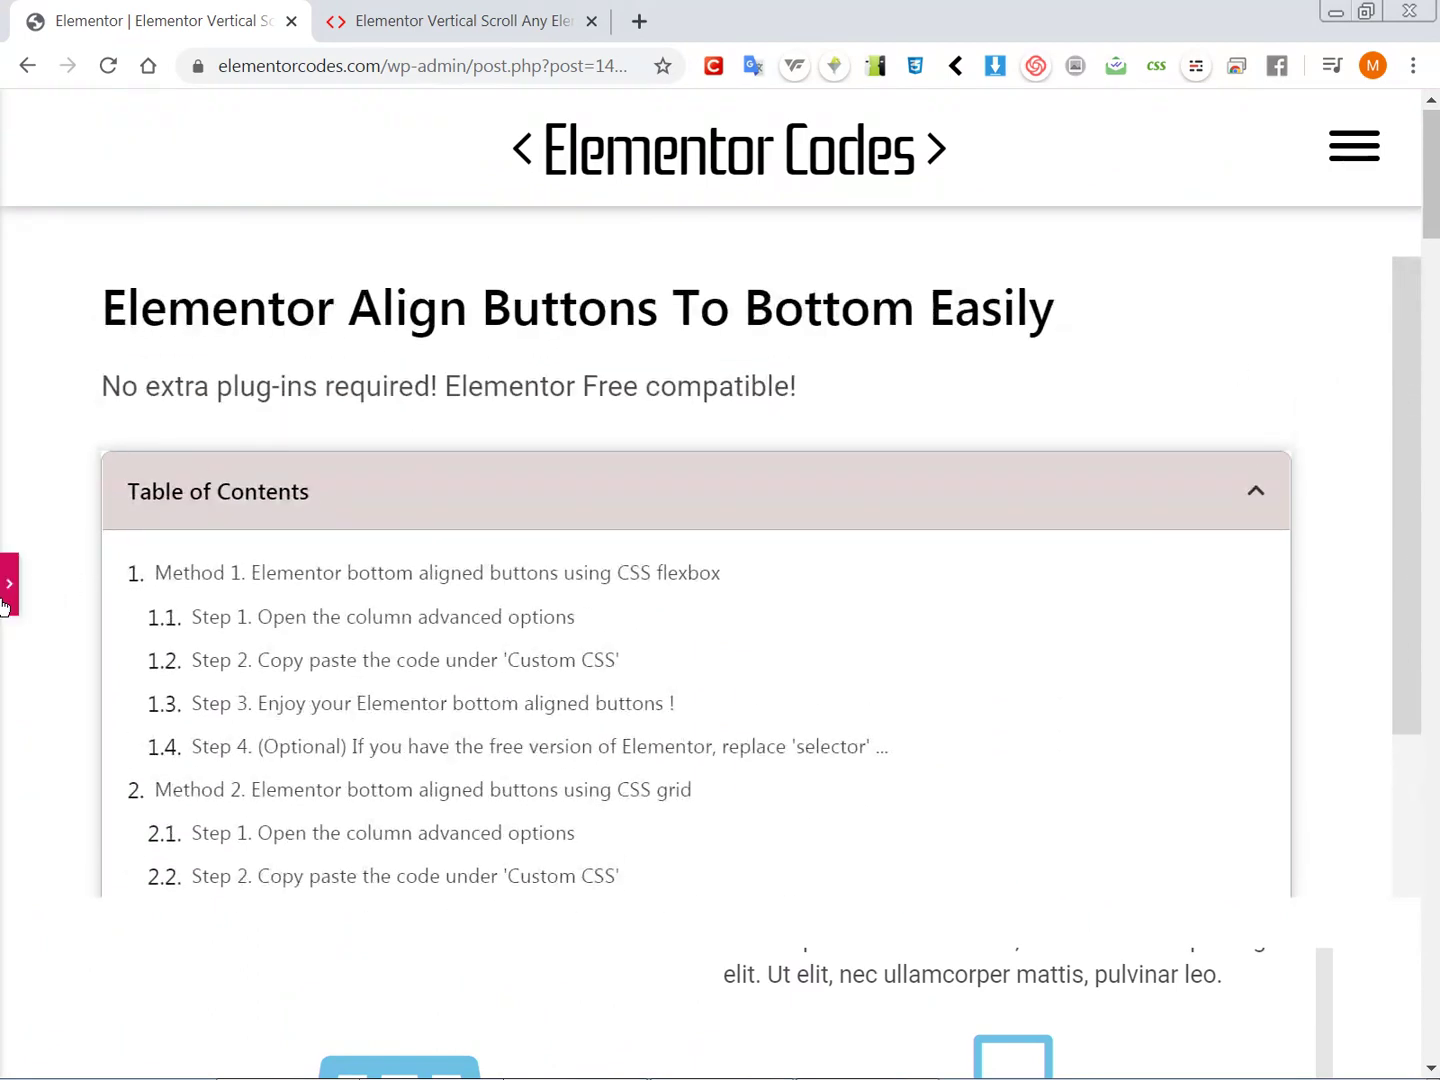
left_click(8, 584)
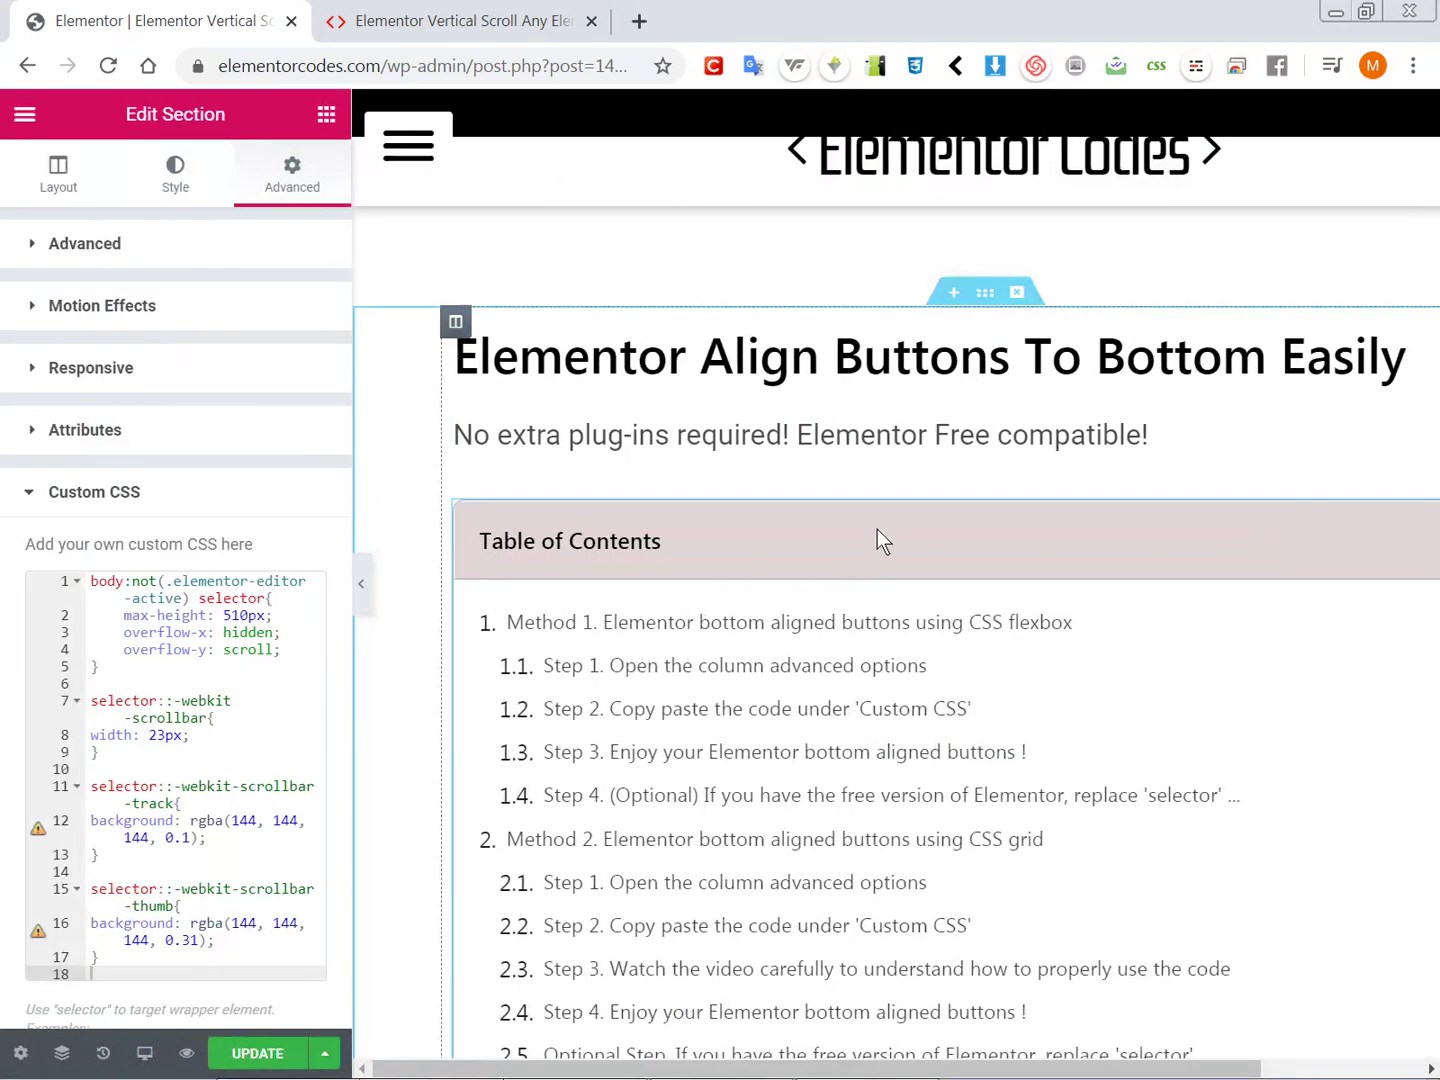
scroll("down", 3)
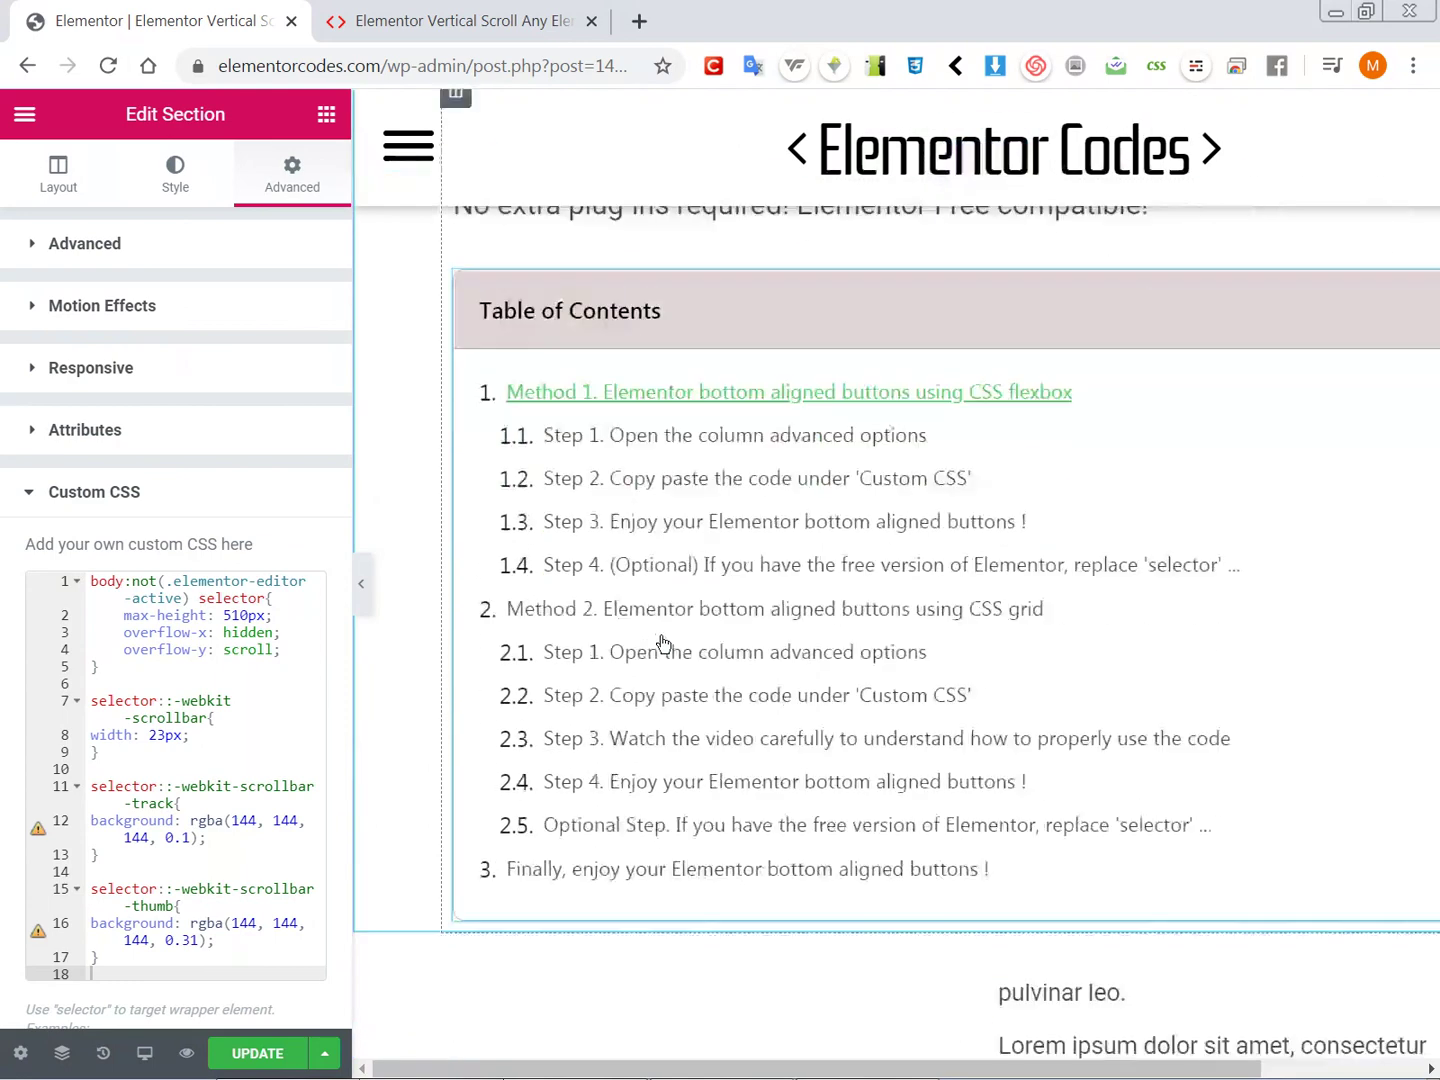
scroll("up", 3)
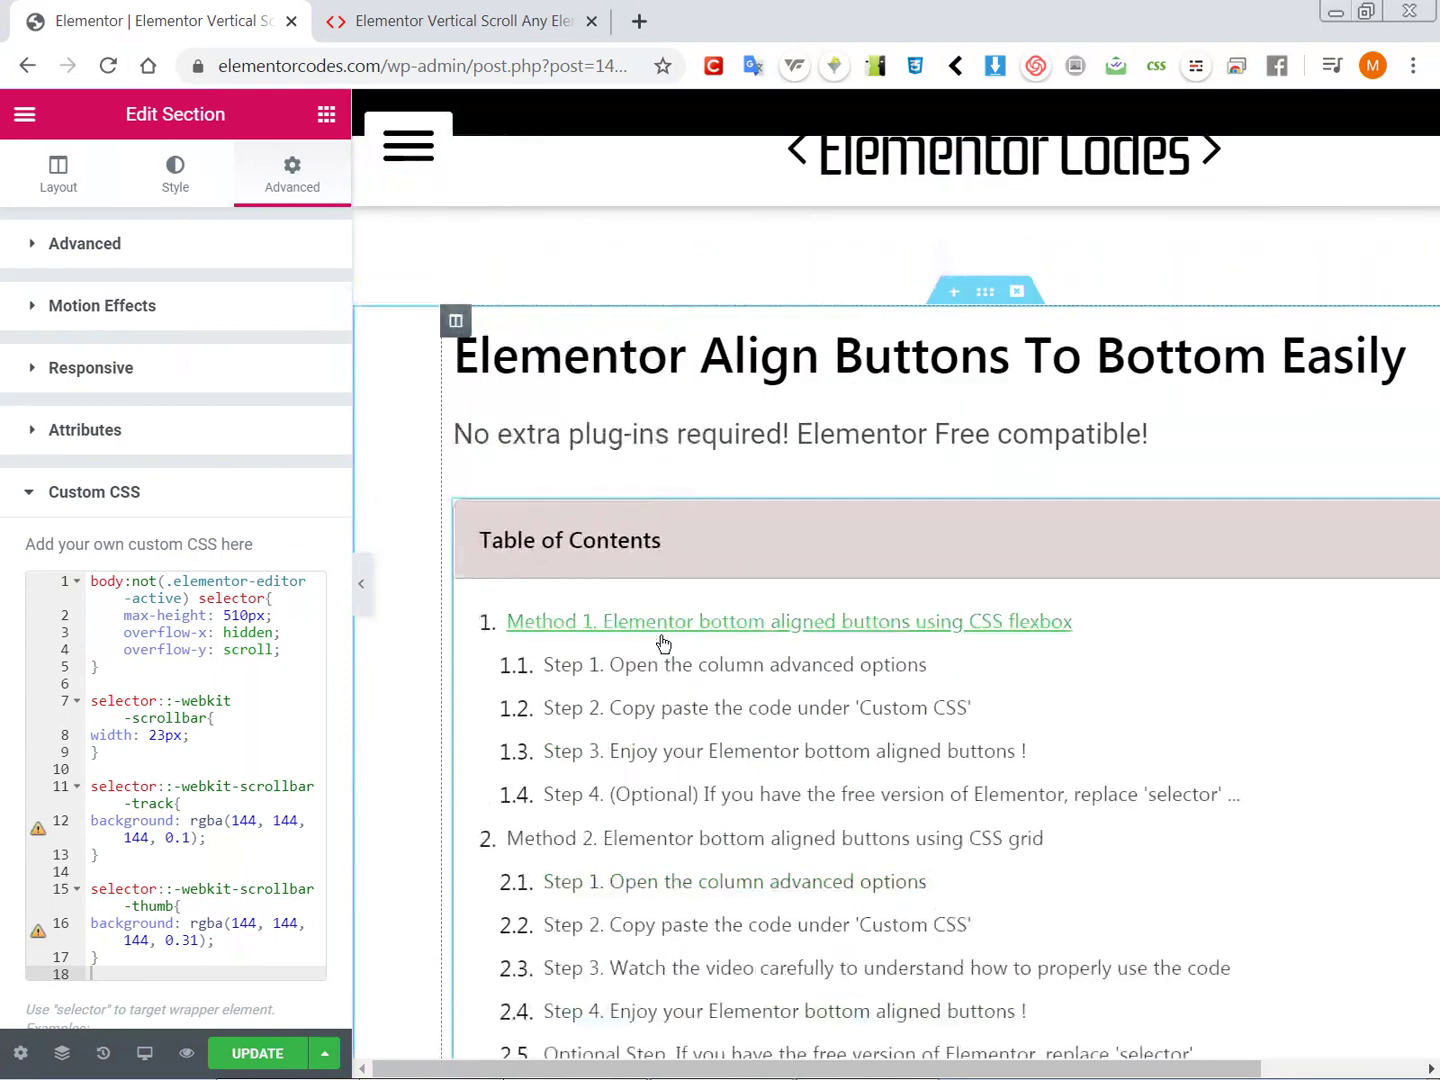
mouse_move(840, 538)
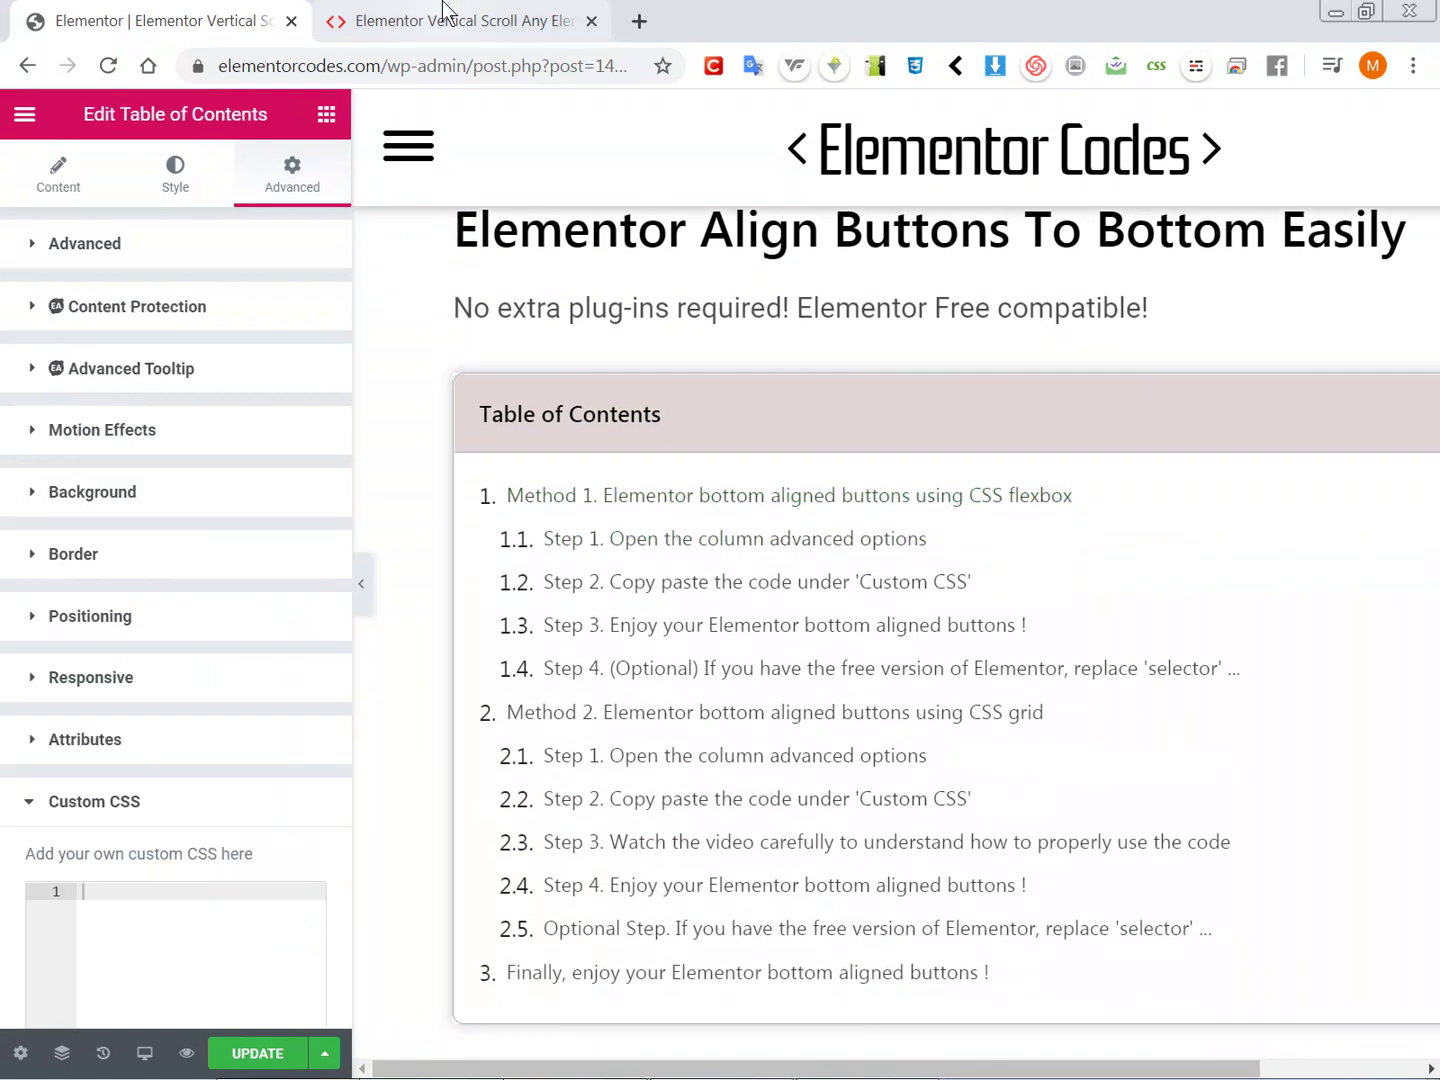
Step: Add the 300px vertical scrollbar snippet to the Table of Contents widget's Custom CSS and check it scrolls
left_click(460, 20)
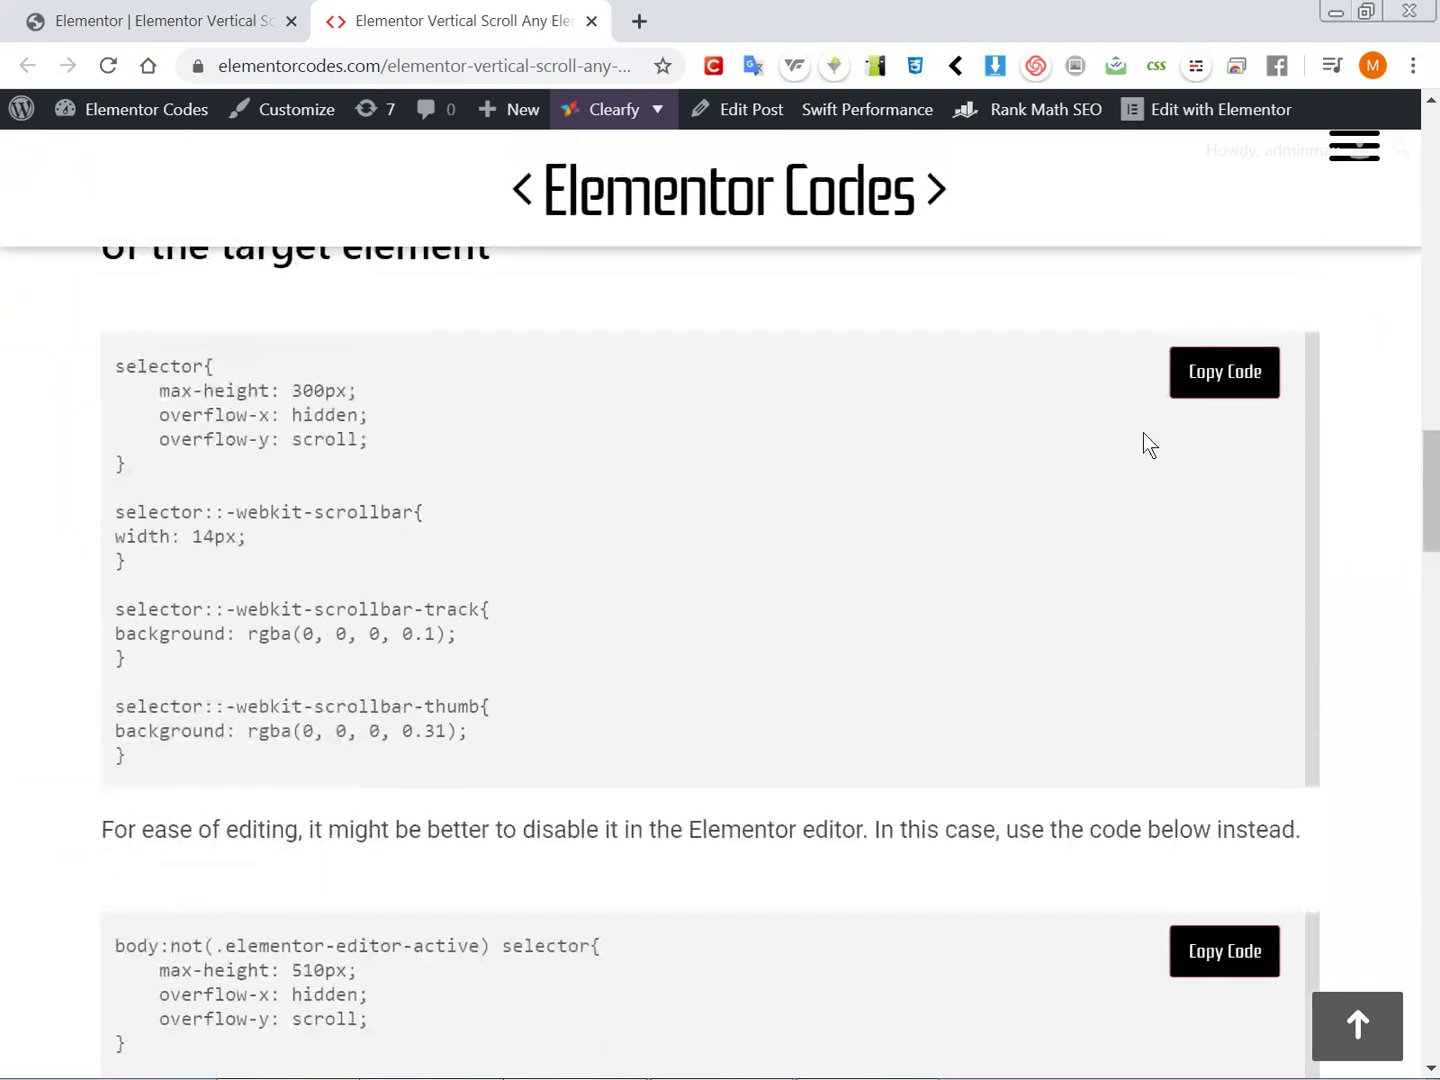
left_click(150, 20)
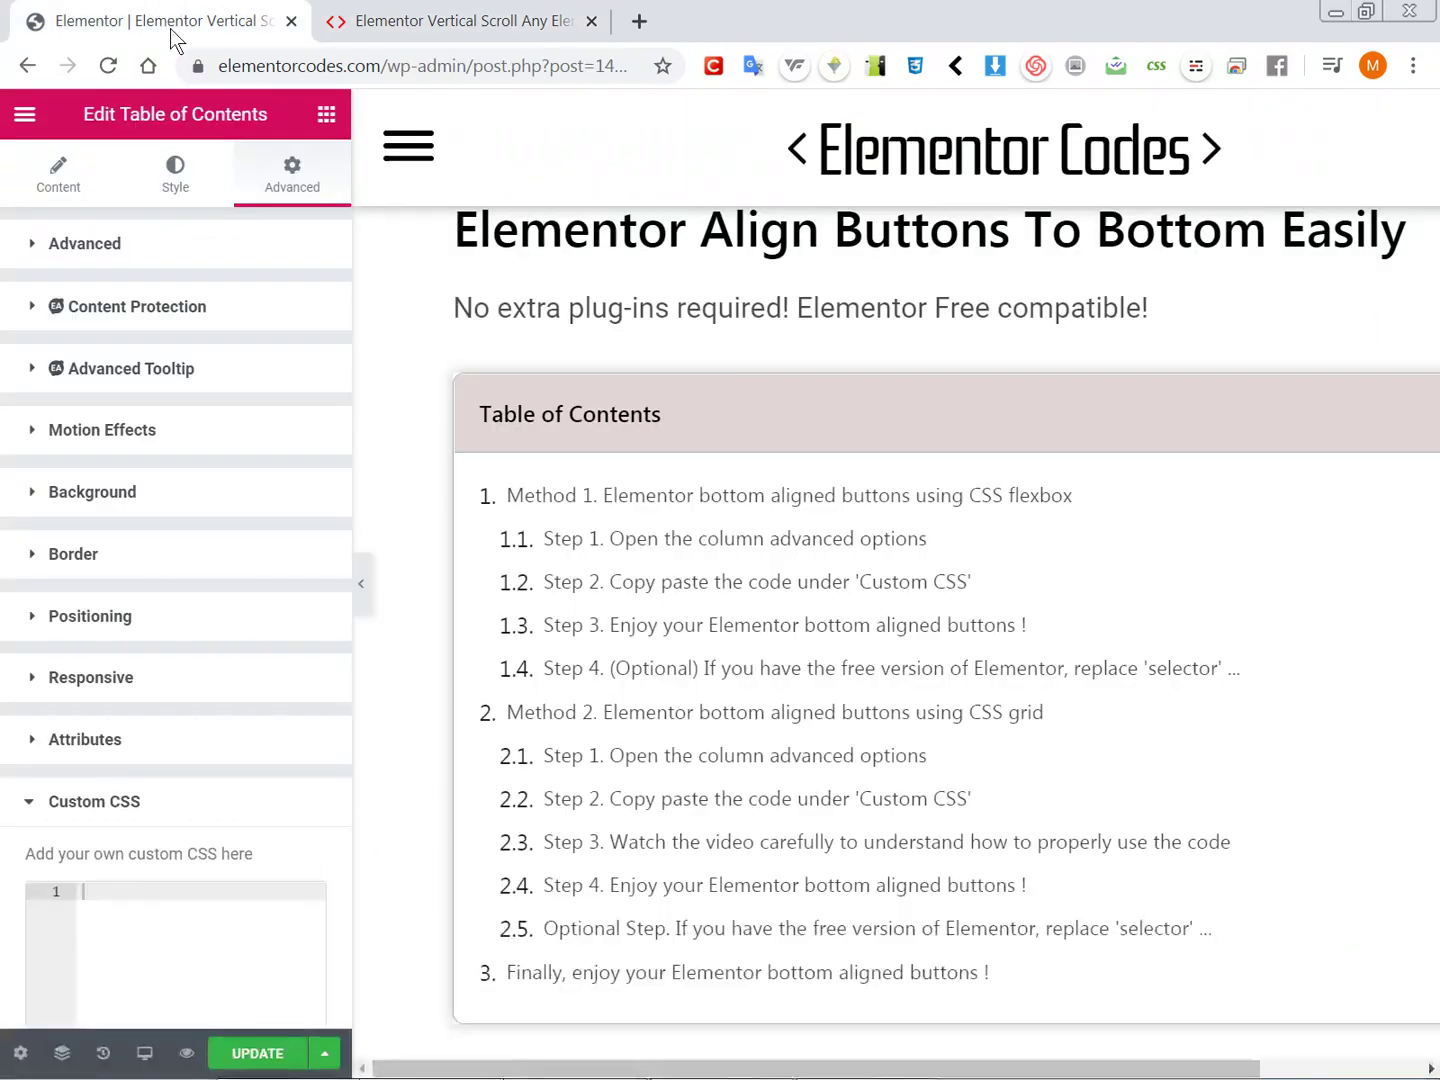
left_click(180, 920)
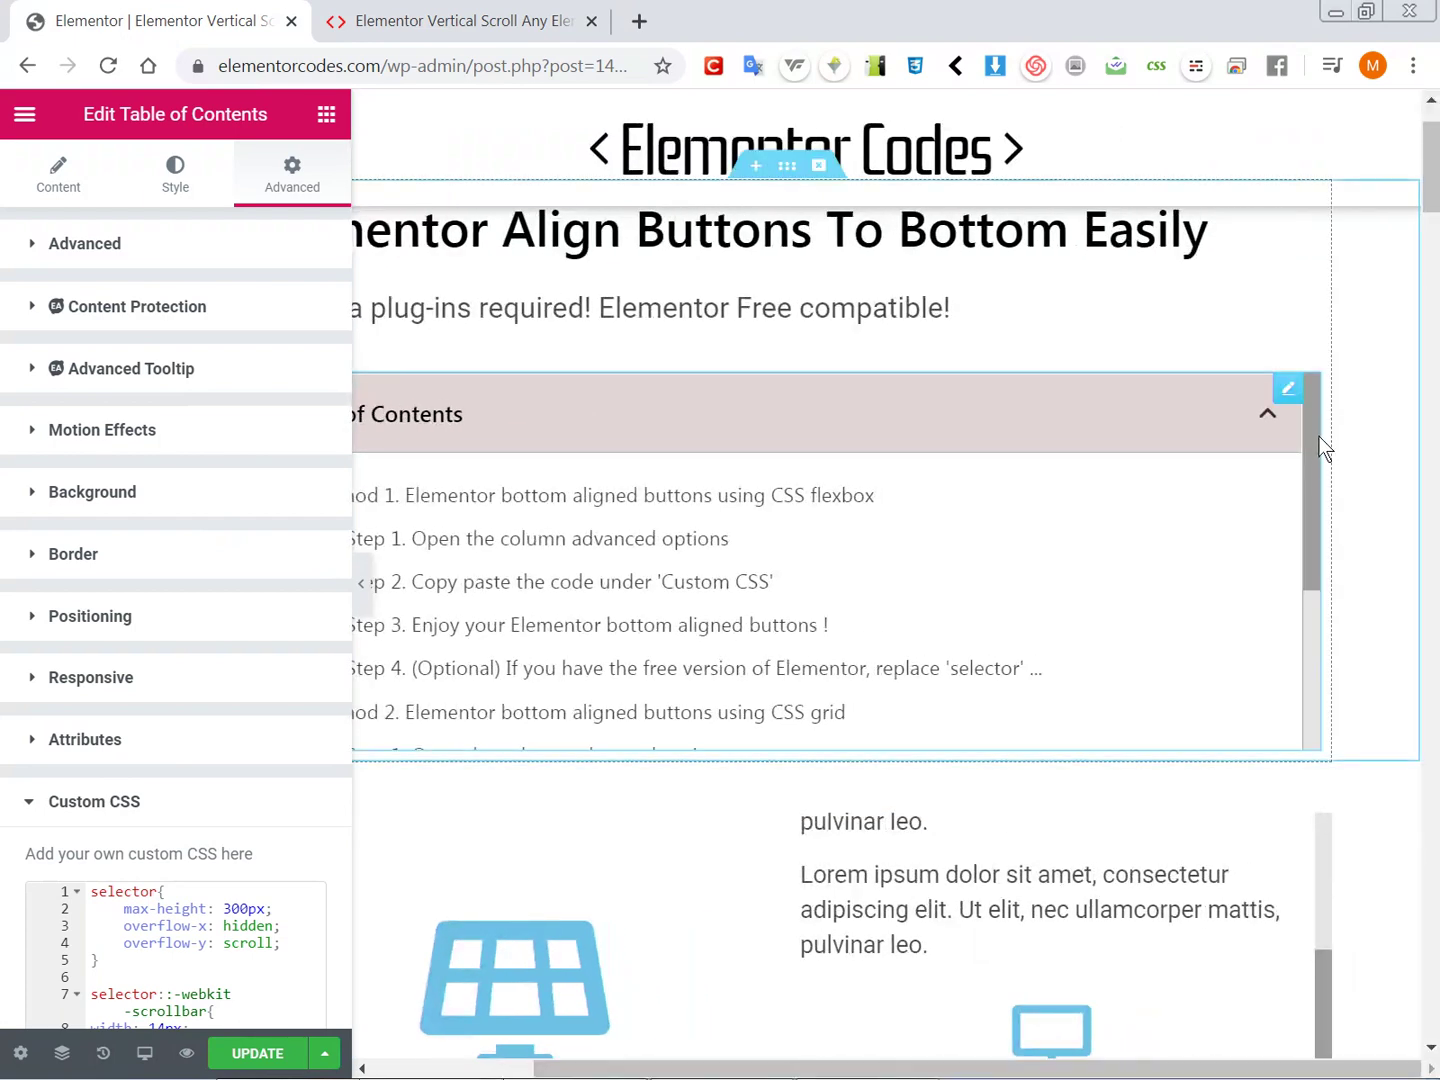
scroll("down", 3)
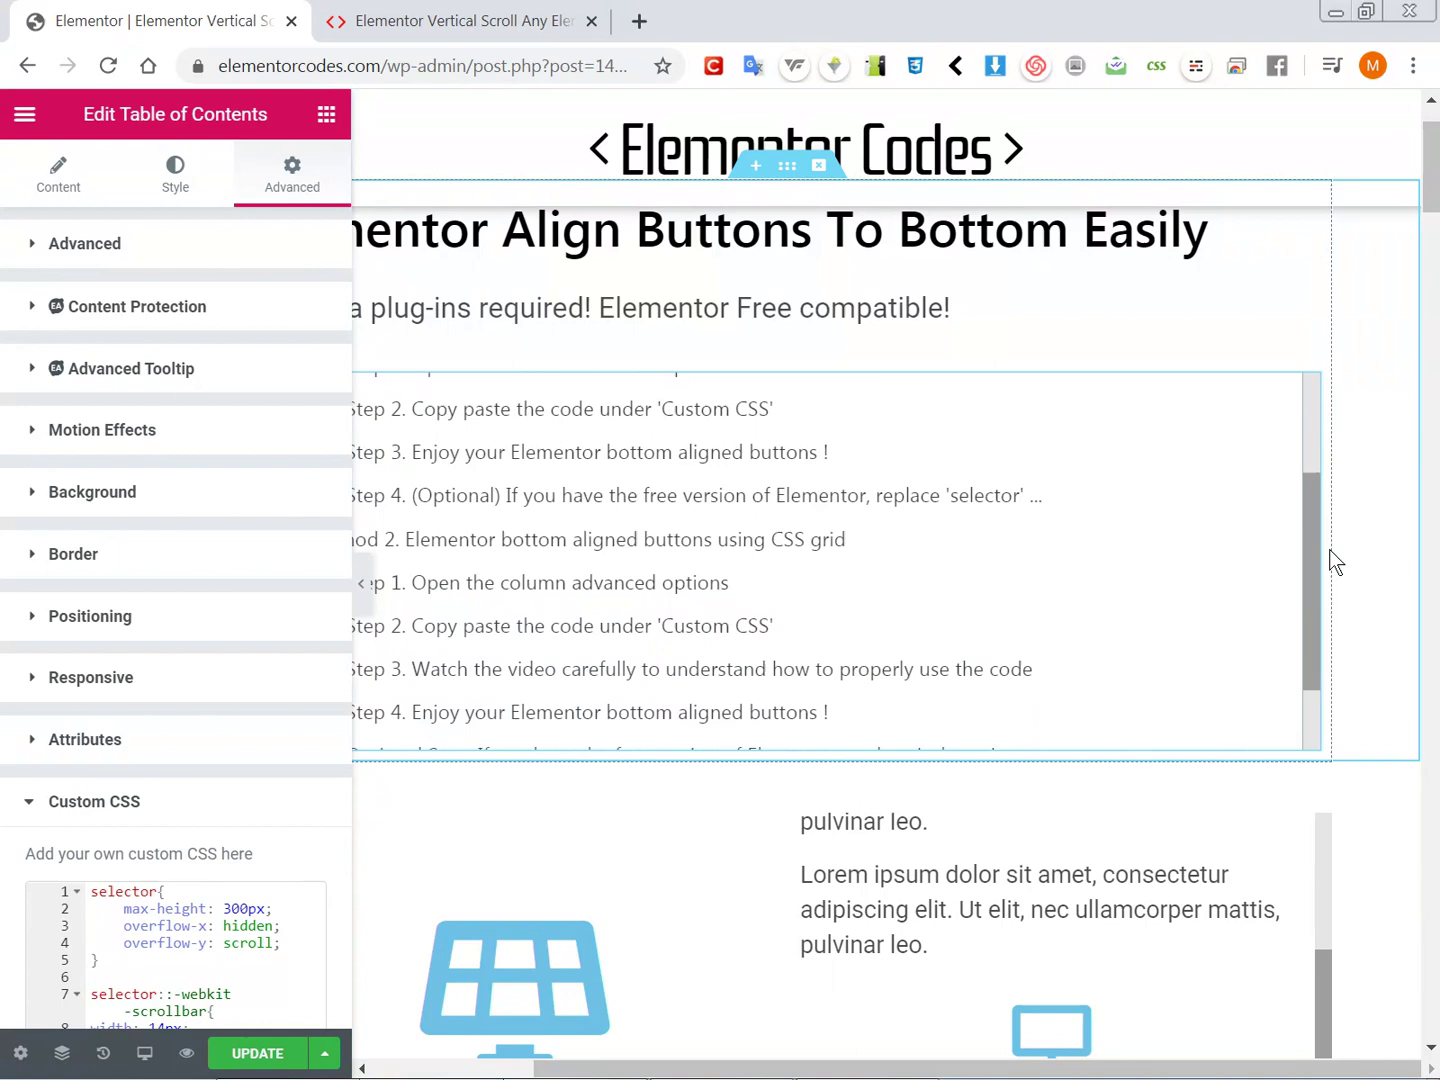
scroll("up", 3)
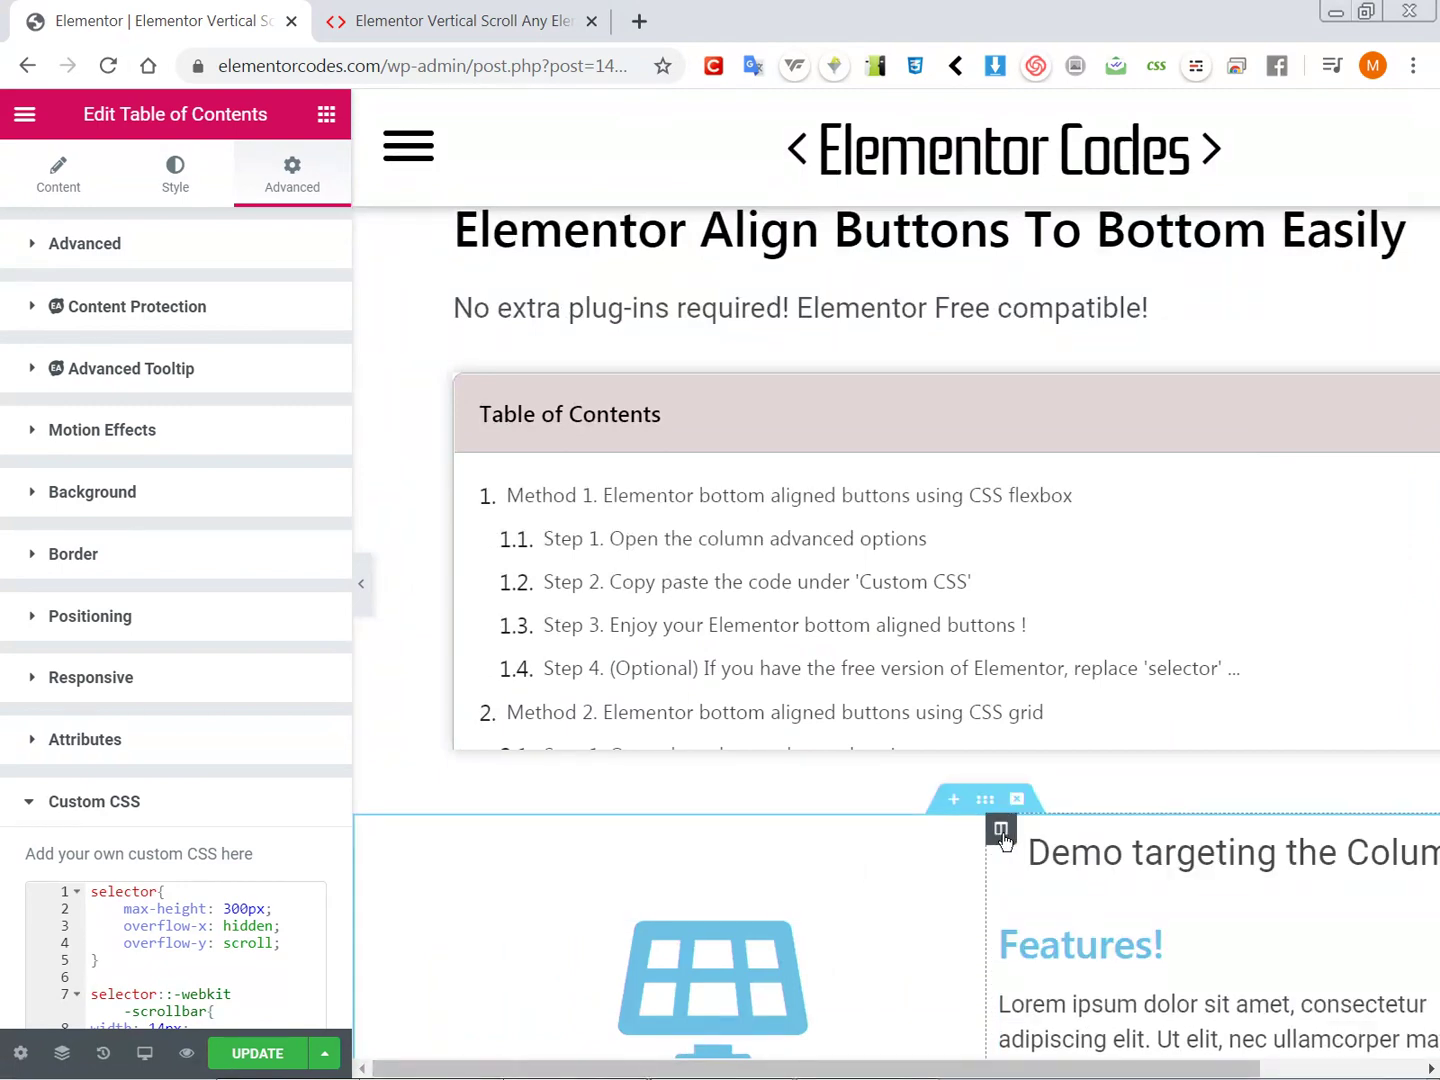
Step: Select the demo column, review its 300px-height scrollbar CSS, and pick its Text Editor widget for editing
left_click(1000, 830)
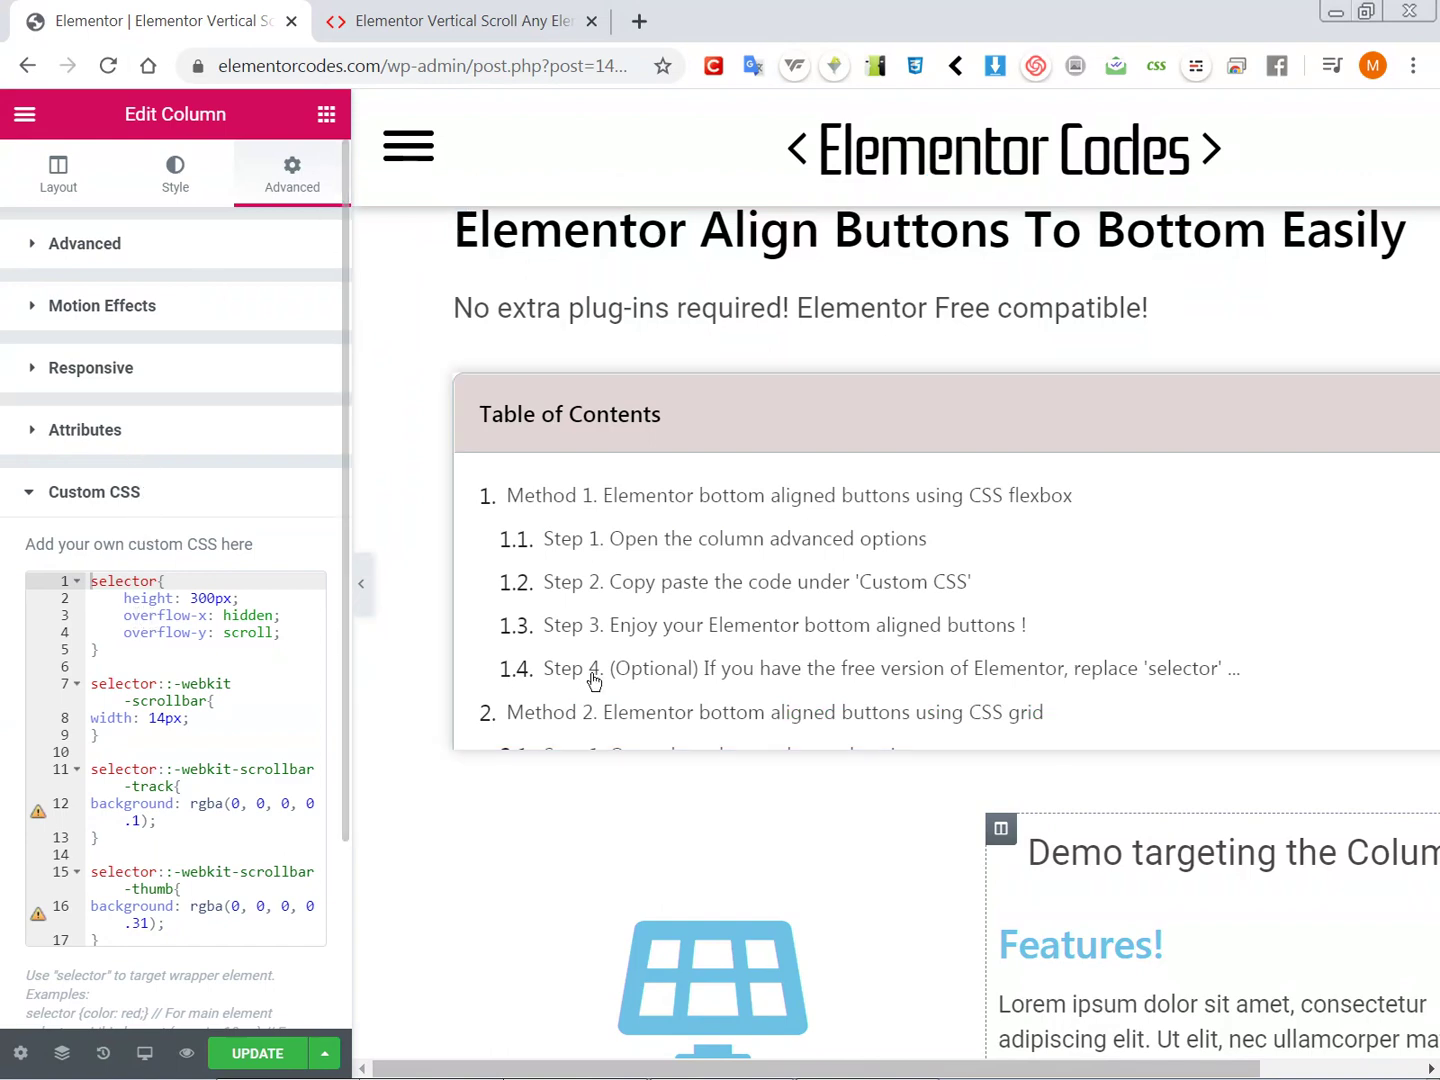
scroll("down", 3)
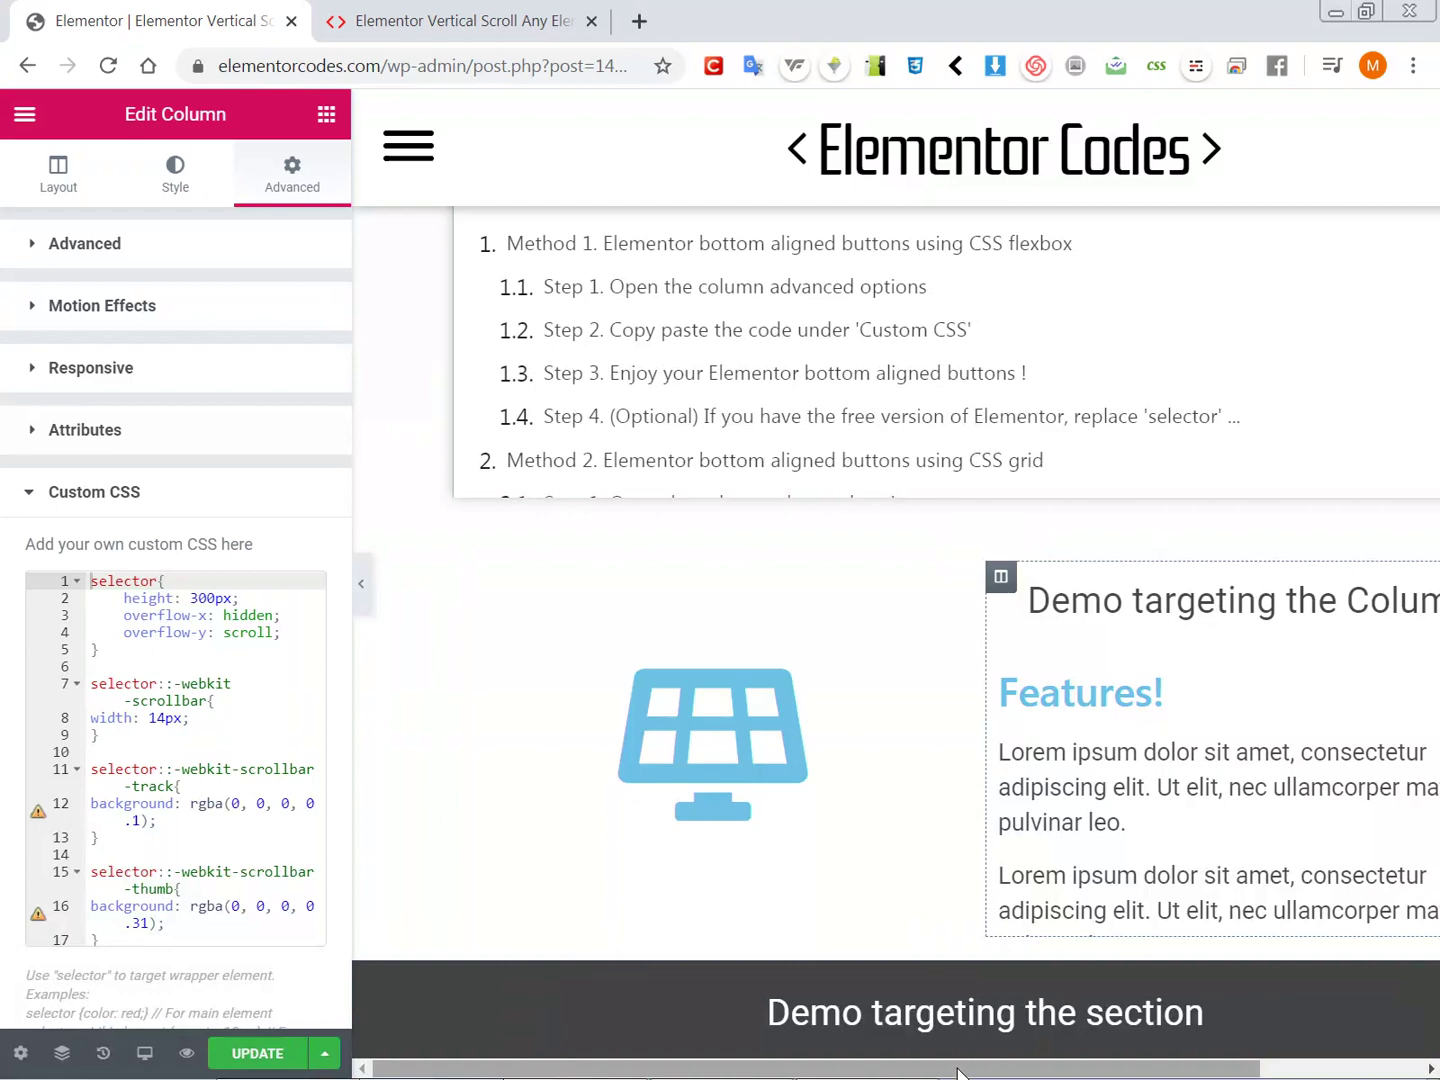
left_click(968, 1012)
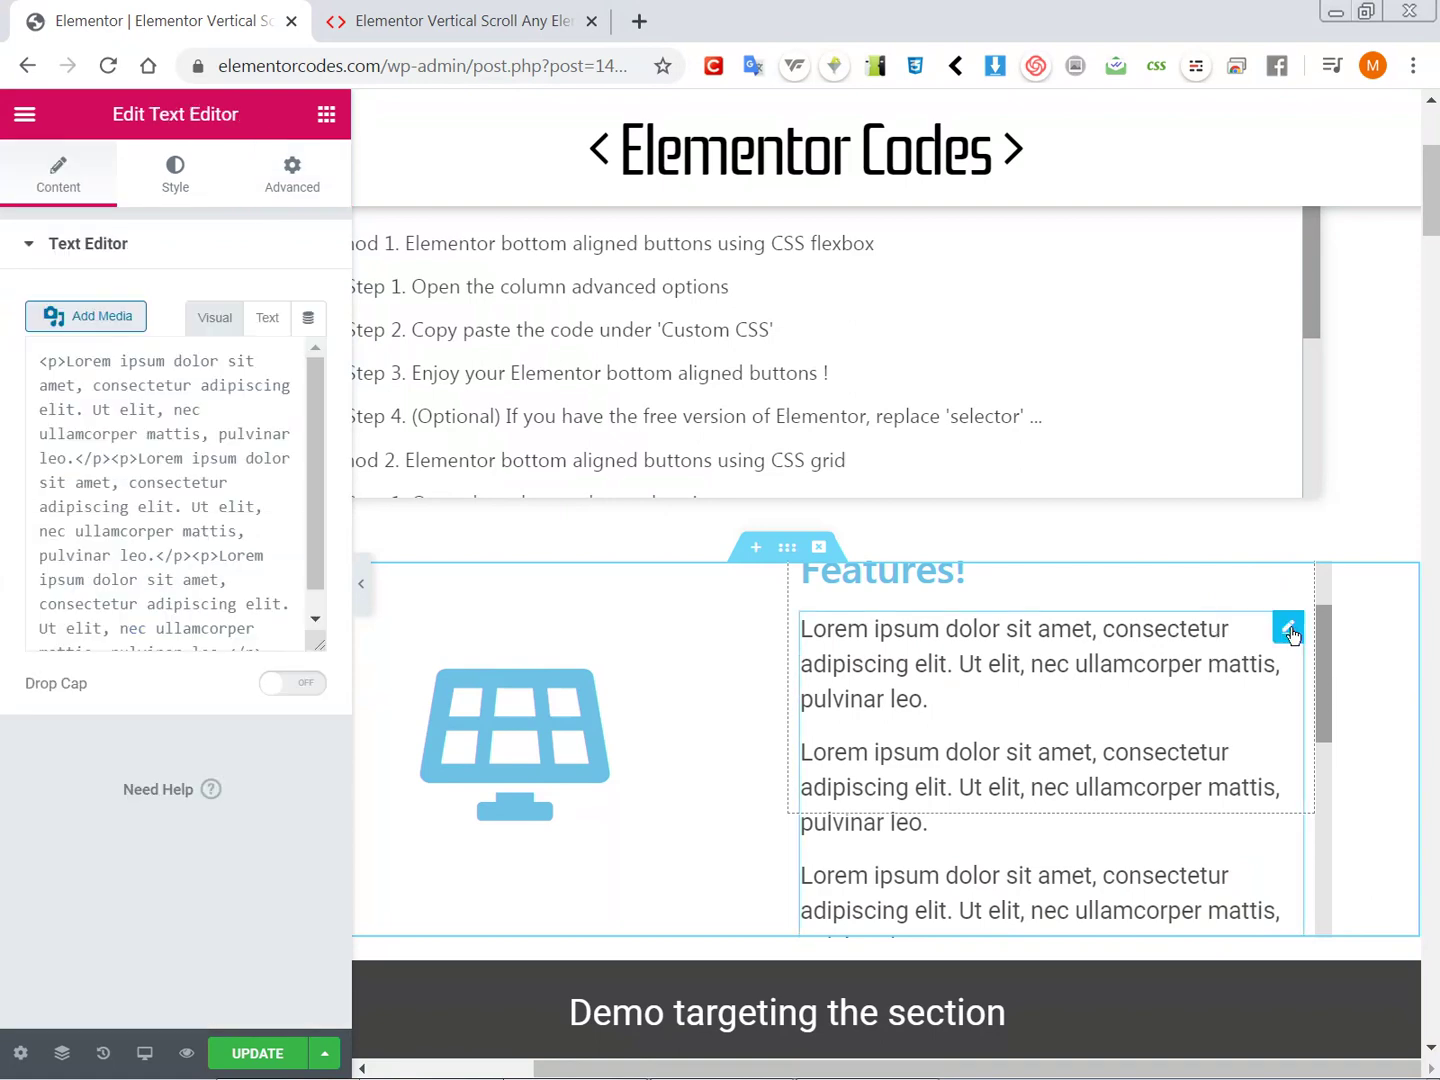
Step: Add the vertical scrollbar snippet to the Features Text Editor widget's Custom CSS
left_click(292, 176)
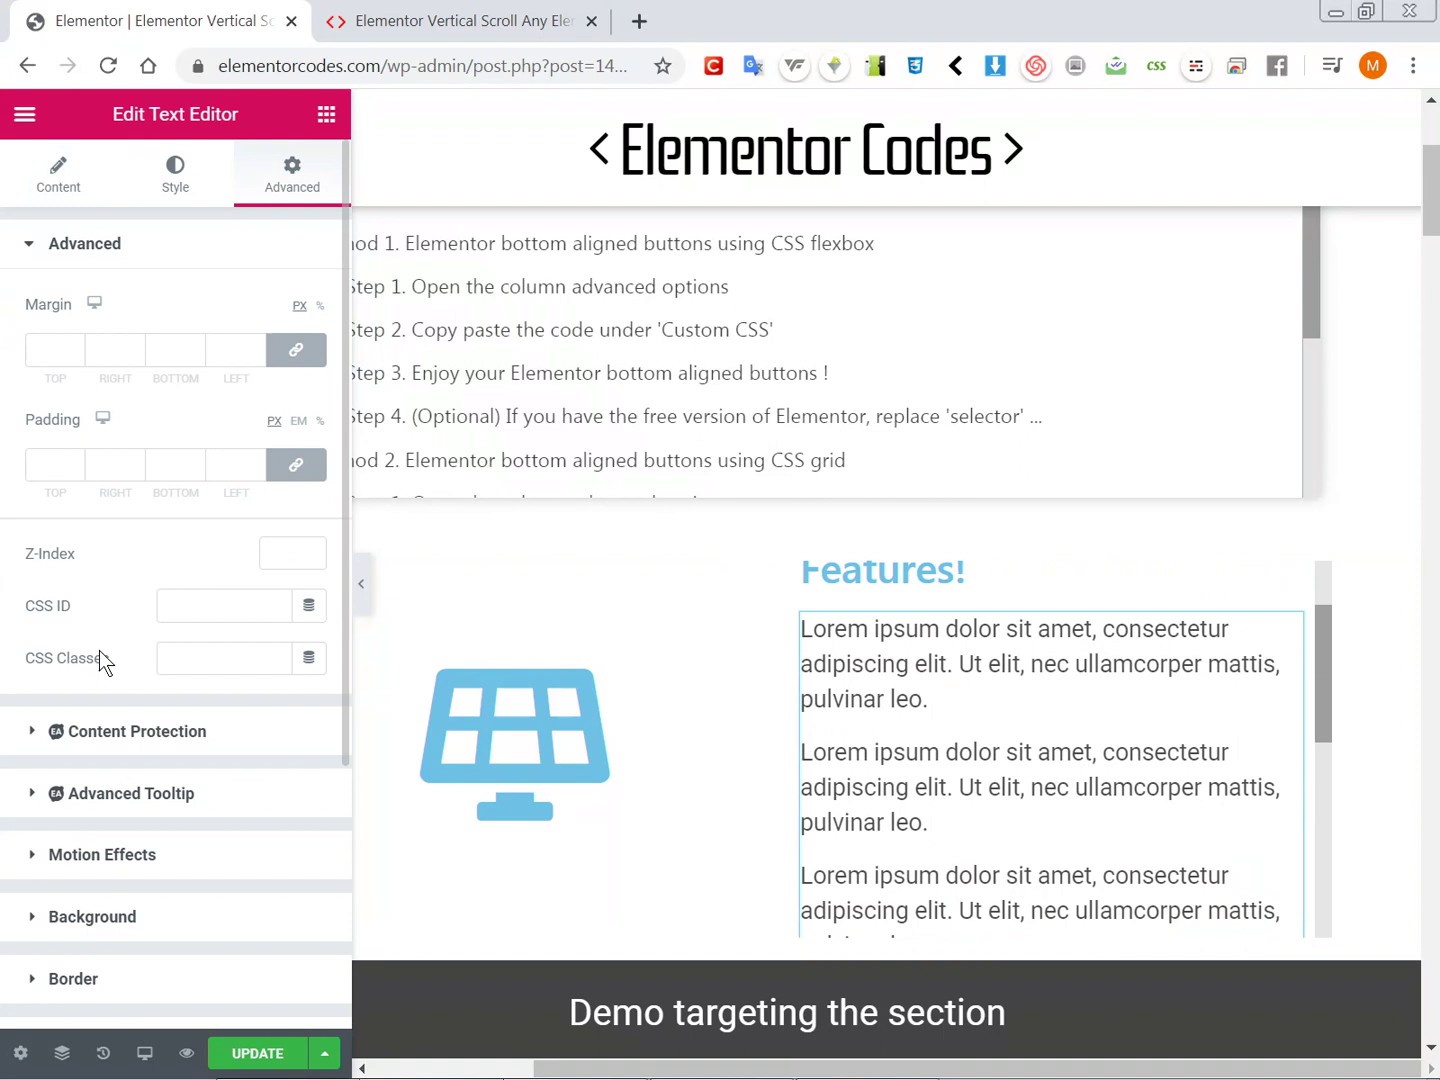
scroll("down", 3)
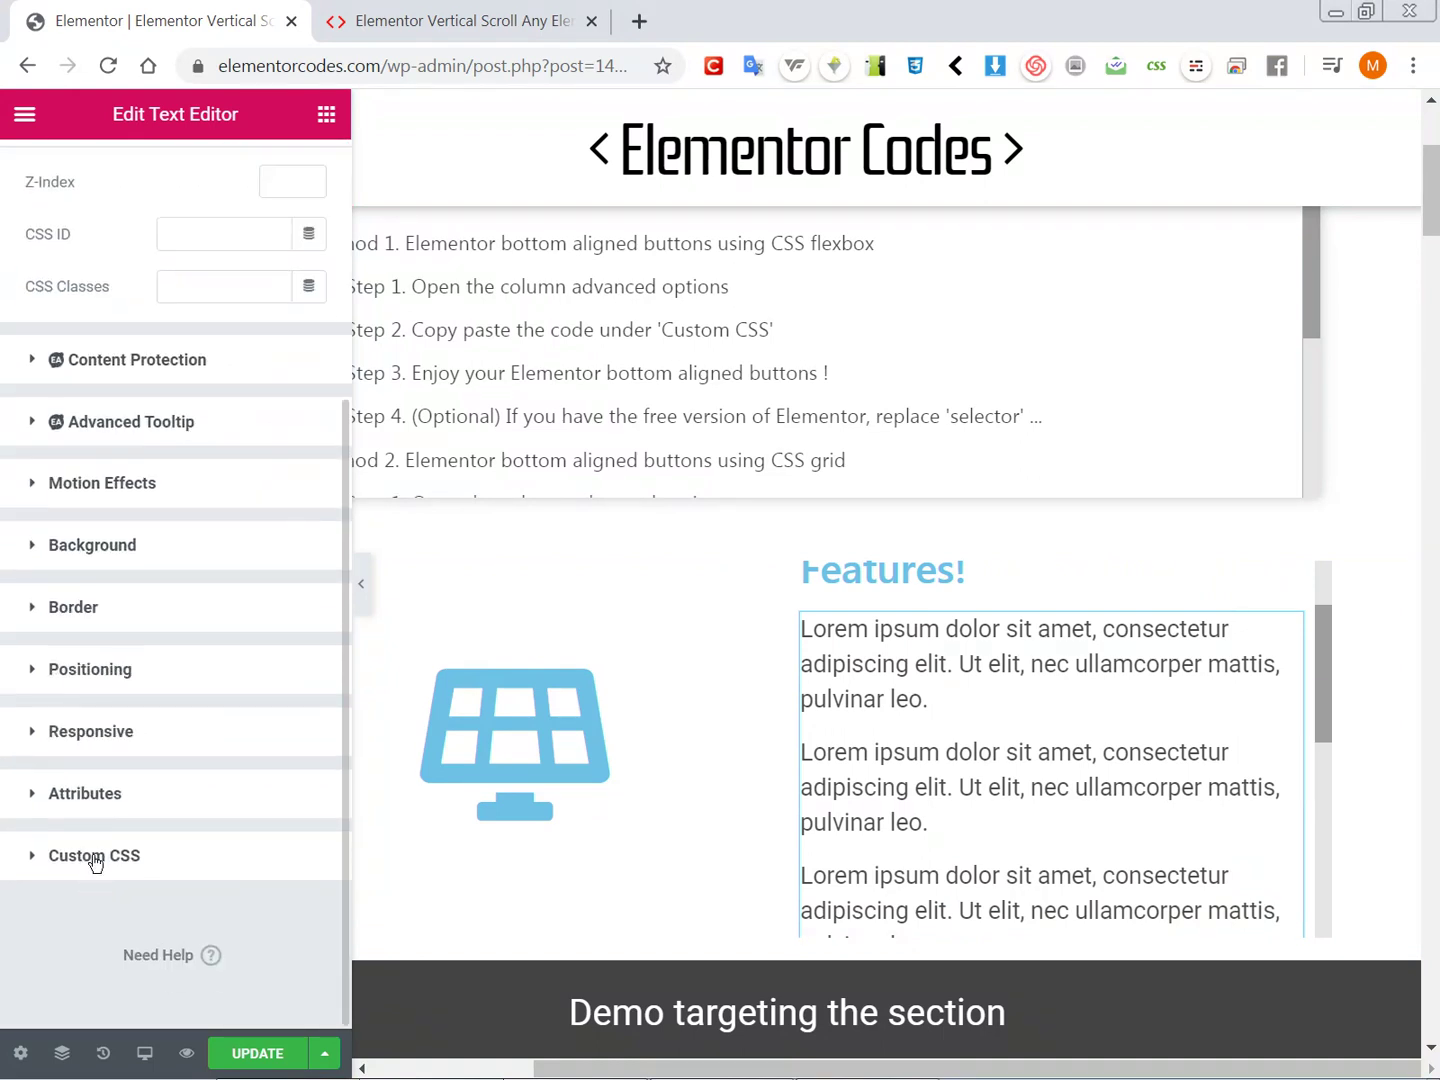
left_click(94, 856)
type("max-height: 100px;")
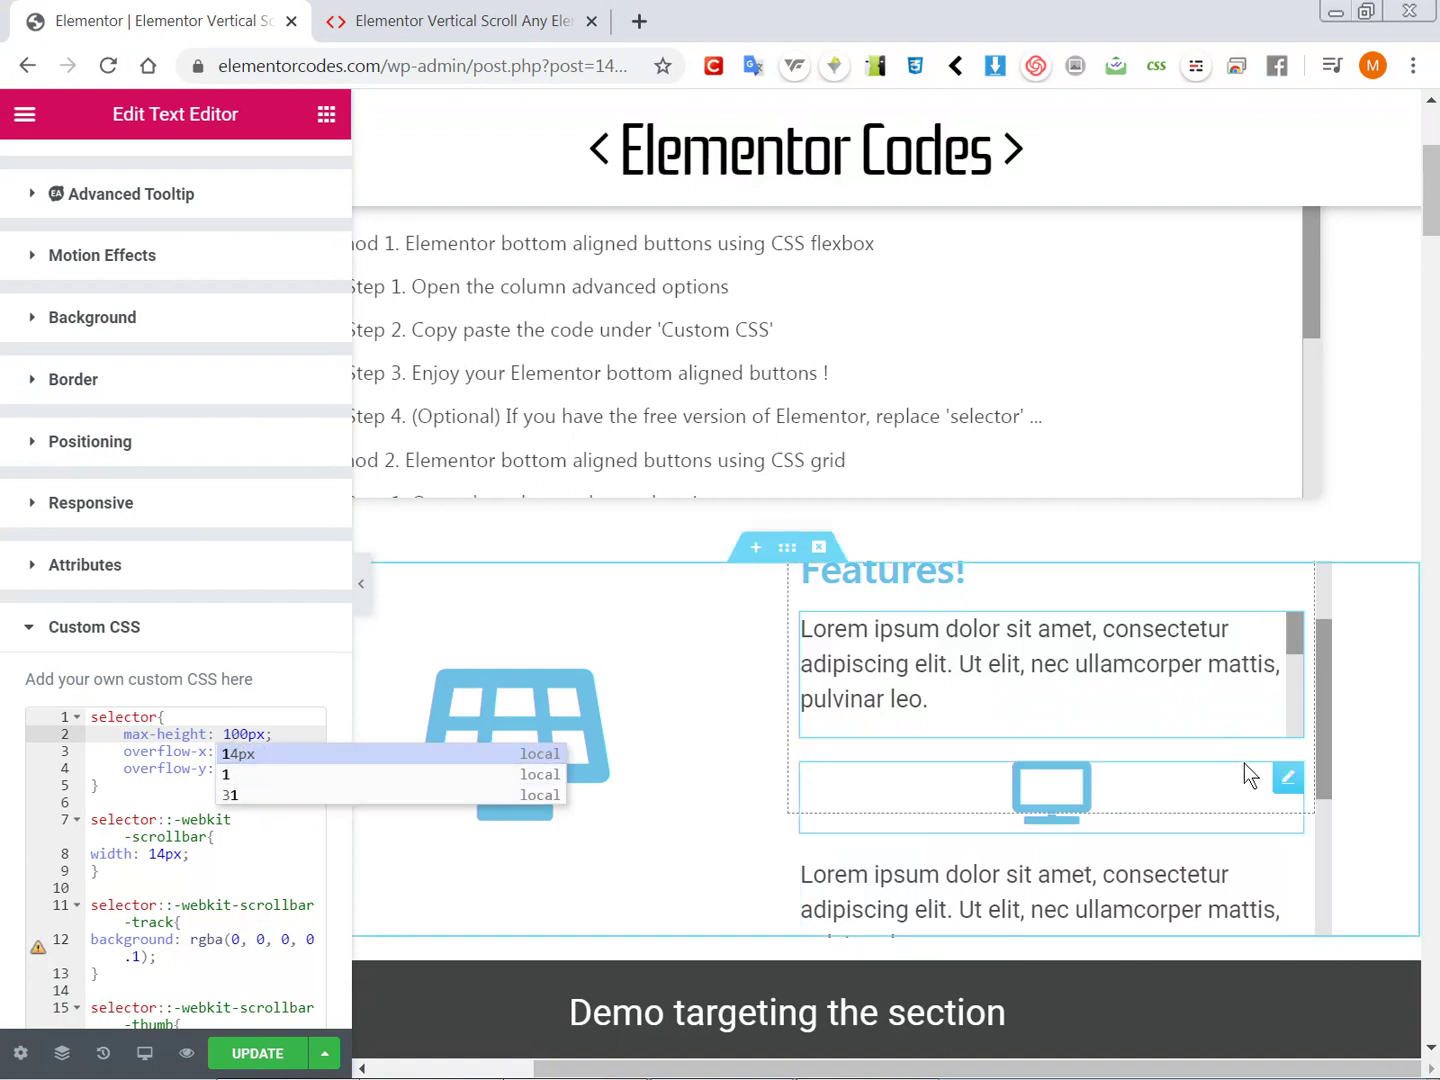
scroll("down", 3)
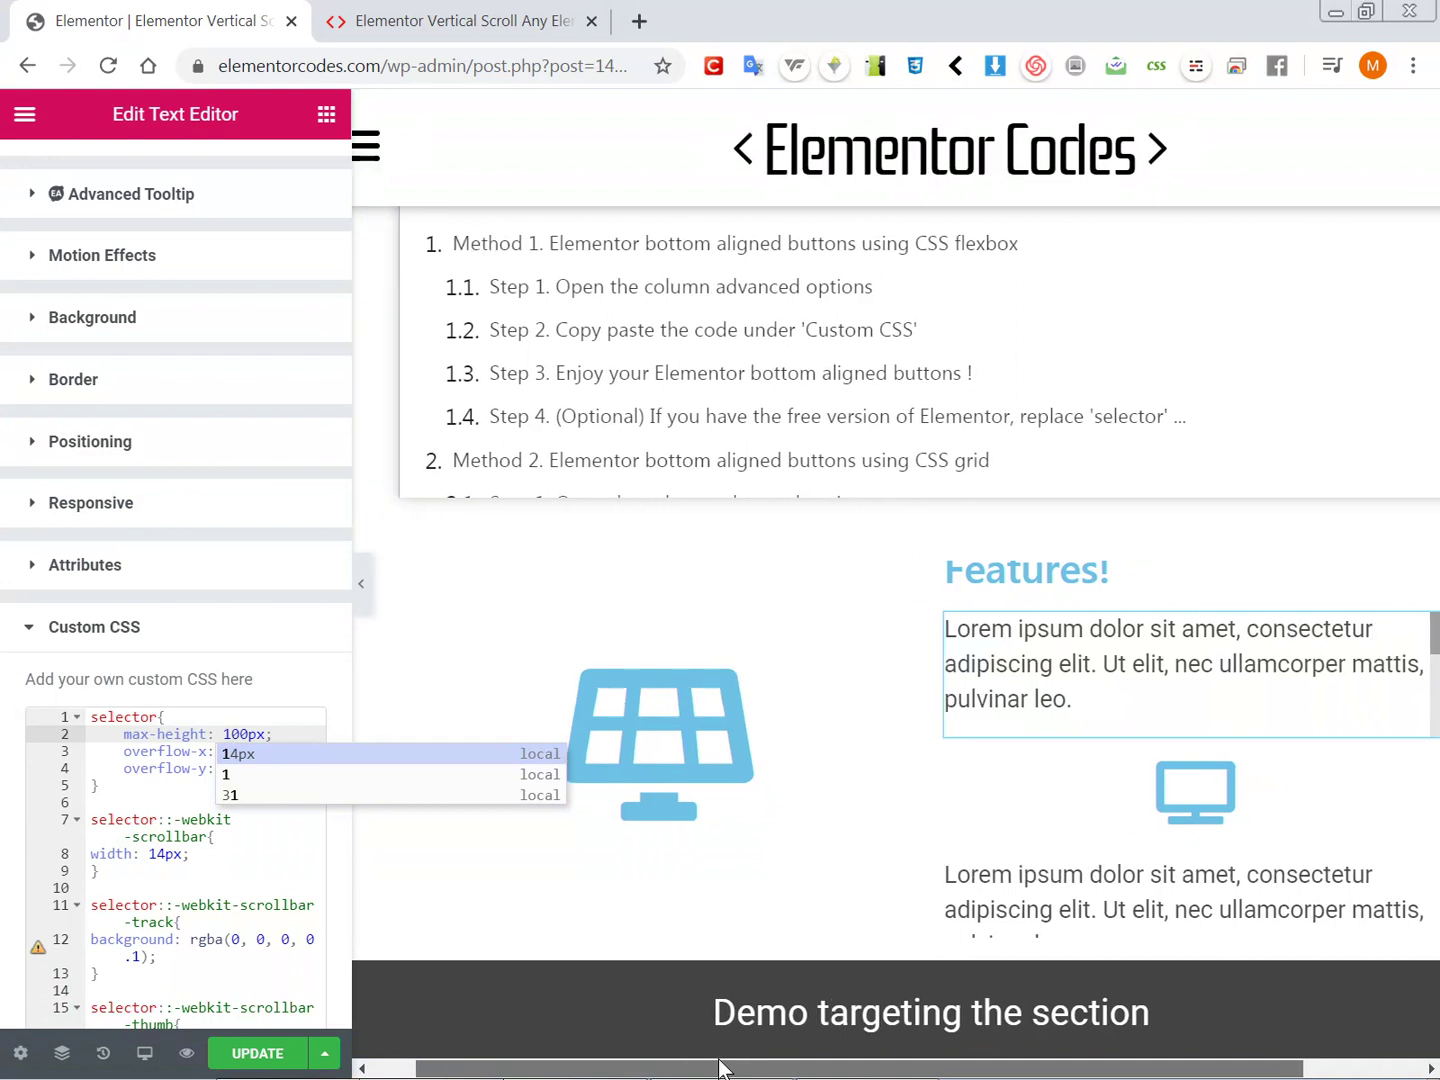
left_click(712, 744)
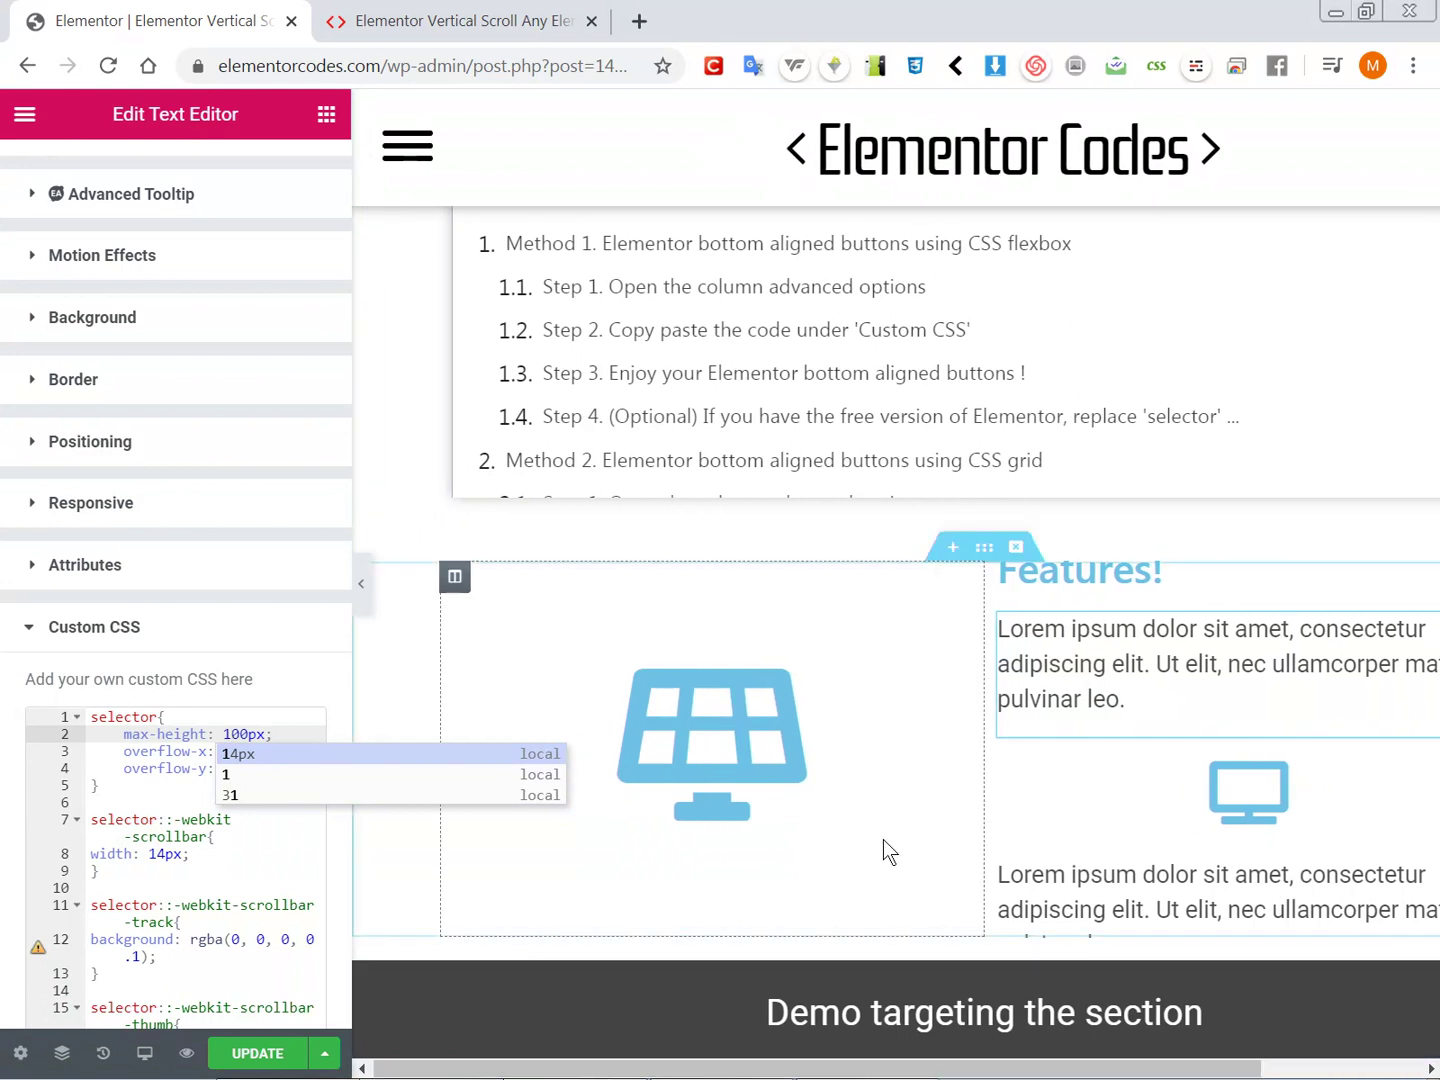
mouse_move(890, 836)
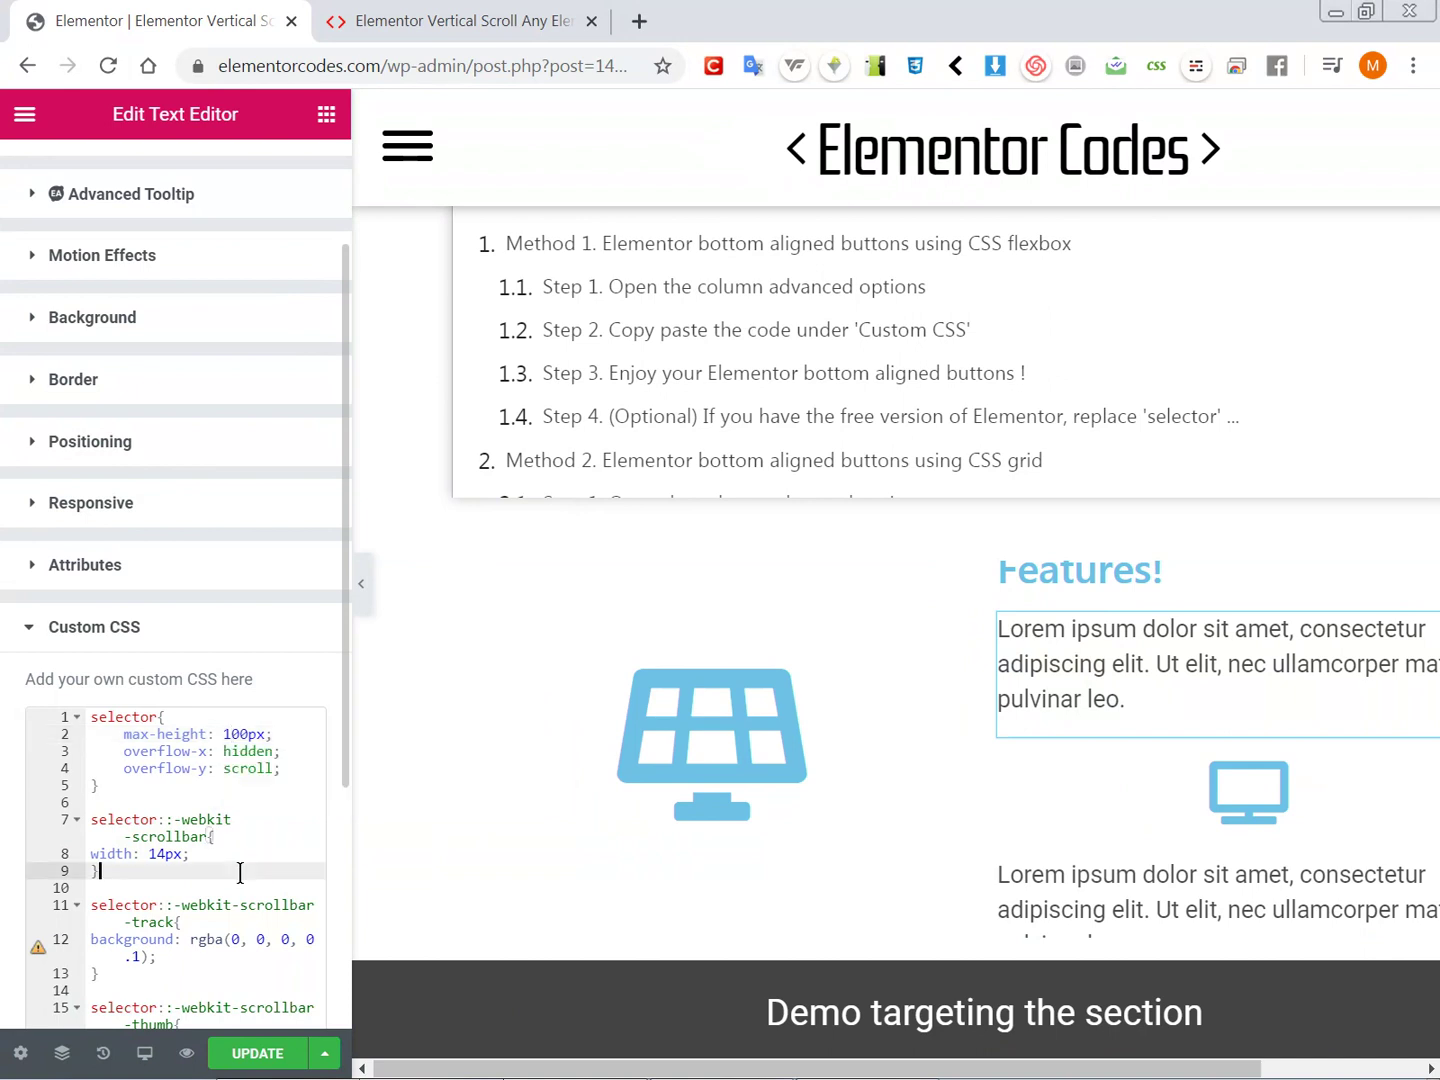
mouse_move(236, 824)
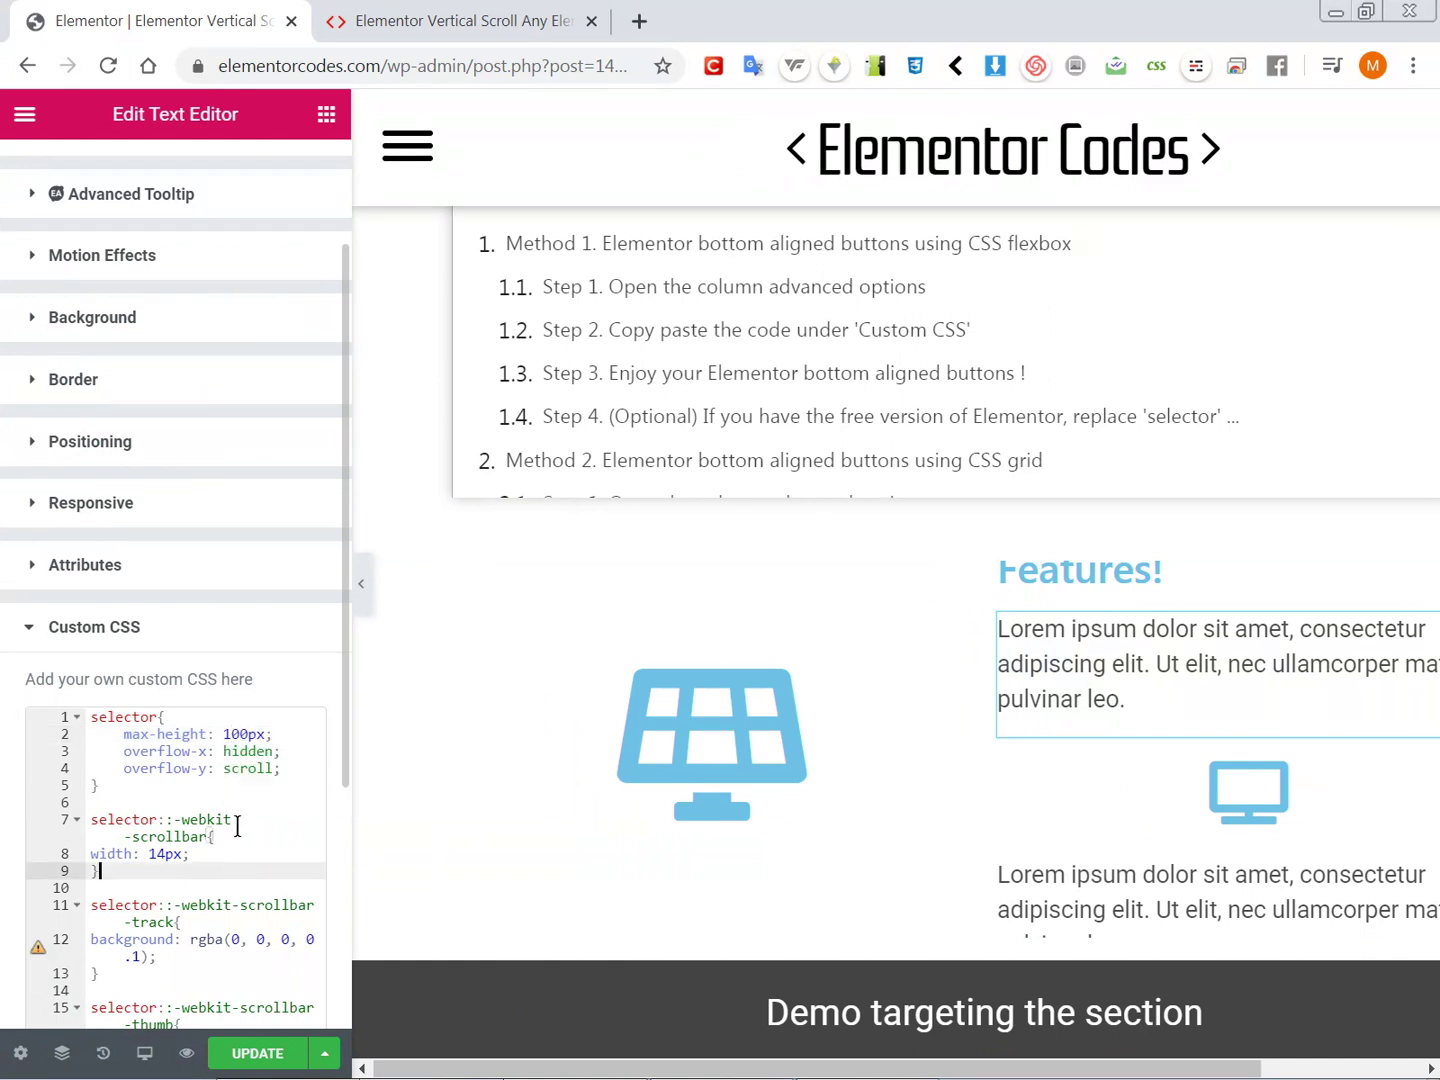
scroll("down", 3)
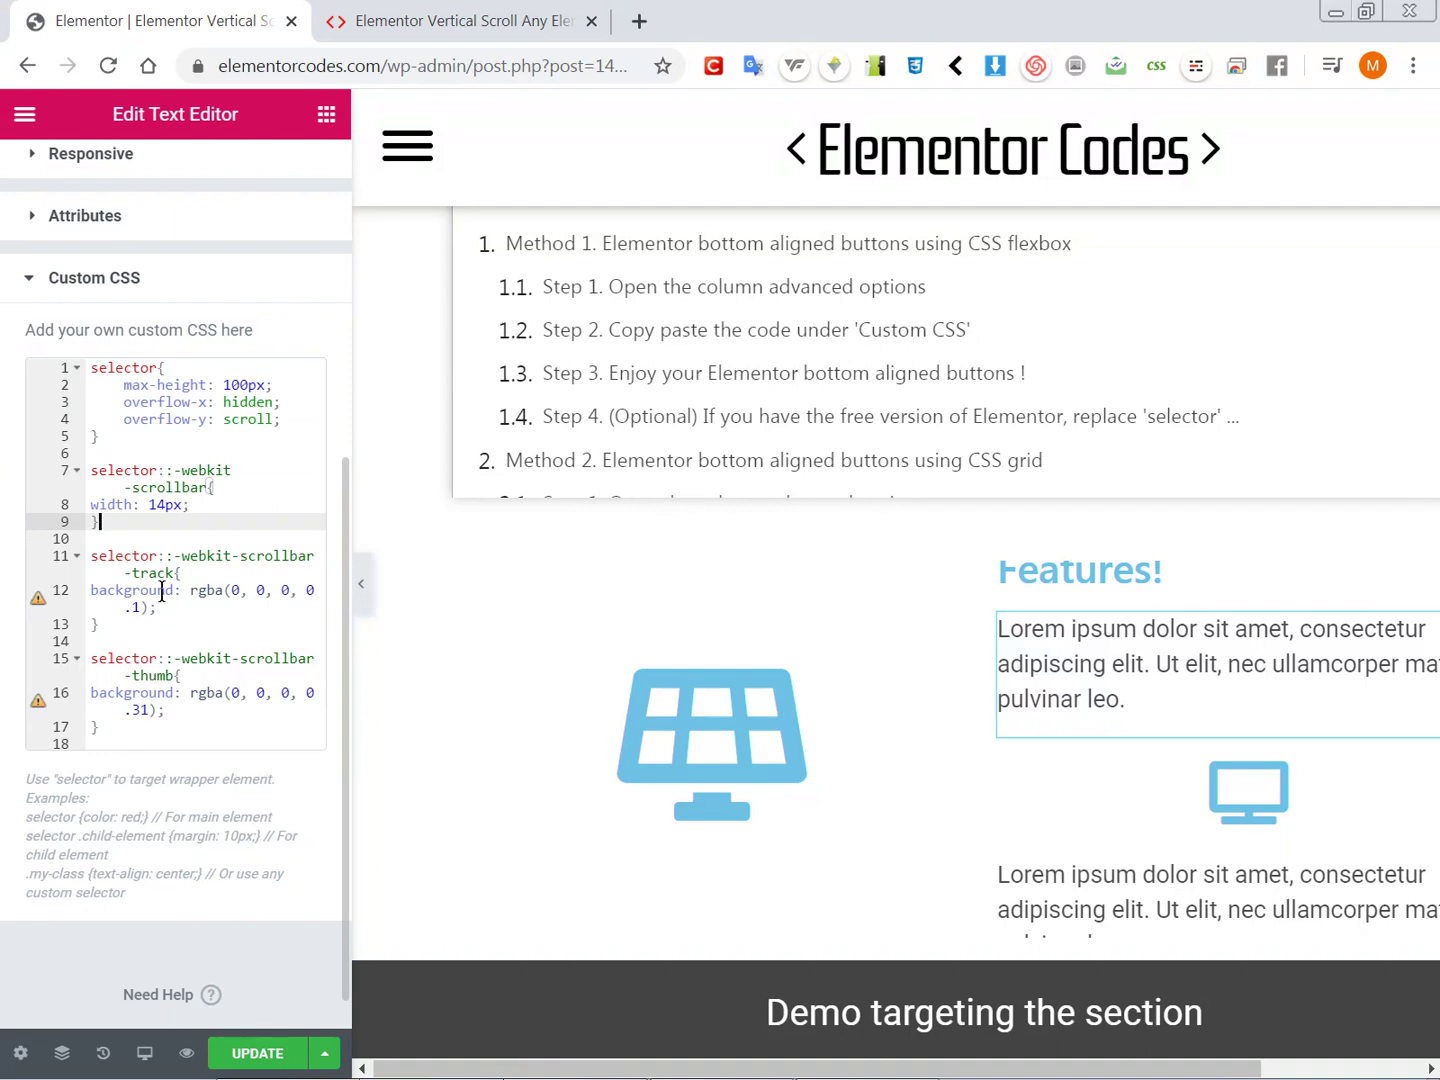
mouse_move(640, 956)
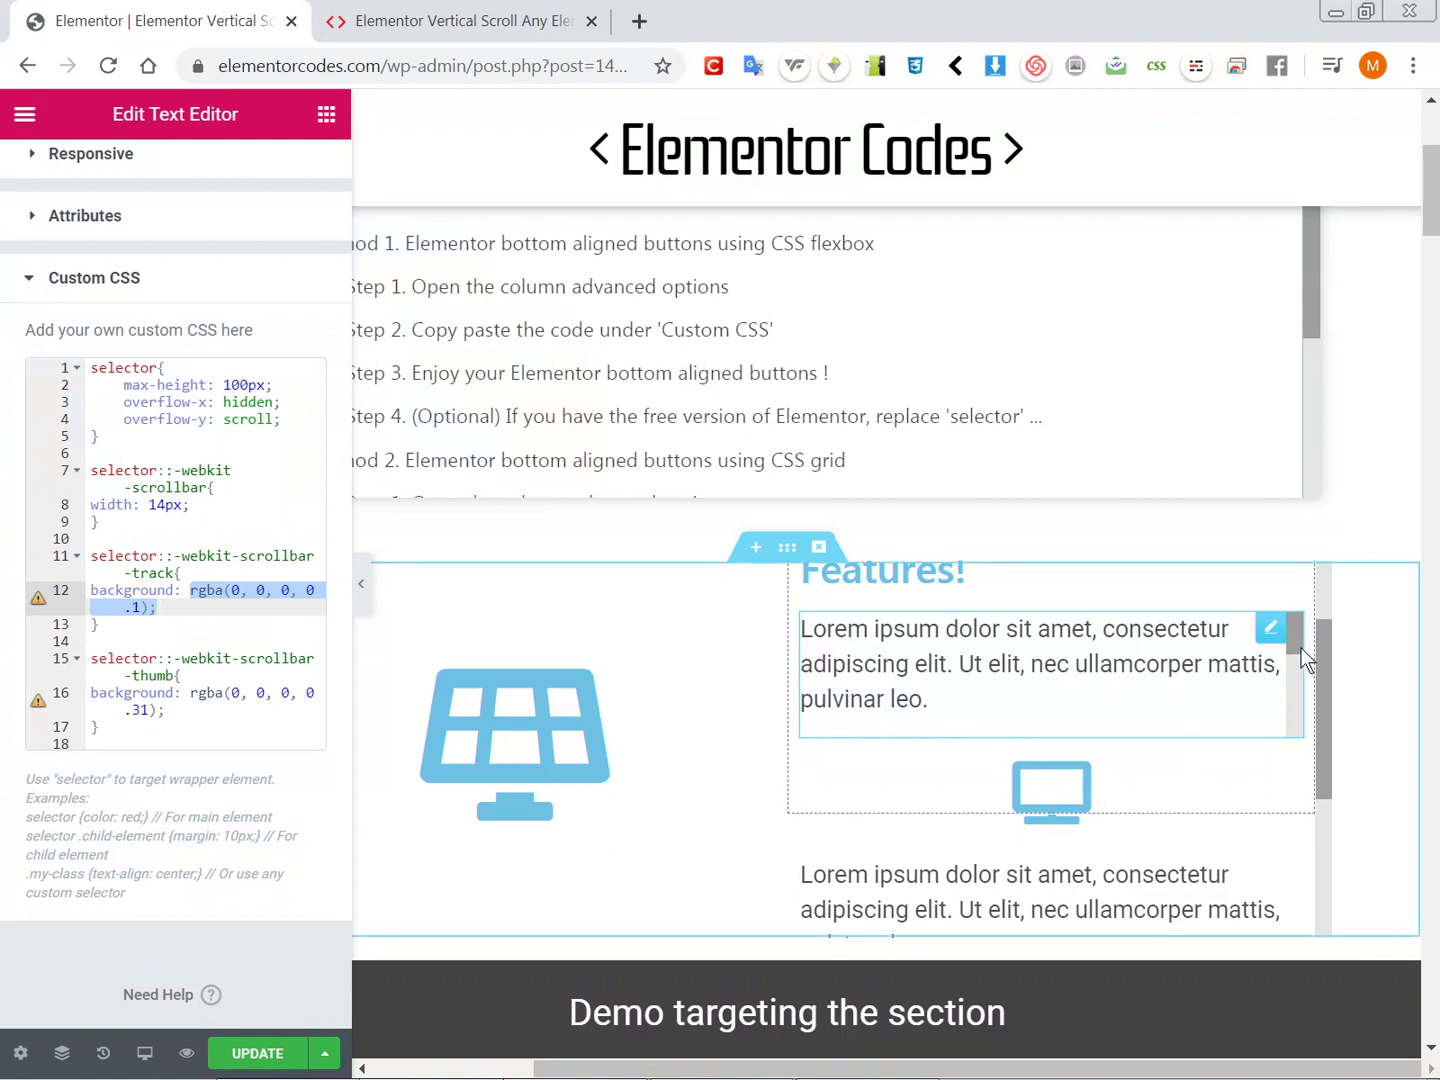
mouse_move(1304, 644)
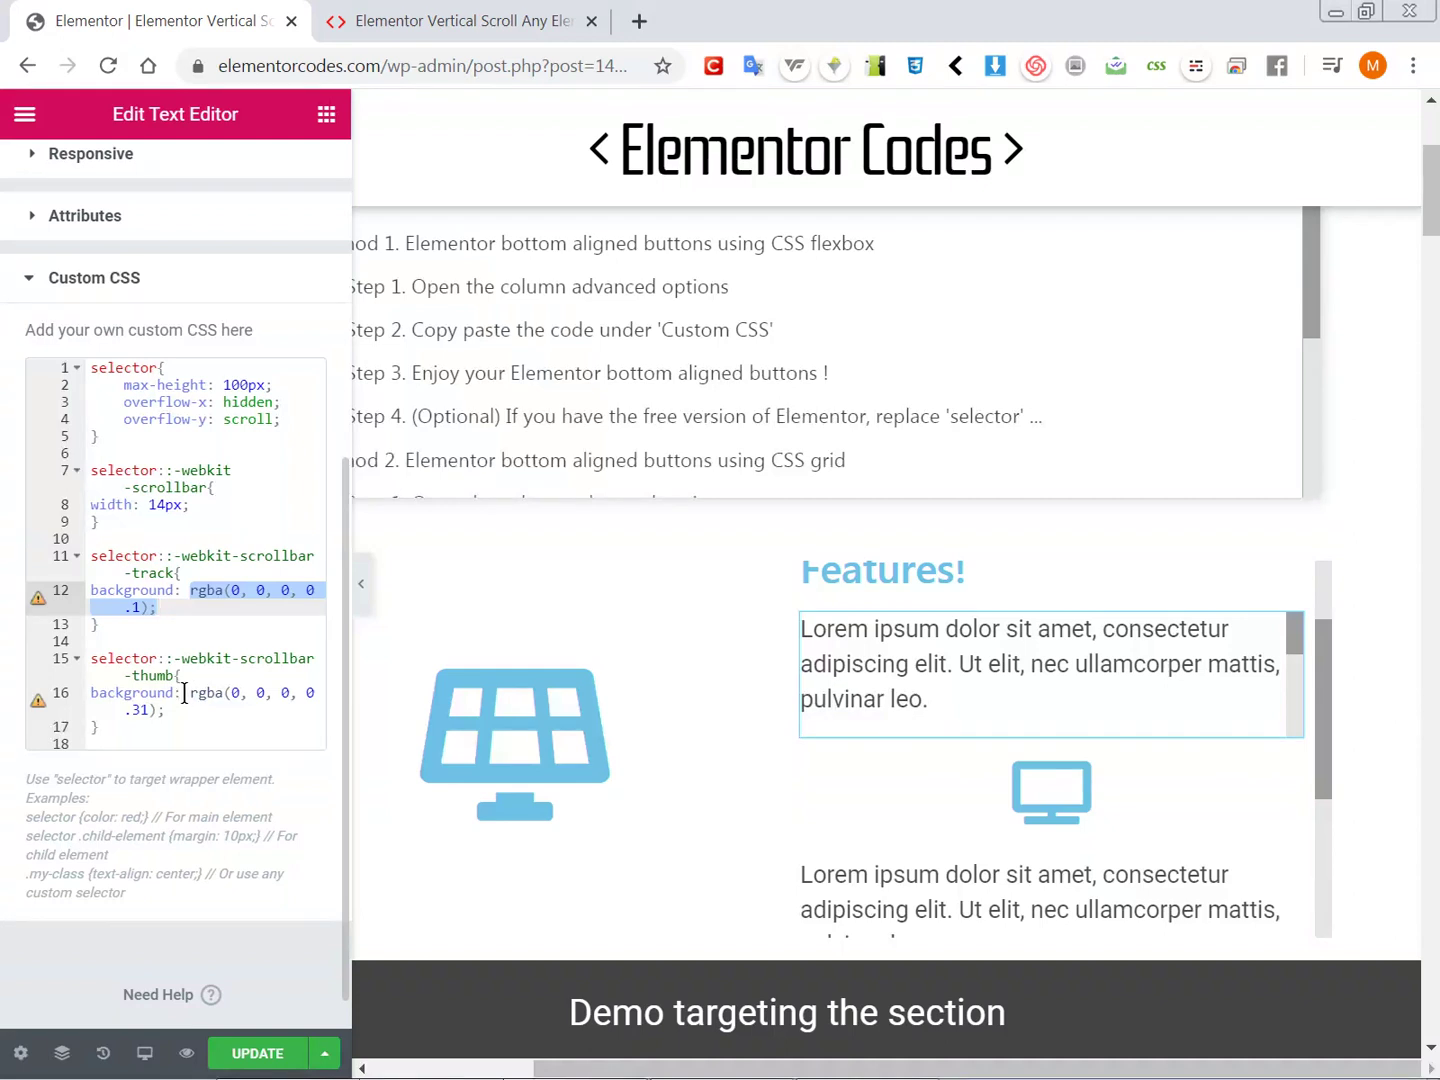
Step: Adjust the scrollbar width value and select the 100px max-height for the text block
left_click(164, 710)
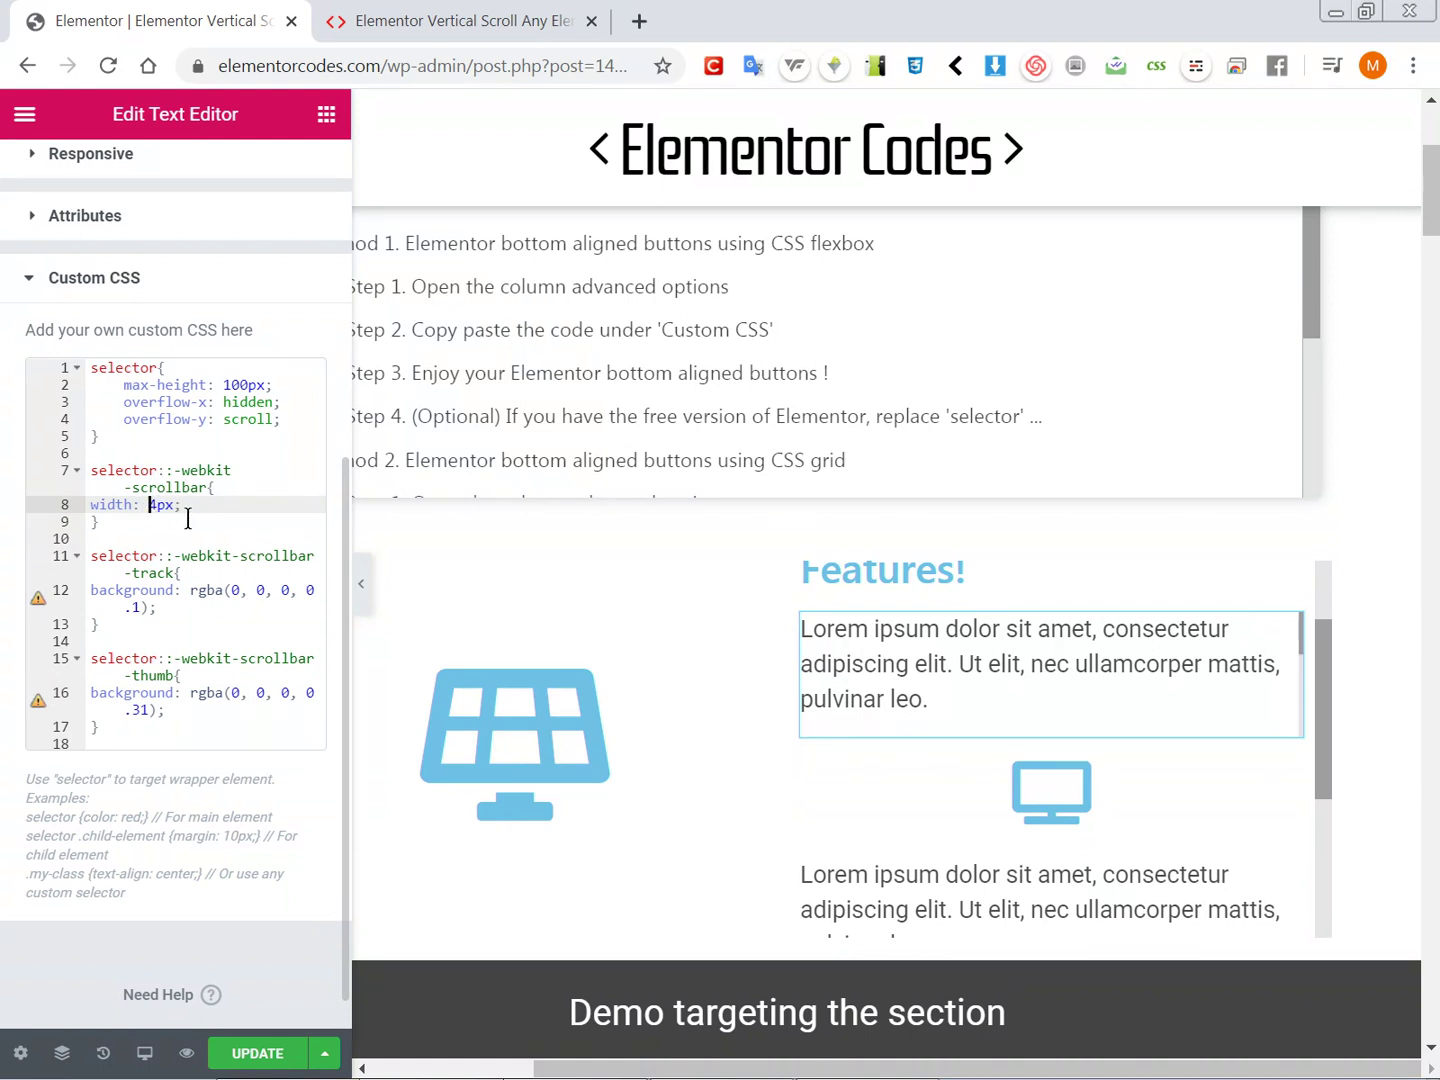
type("0")
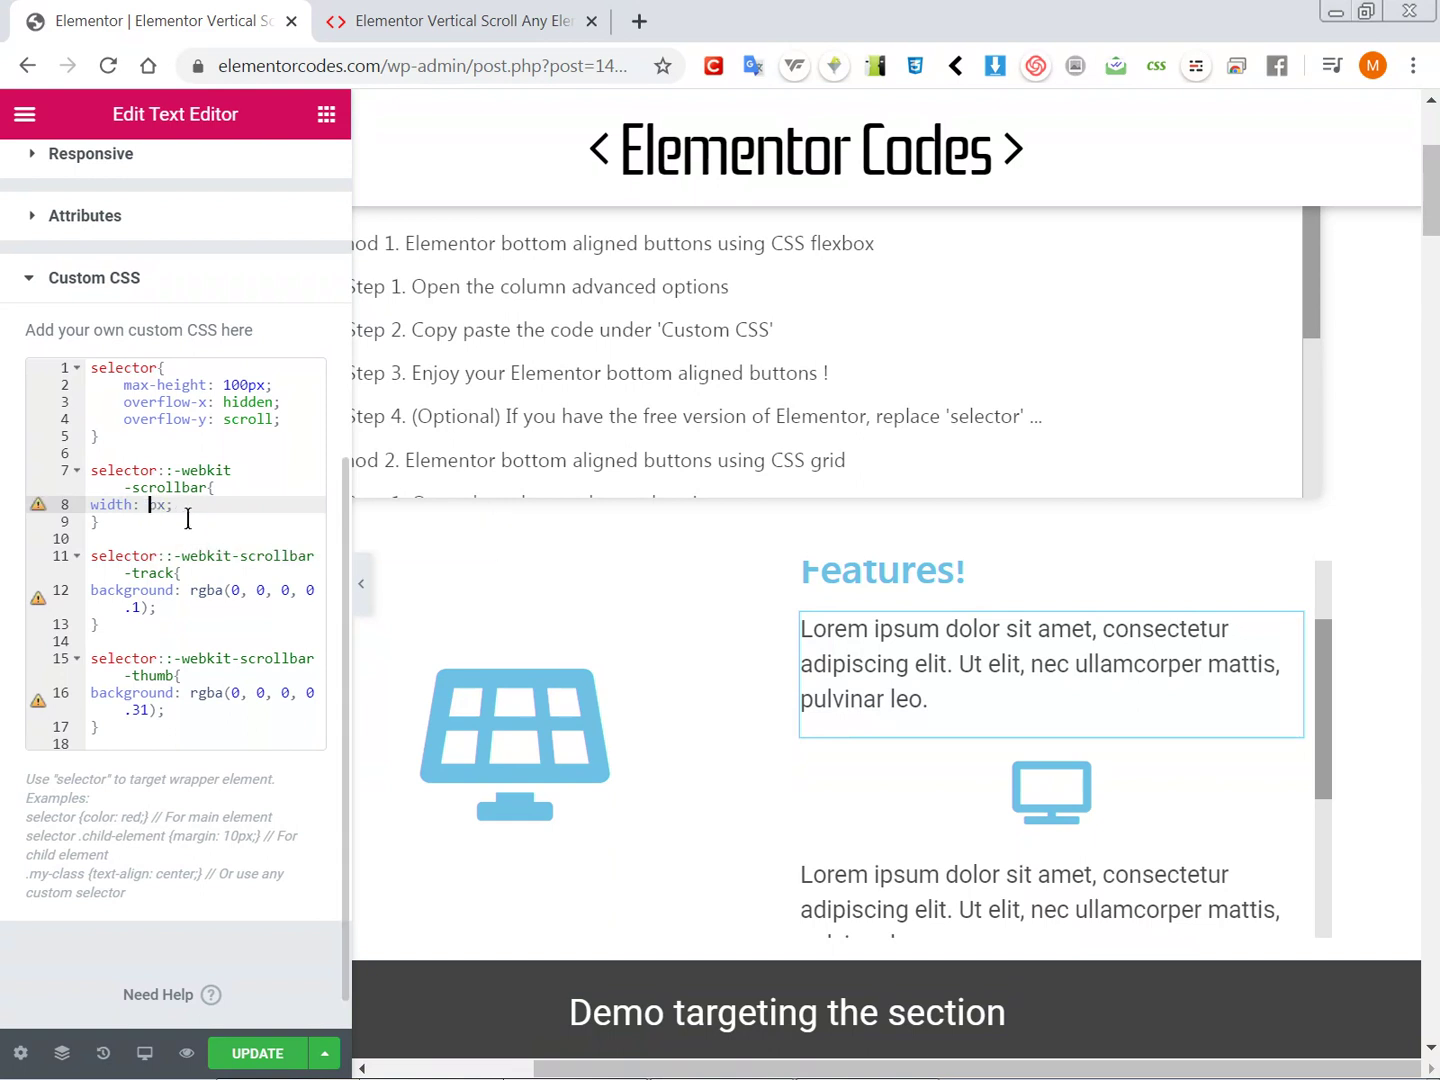
type("21")
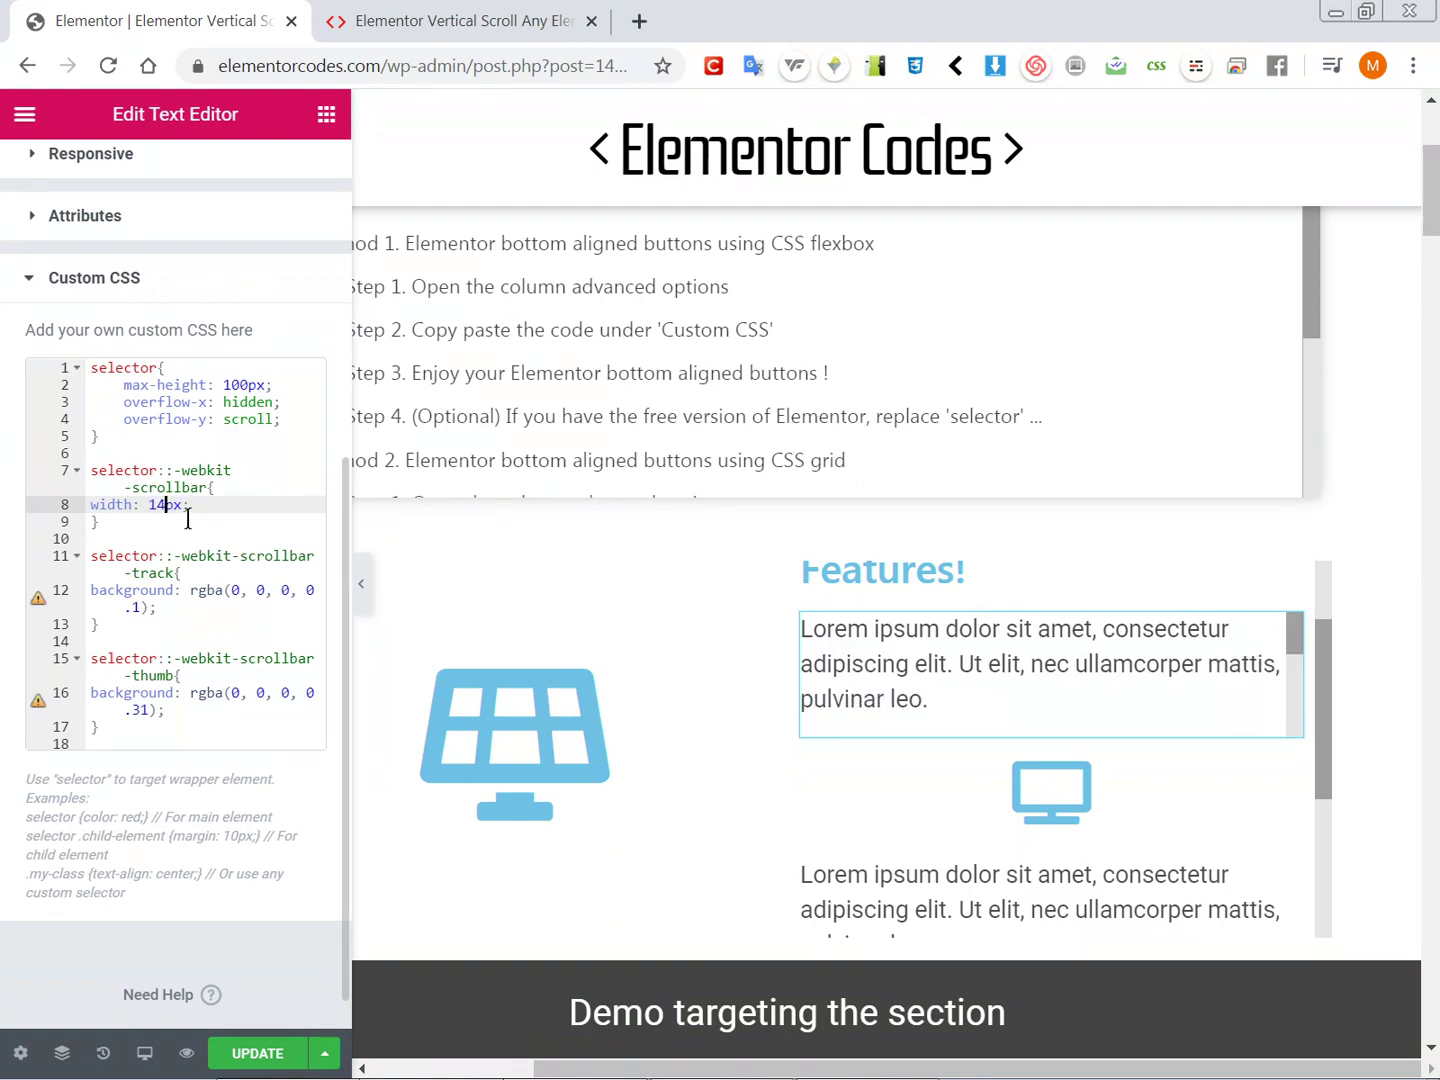
scroll("up", 3)
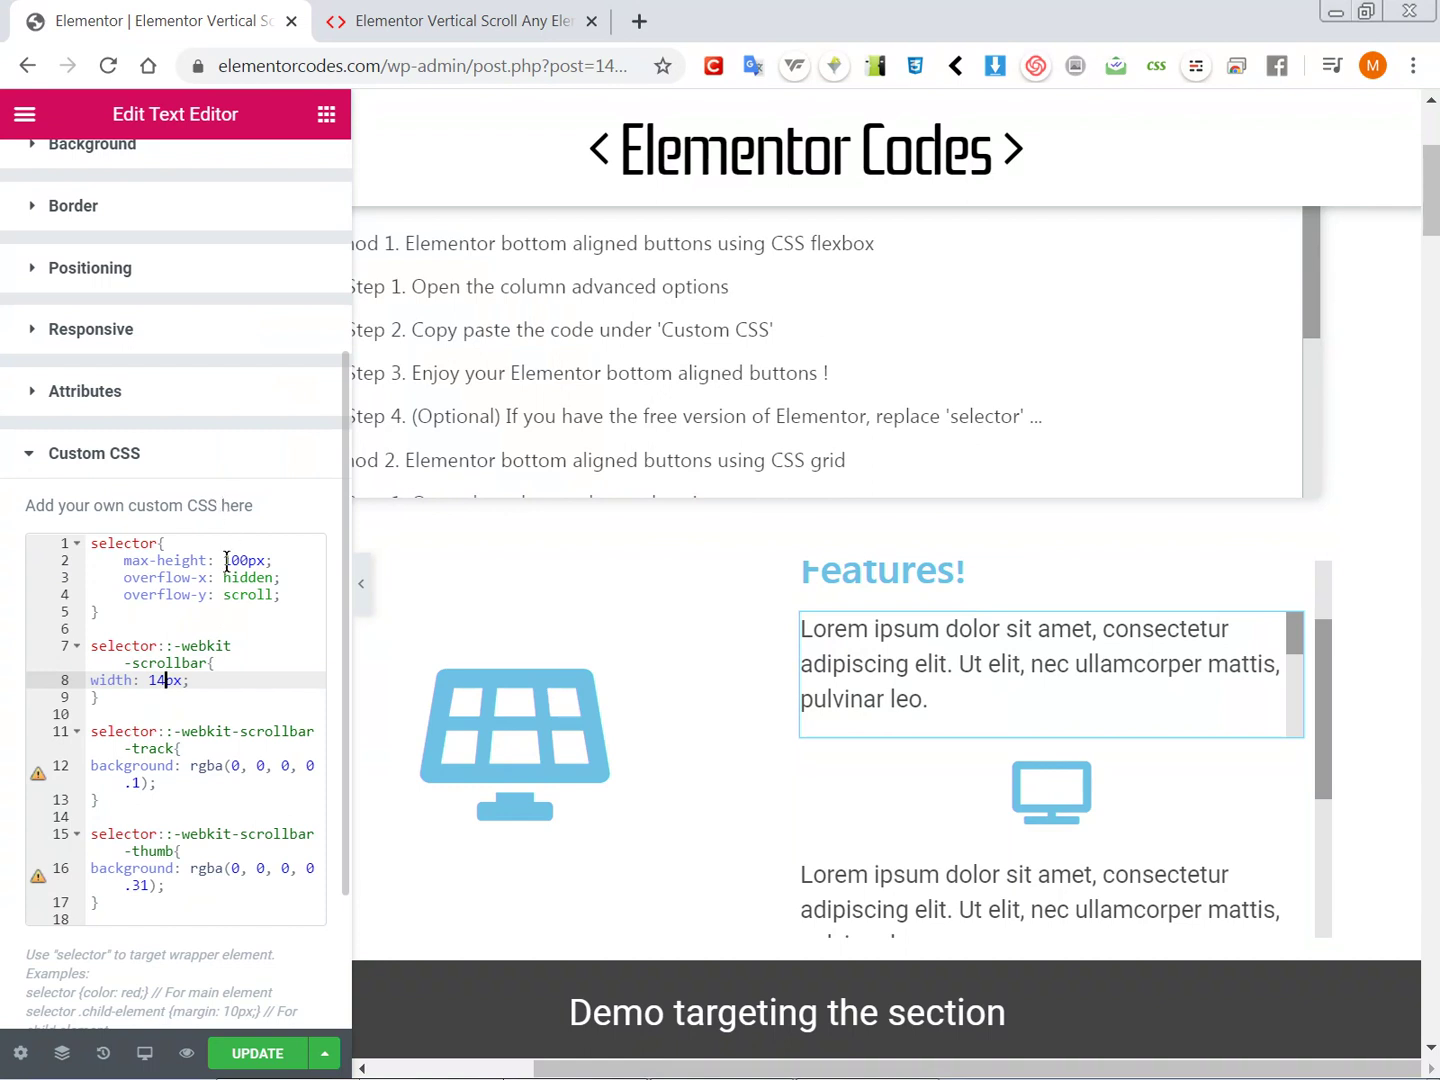
double_click(248, 560)
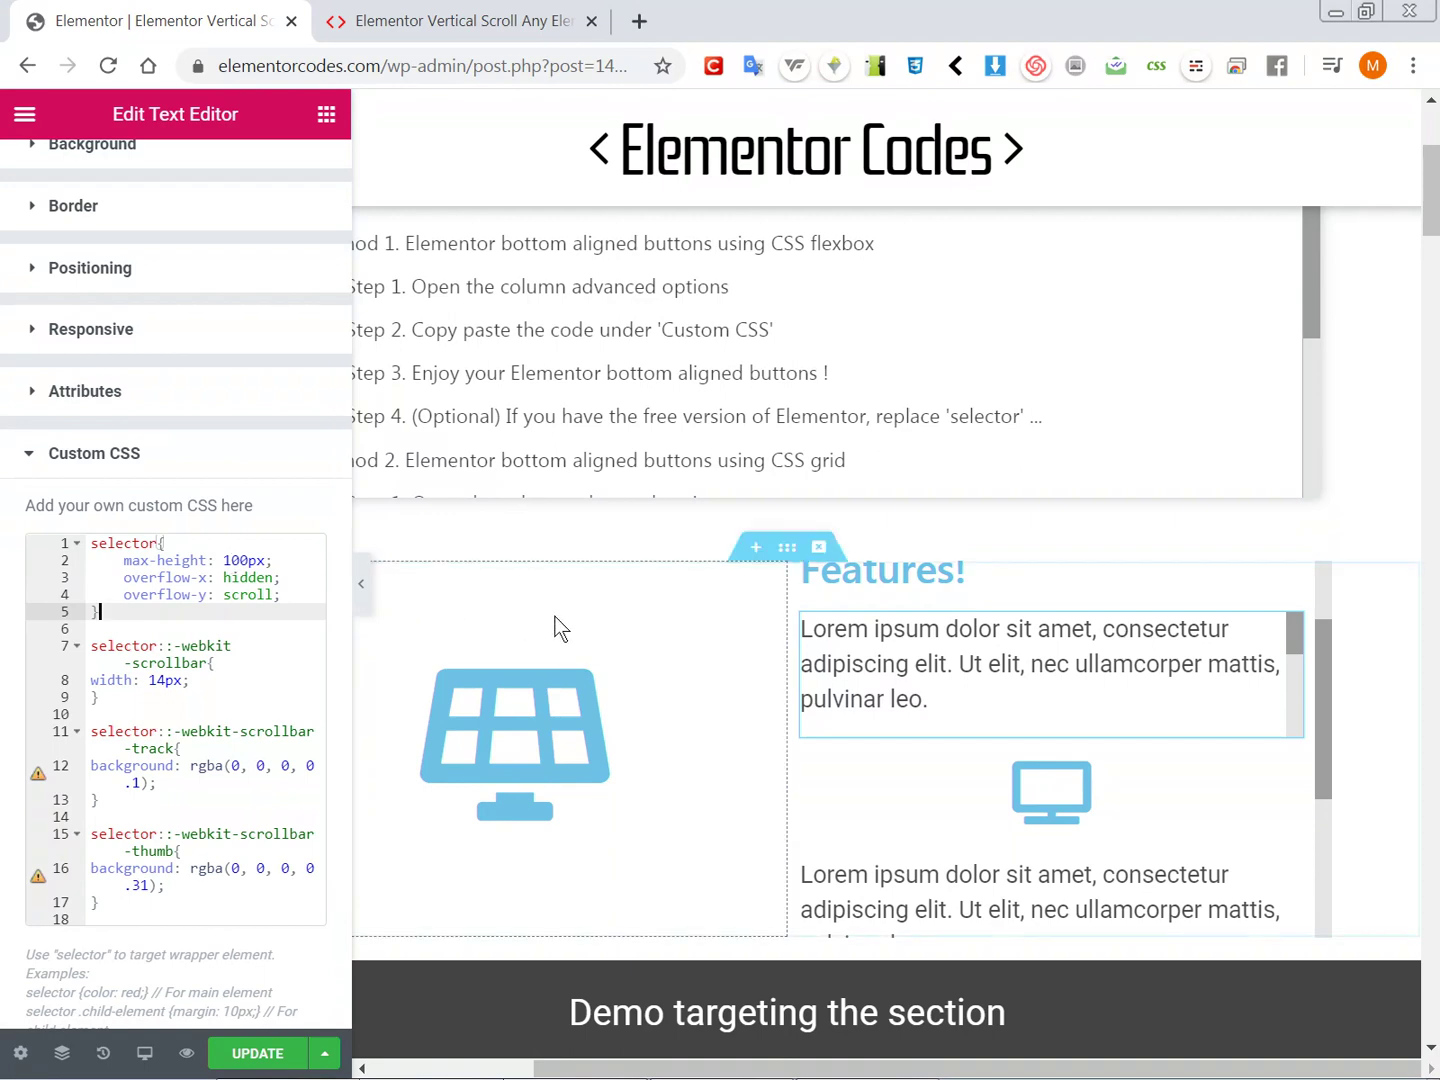
Step: Change the section's max-height from 510px to 710px and preview the taller scroll area
scroll("down", 3)
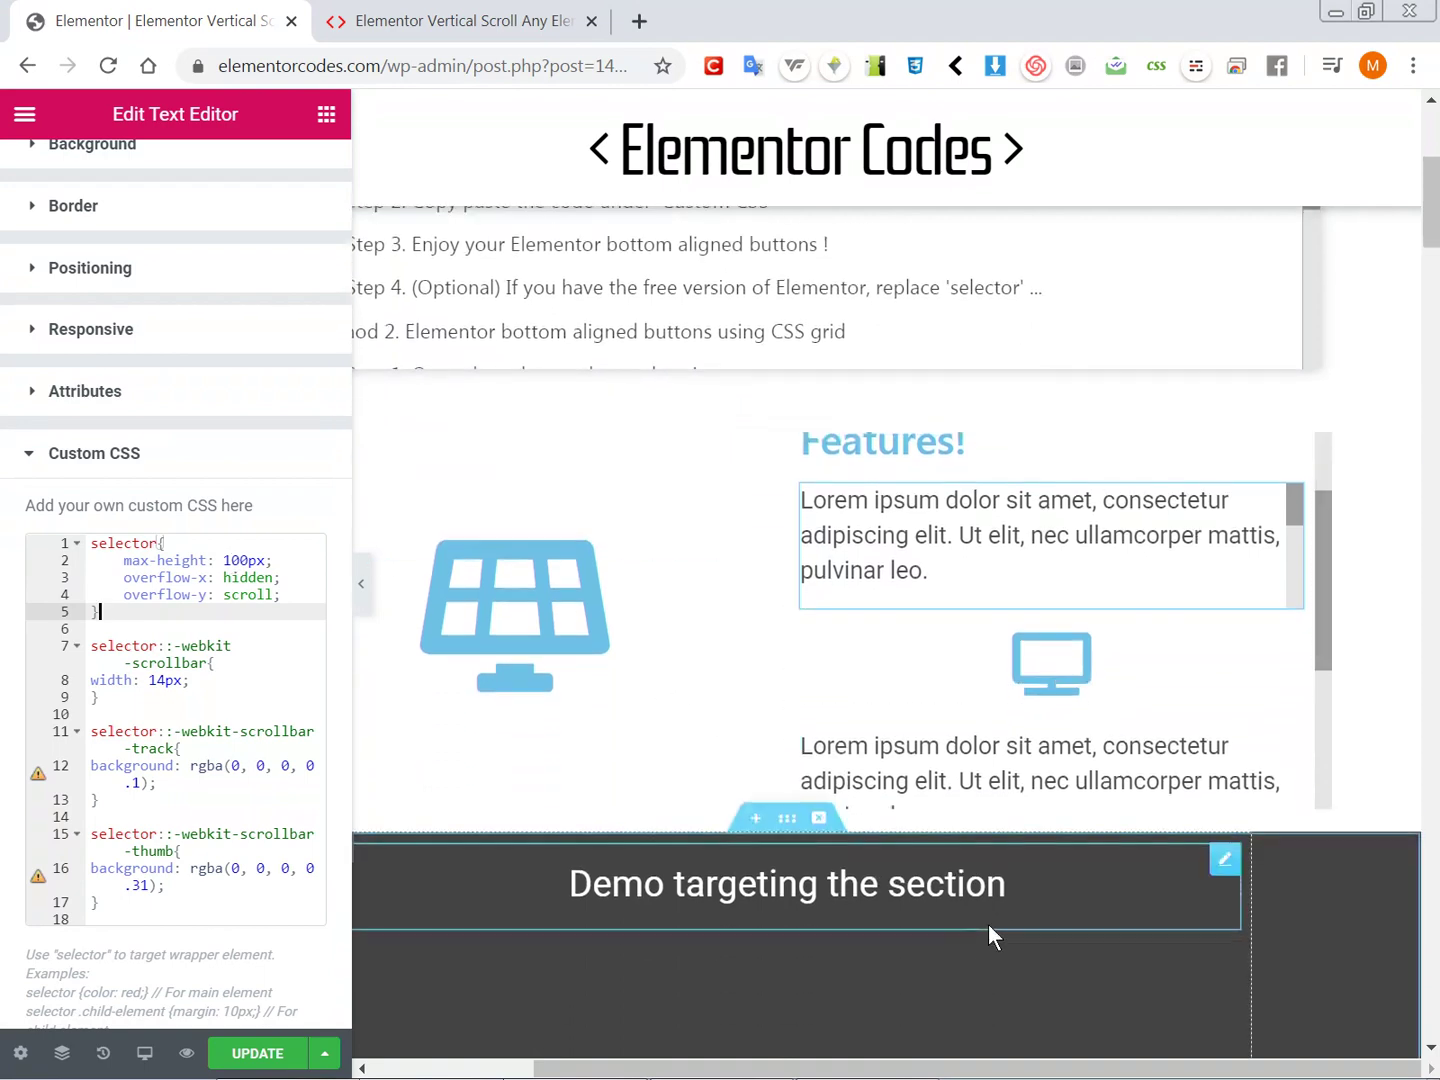
scroll("down", 3)
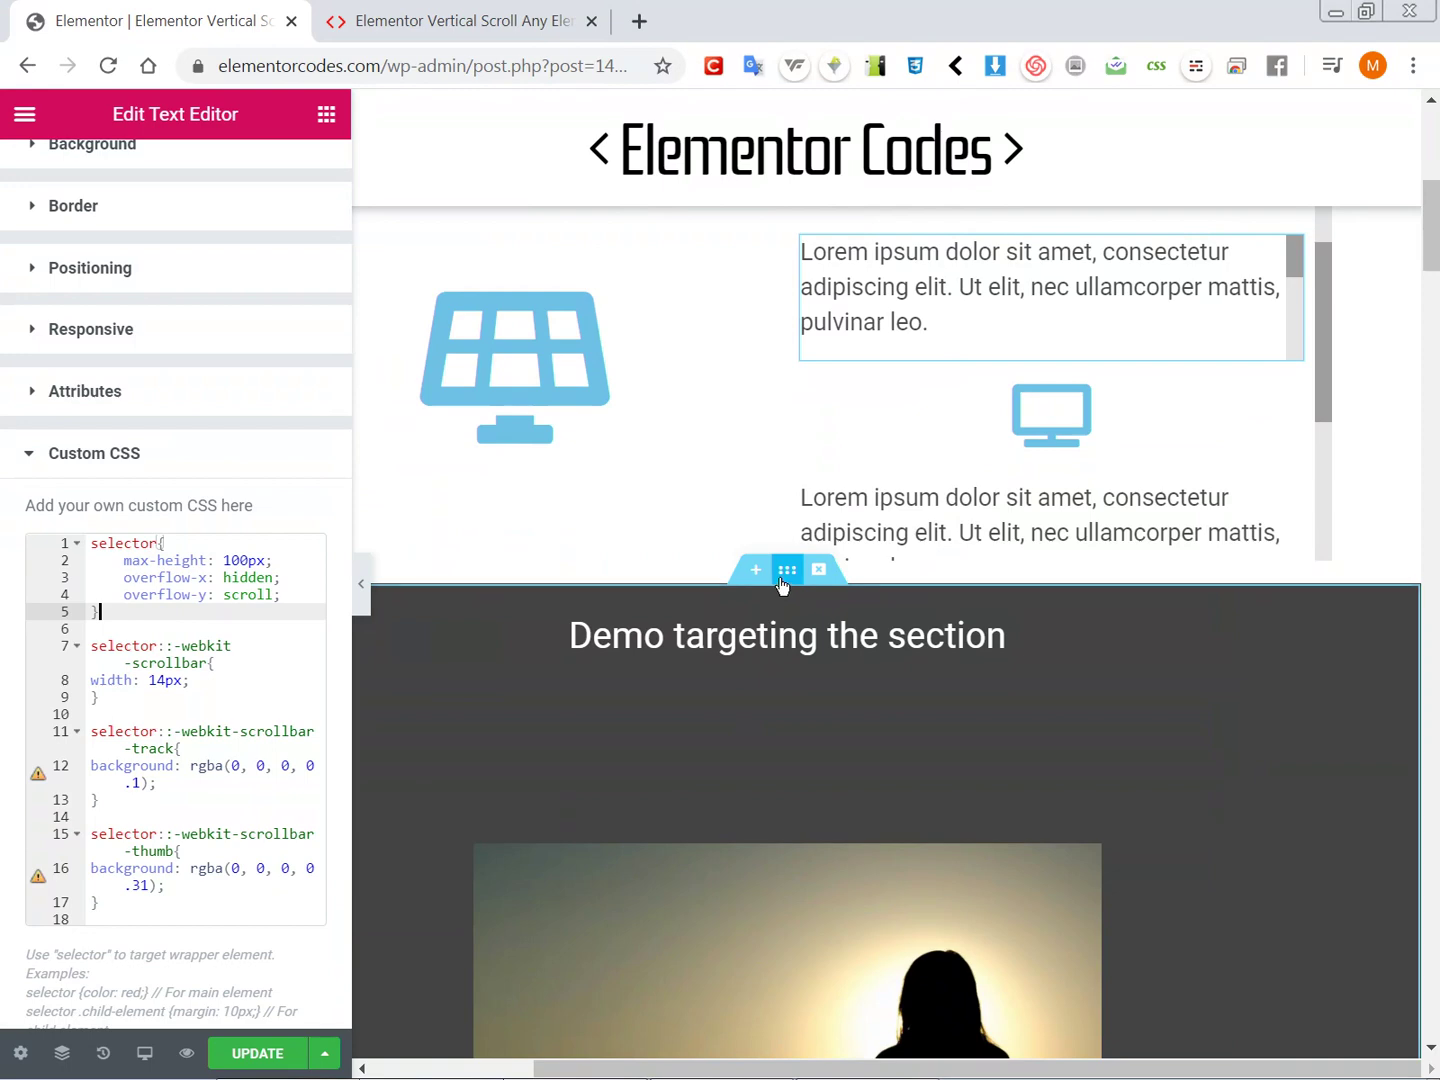
left_click(786, 568)
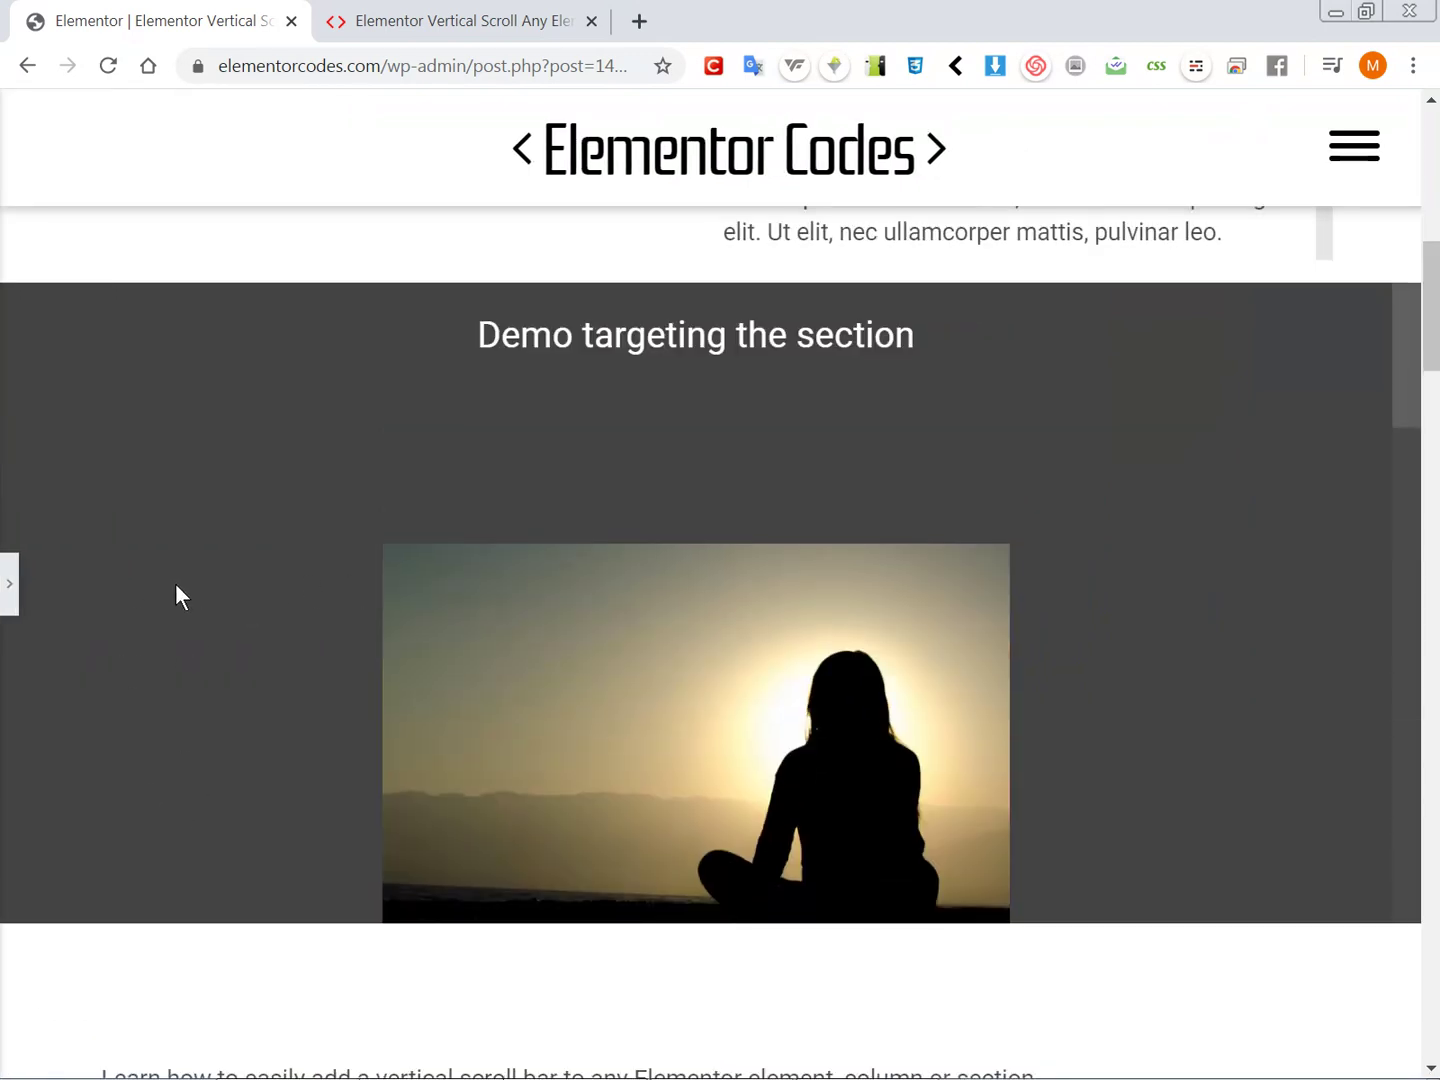
mouse_move(536, 770)
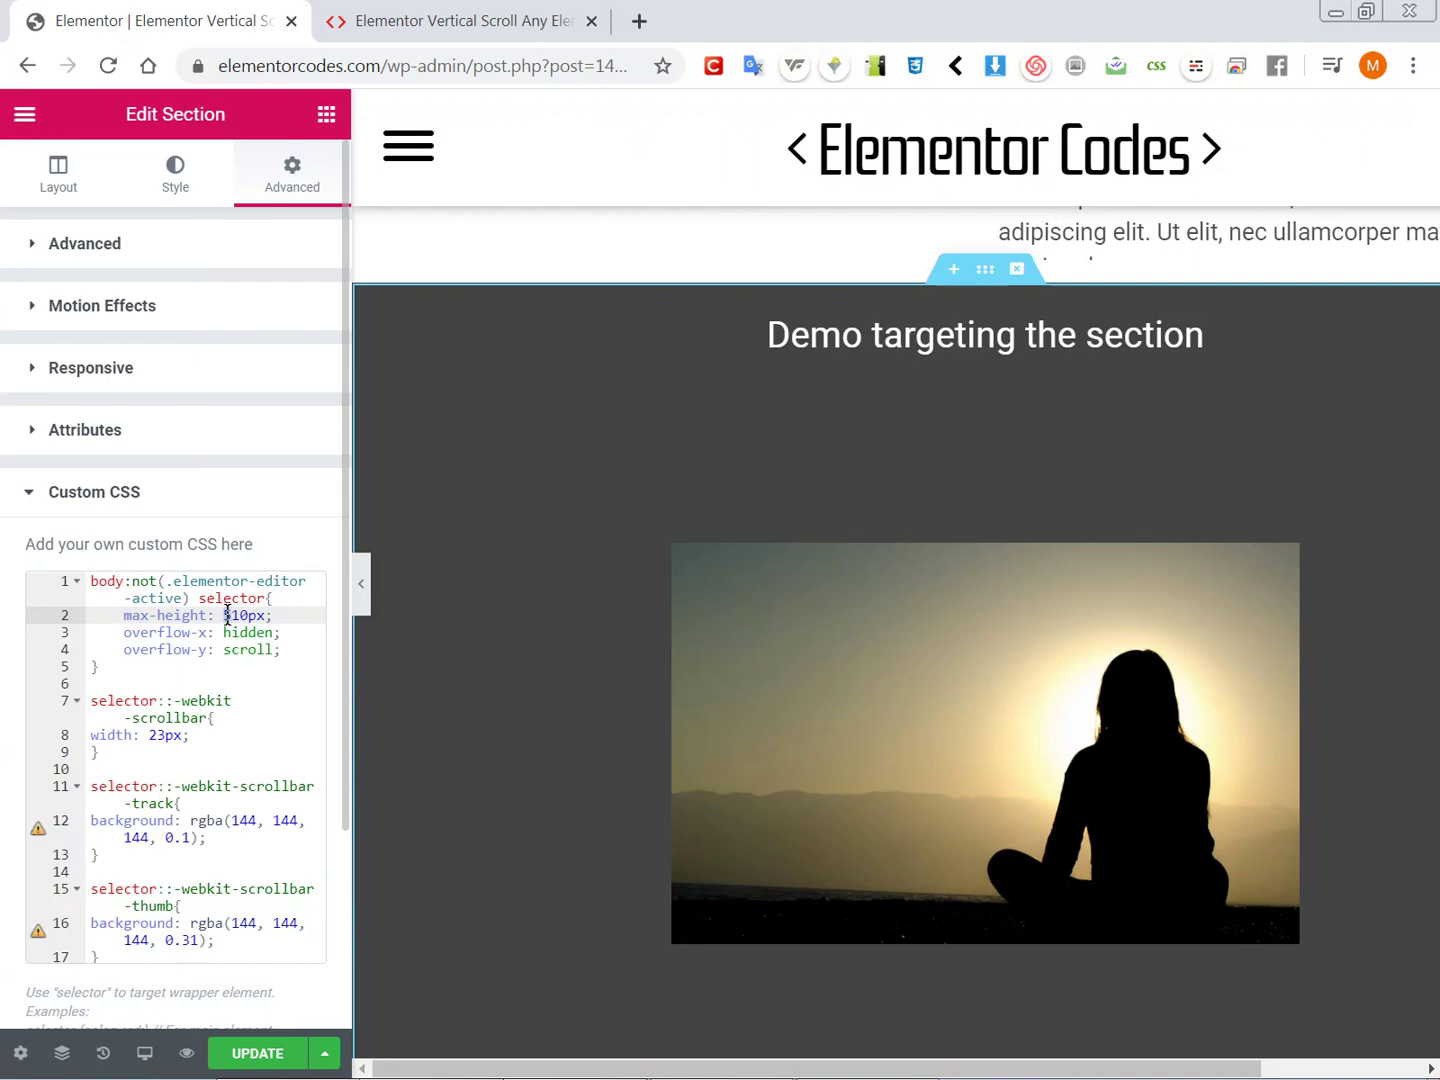
type("7")
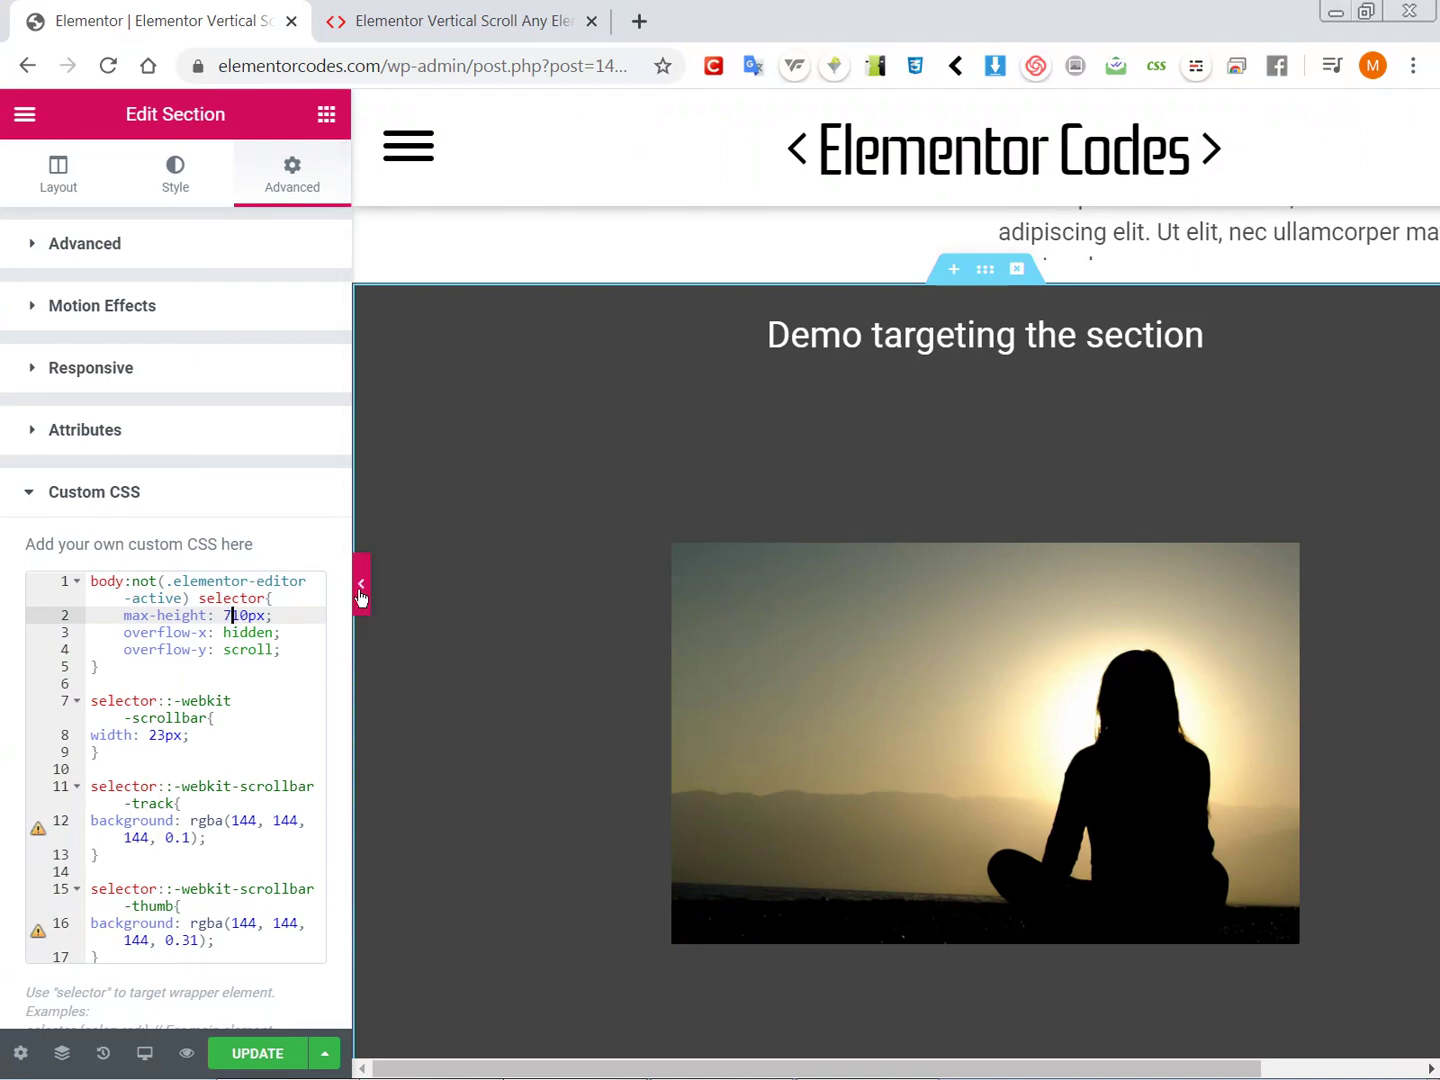
left_click(360, 584)
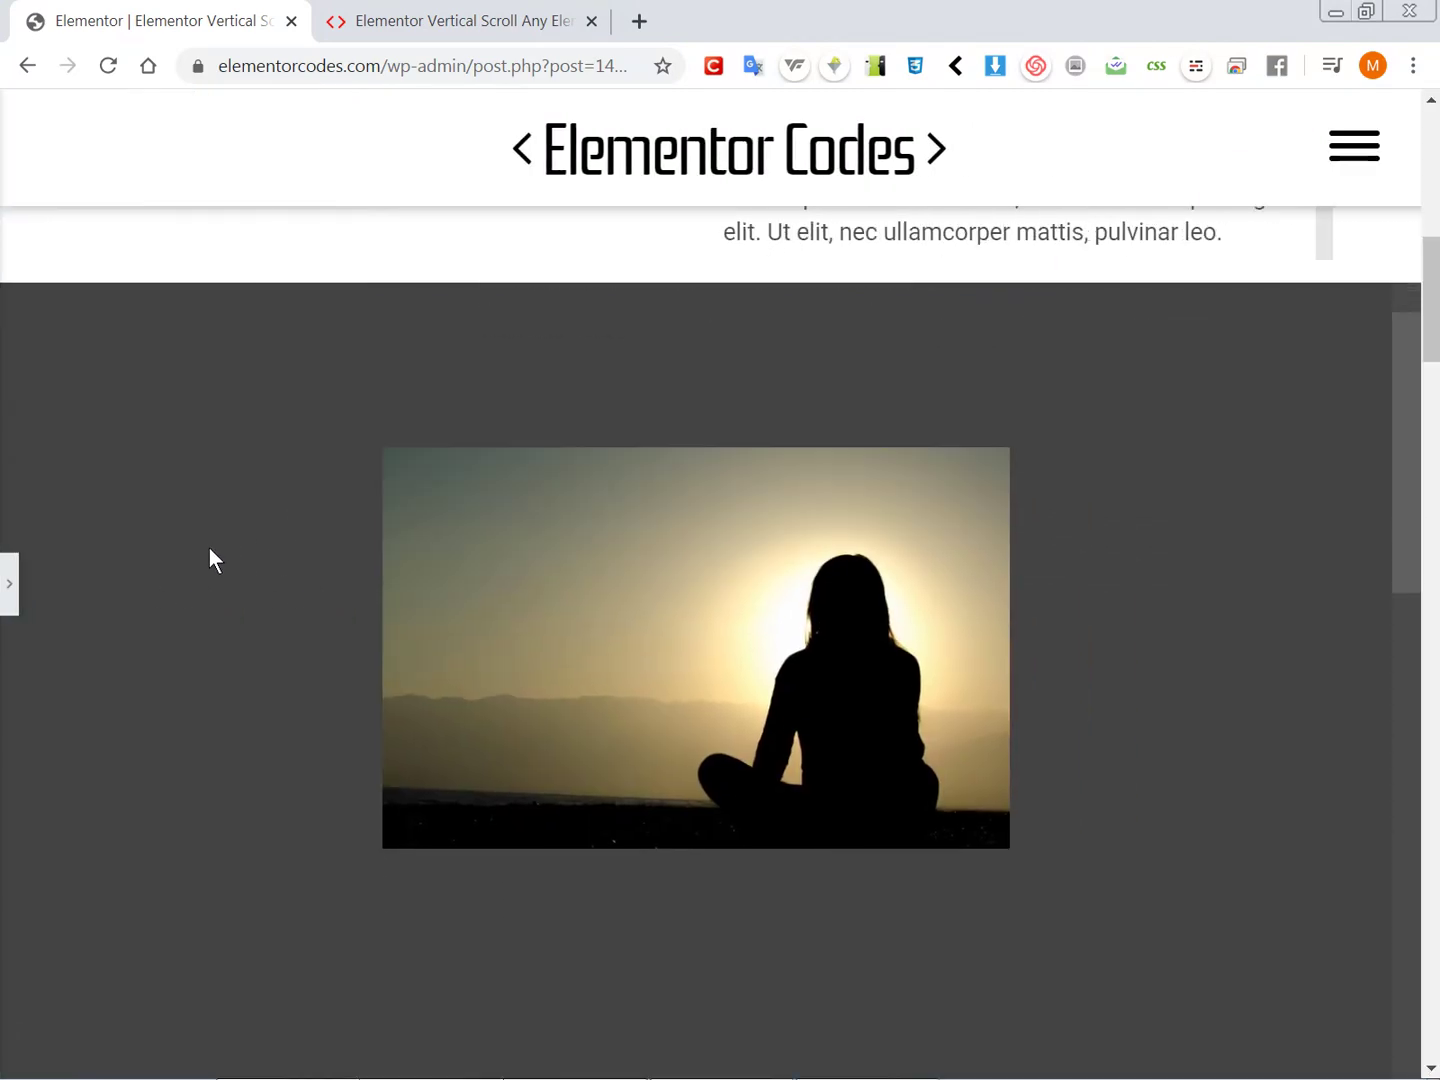
scroll("down", 3)
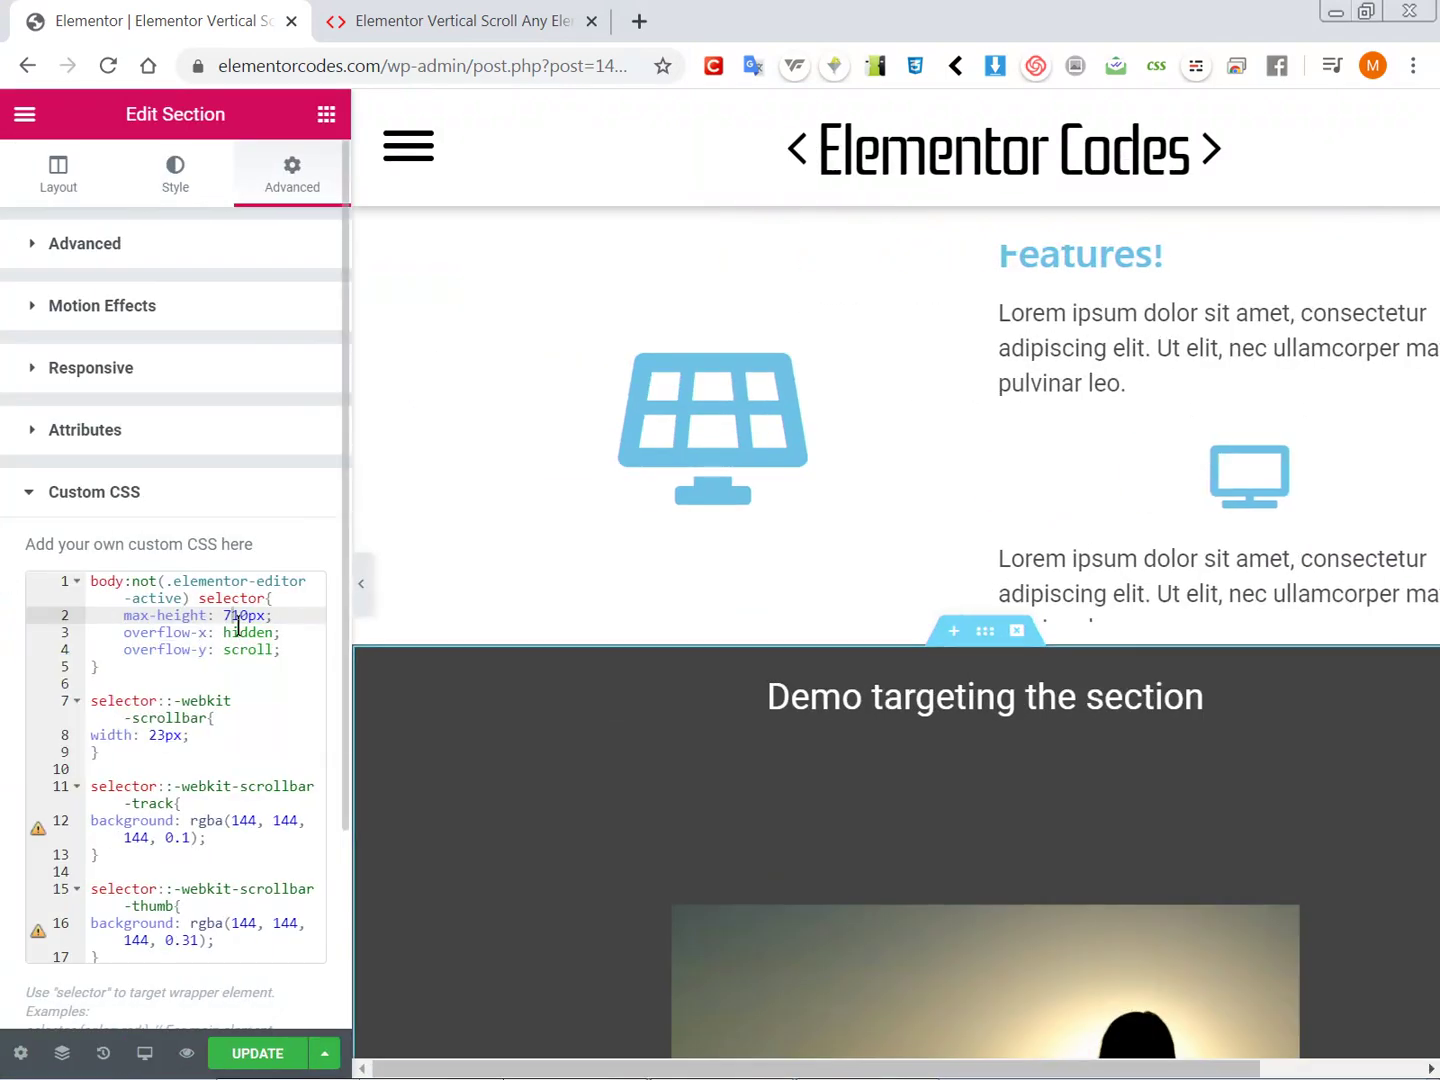
Step: Set the section's max-height to 44vh and preview its scrolling in the page
double_click(244, 616)
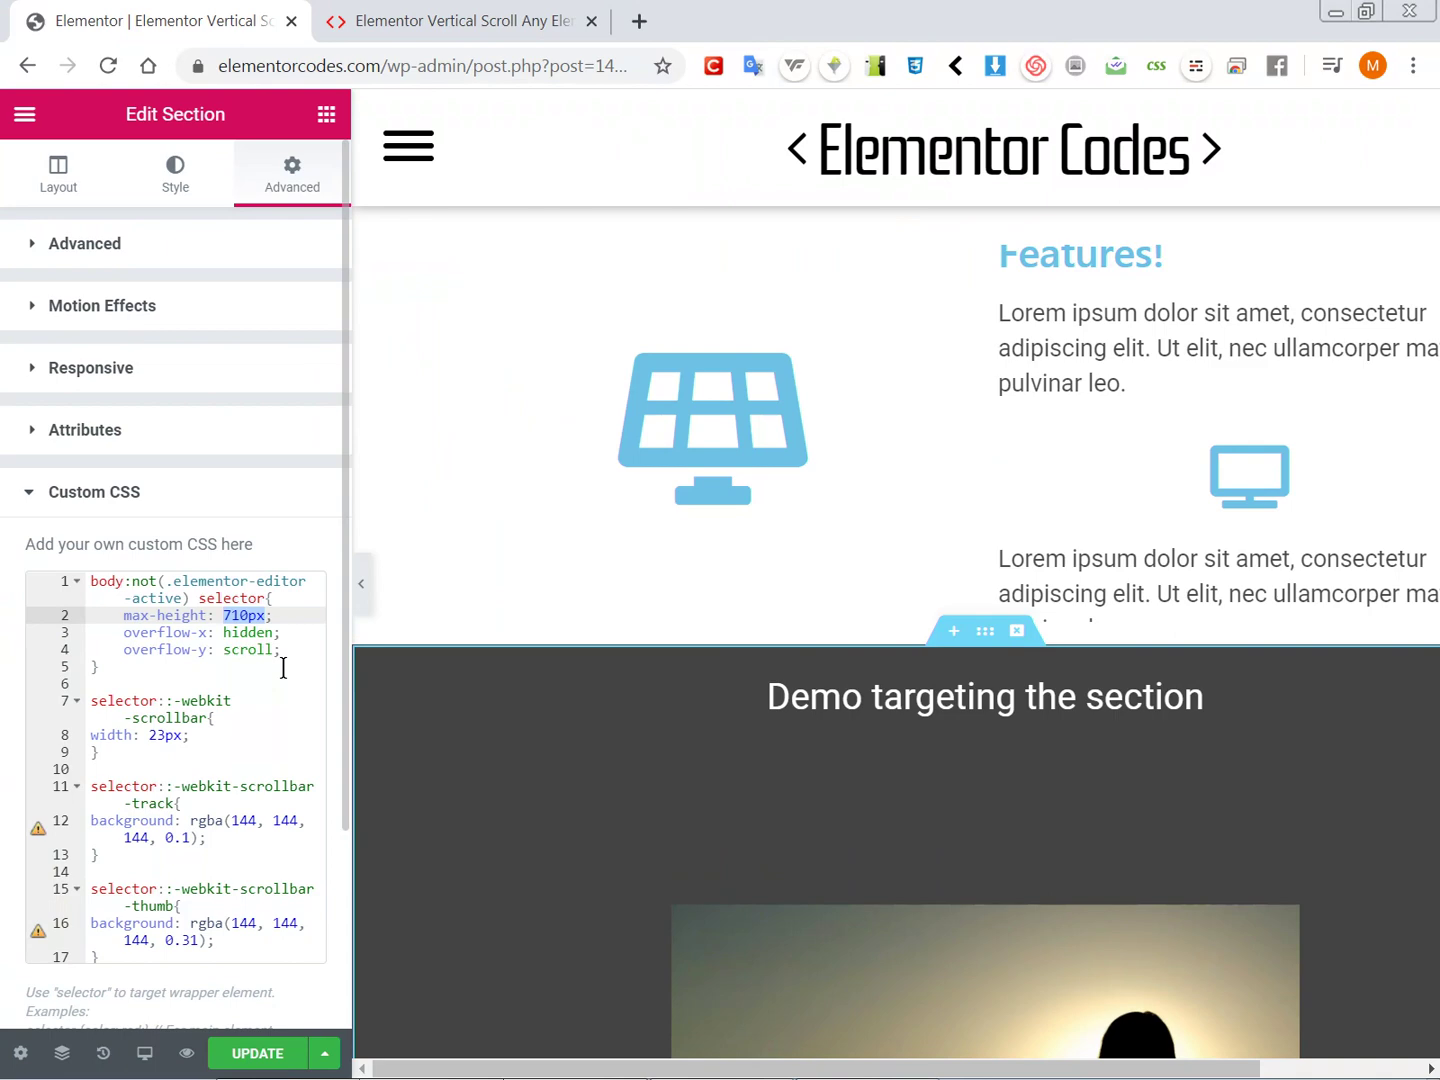
type("44vh")
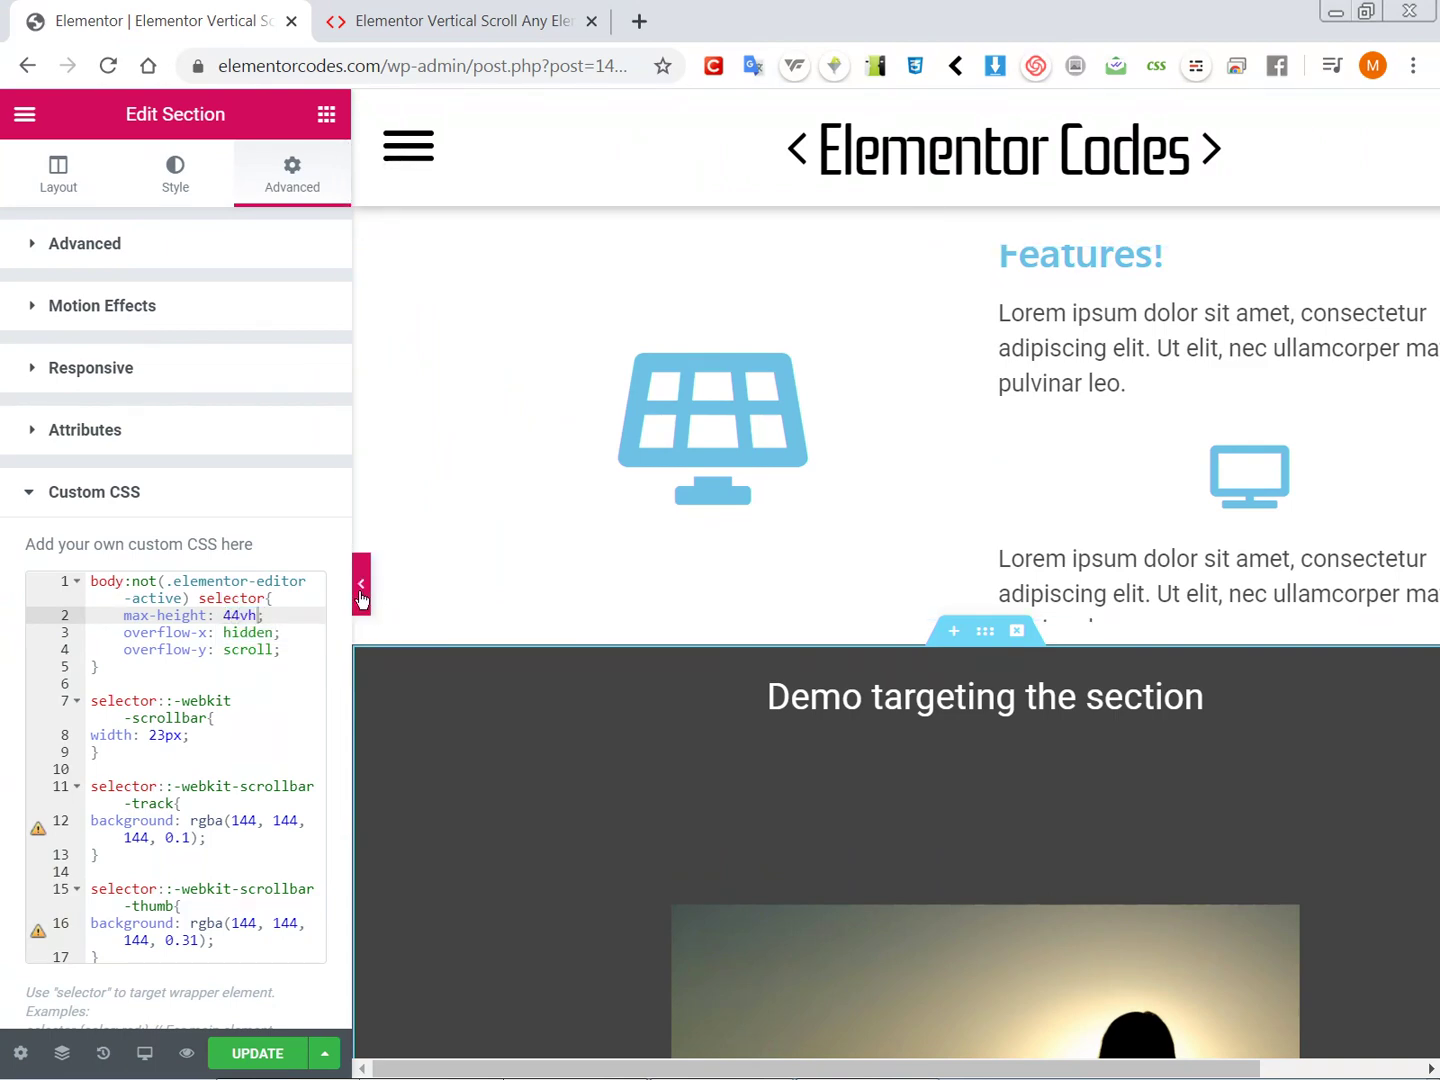
left_click(360, 584)
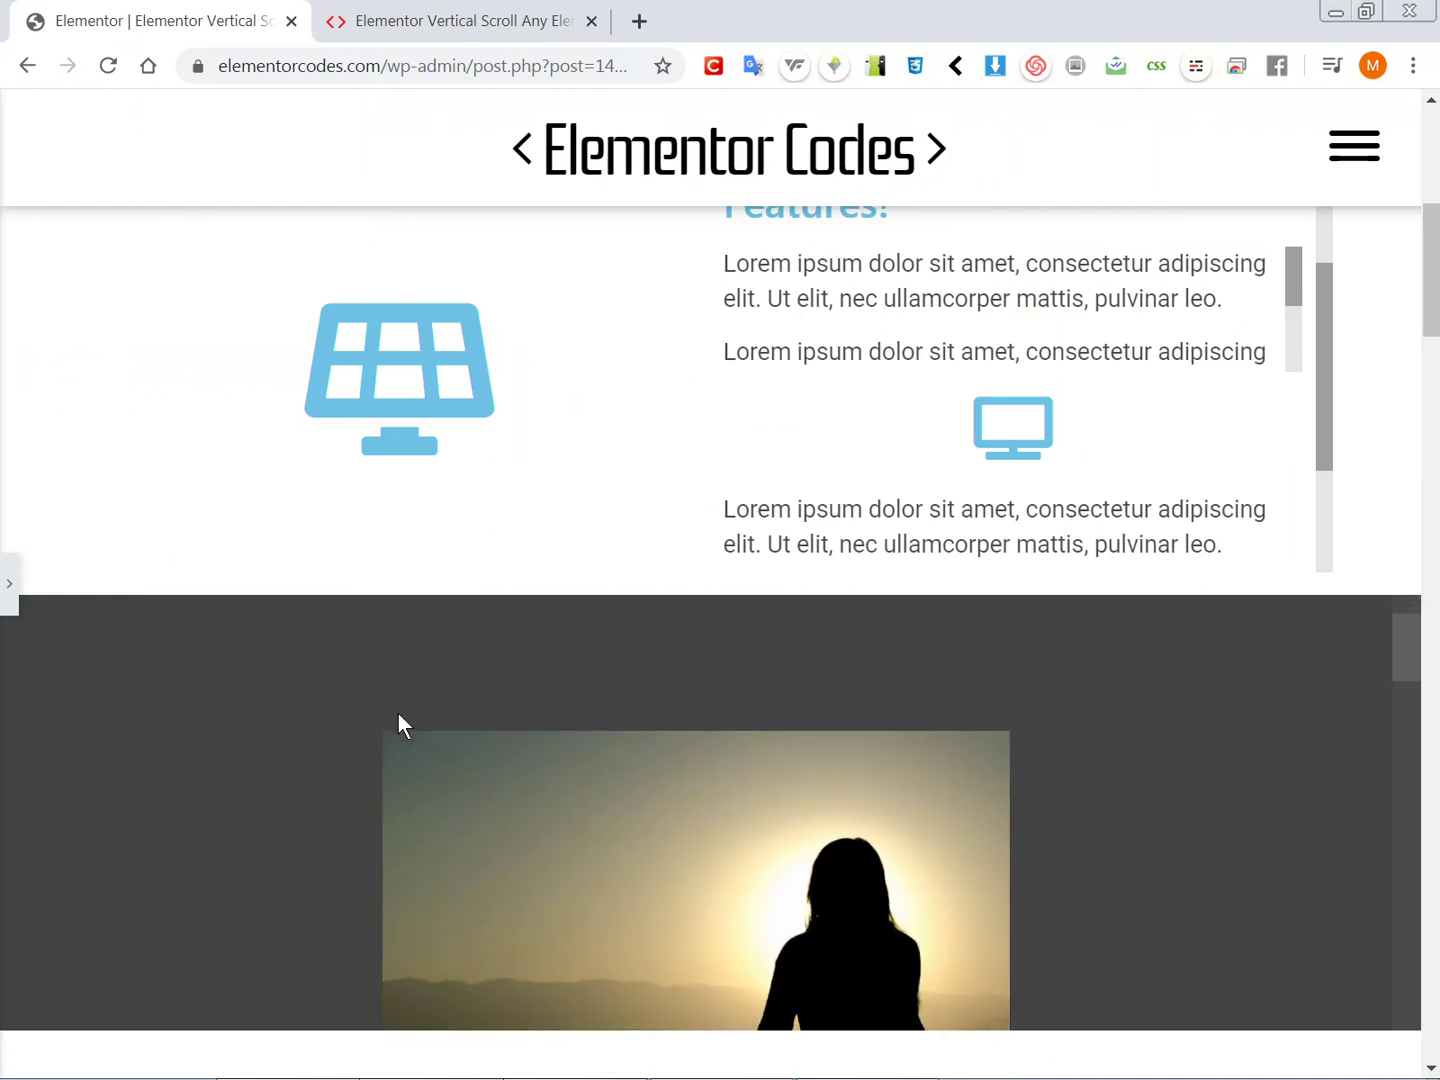
scroll("up", 3)
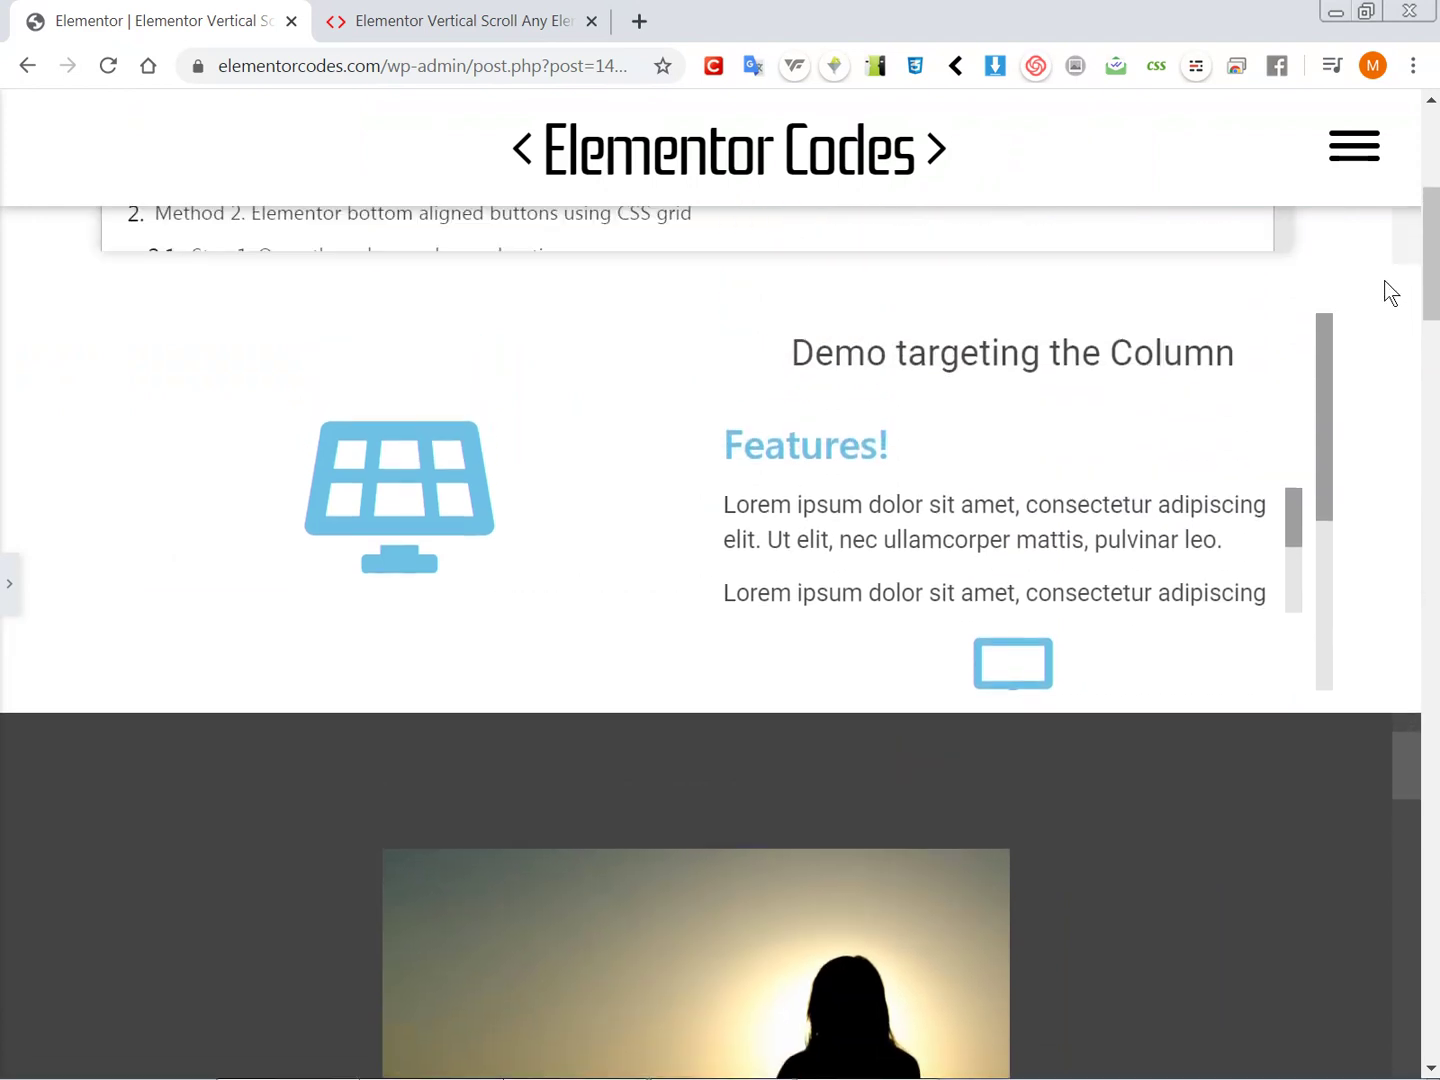
scroll("down", 3)
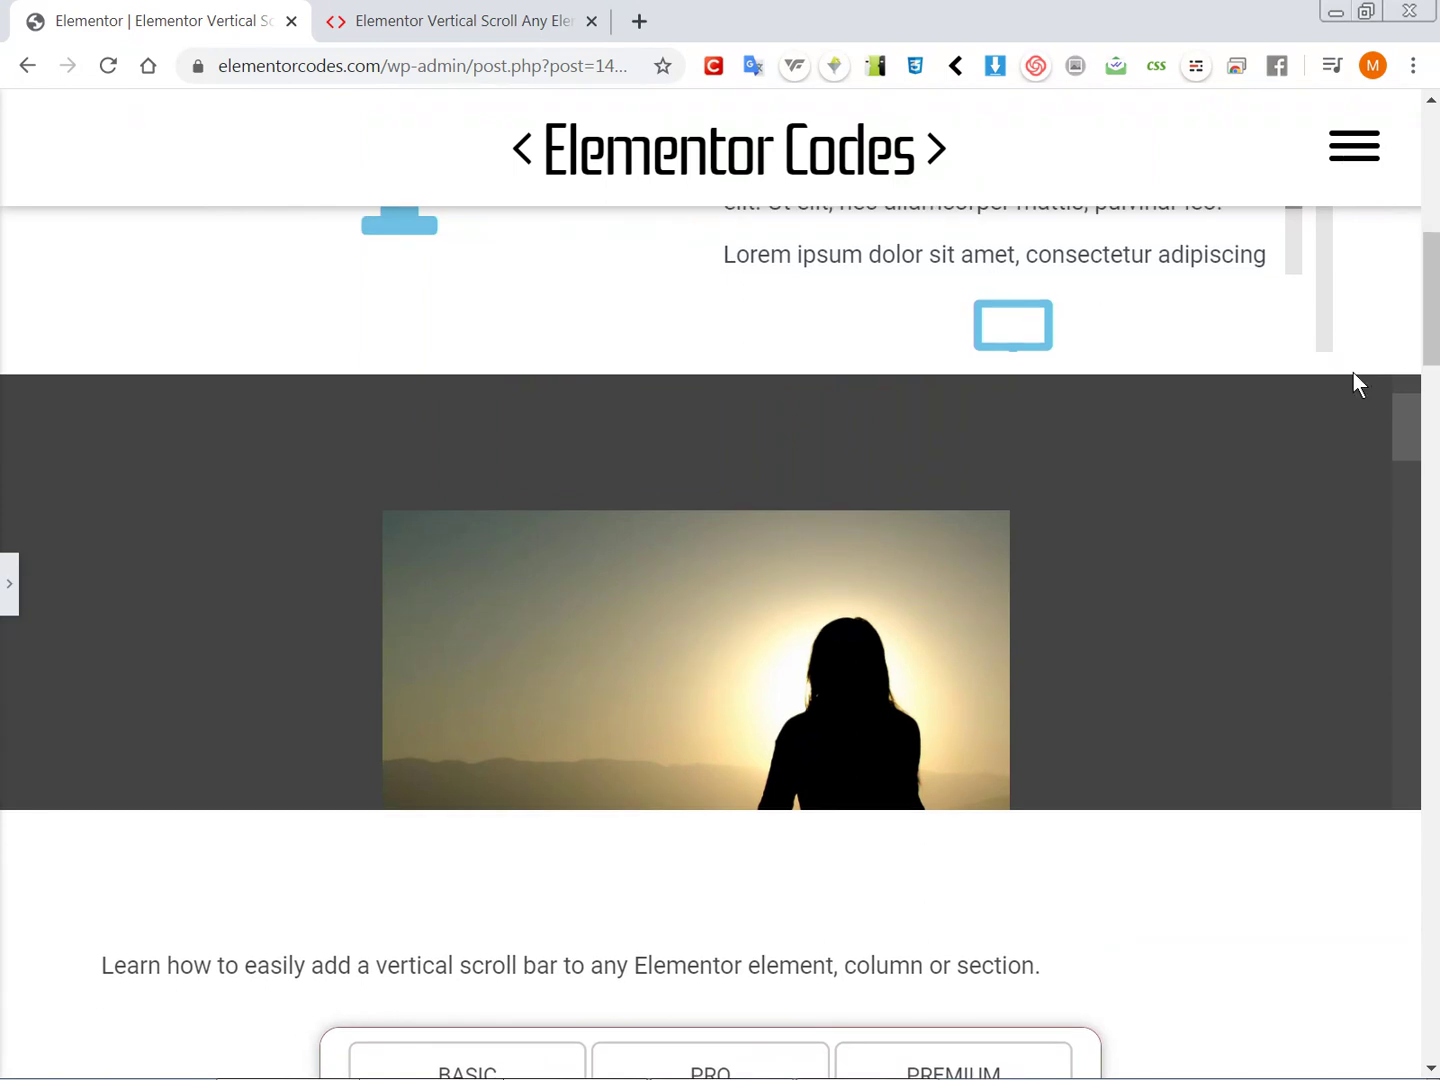
Step: Zoom the browser out to test the 44vh height, then reset the zoom to default
key("ctrl+minus")
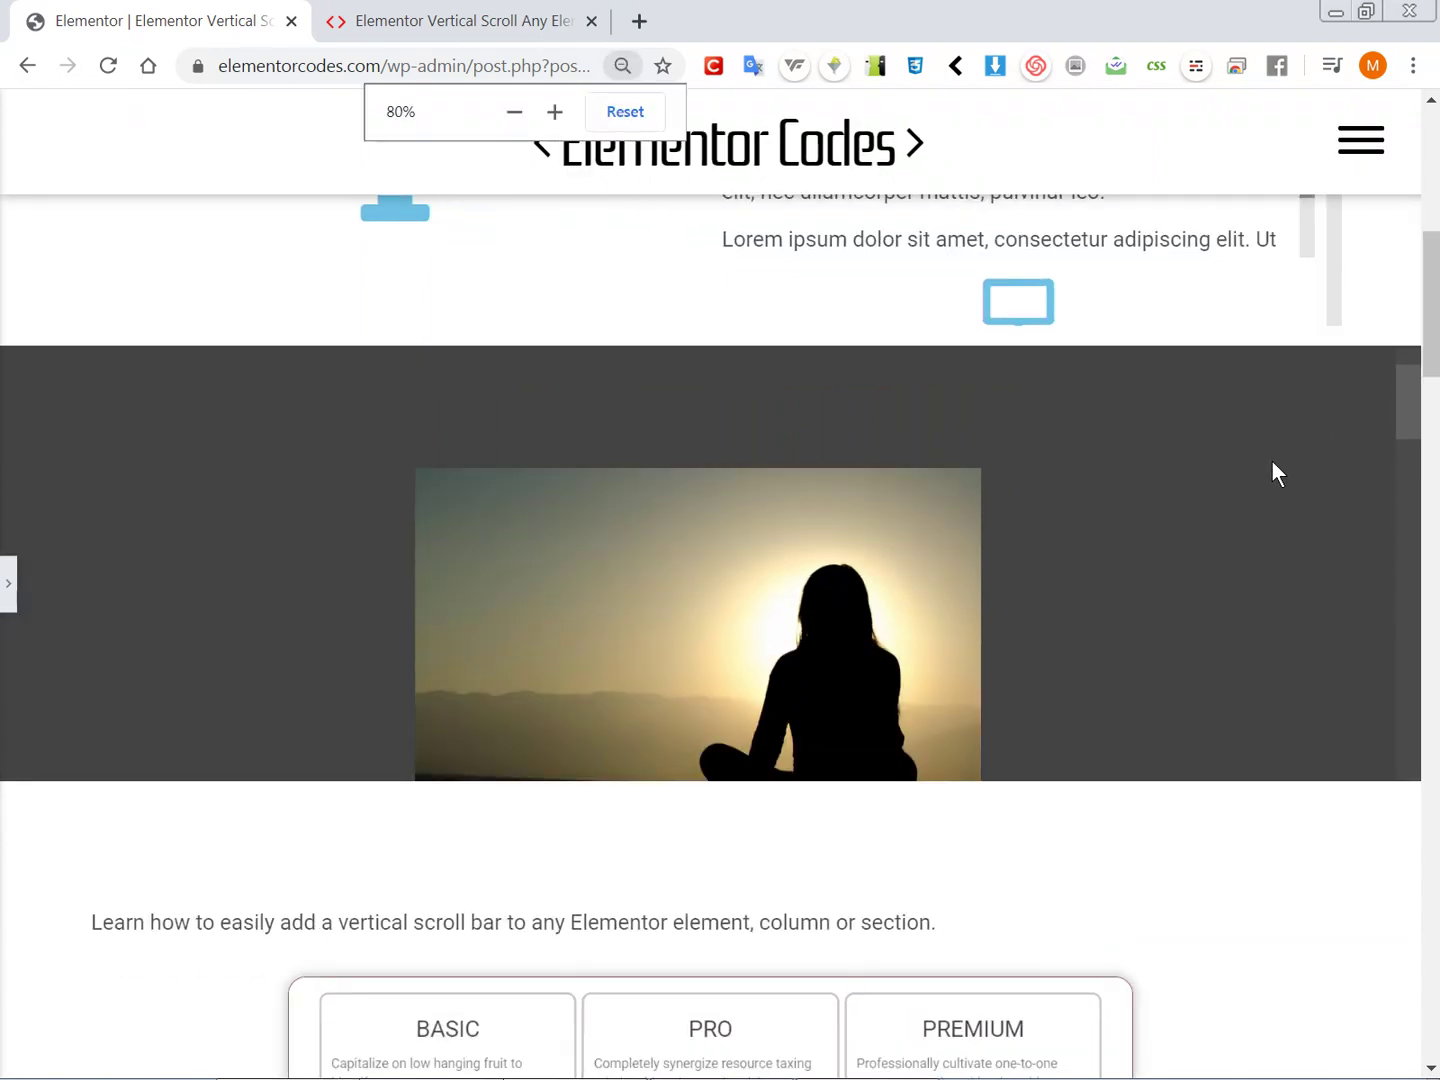
left_click(514, 112)
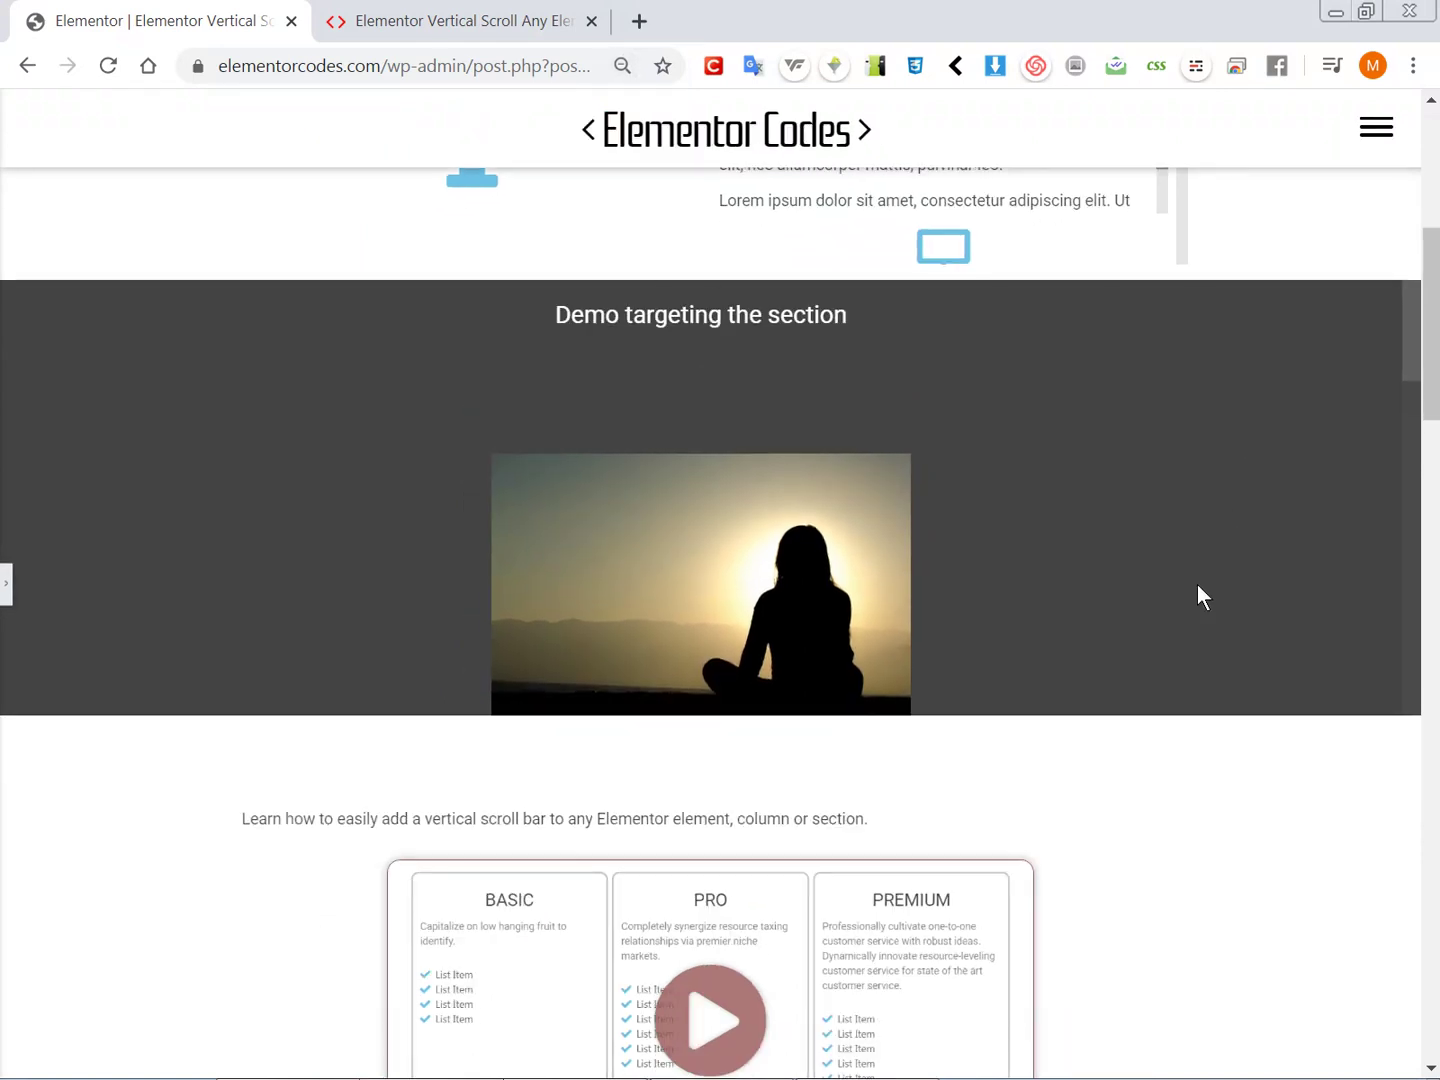
scroll("down", 3)
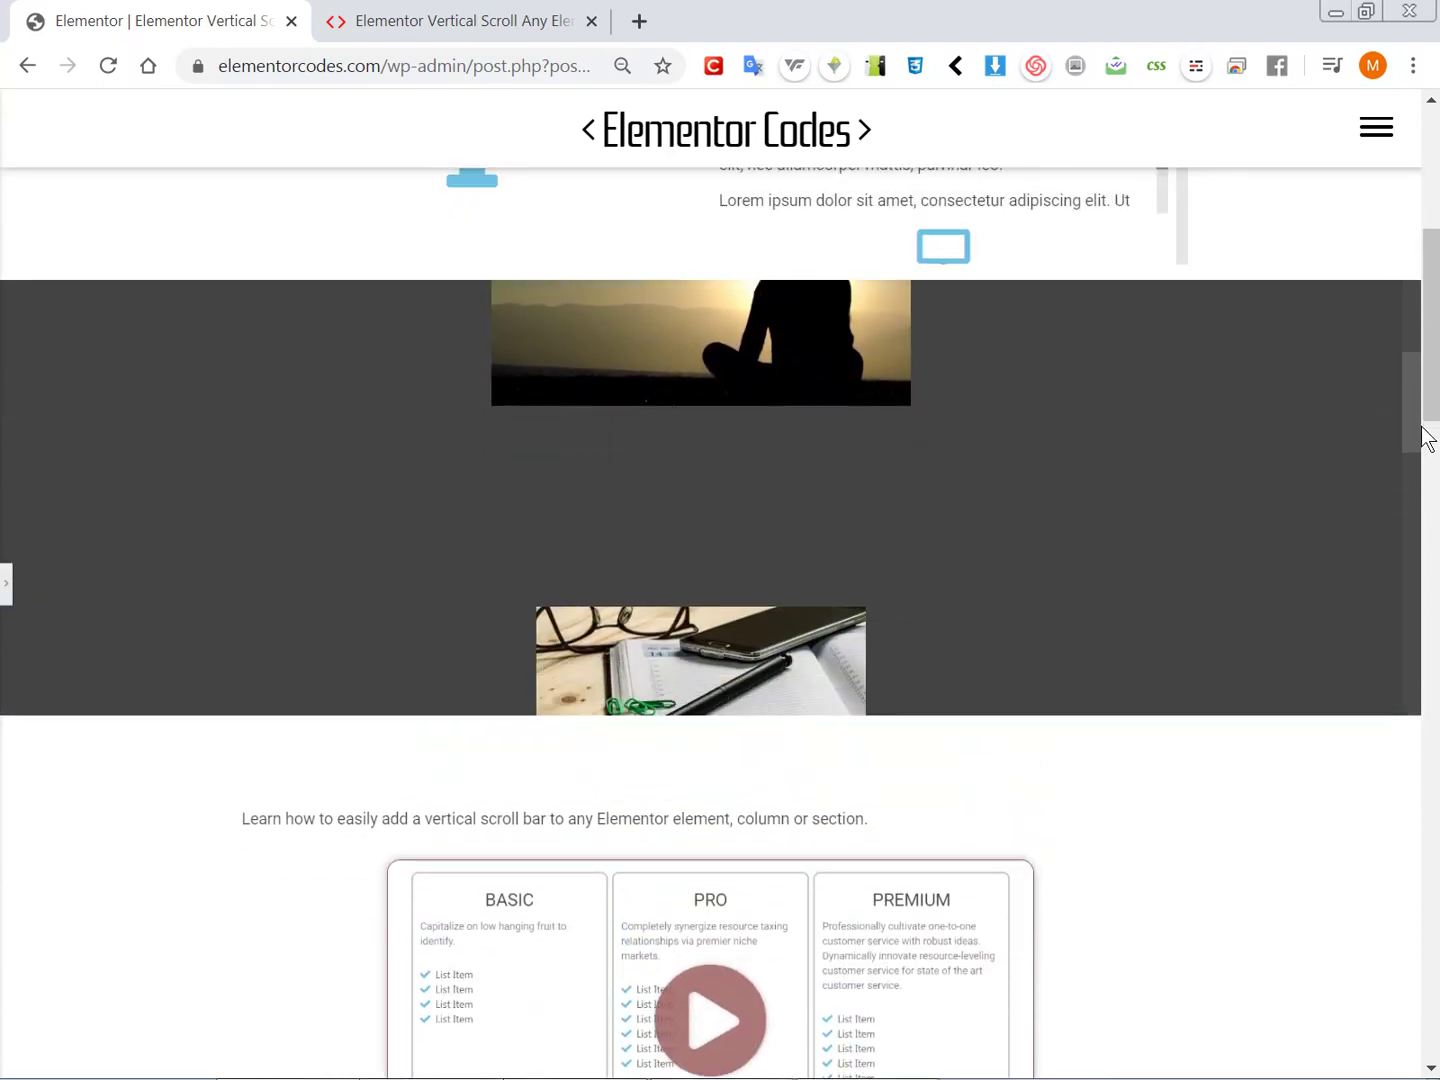
scroll("up", 3)
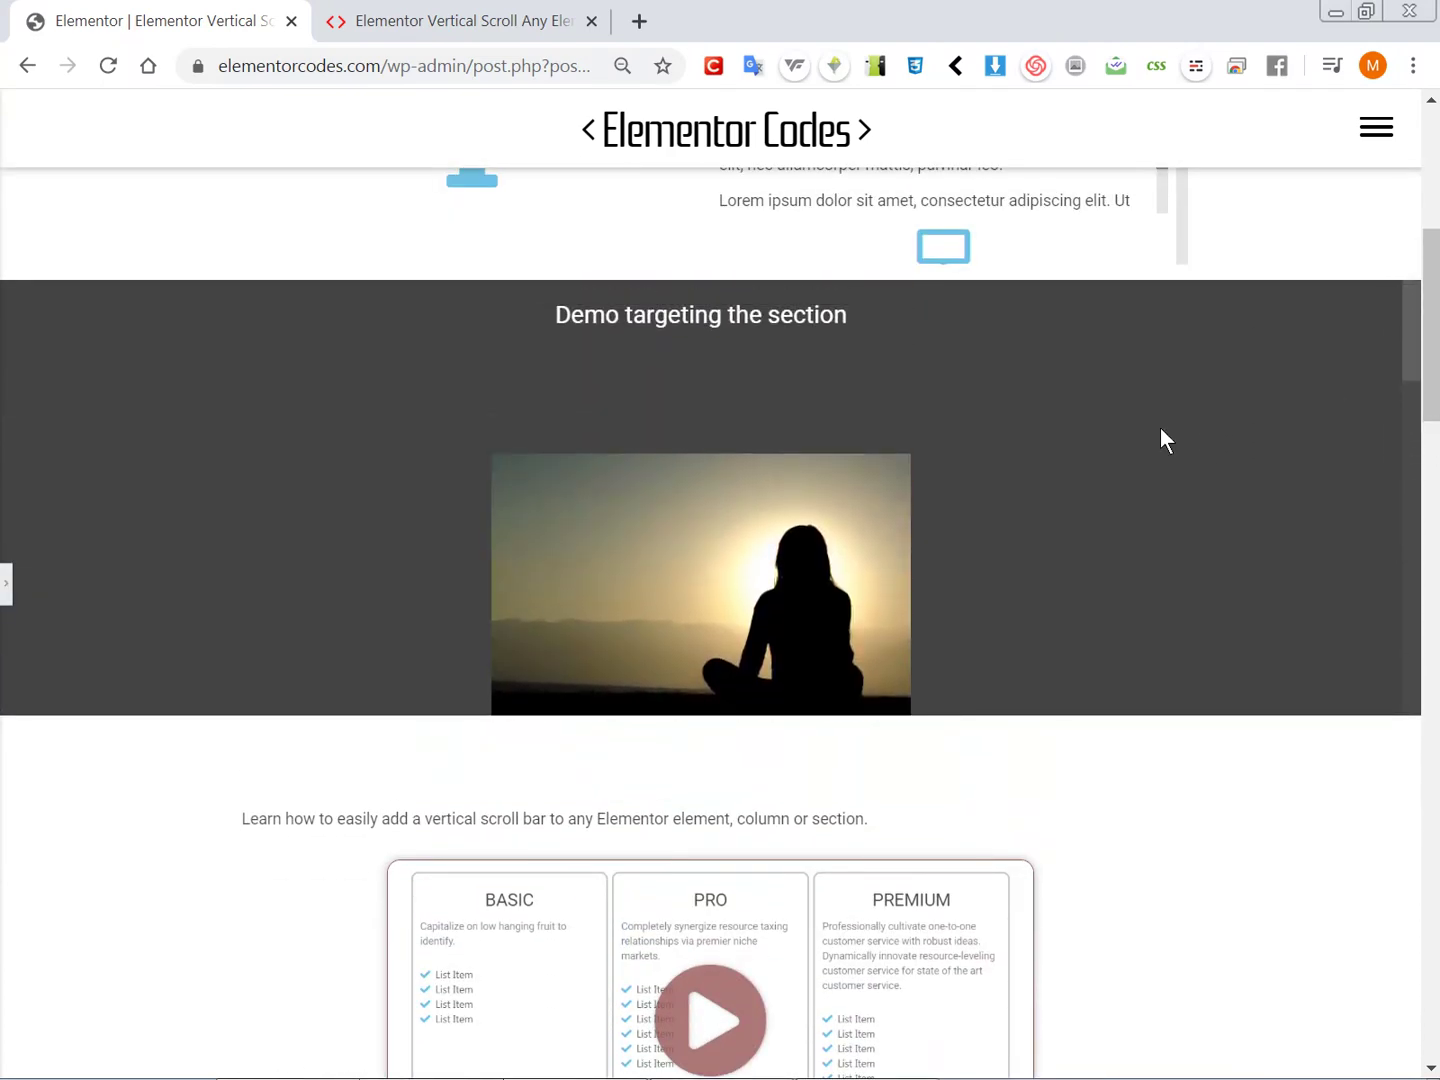
left_click(622, 66)
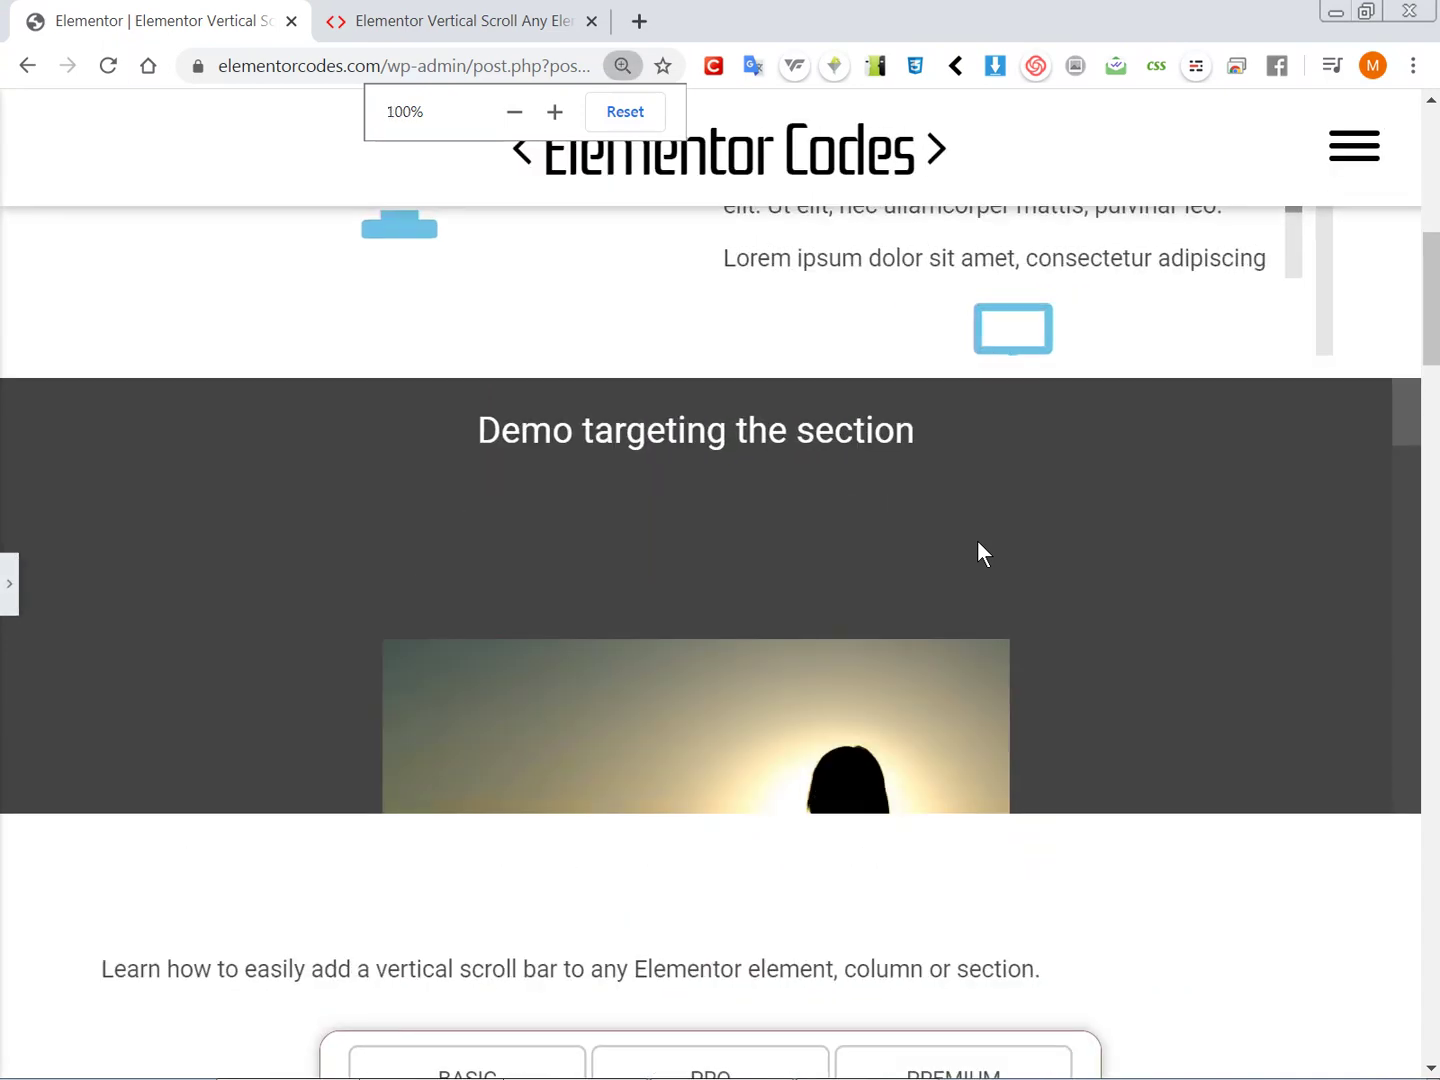
left_click(556, 112)
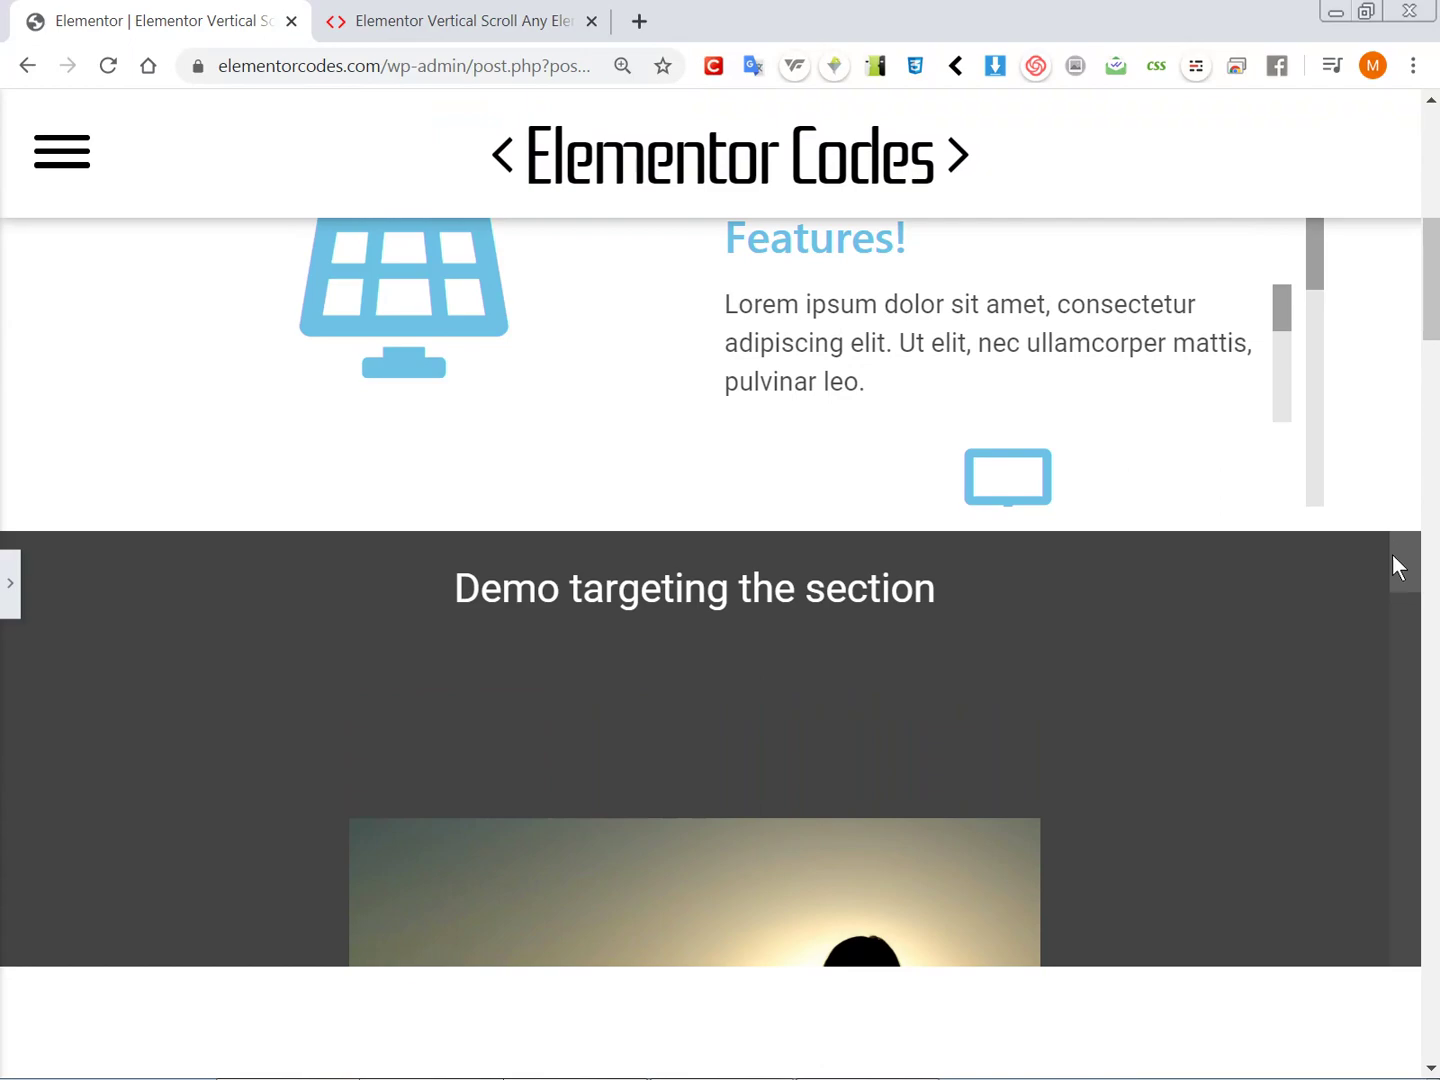
scroll("down", 3)
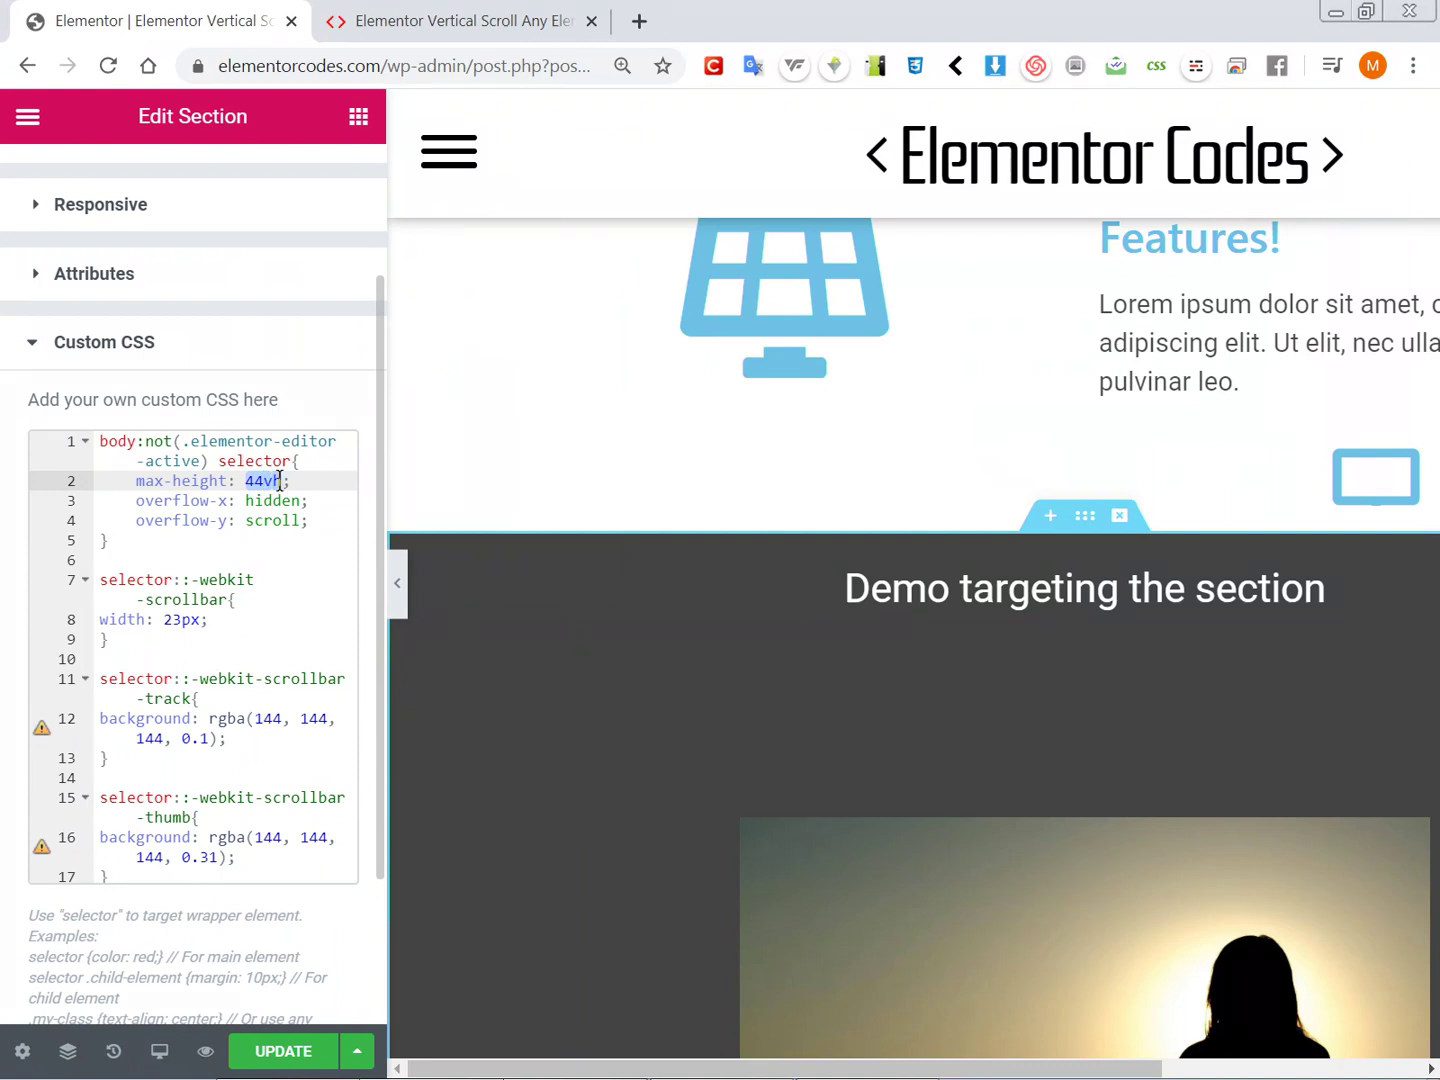
Step: Set the section's Custom CSS max-height to 510px and scroll to the copyable scrollbar CSS snippets
type("510px")
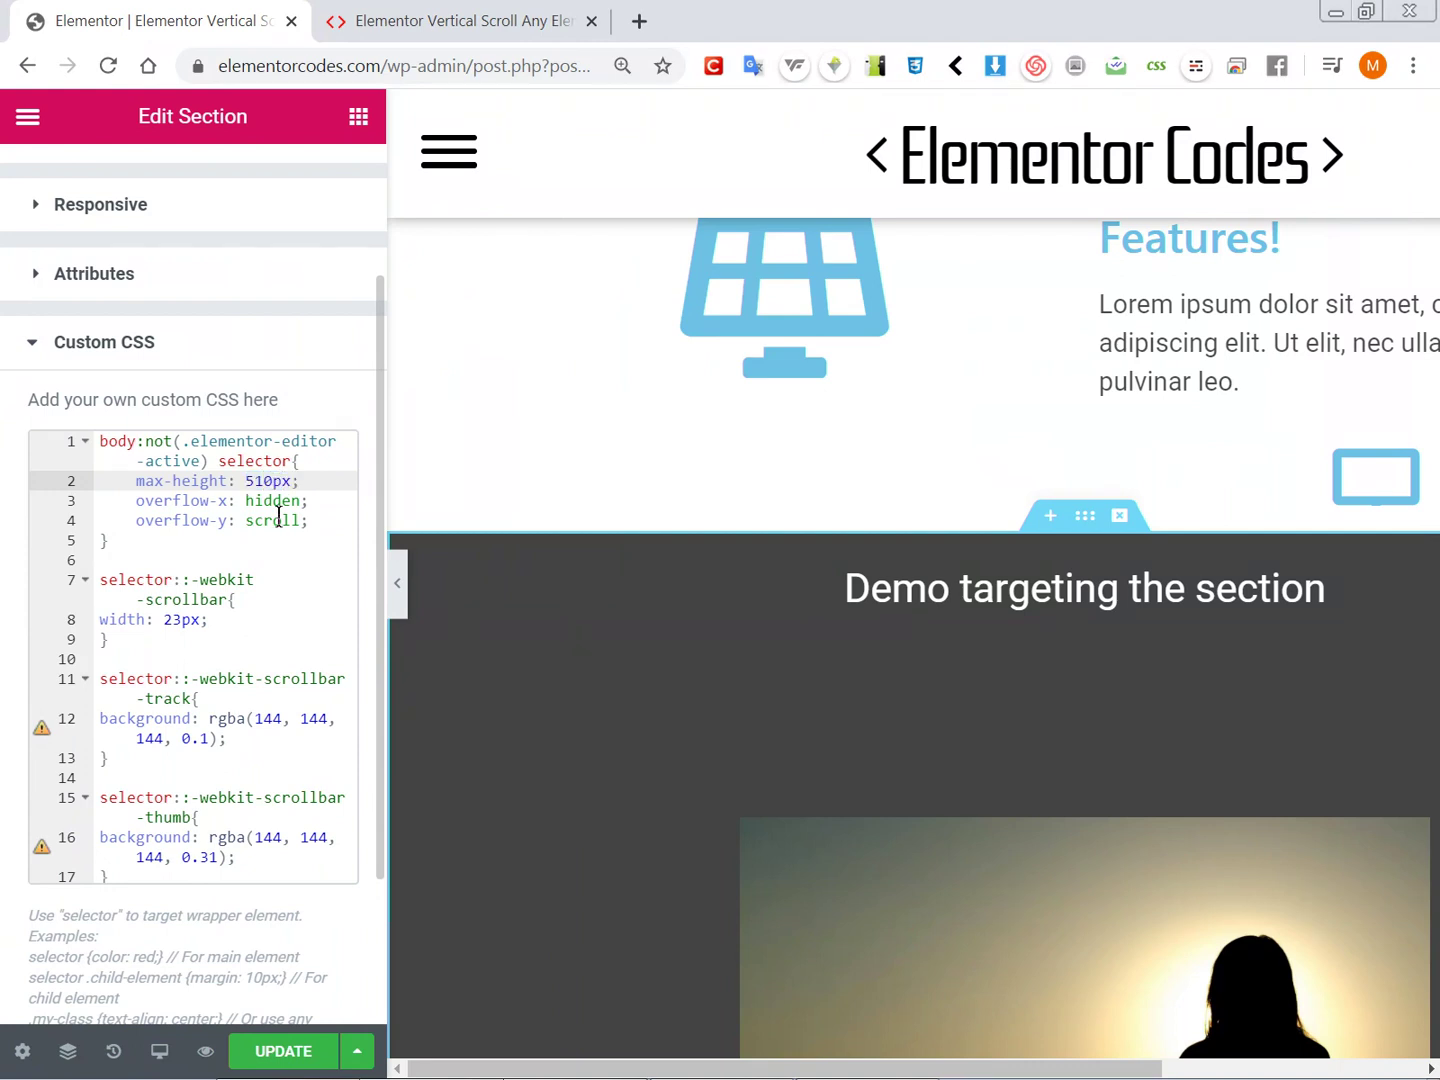
mouse_move(260, 656)
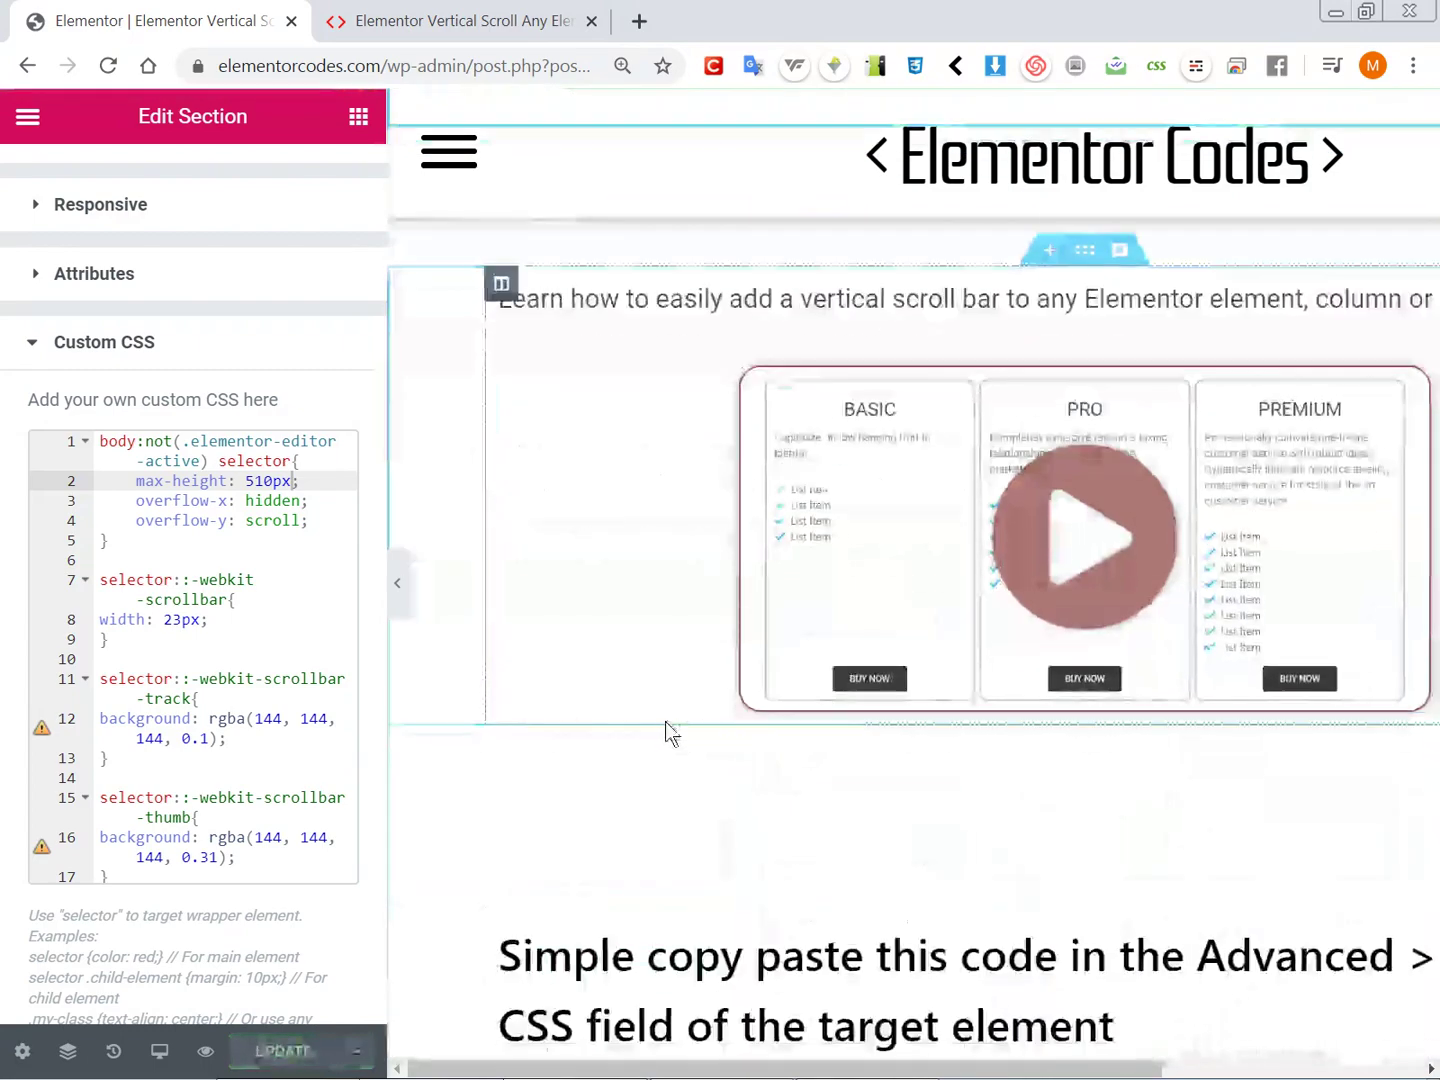
scroll("down", 3)
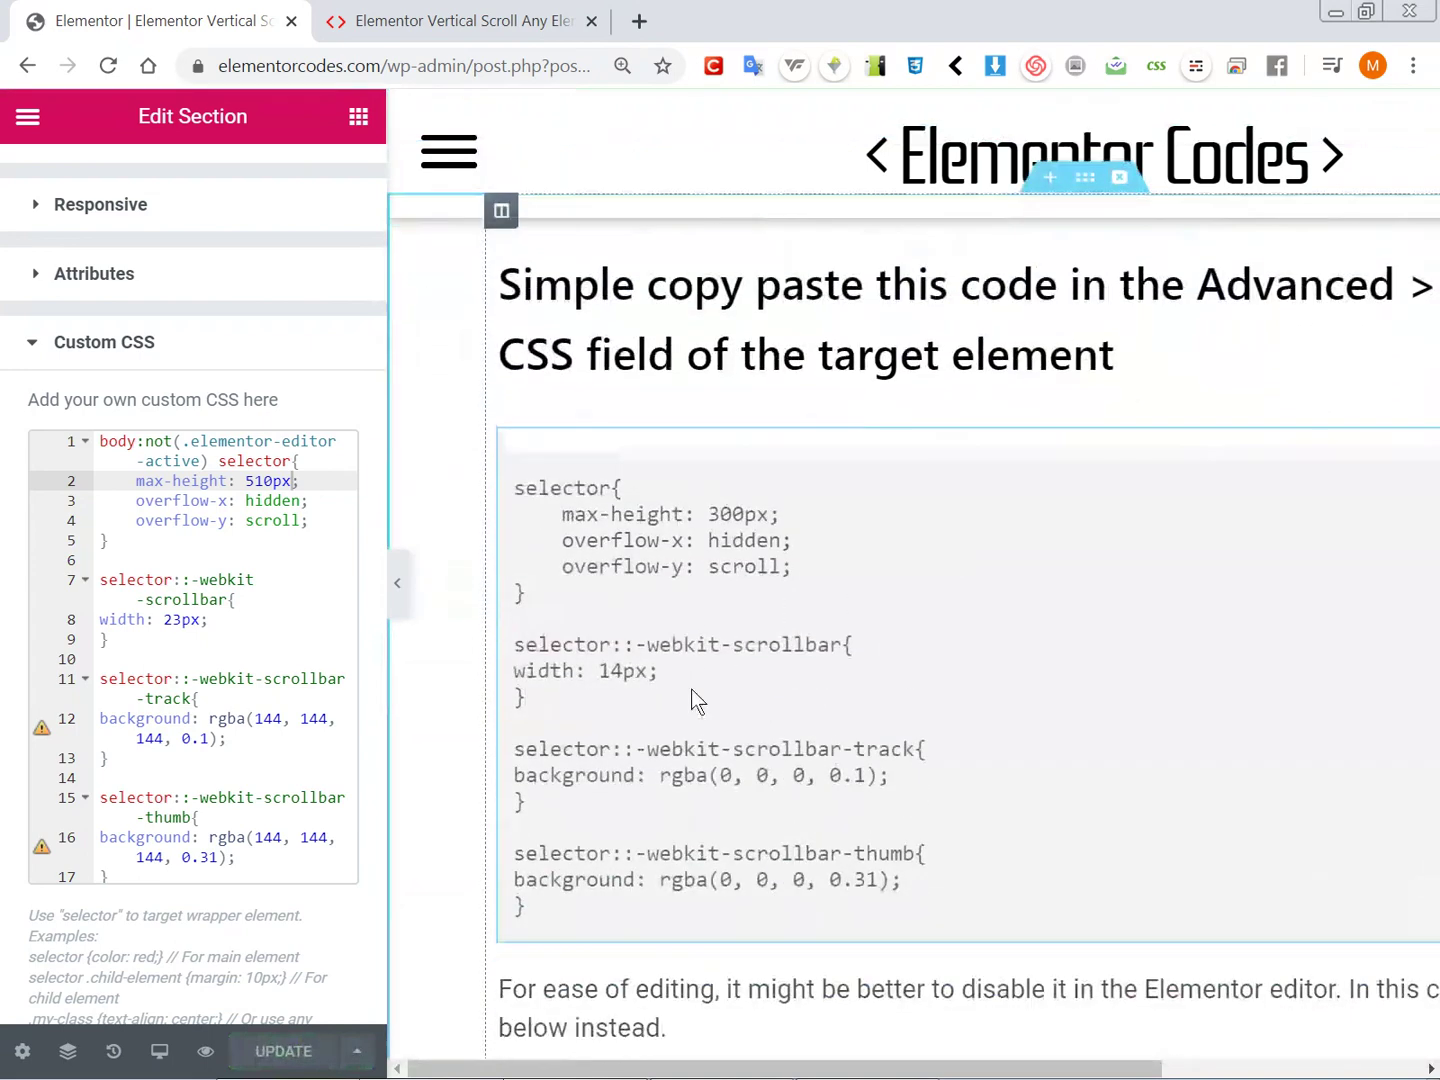
scroll("down", 3)
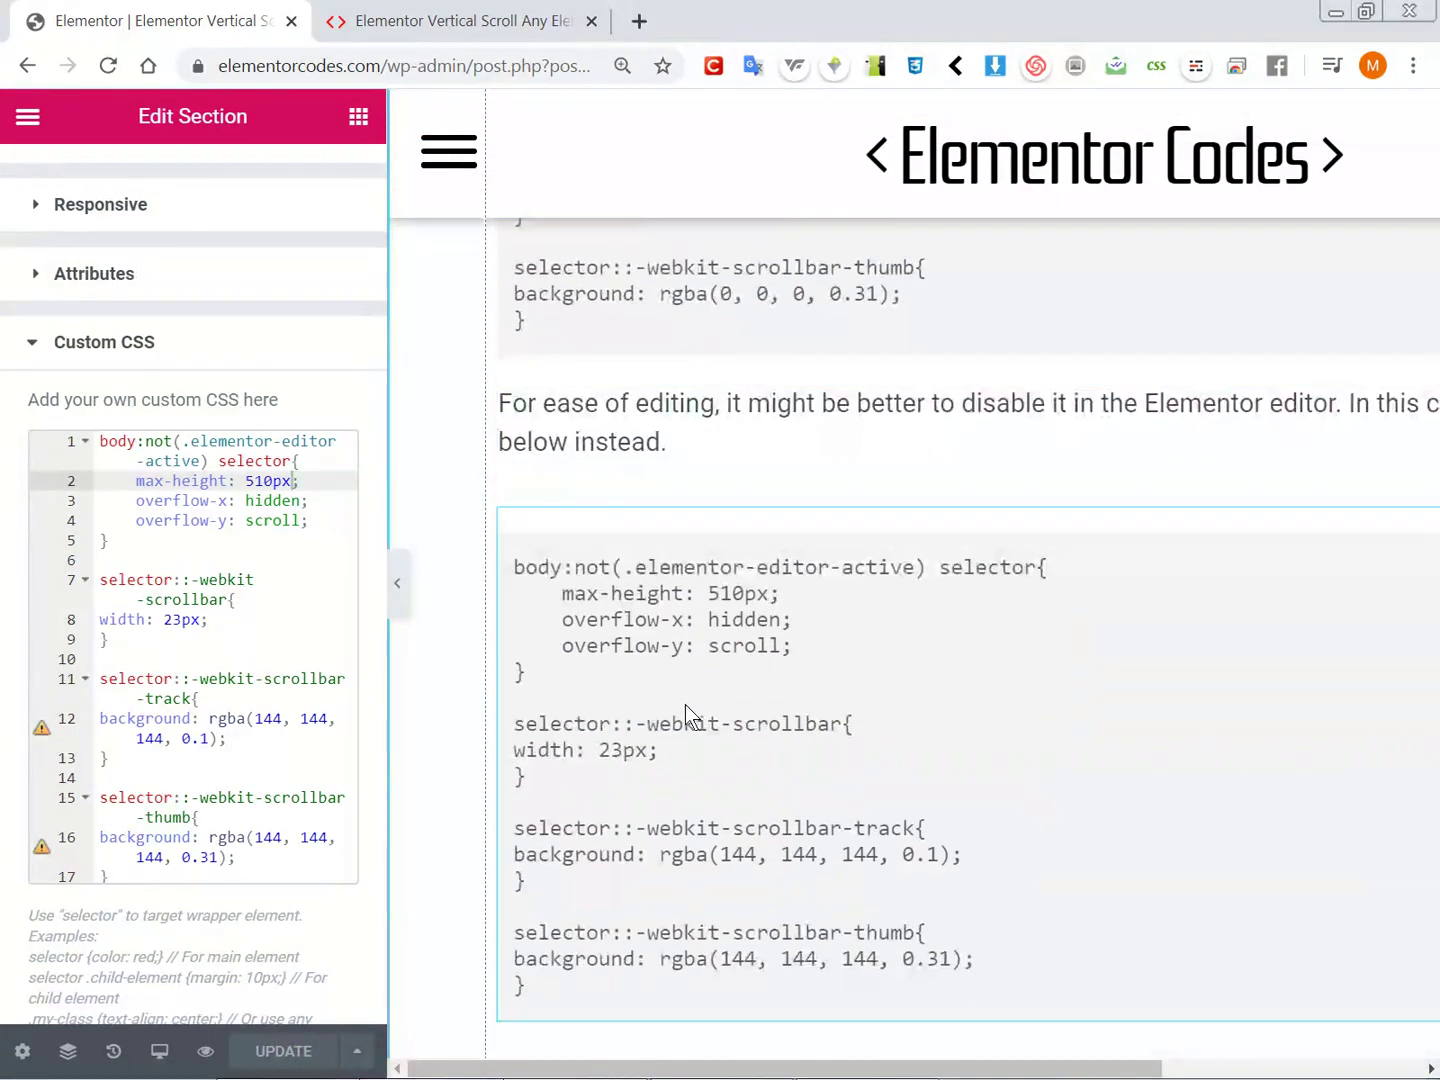
scroll("down", 3)
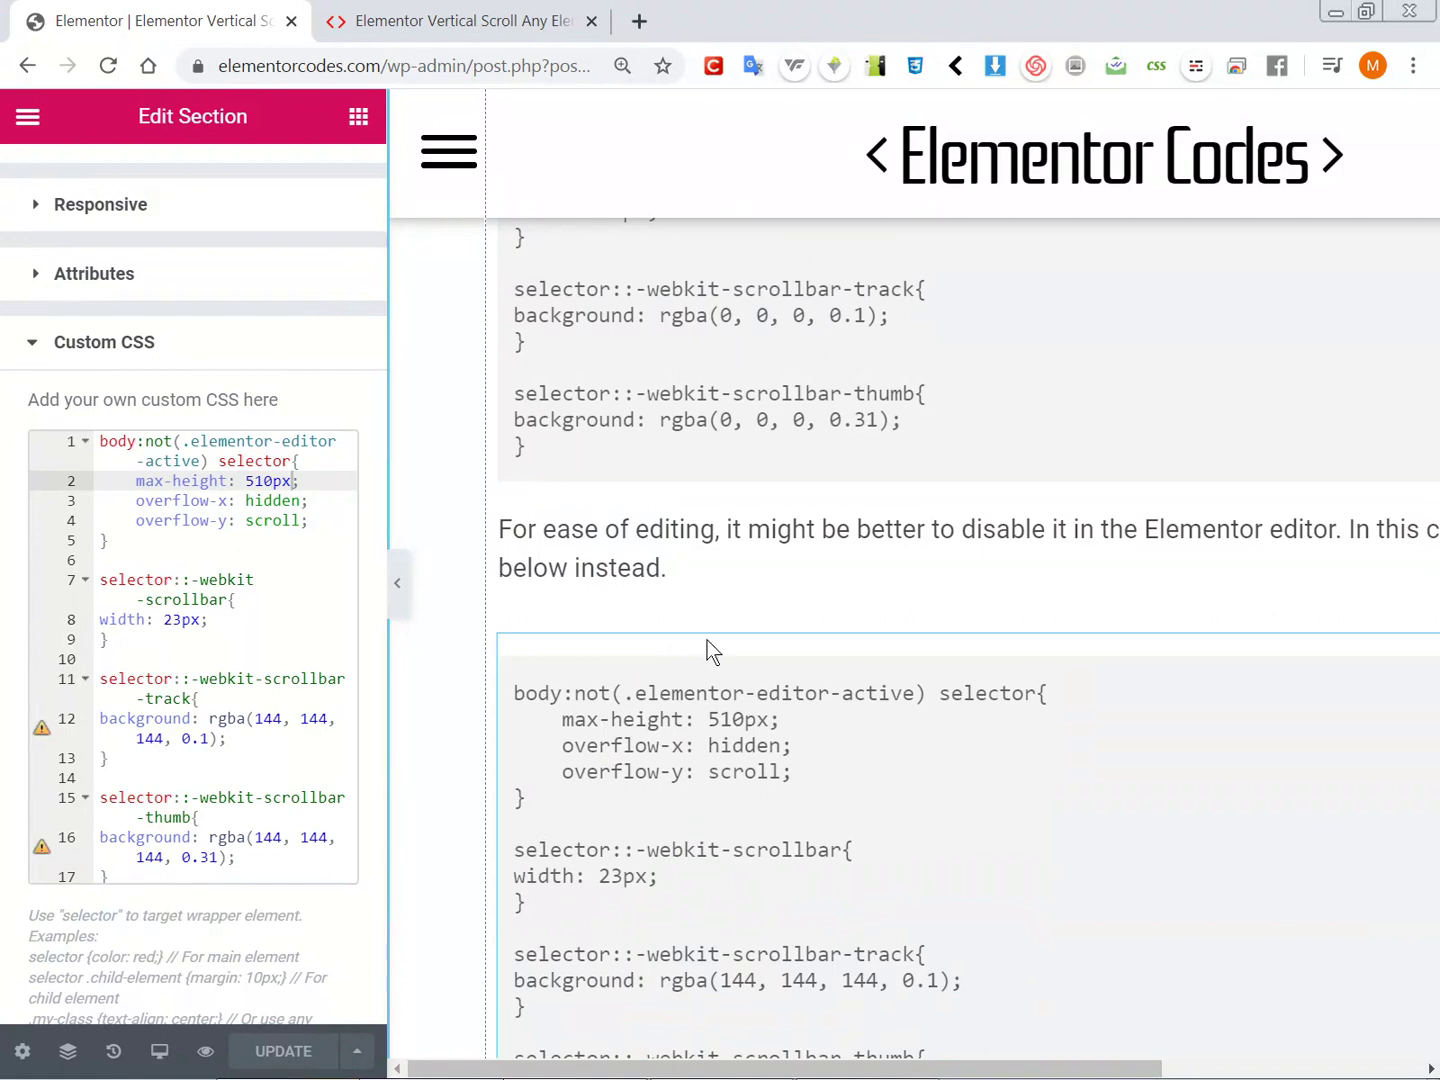